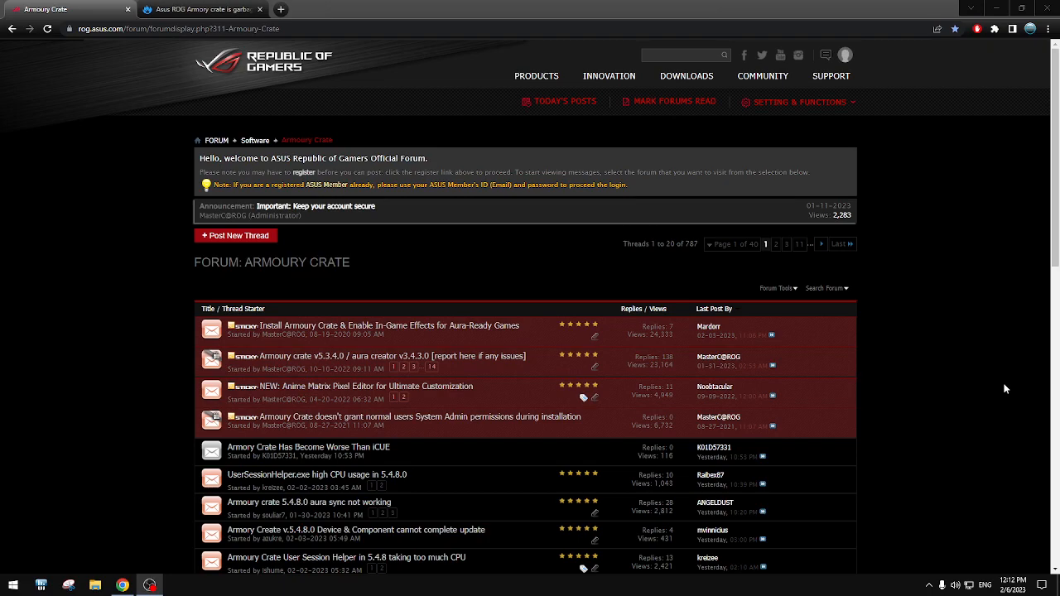
mouse_move(958, 397)
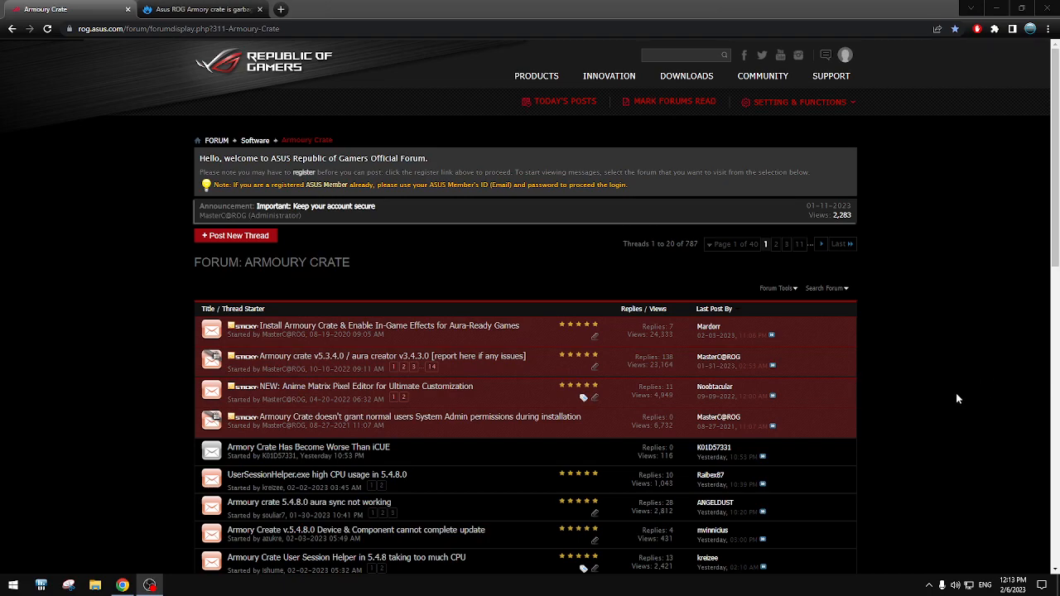
mouse_move(977, 358)
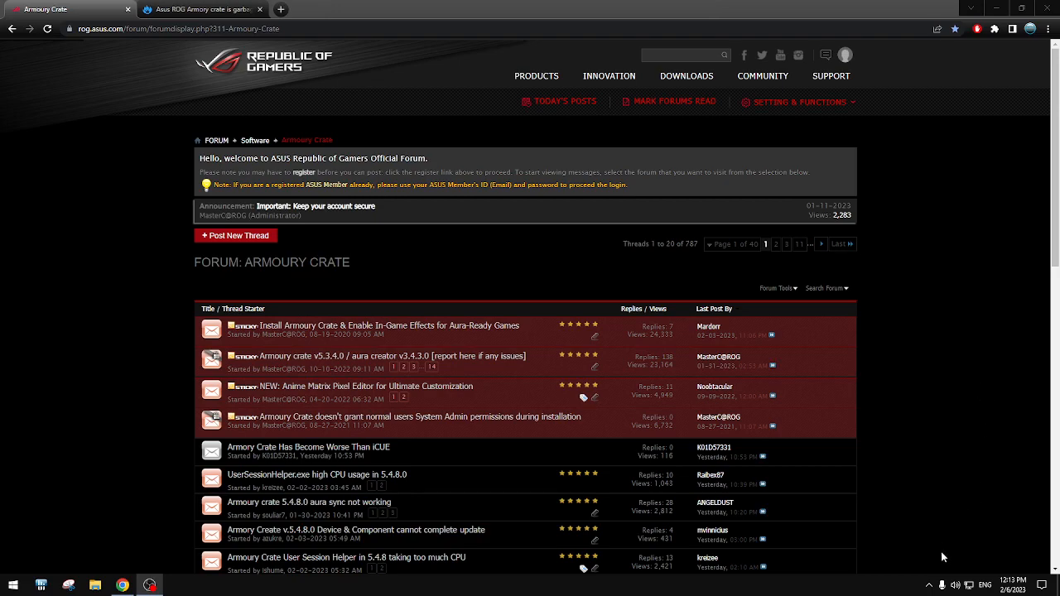
mouse_move(964, 404)
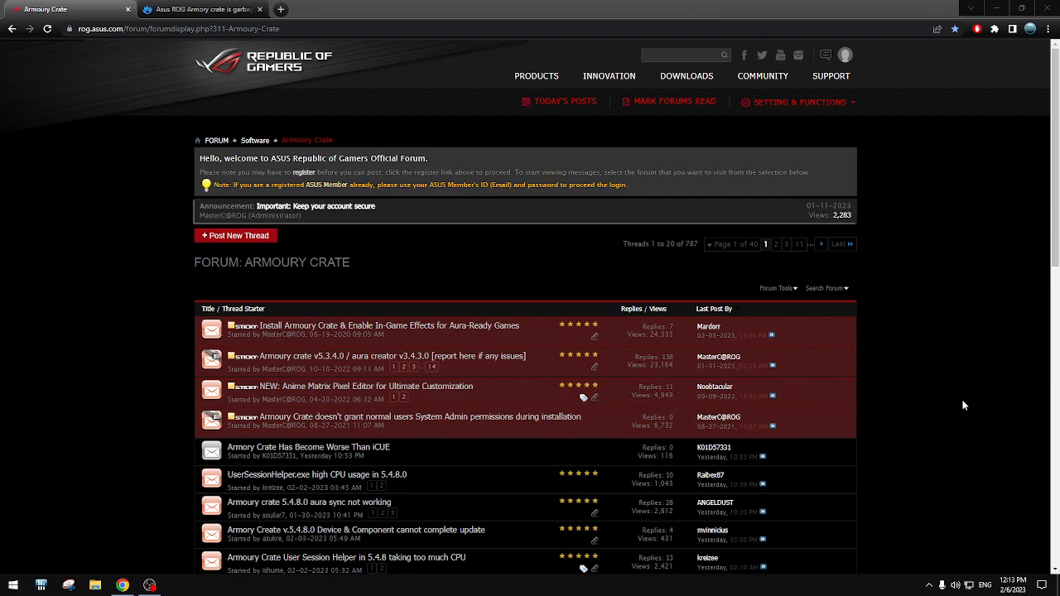
mouse_move(961, 391)
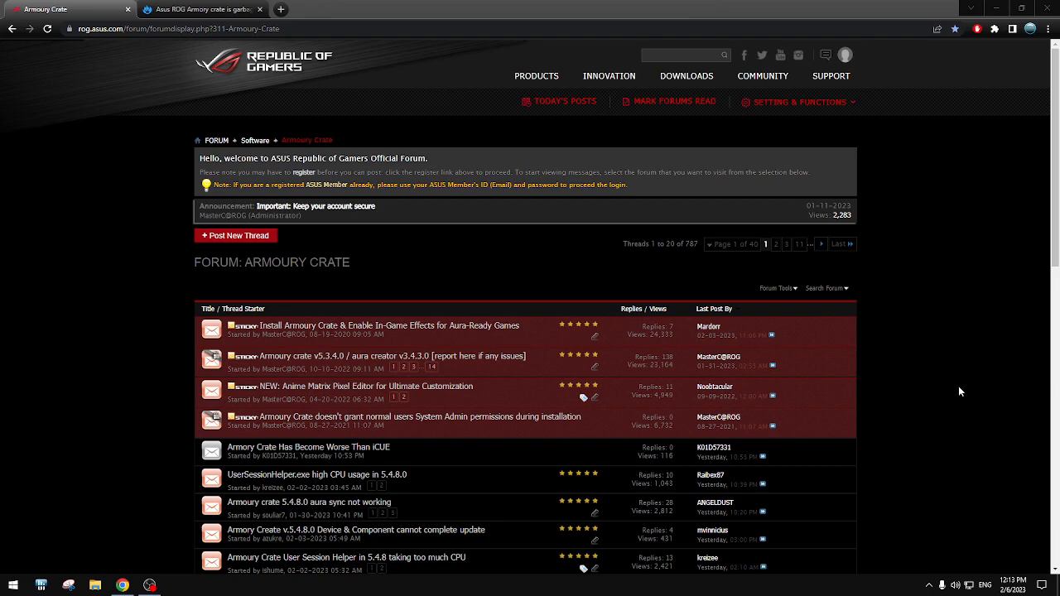
mouse_move(993, 361)
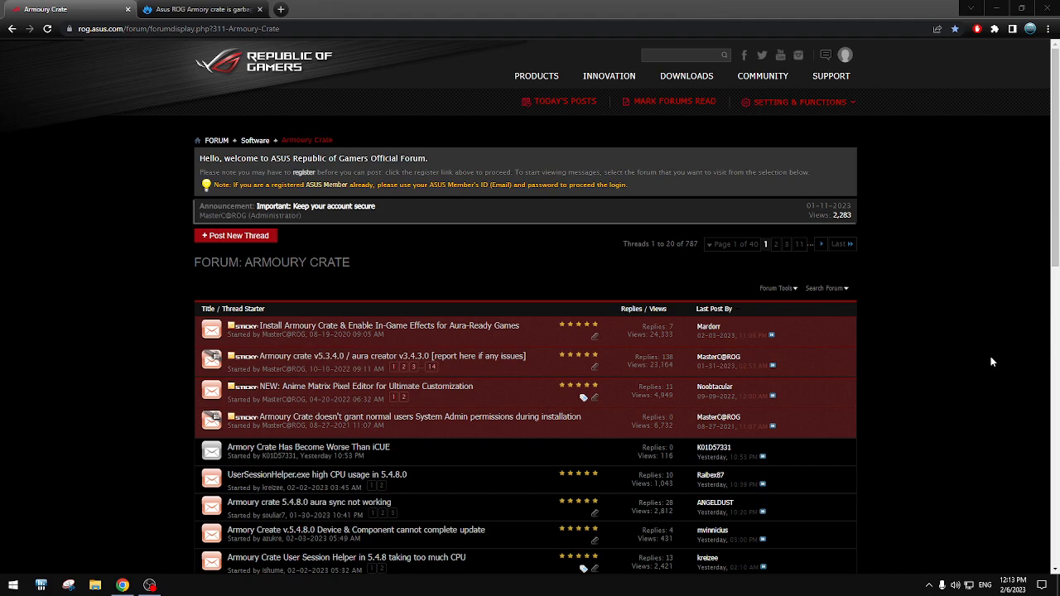
mouse_move(975, 361)
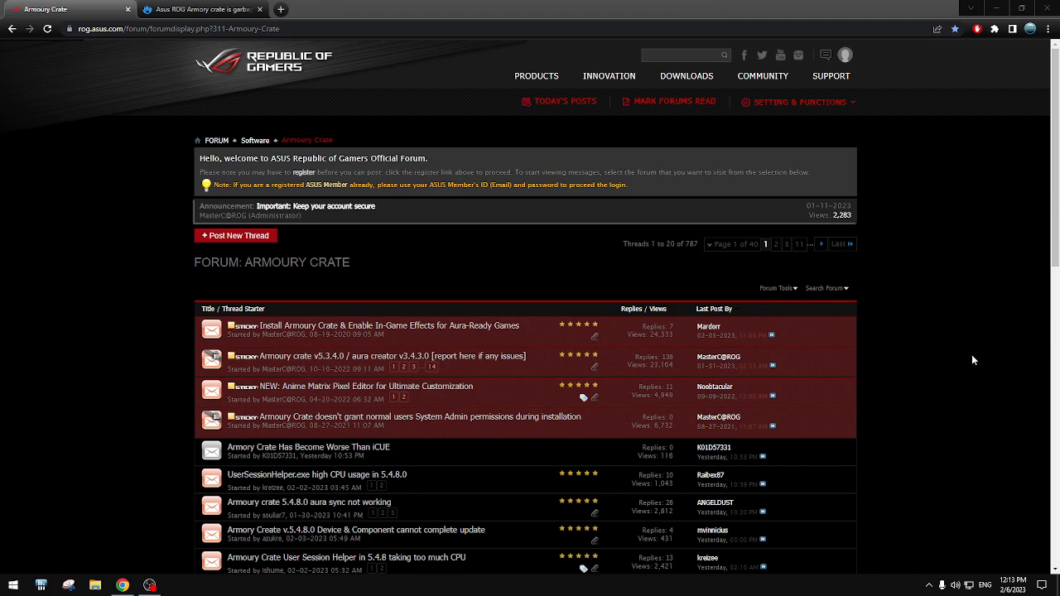
mouse_move(894, 358)
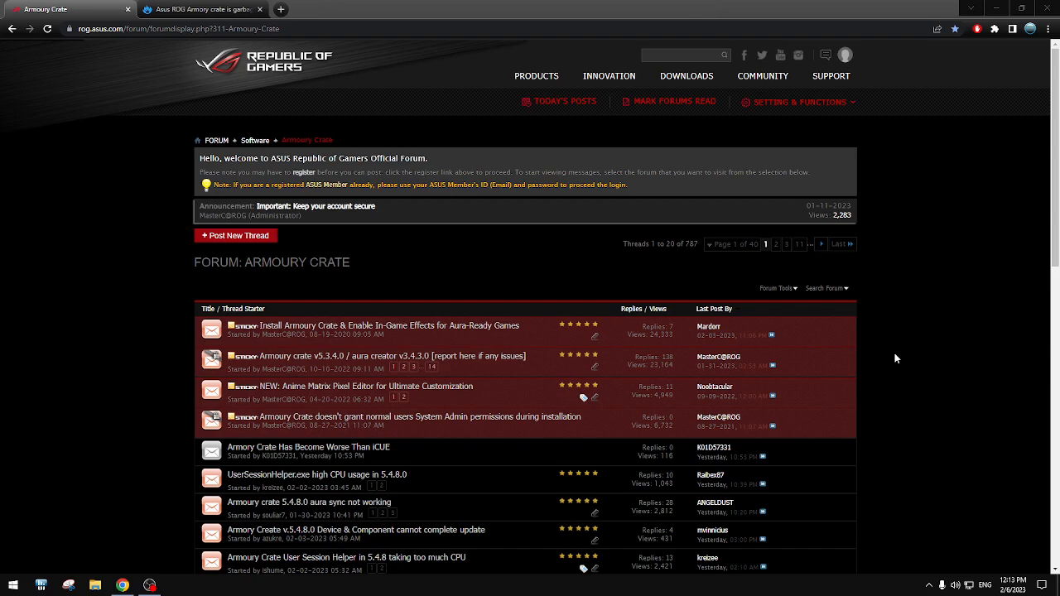
mouse_move(905, 406)
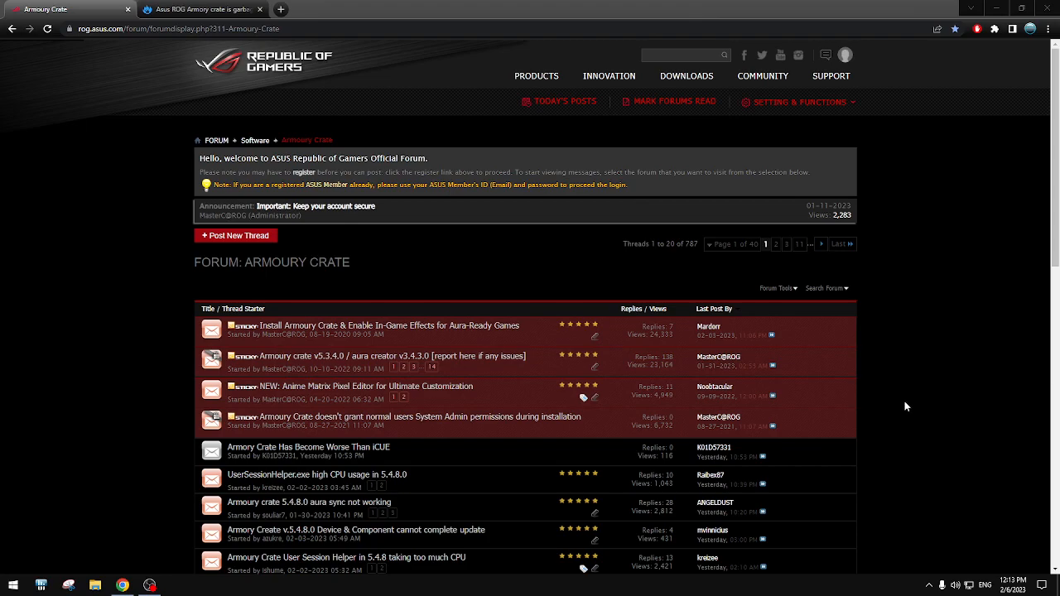
- Scroll down the Armoury Crate thread list and jump to its last page, page 40
scroll("down", 3)
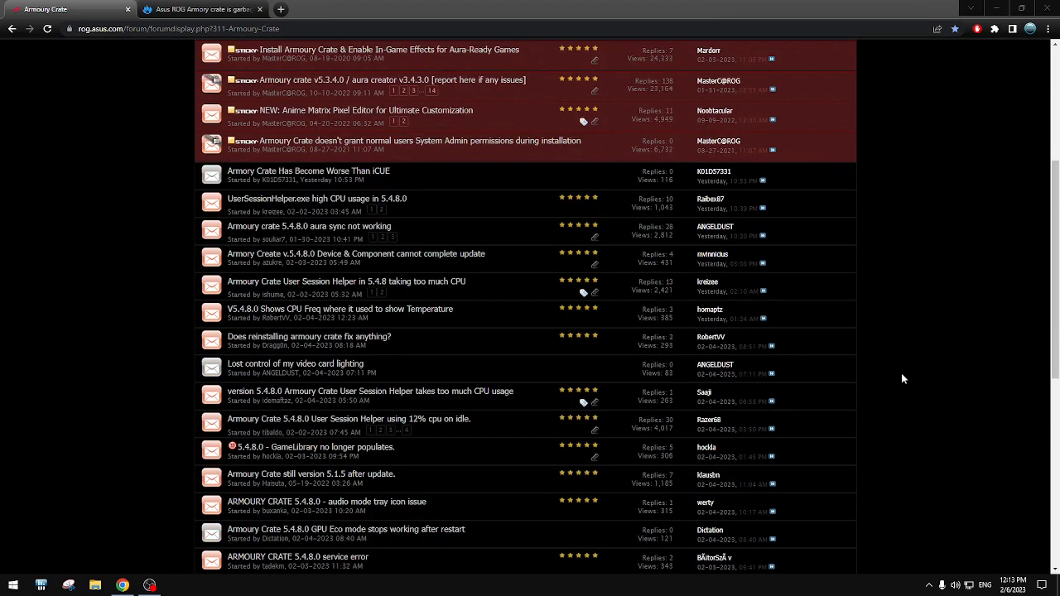
scroll("down", 3)
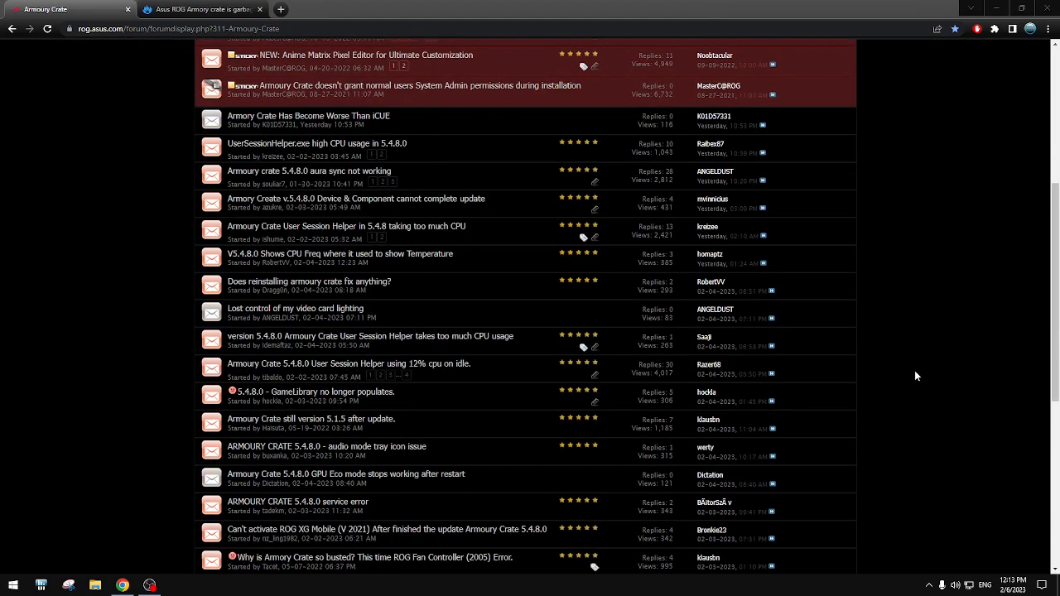
mouse_move(348, 424)
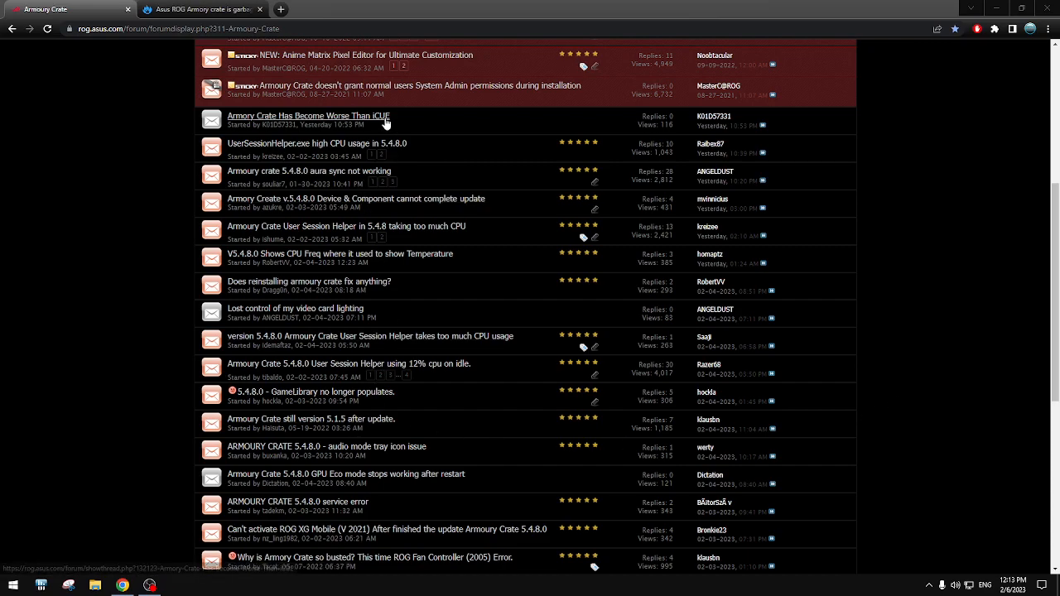
scroll("down", 3)
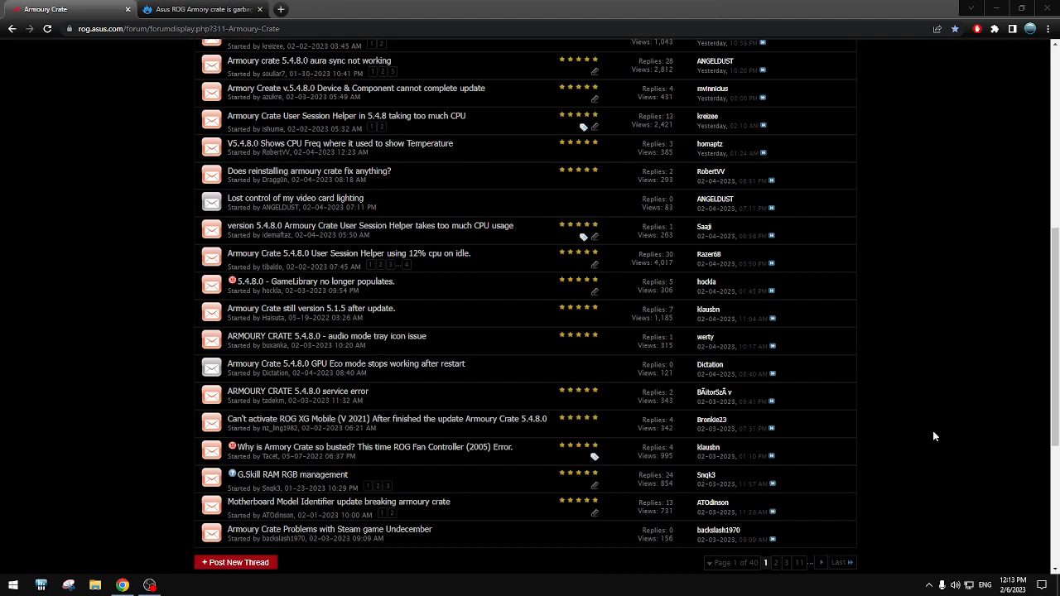
scroll("down", 3)
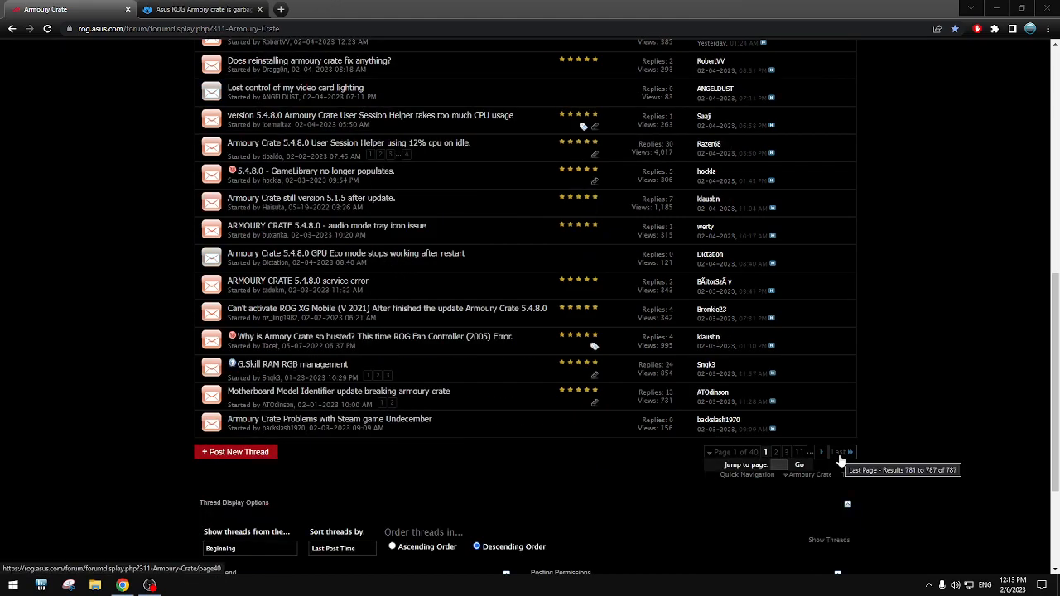
left_click(842, 452)
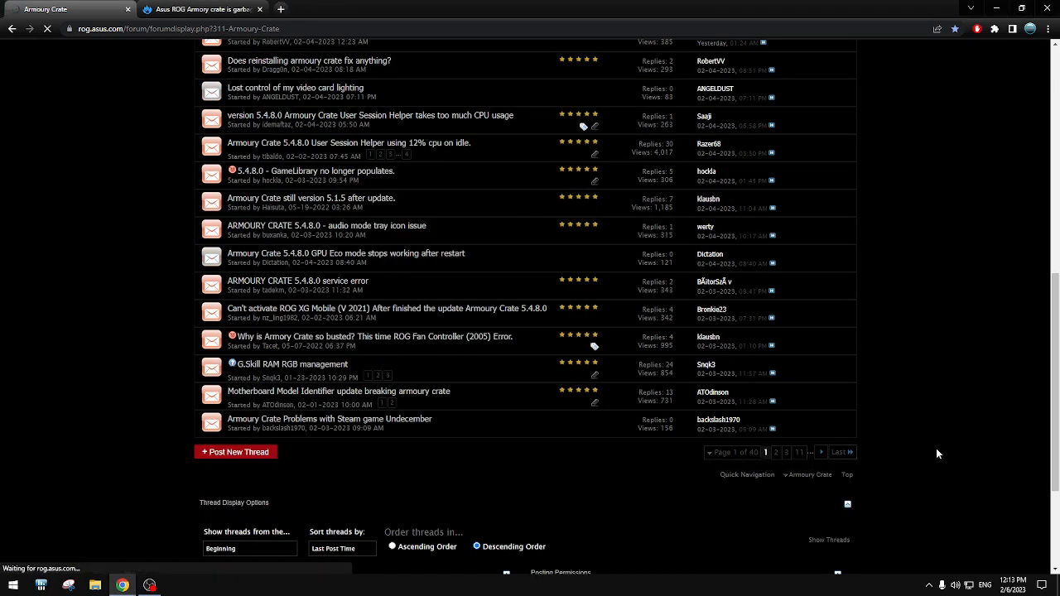
left_click(841, 453)
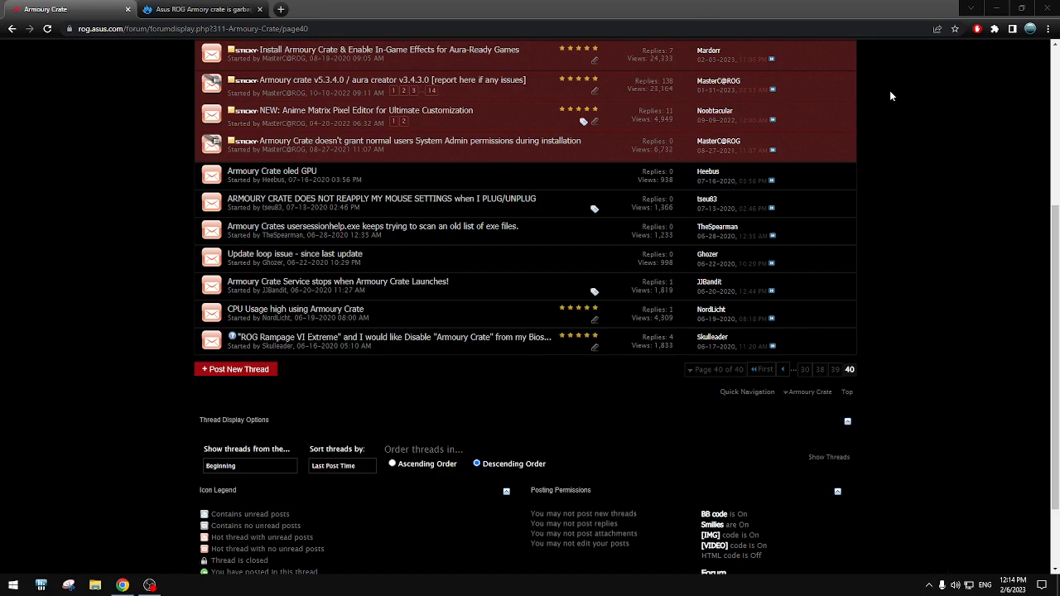
mouse_move(918, 310)
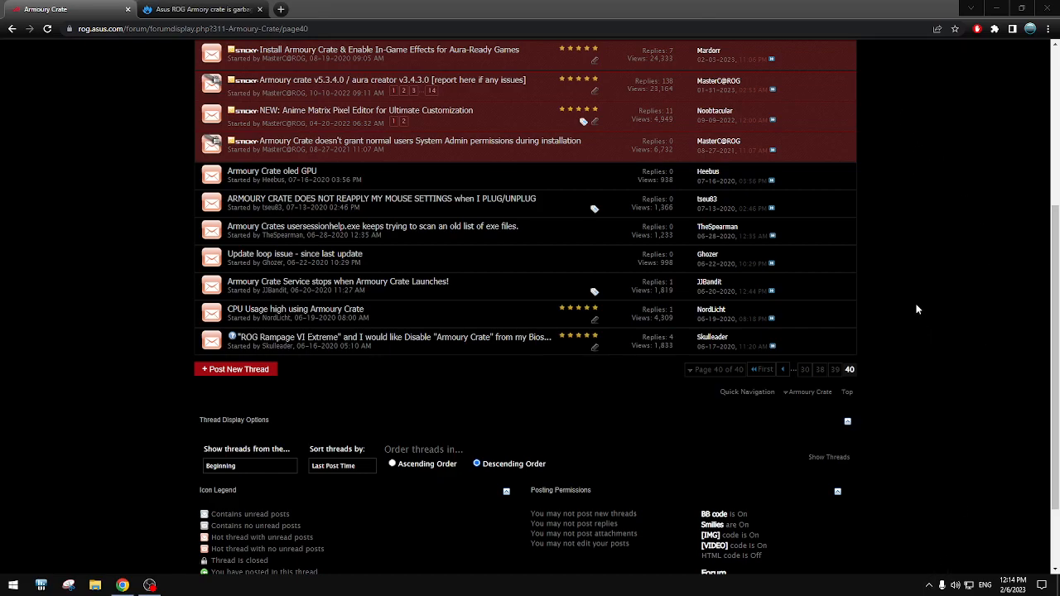
scroll("up", 3)
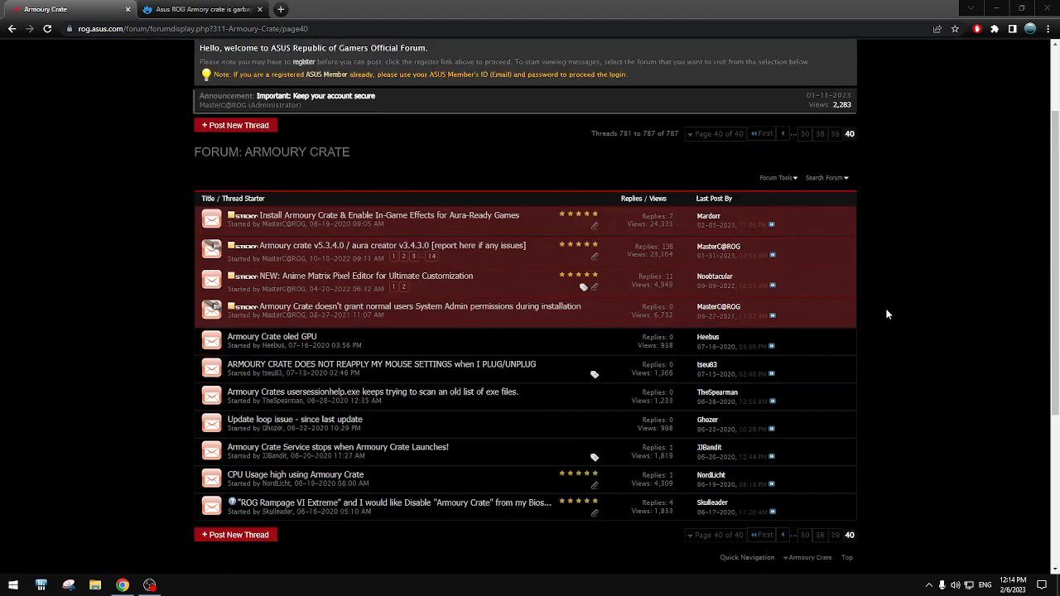
scroll("down", 3)
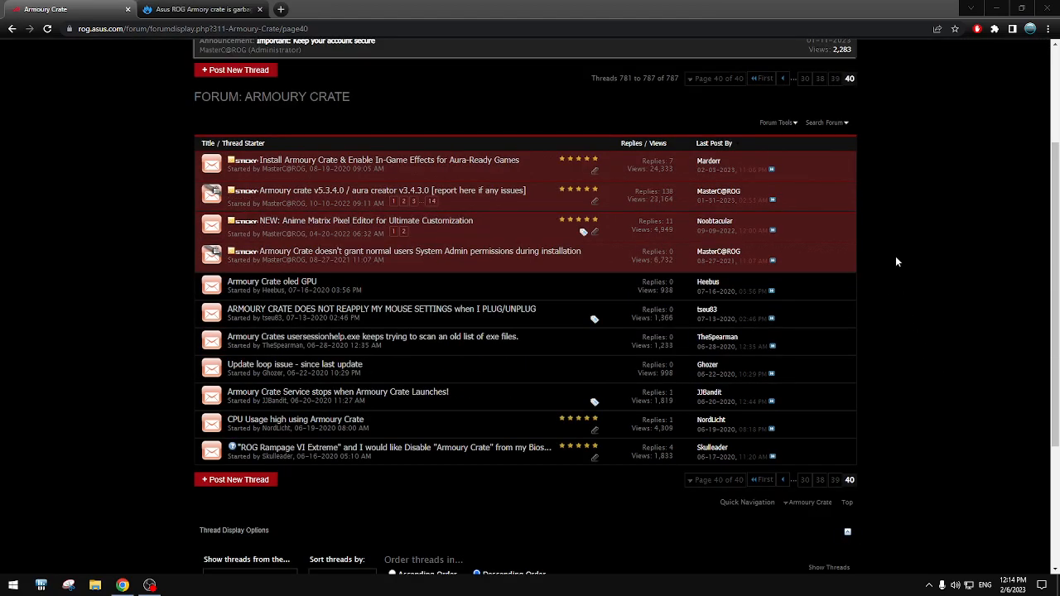
mouse_move(904, 201)
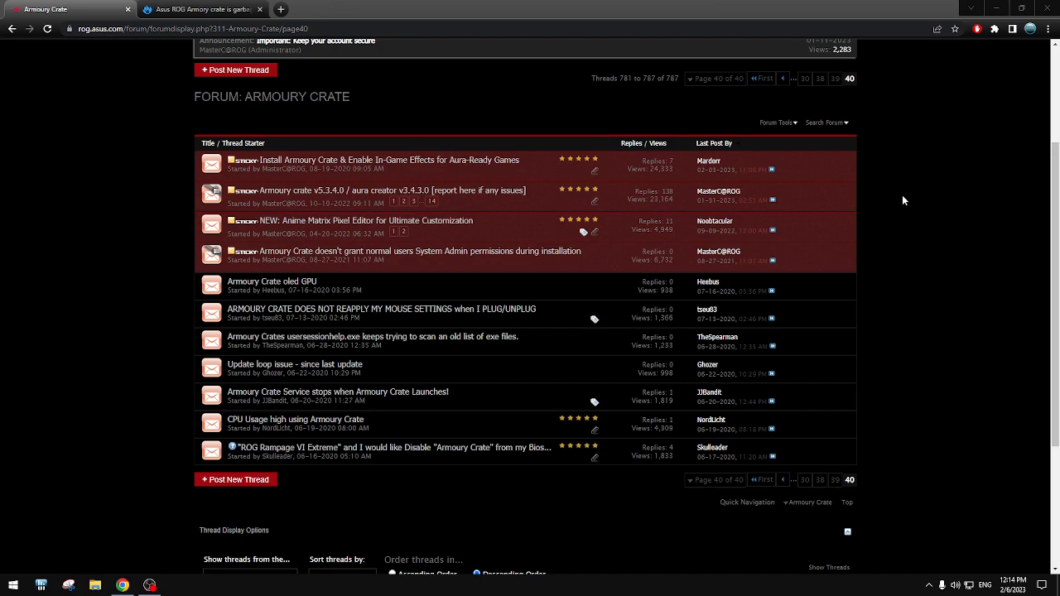
mouse_move(947, 223)
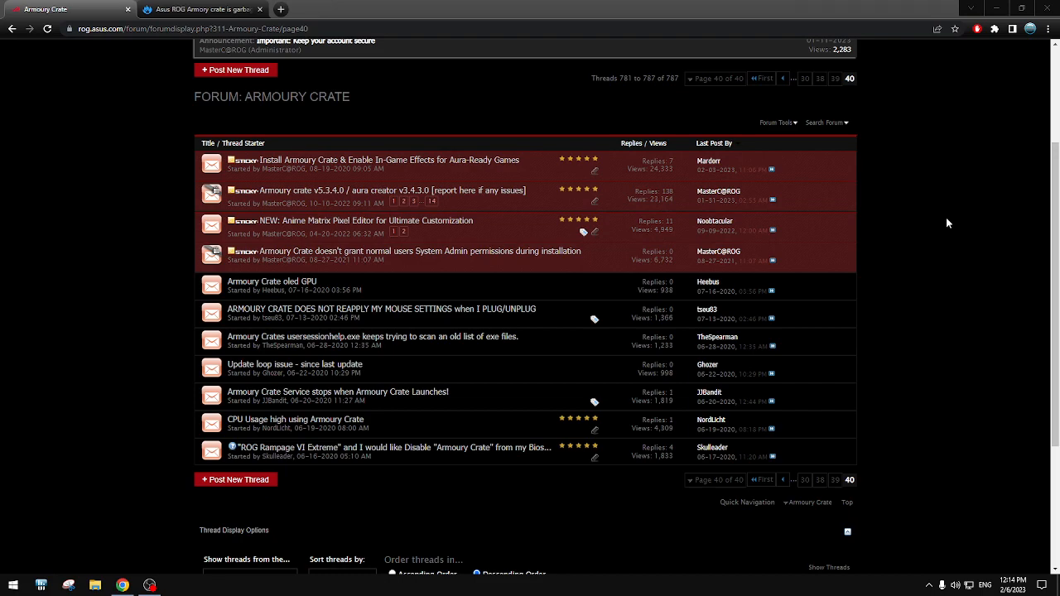
mouse_move(915, 220)
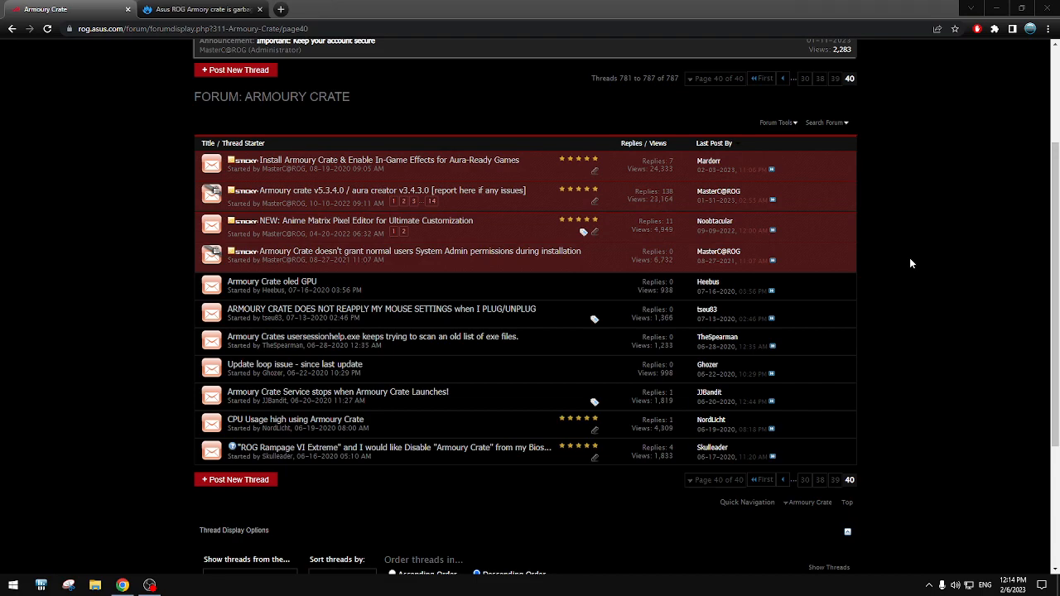
mouse_move(947, 211)
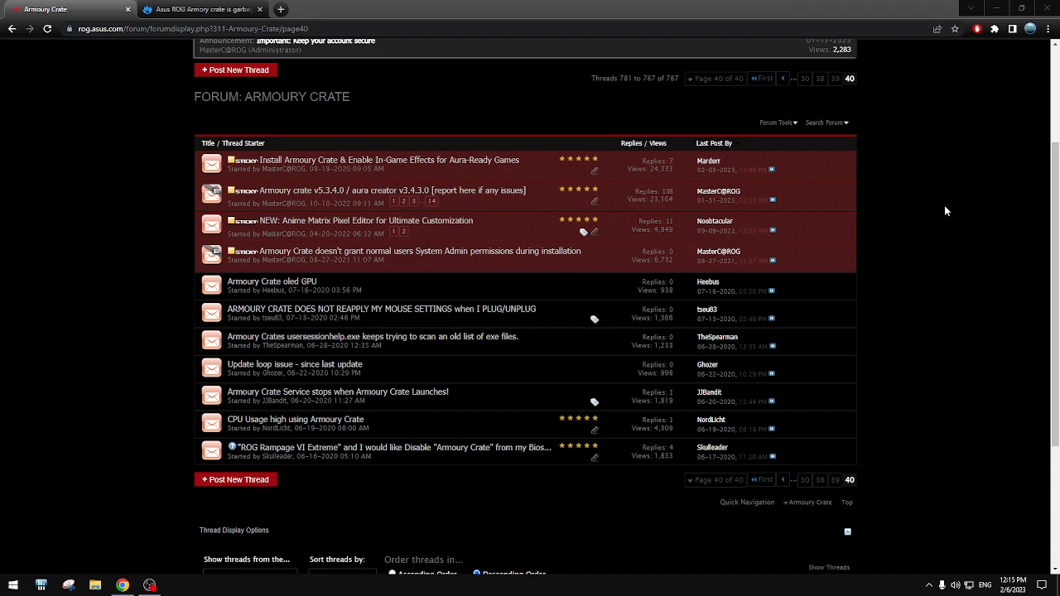
mouse_move(903, 232)
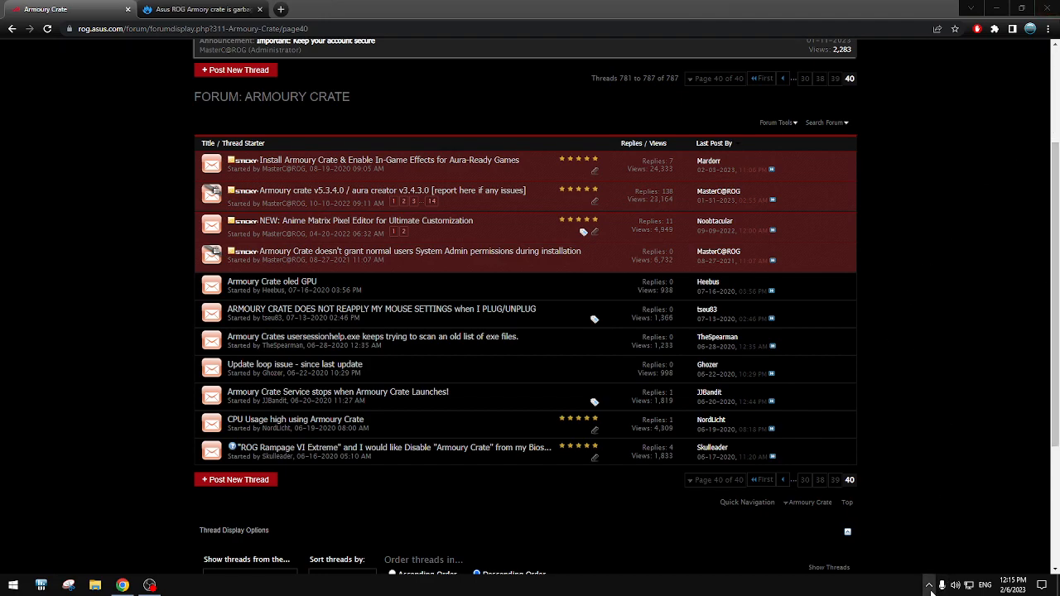
- Go to page 39, the second-to-last page of the Armoury Crate threads
left_click(848, 504)
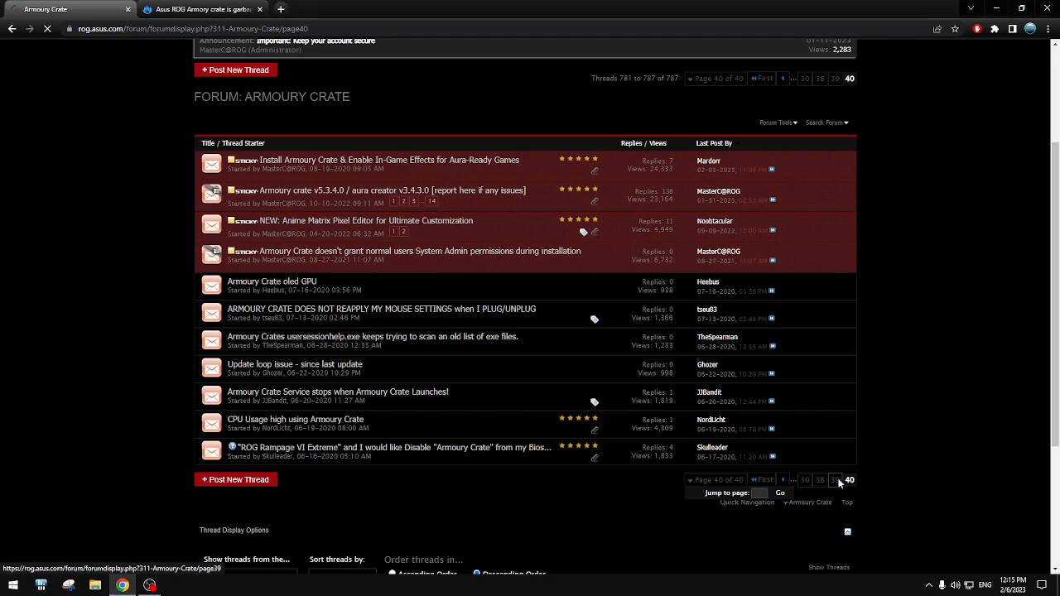
left_click(835, 481)
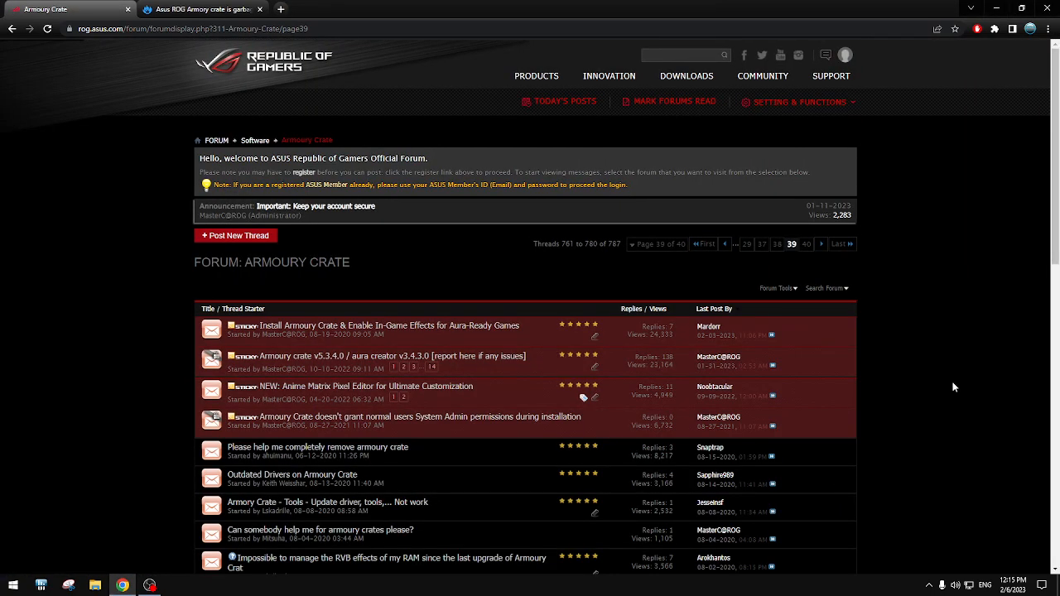
mouse_move(859, 461)
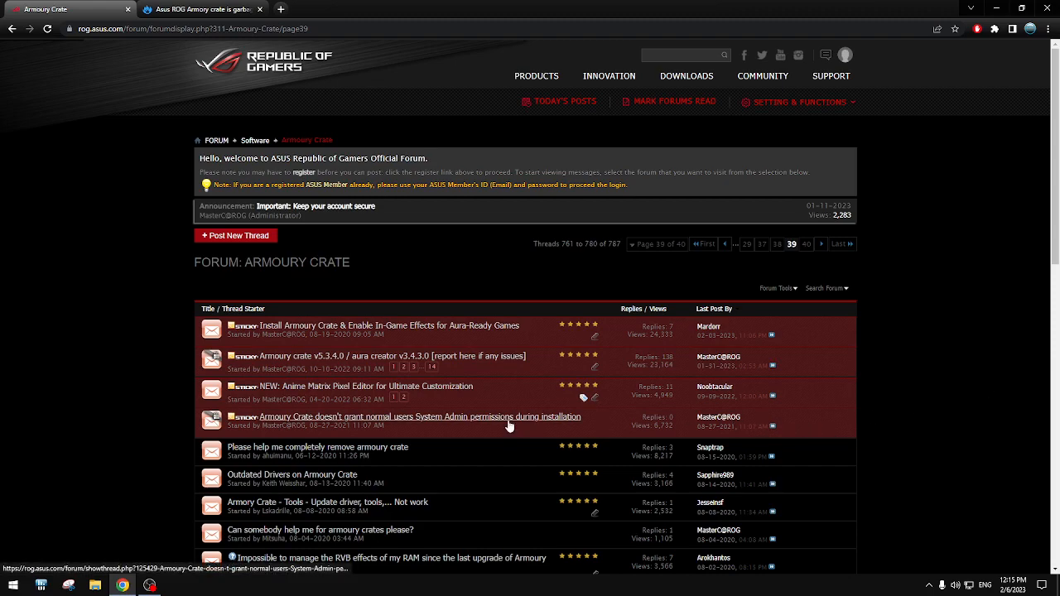
mouse_move(971, 379)
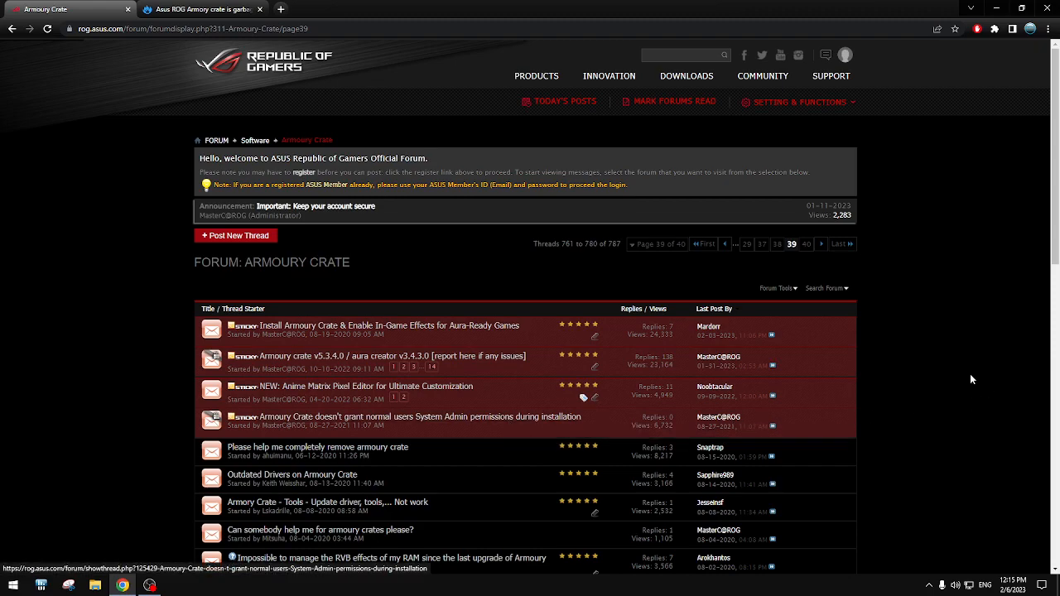
left_click(717, 418)
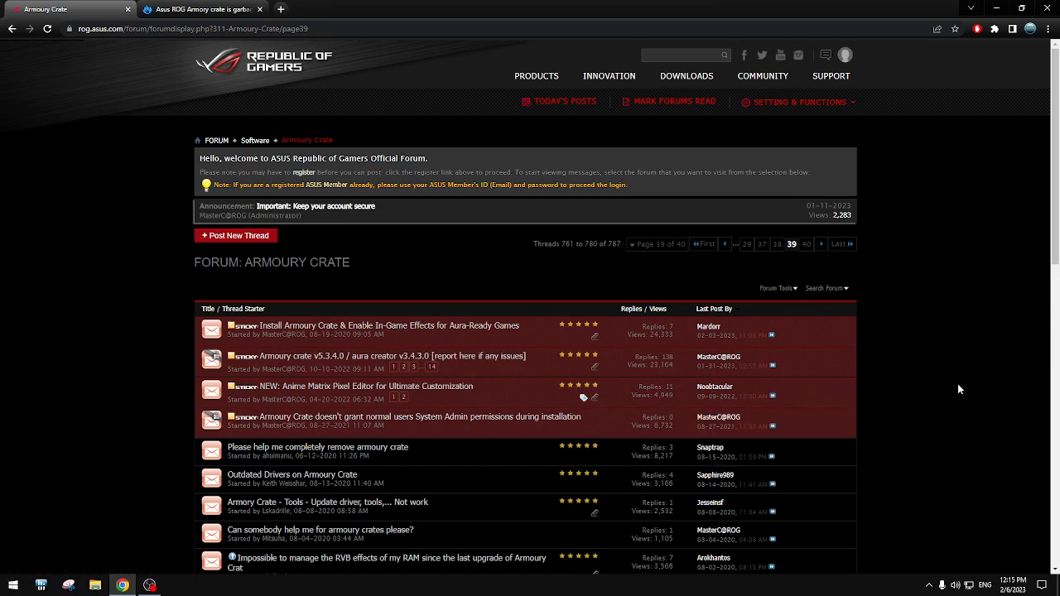
scroll("down", 3)
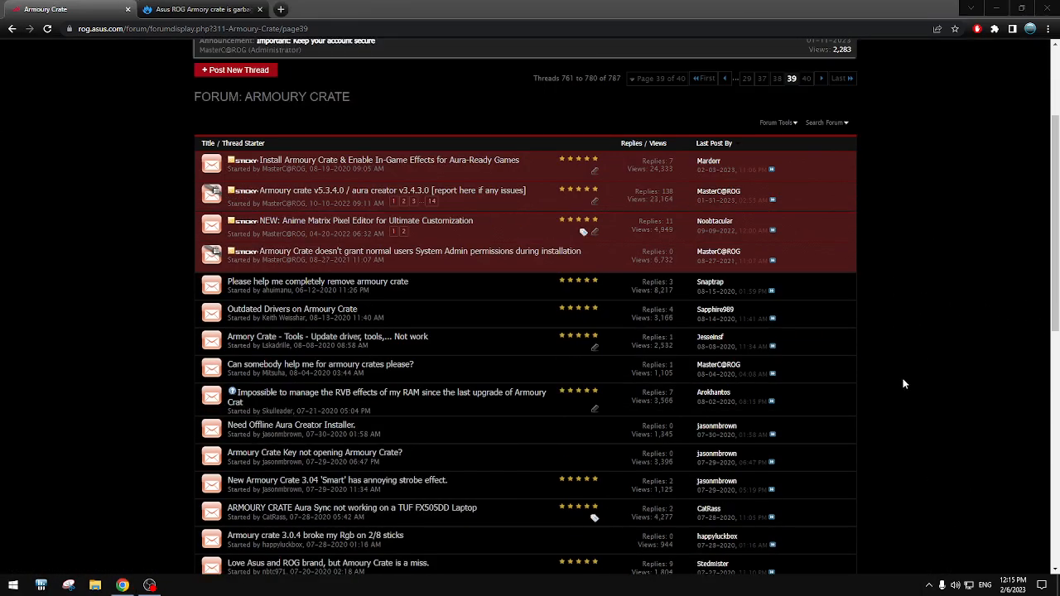
mouse_move(885, 471)
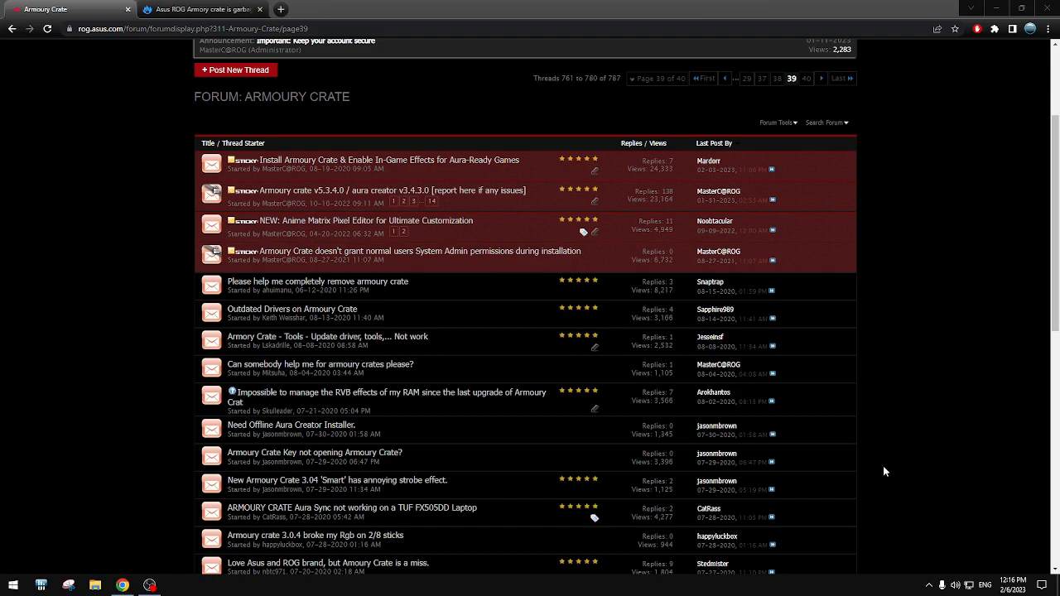
mouse_move(988, 371)
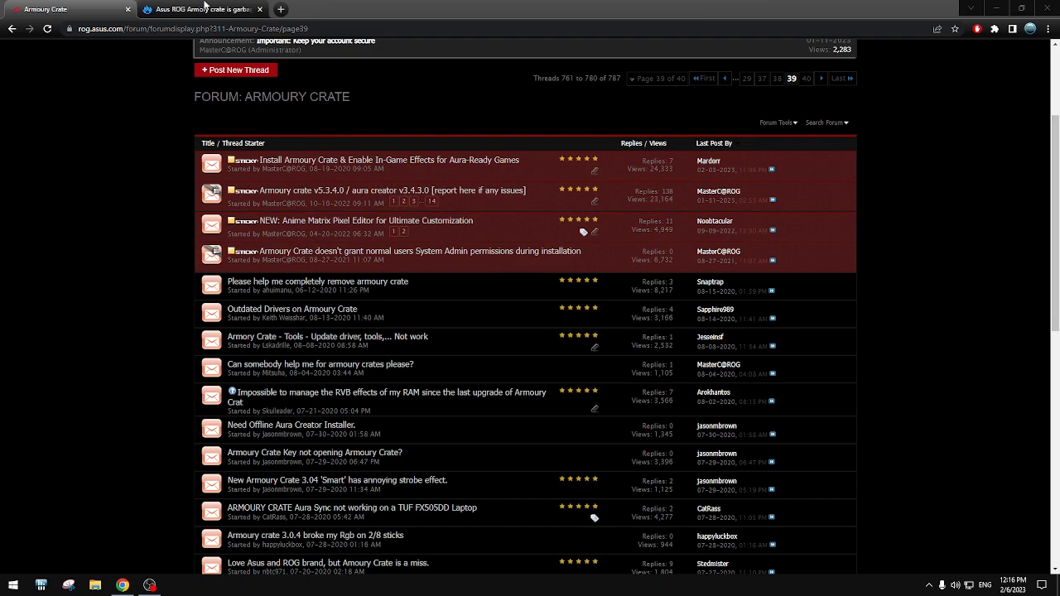
left_click(202, 10)
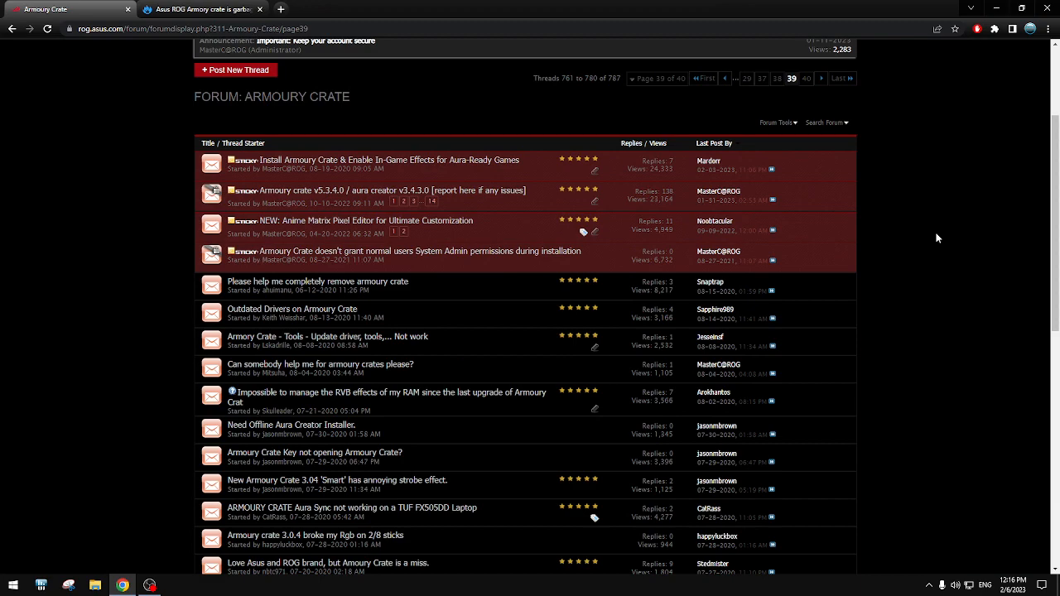
mouse_move(907, 225)
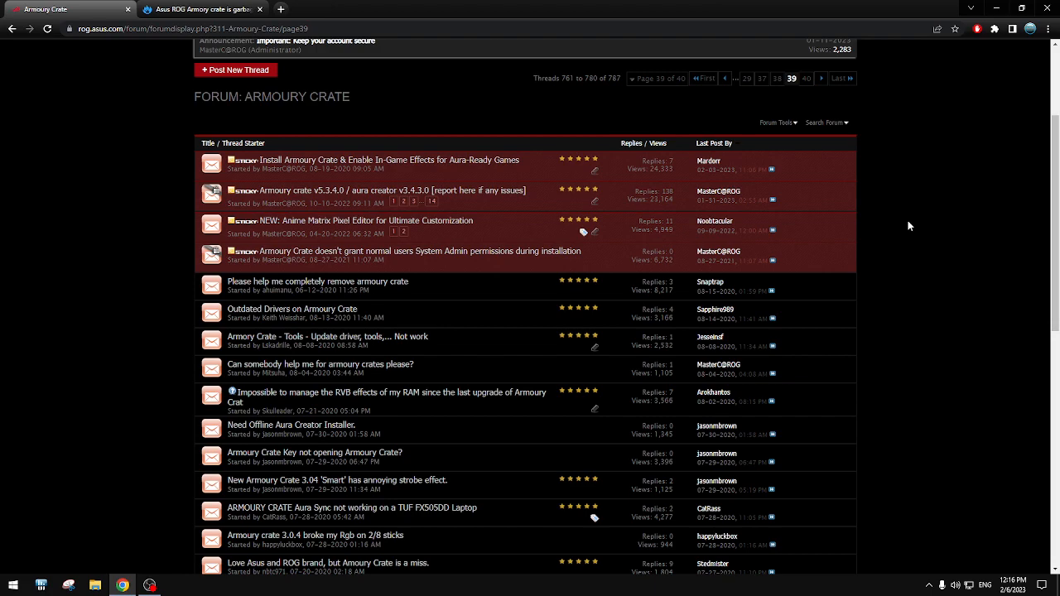
mouse_move(941, 195)
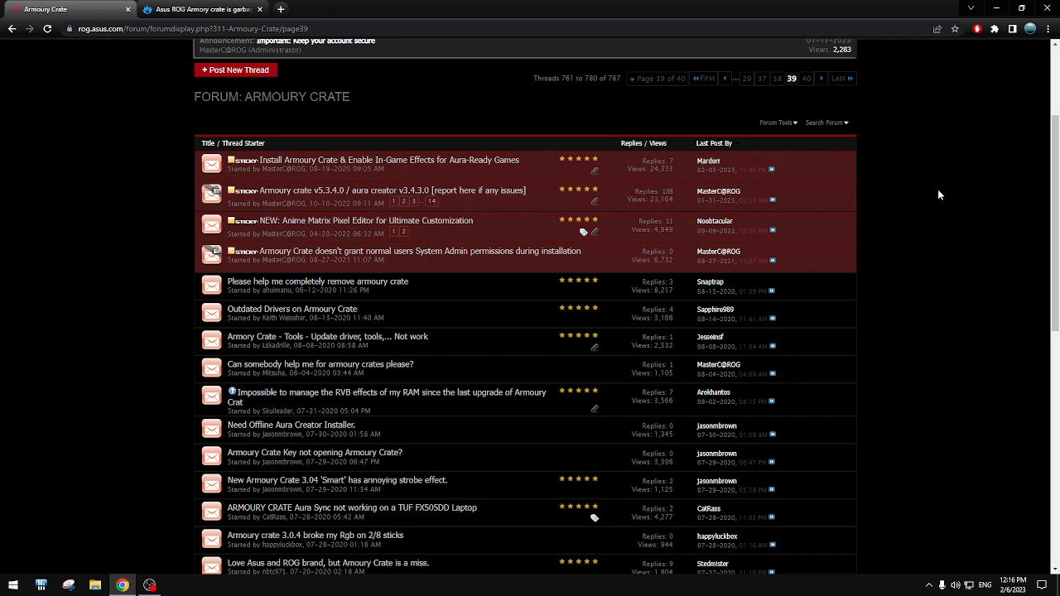
mouse_move(875, 211)
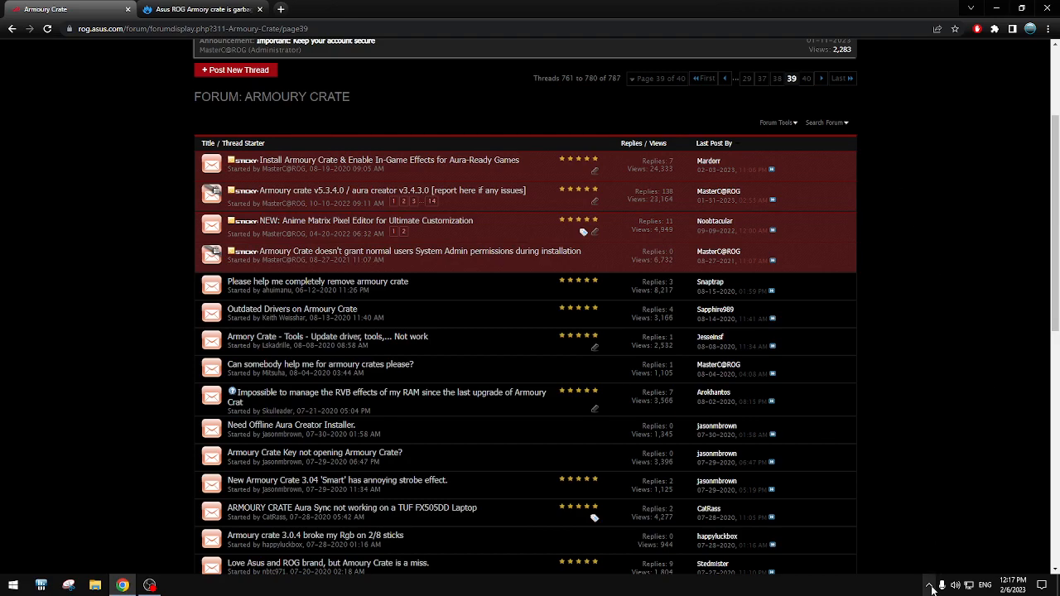
mouse_move(987, 280)
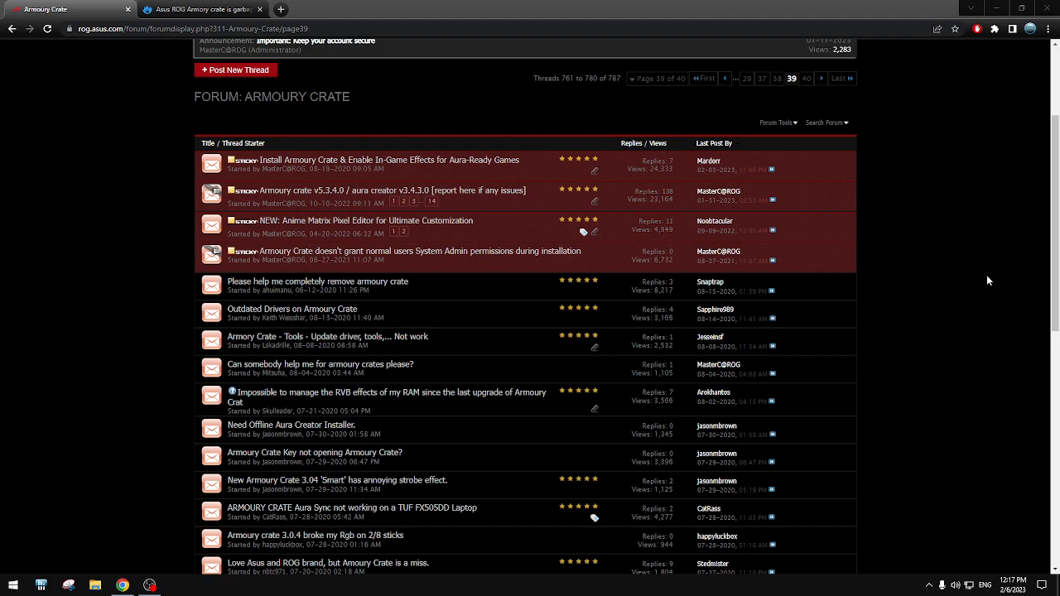
mouse_move(981, 272)
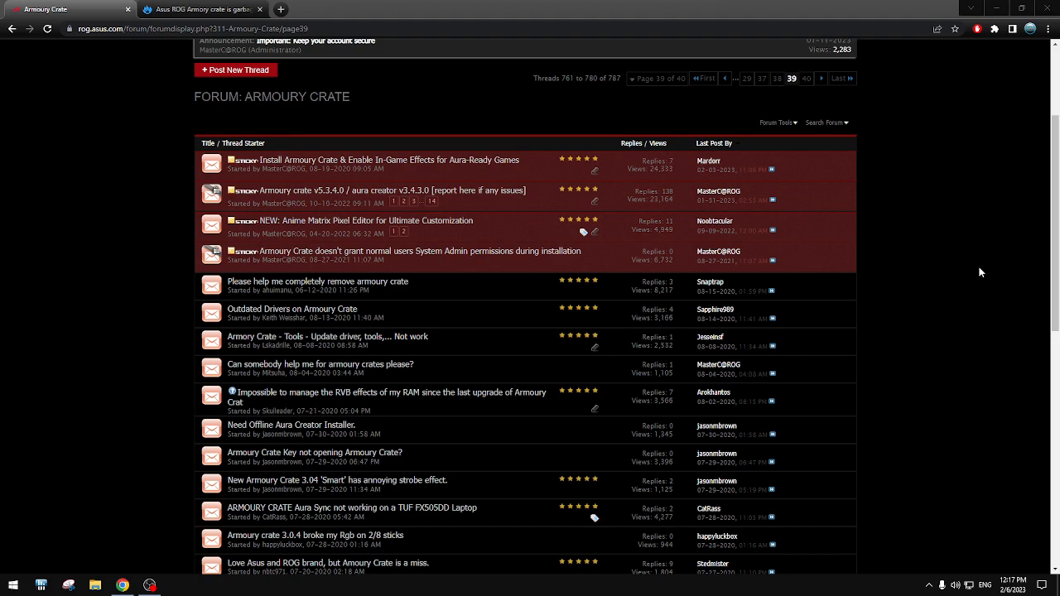
mouse_move(894, 215)
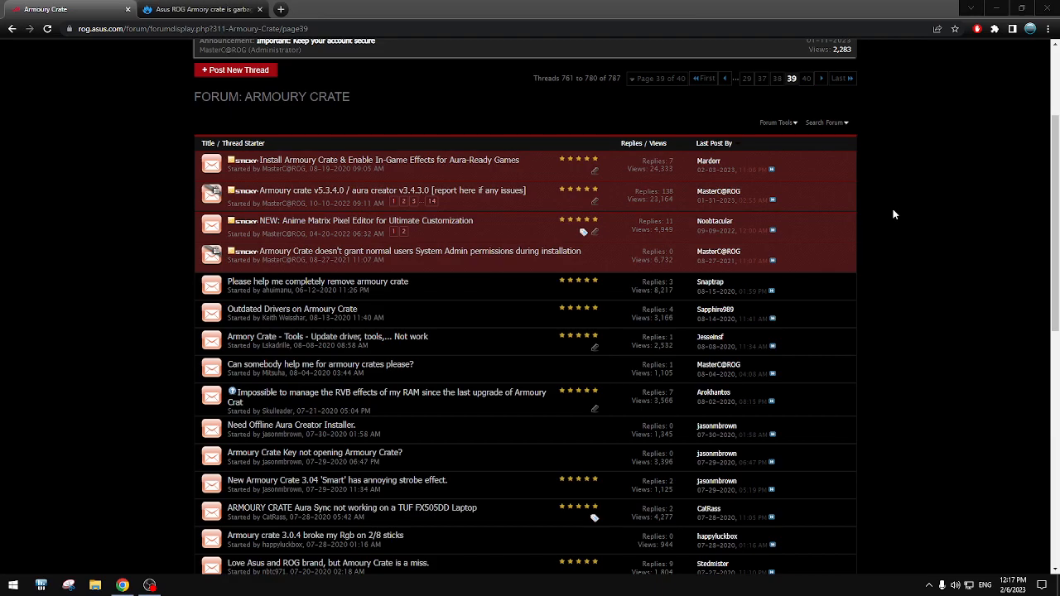
- Scroll around the Armoury Crate thread list to review the recent 5.4.8.0 complaint threads
scroll("down", 3)
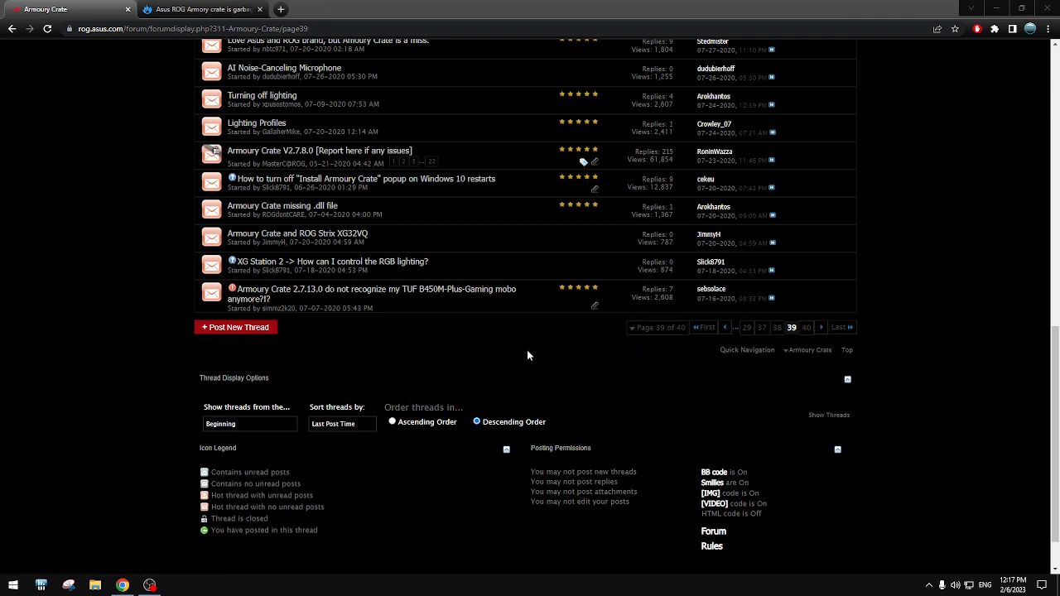
scroll("up", 3)
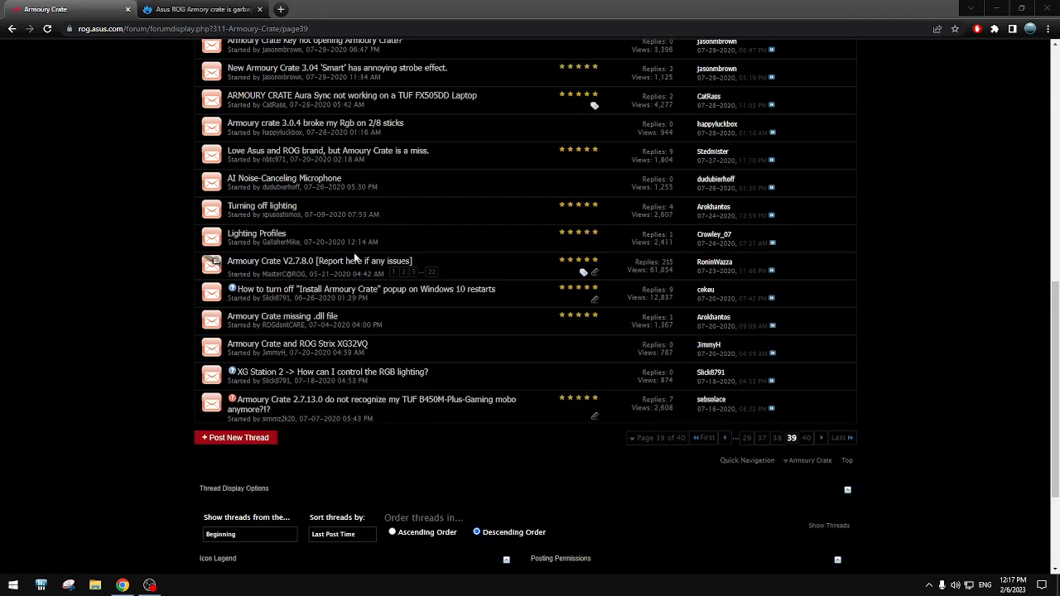
scroll("up", 3)
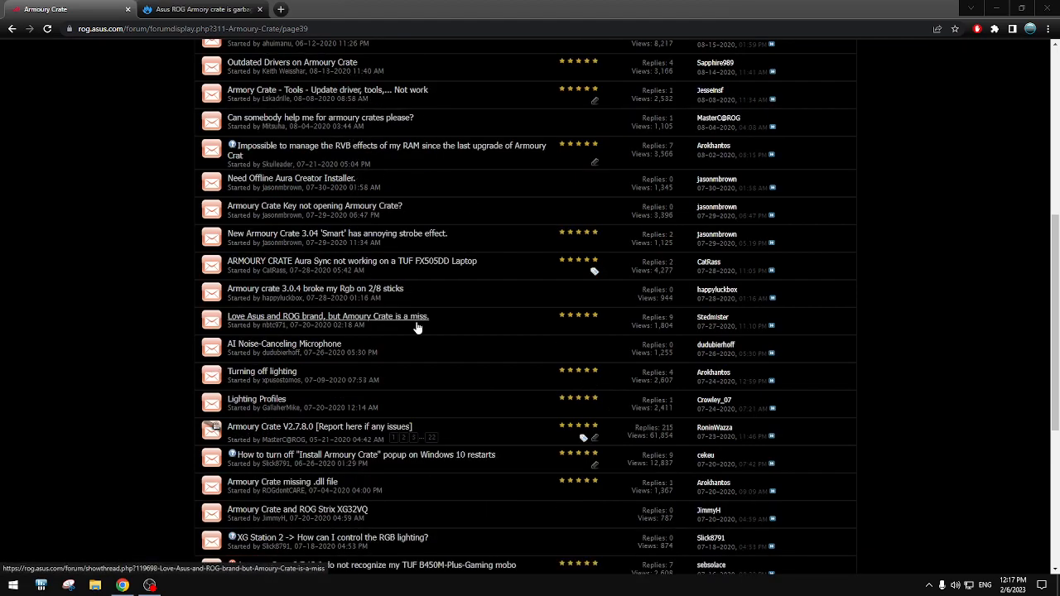
scroll("down", 3)
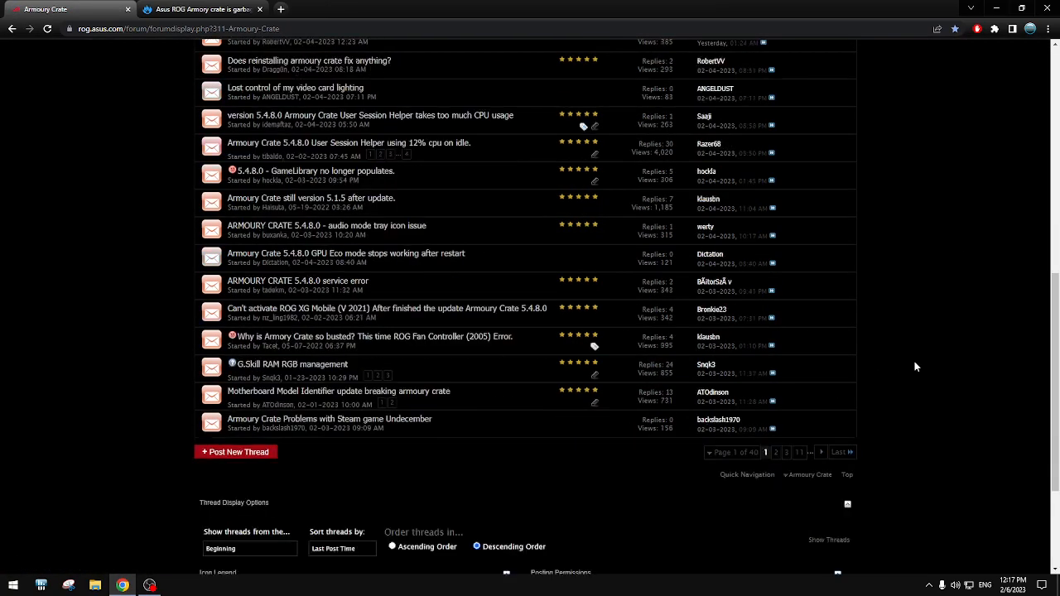
mouse_move(926, 368)
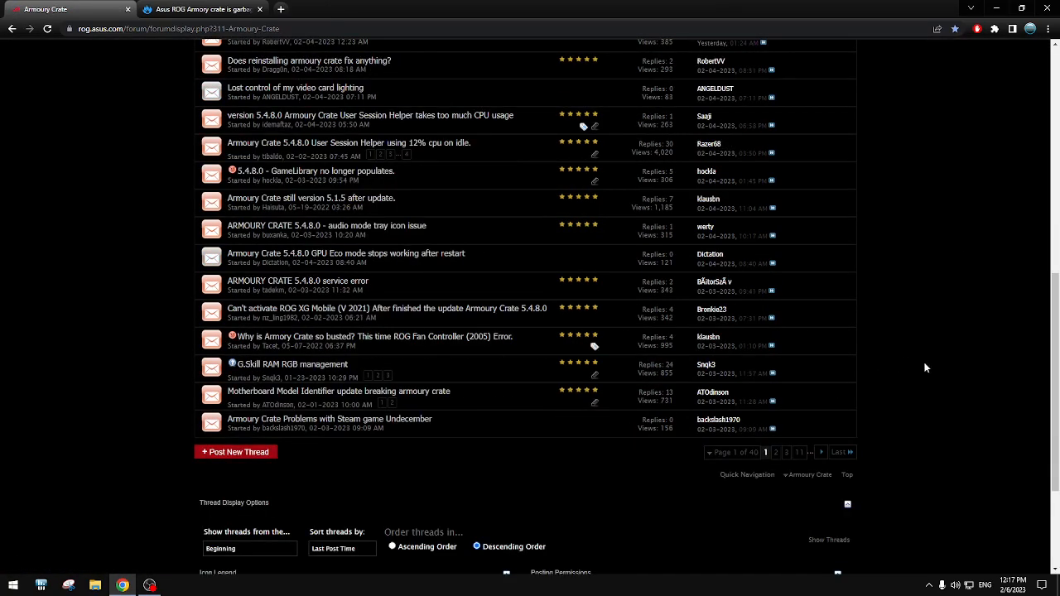
scroll("up", 3)
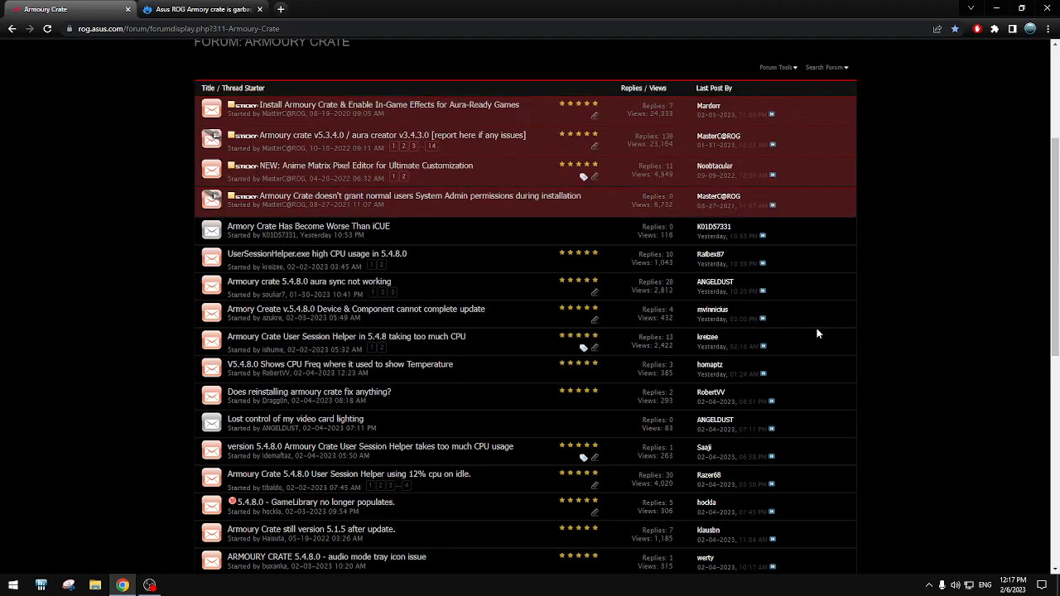
left_click(308, 225)
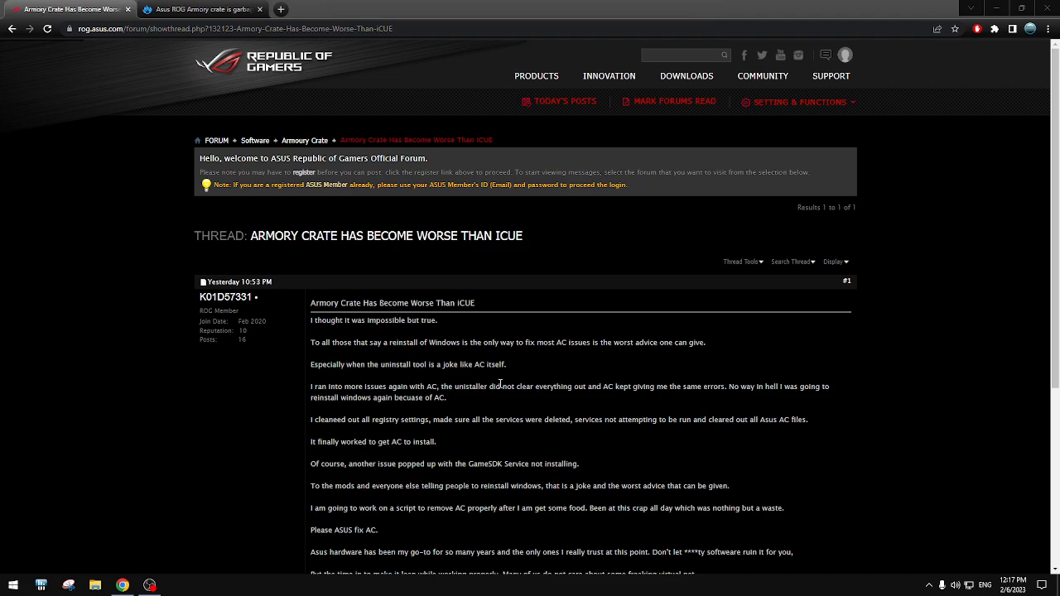
scroll("down", 3)
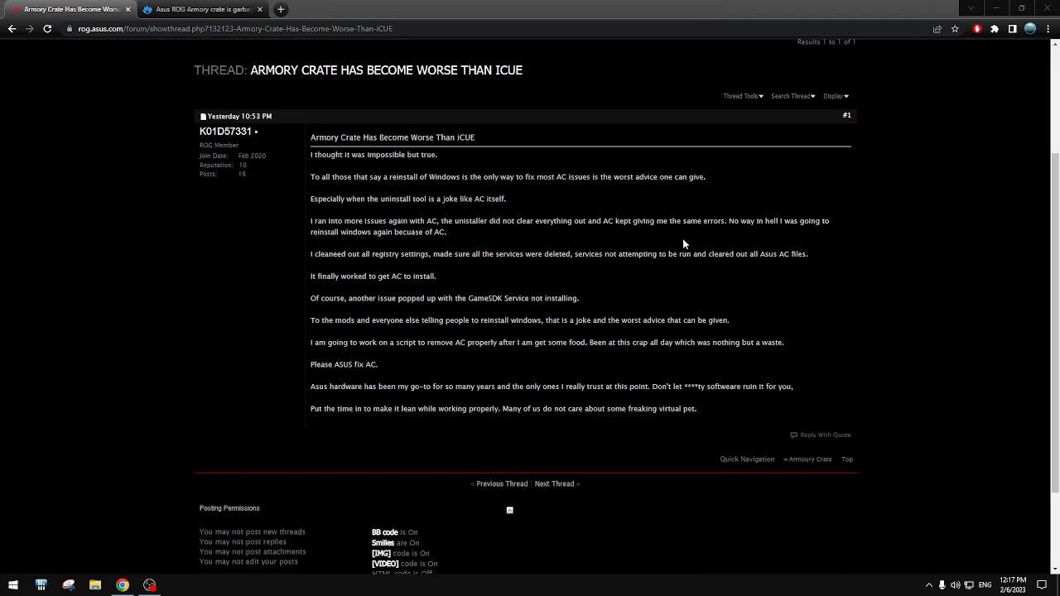
mouse_move(895, 302)
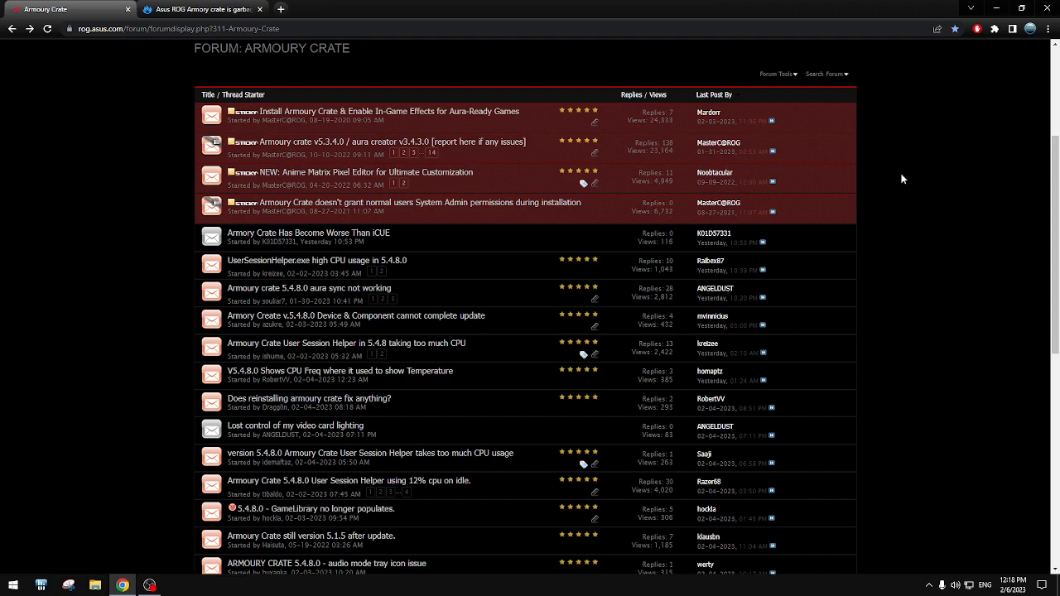
mouse_move(941, 216)
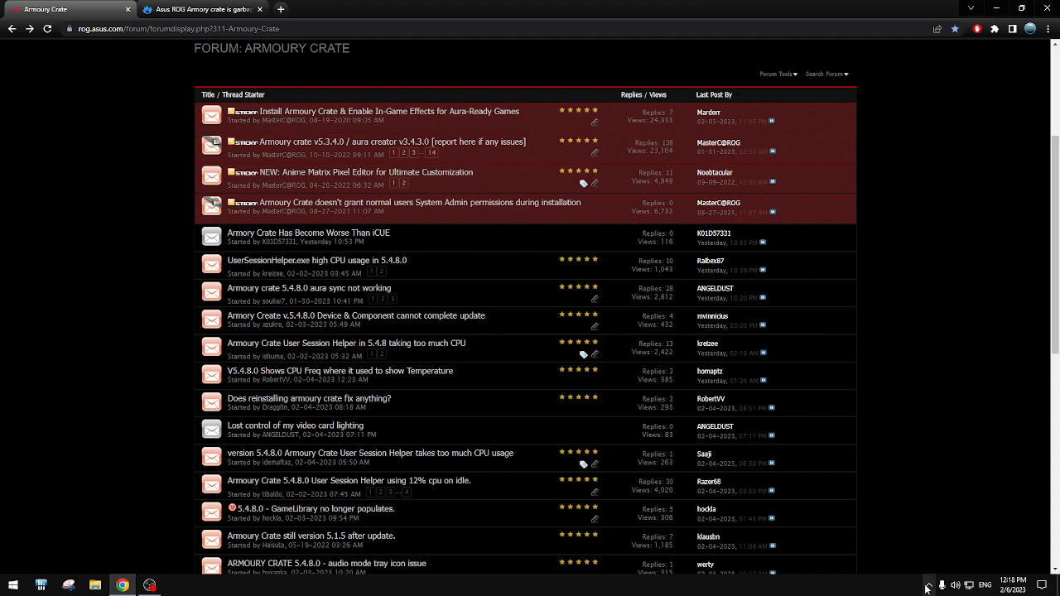
mouse_move(1042, 193)
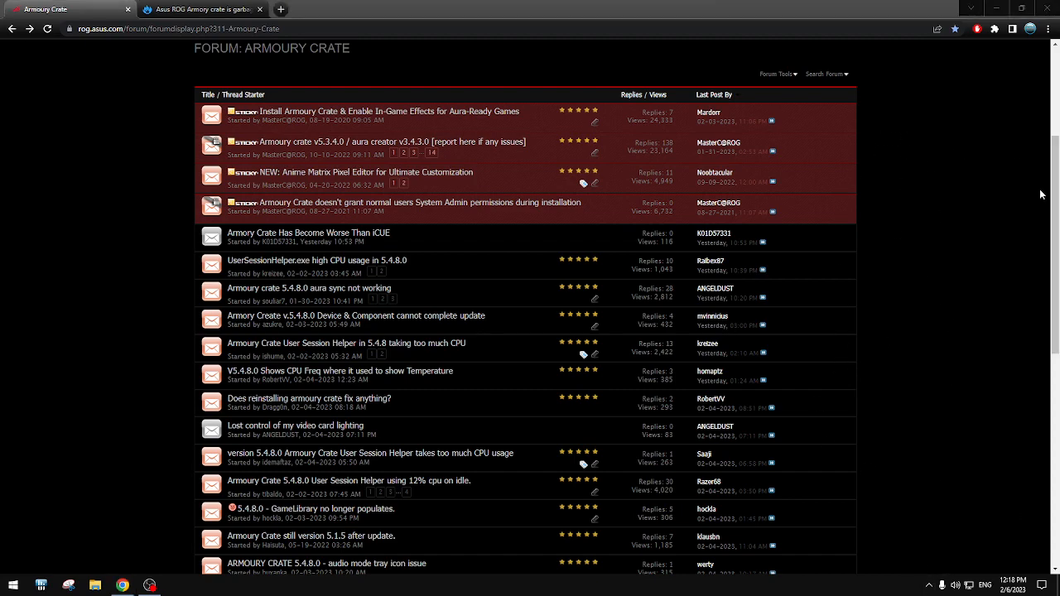
mouse_move(941, 201)
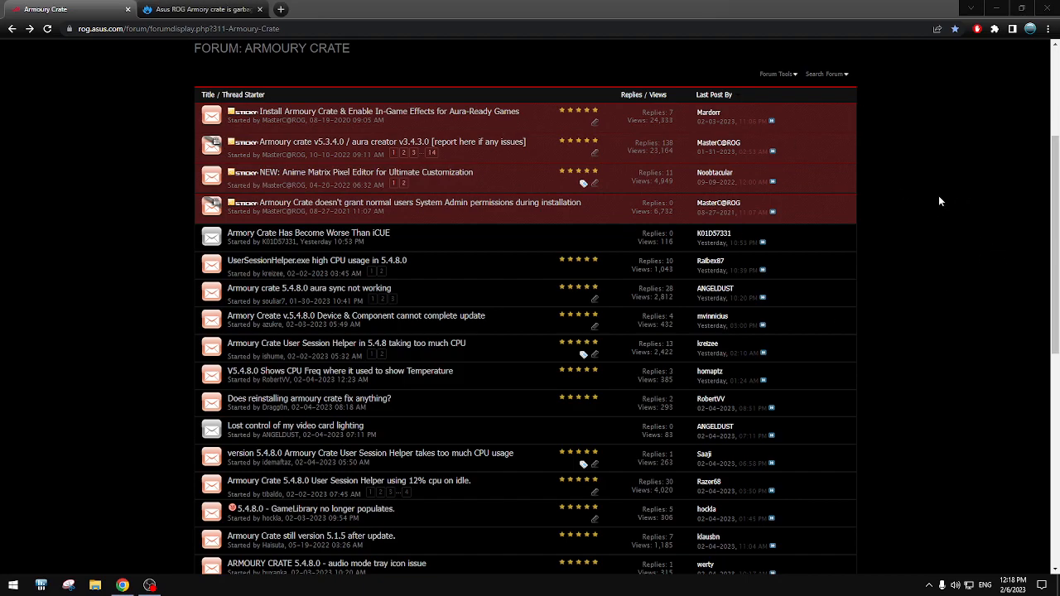
scroll("down", 3)
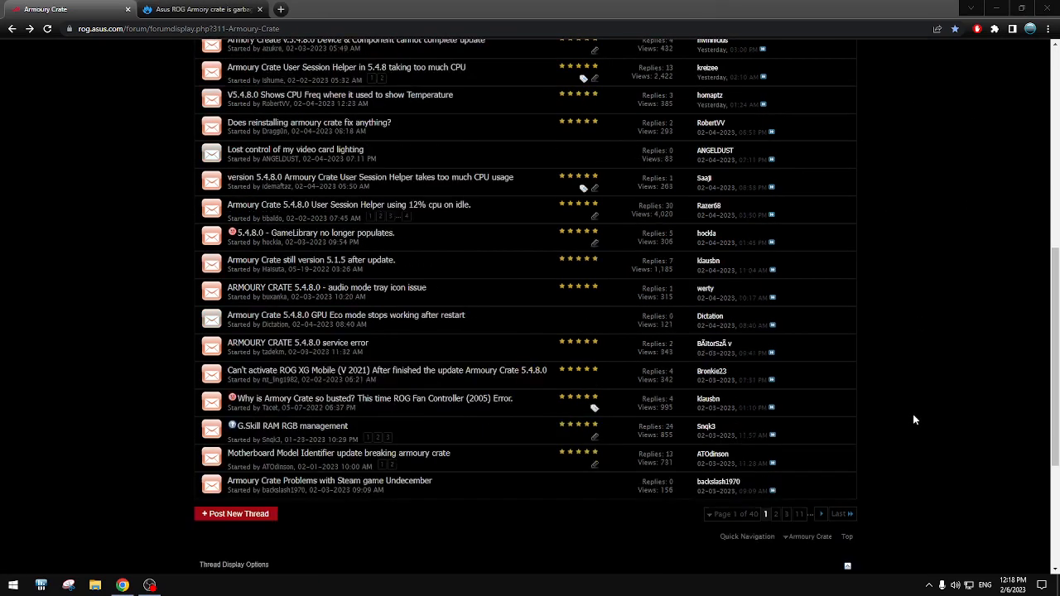
scroll("up", 3)
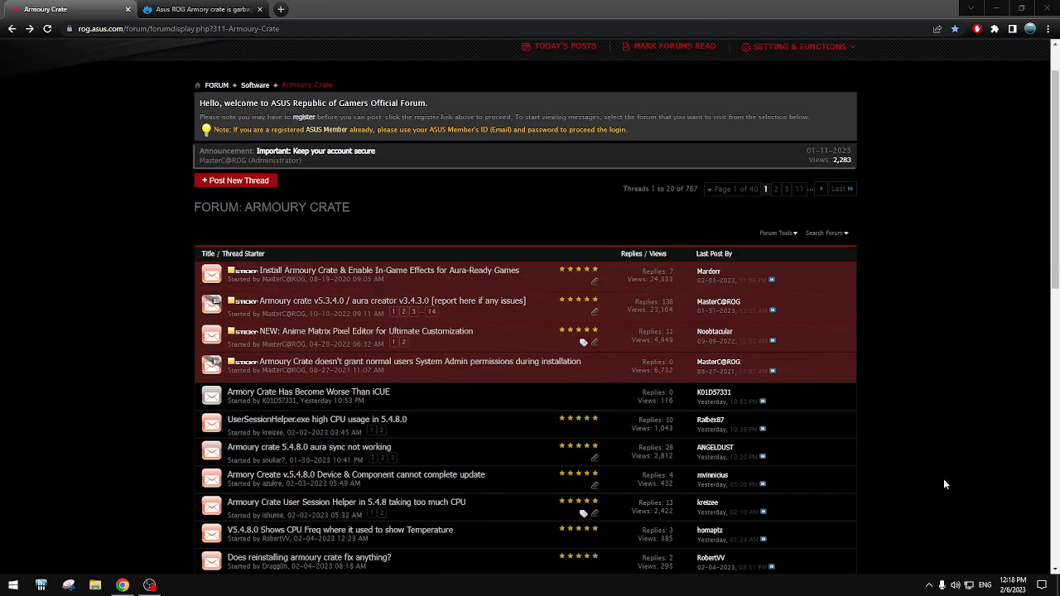
mouse_move(931, 323)
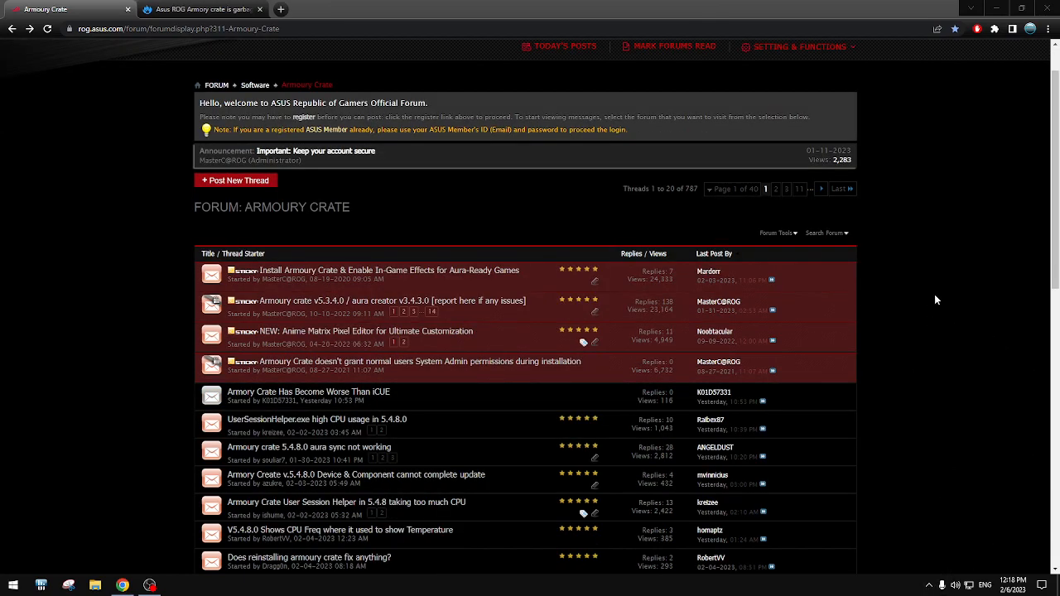
mouse_move(214, 348)
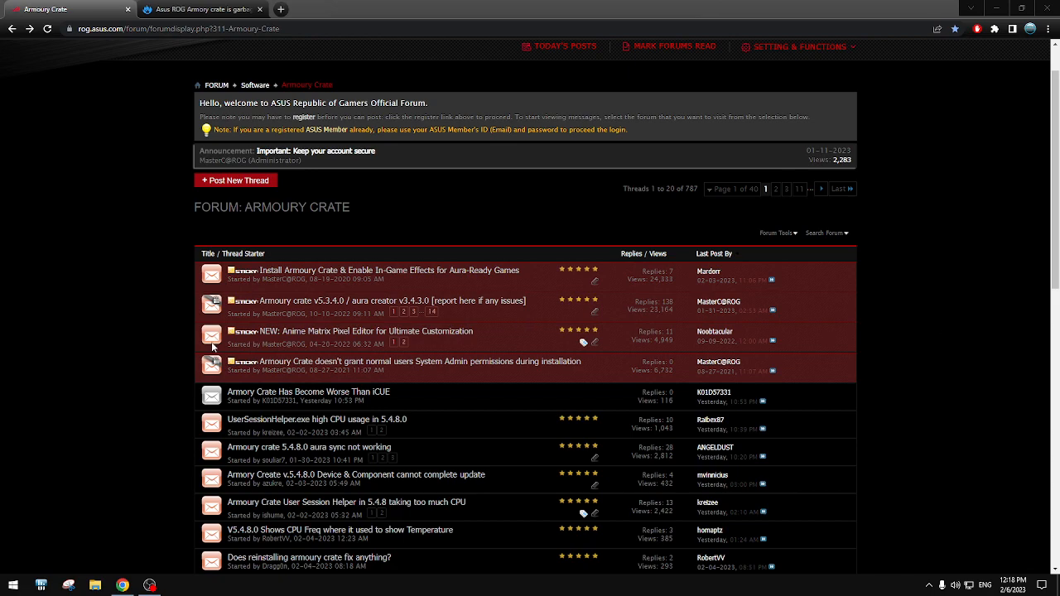
mouse_move(927, 573)
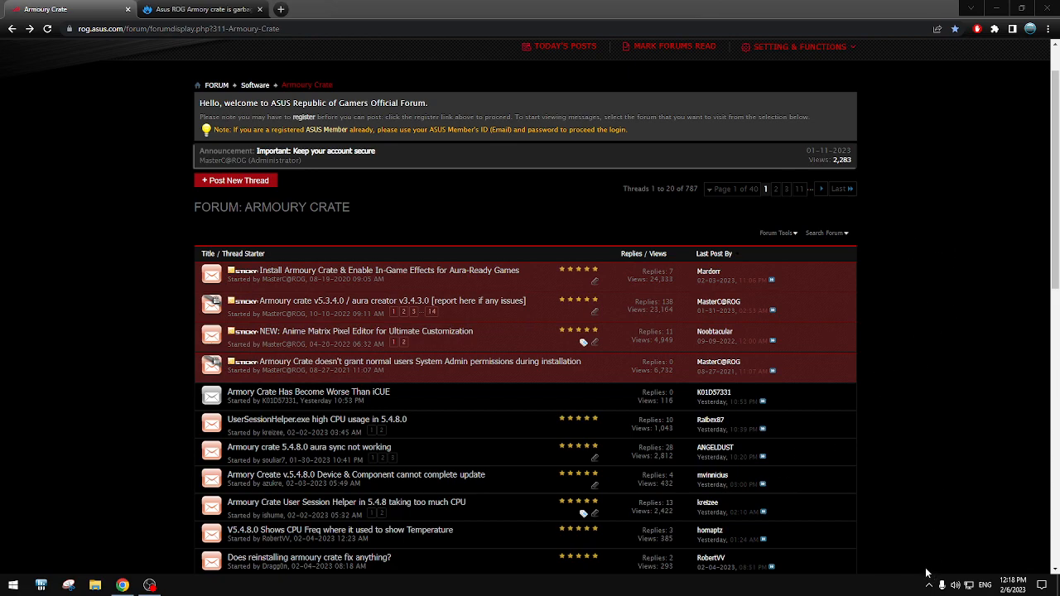
mouse_move(948, 343)
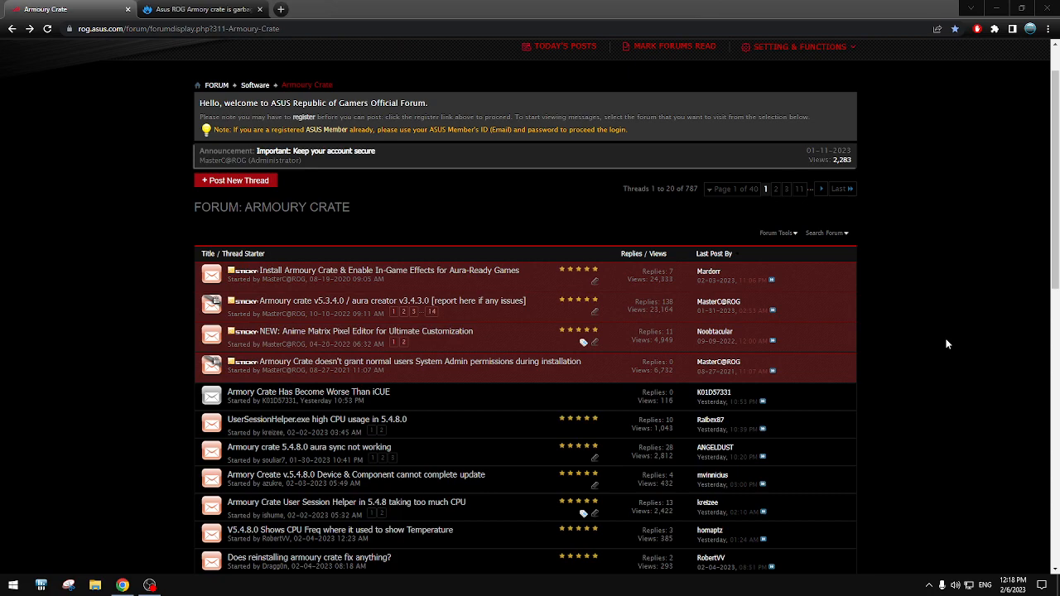
mouse_move(929, 298)
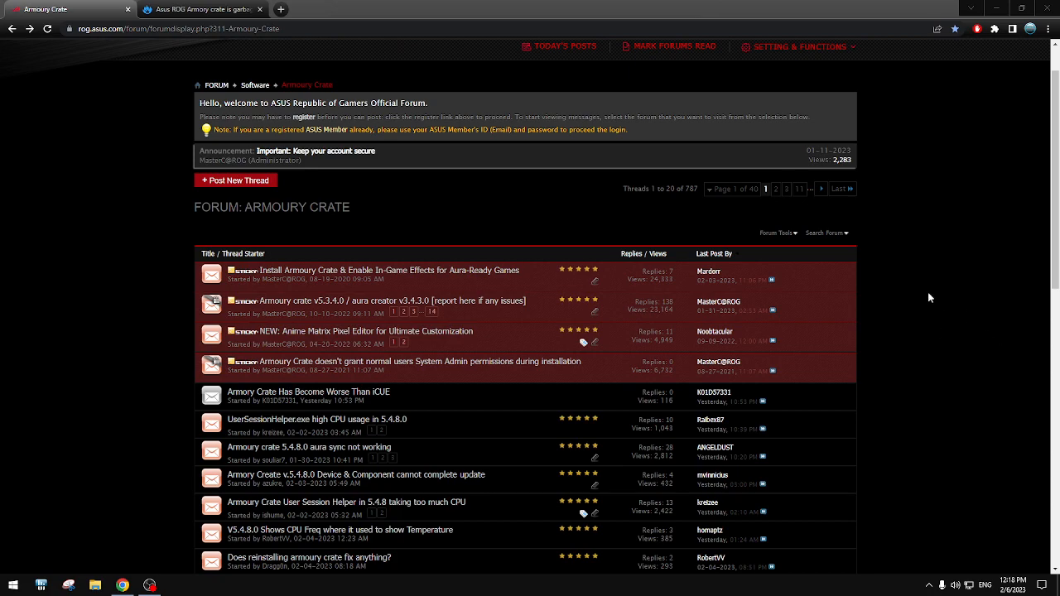
mouse_move(858, 328)
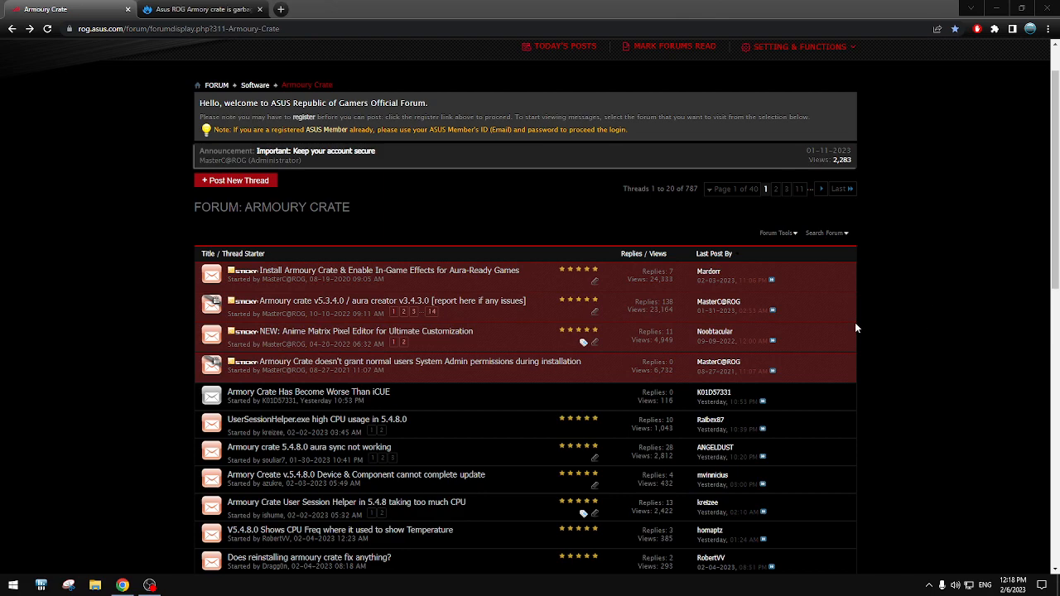
mouse_move(882, 328)
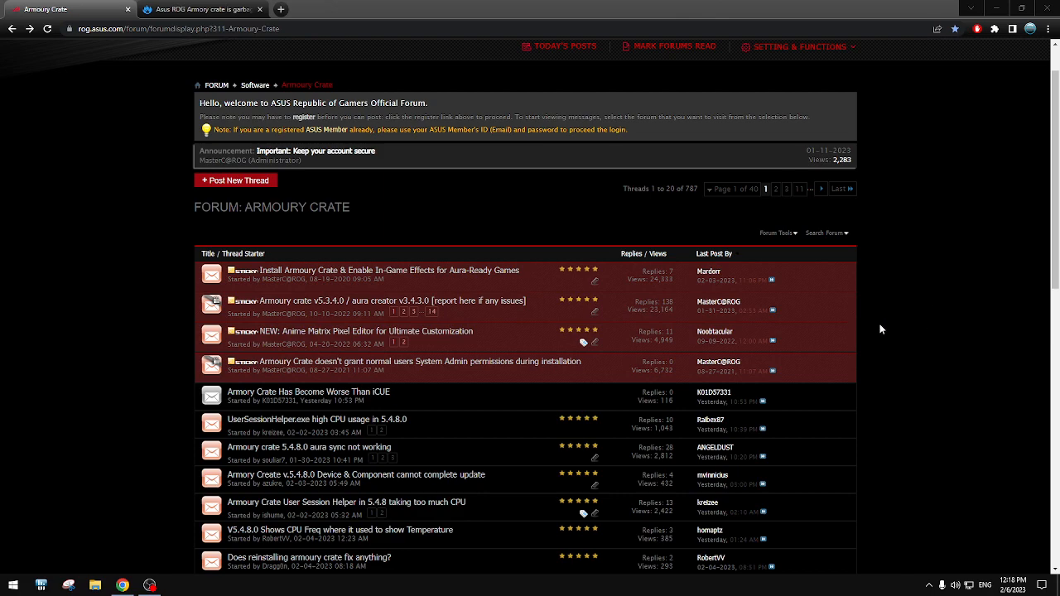
mouse_move(958, 315)
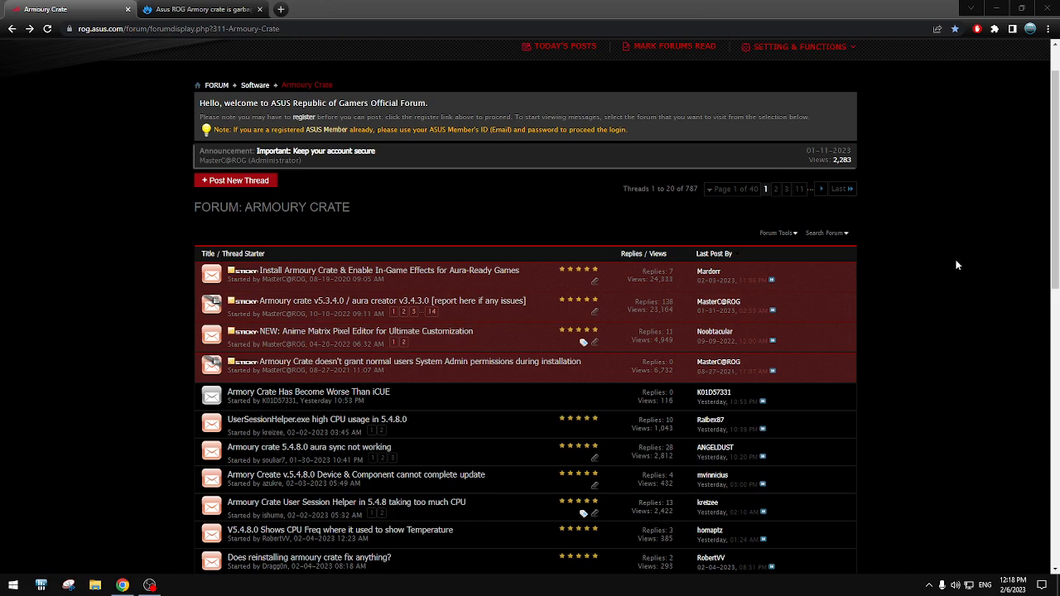
mouse_move(937, 298)
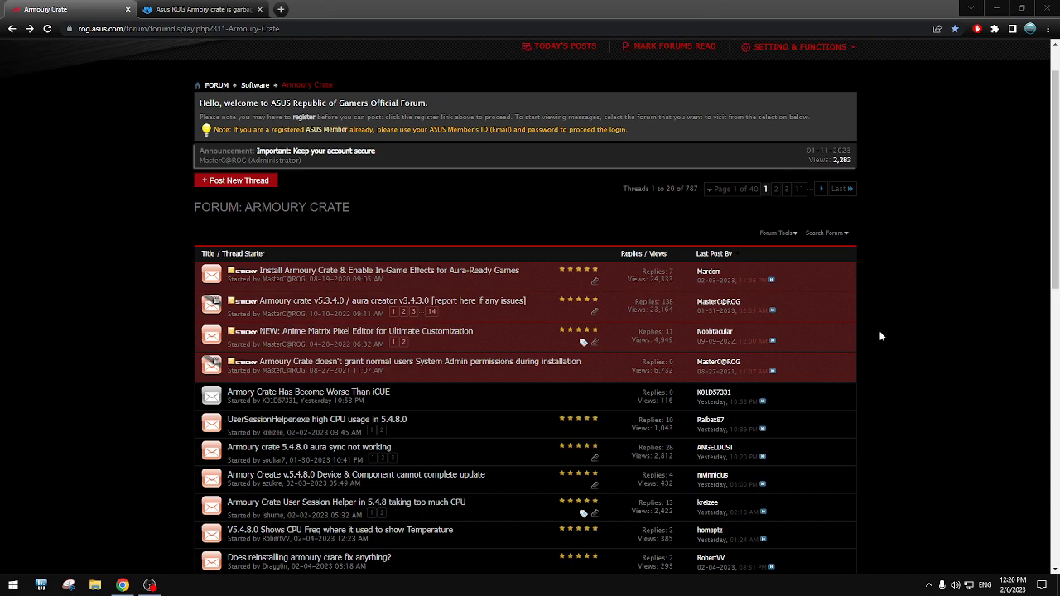
mouse_move(911, 341)
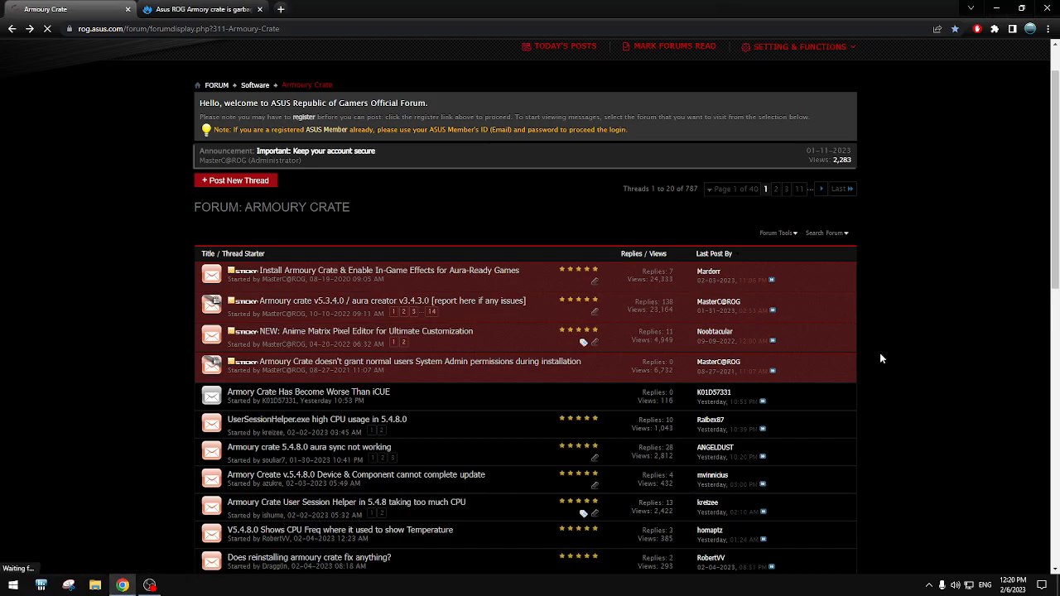
left_click(381, 301)
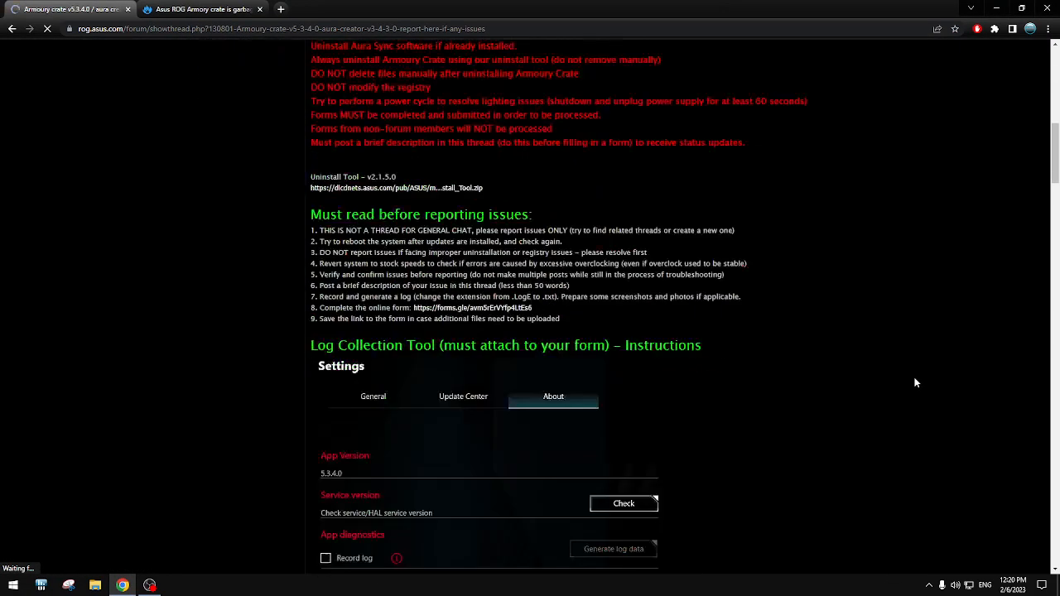
scroll("up", 3)
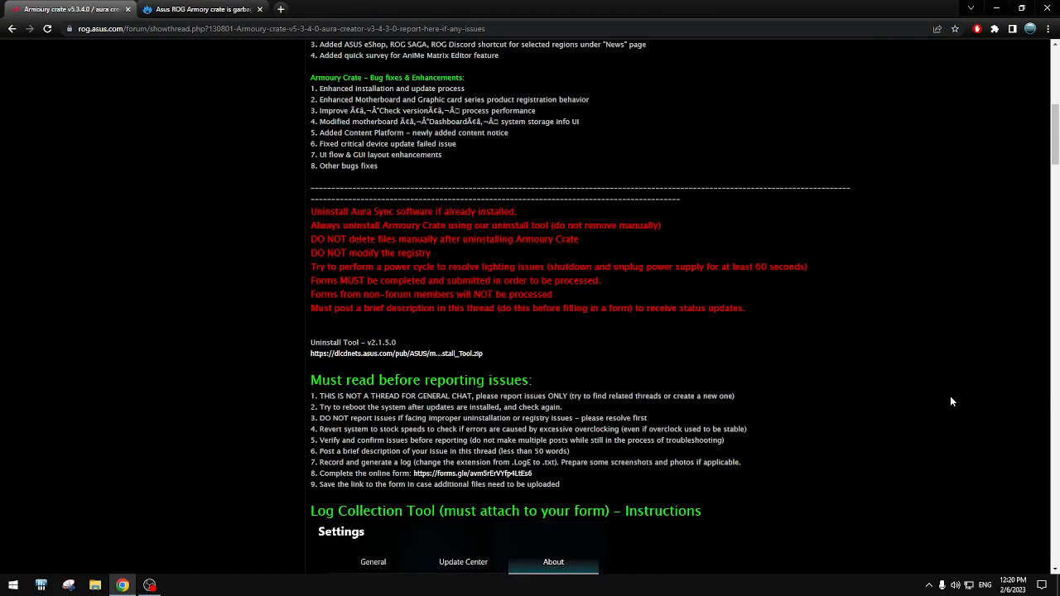
scroll("down", 3)
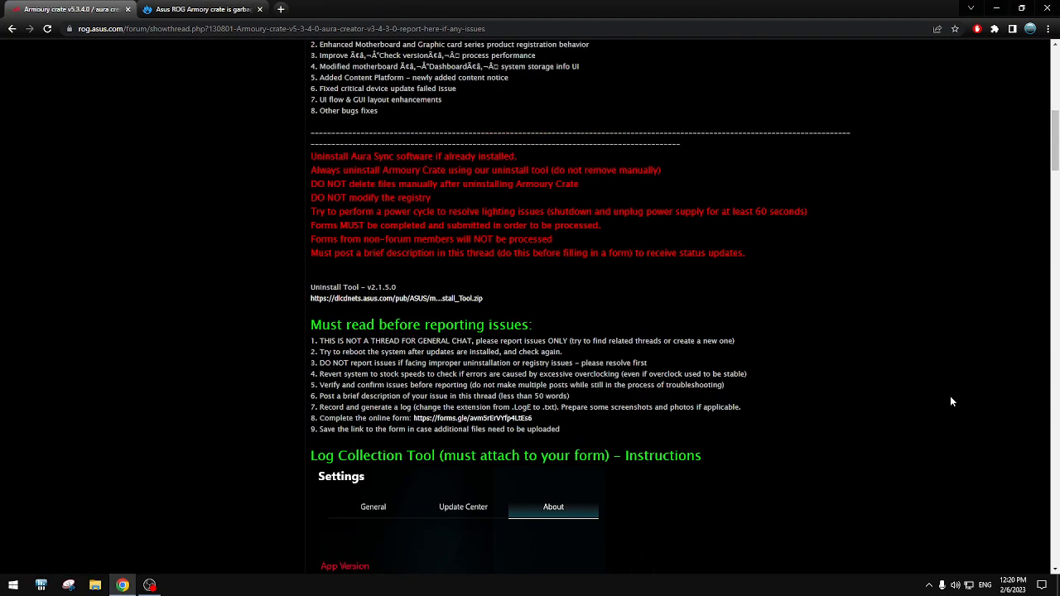
scroll("up", 3)
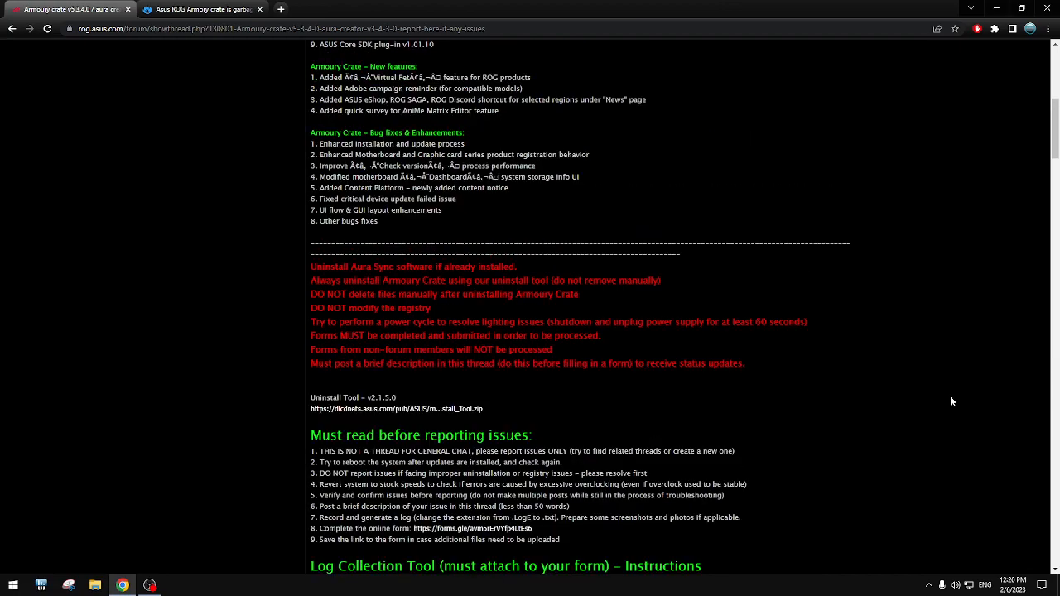
scroll("up", 3)
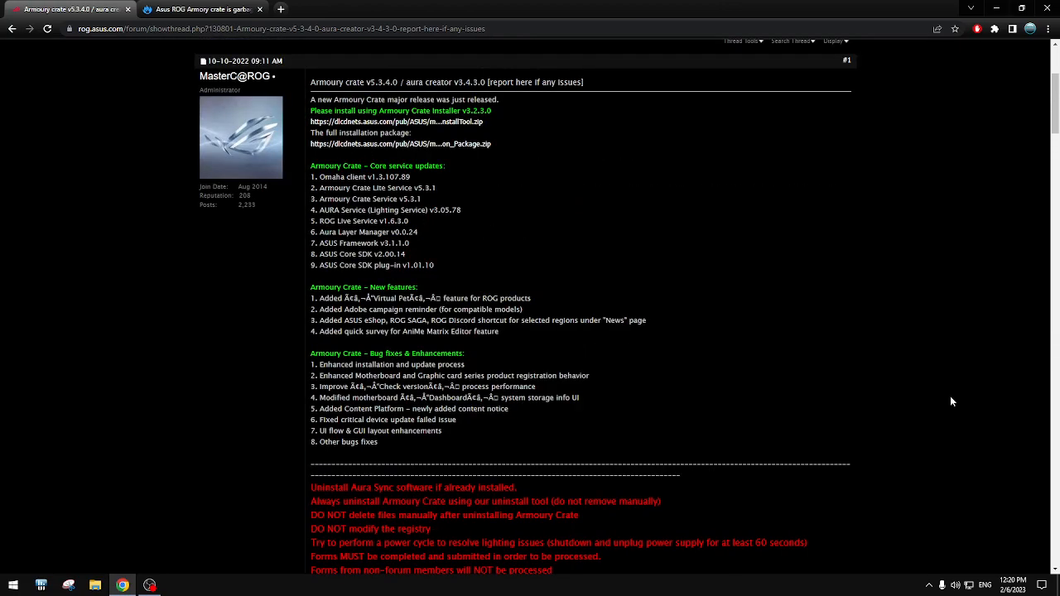
mouse_move(934, 397)
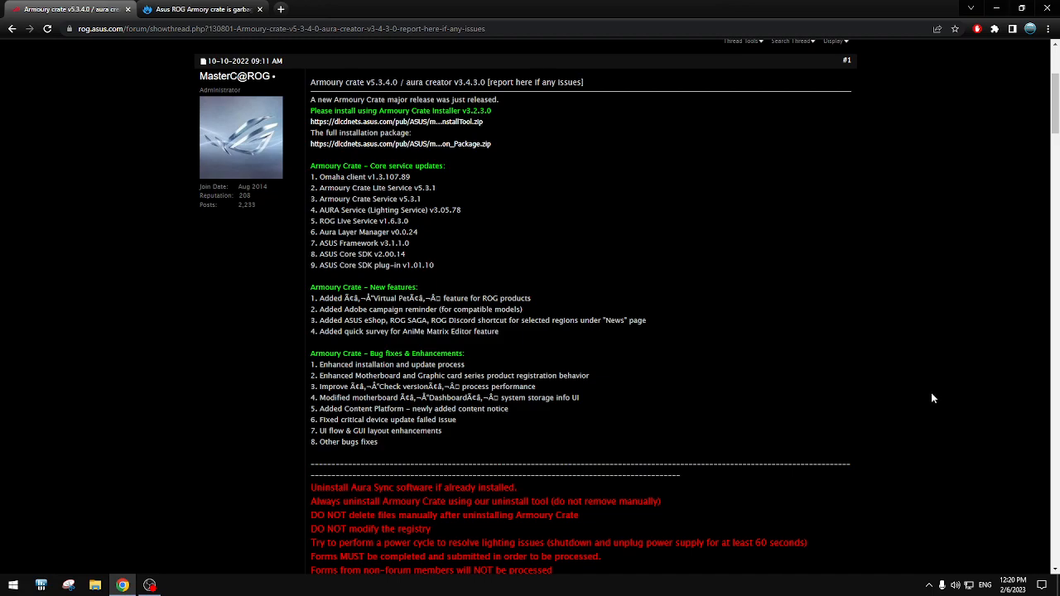
mouse_move(845, 318)
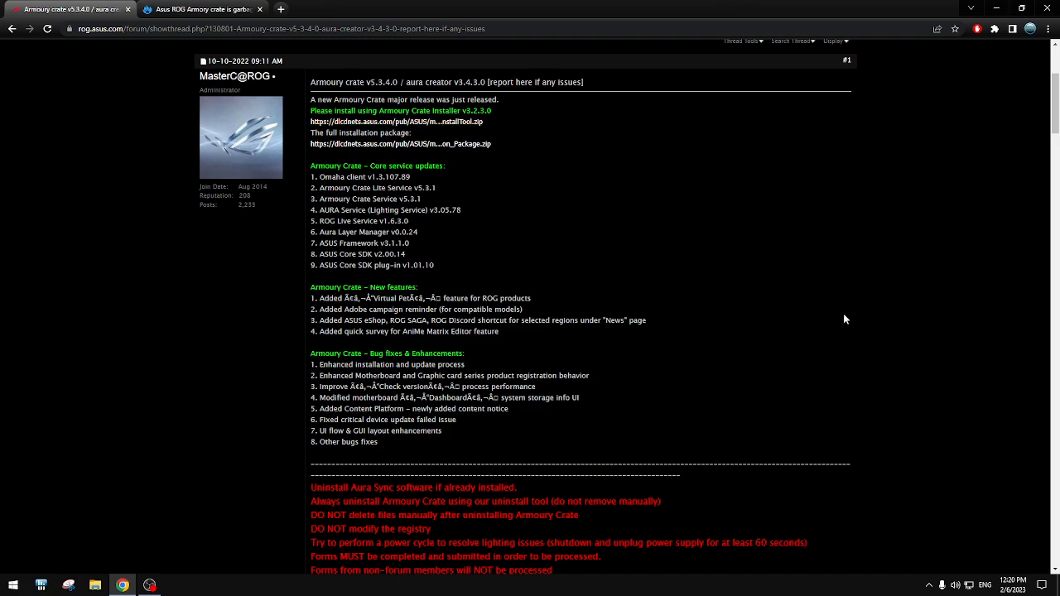
mouse_move(495, 132)
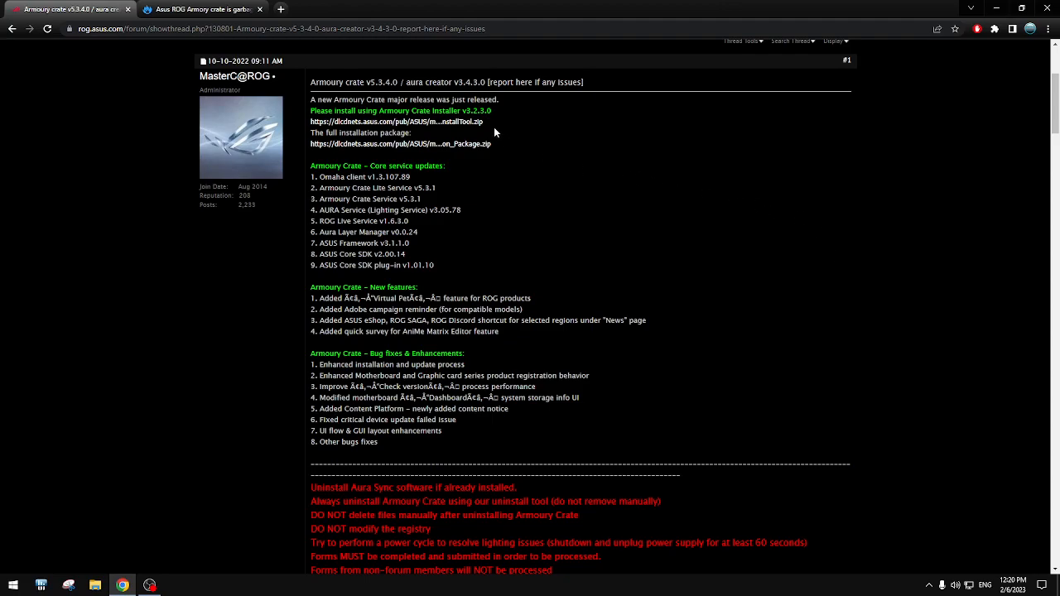
mouse_move(874, 352)
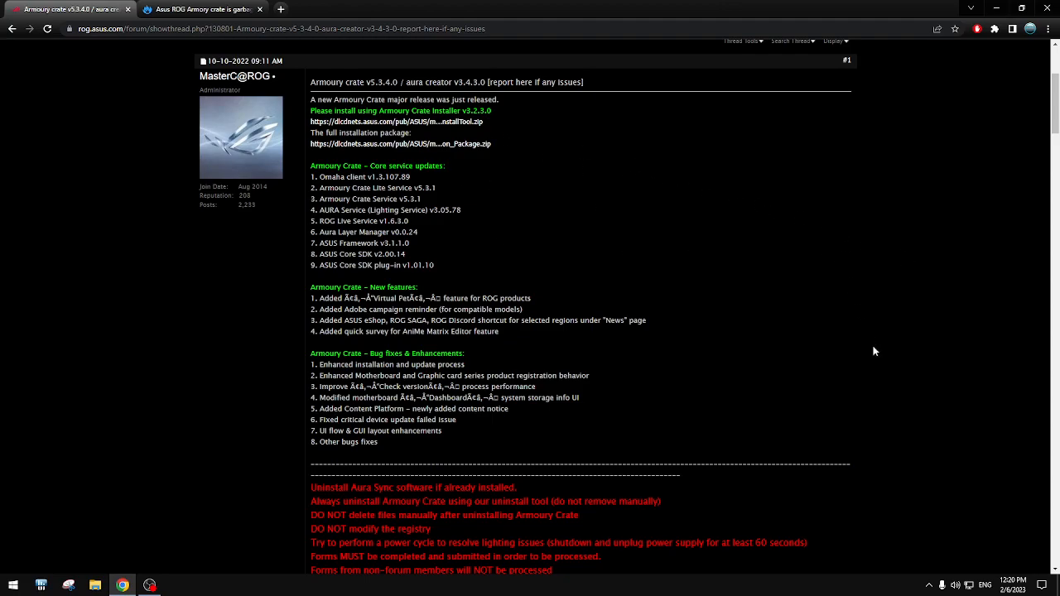
scroll("down", 3)
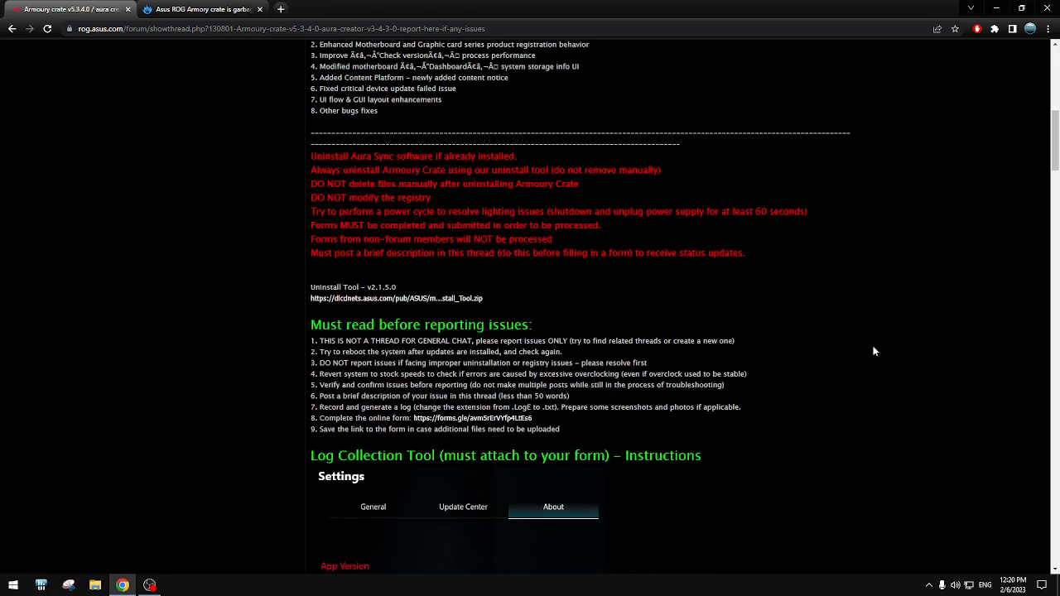
- Scroll to and select the 'Must read before reporting issues' rules in the Armoury Crate release thread
scroll("down", 3)
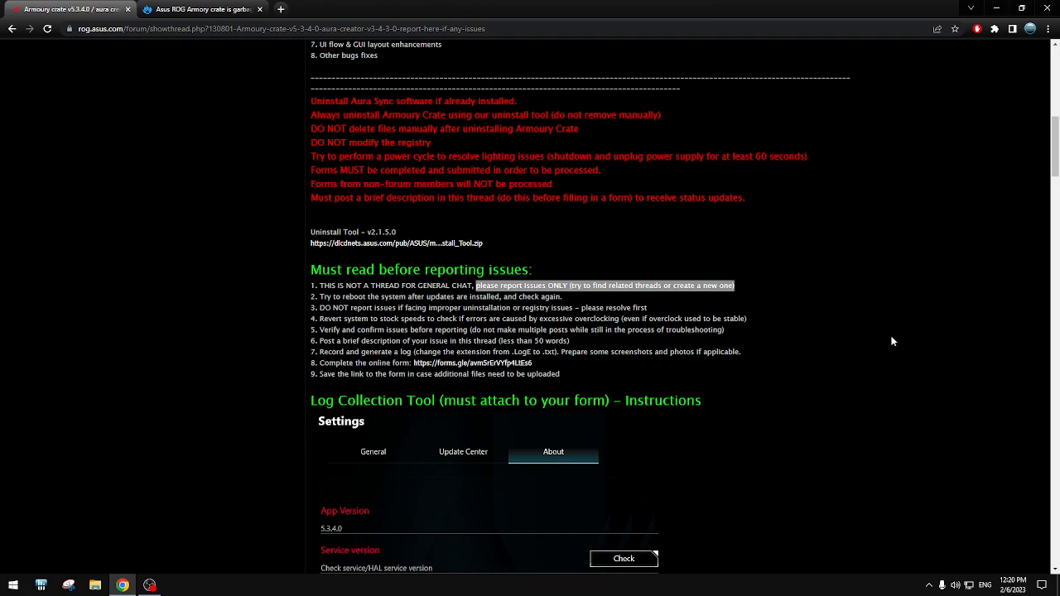
mouse_move(1001, 297)
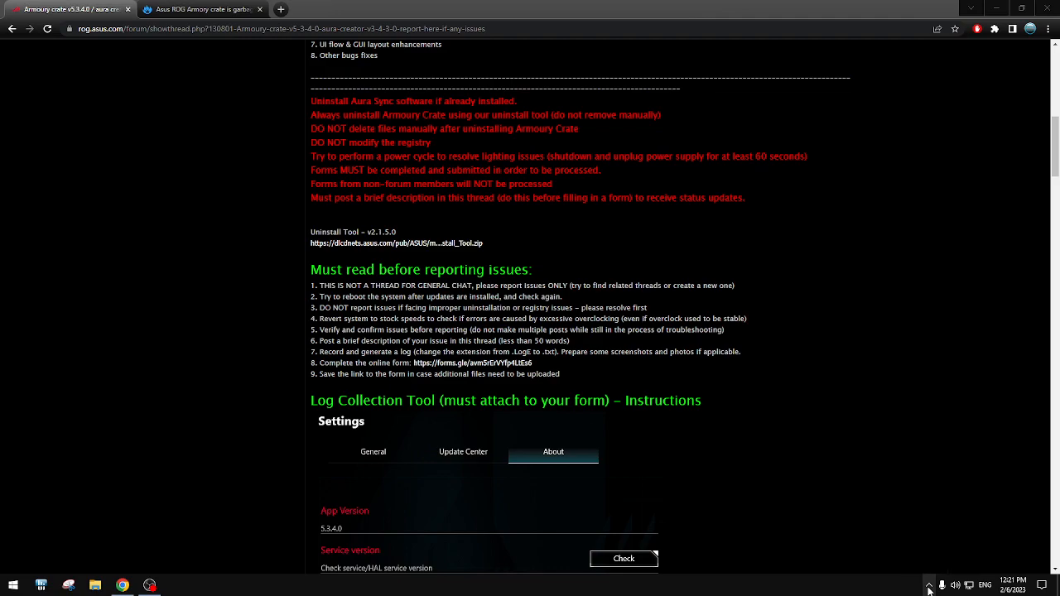
mouse_move(861, 311)
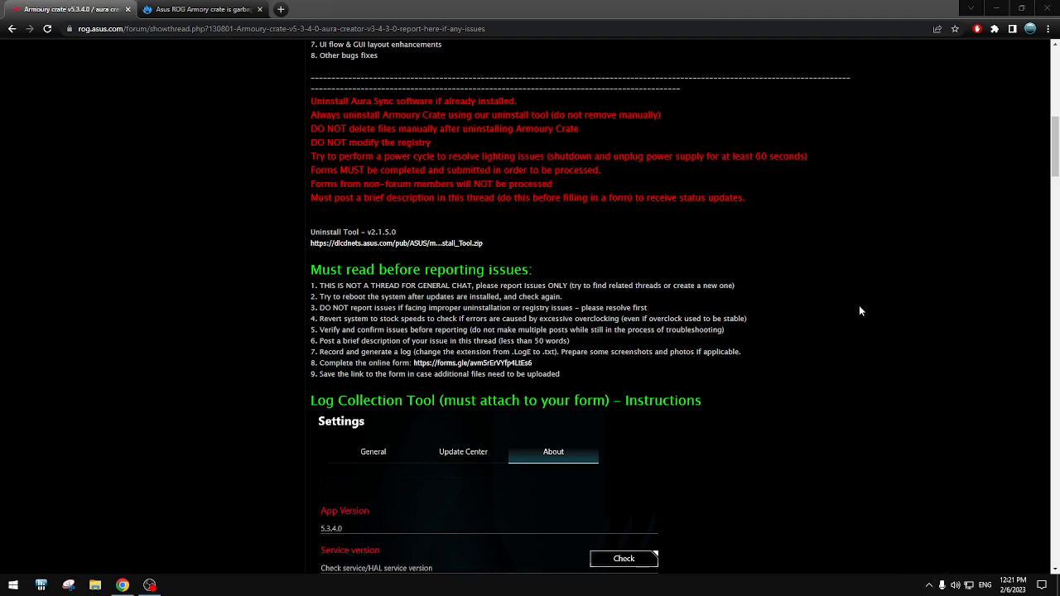
mouse_move(743, 290)
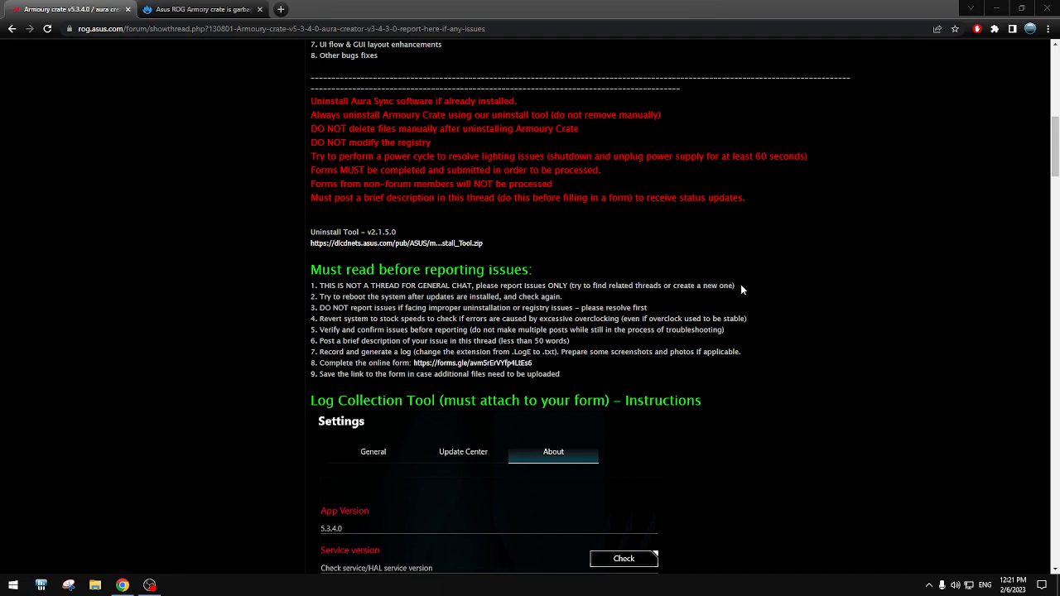
mouse_move(822, 341)
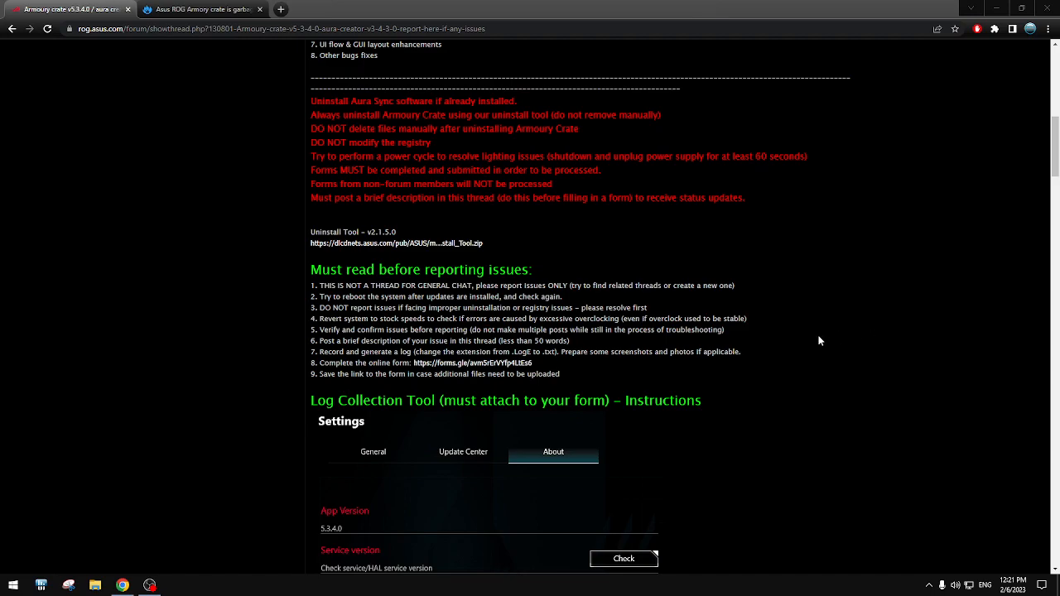
mouse_move(391, 318)
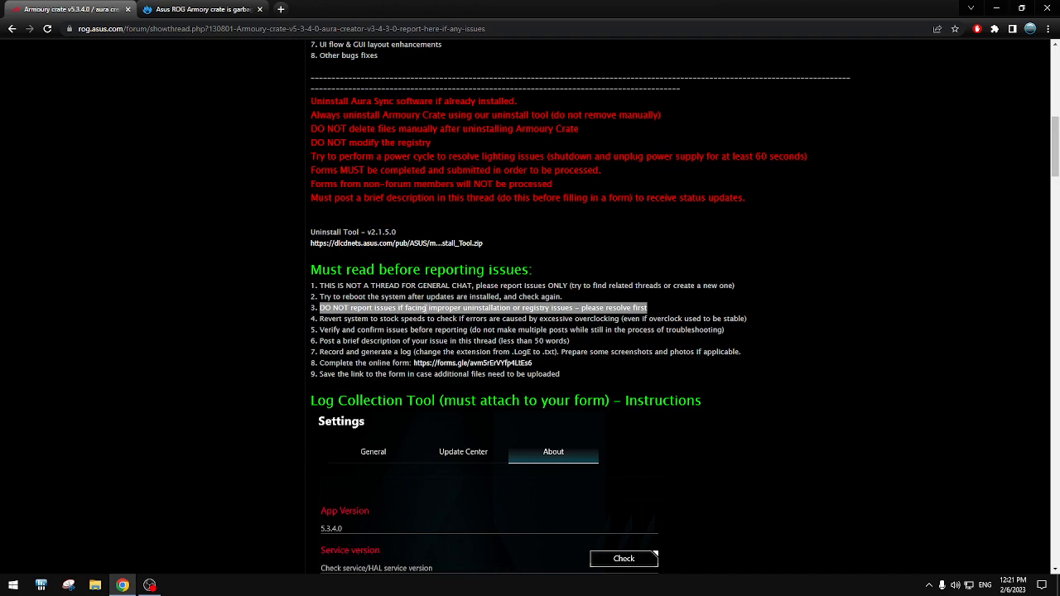
mouse_move(704, 306)
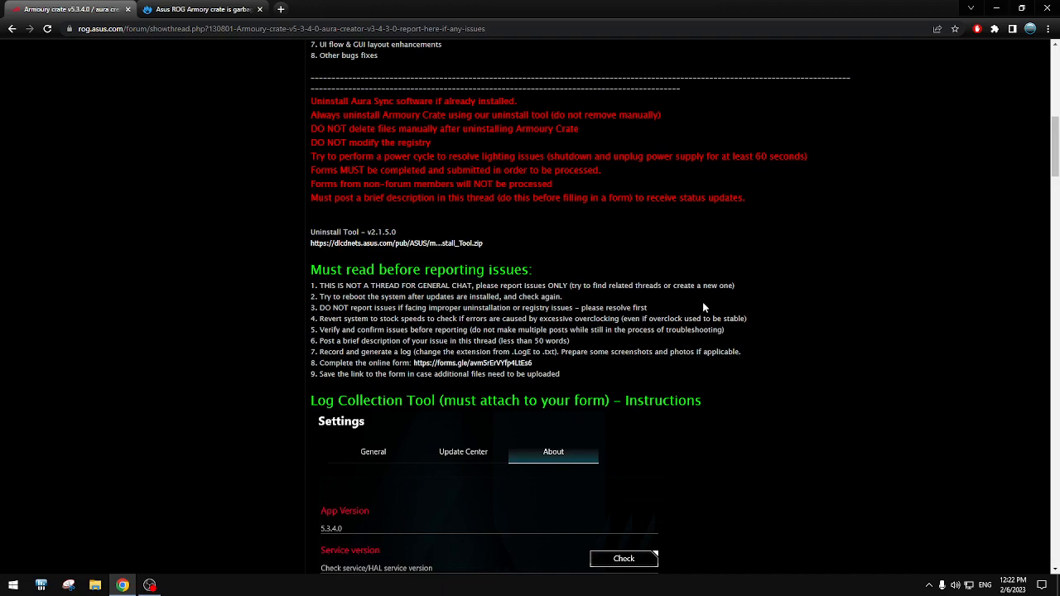
mouse_move(682, 290)
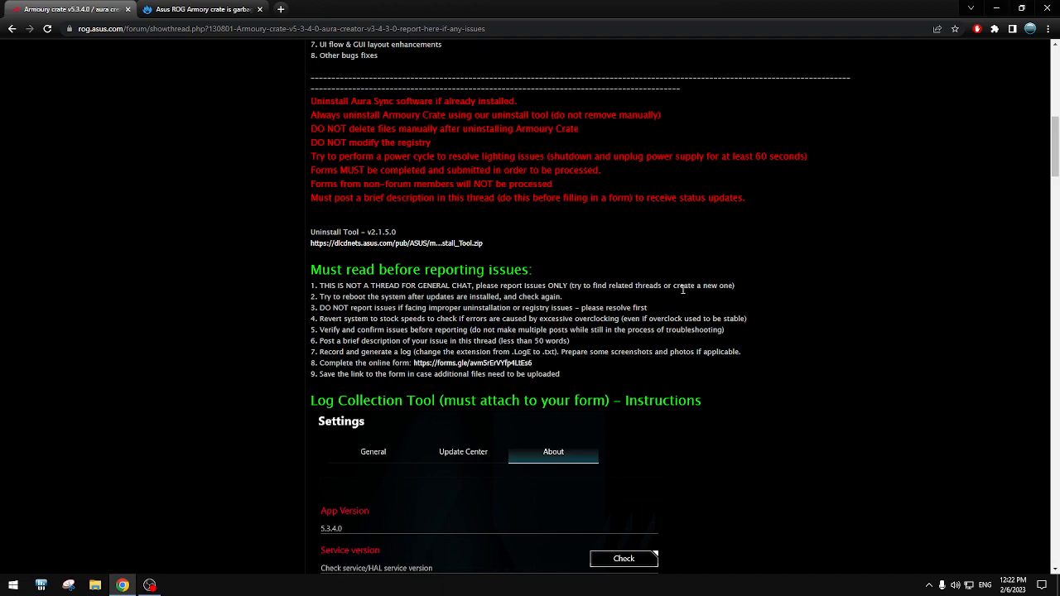
mouse_move(686, 310)
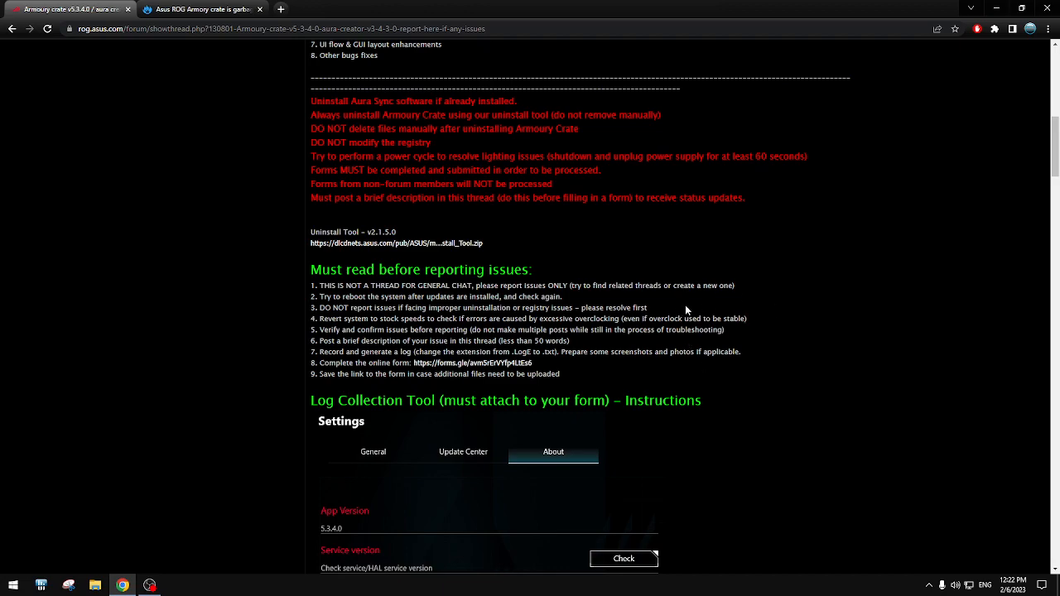
mouse_move(820, 366)
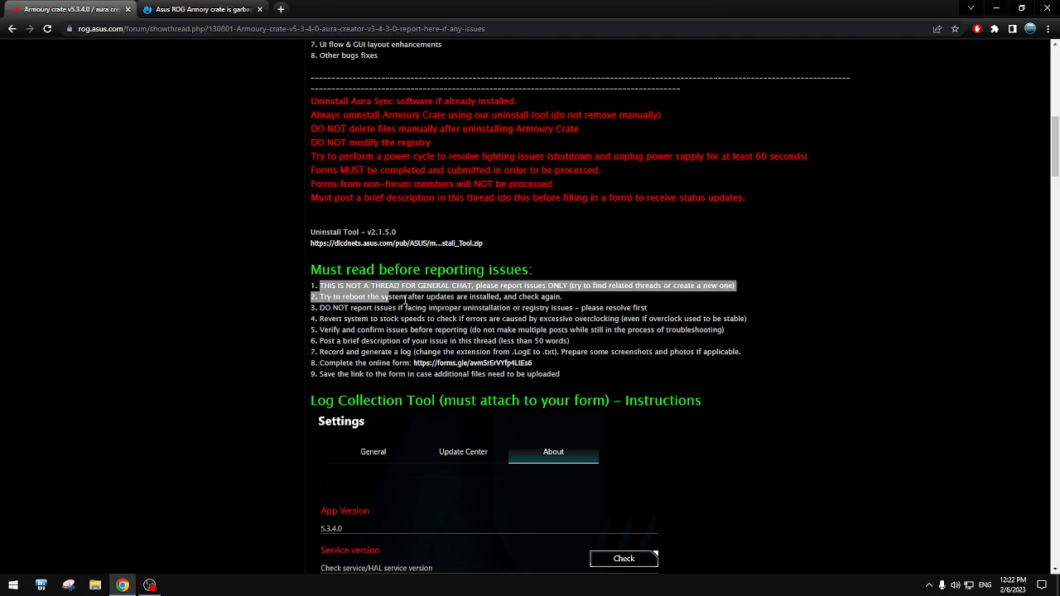
left_click_drag(315, 285, 560, 375)
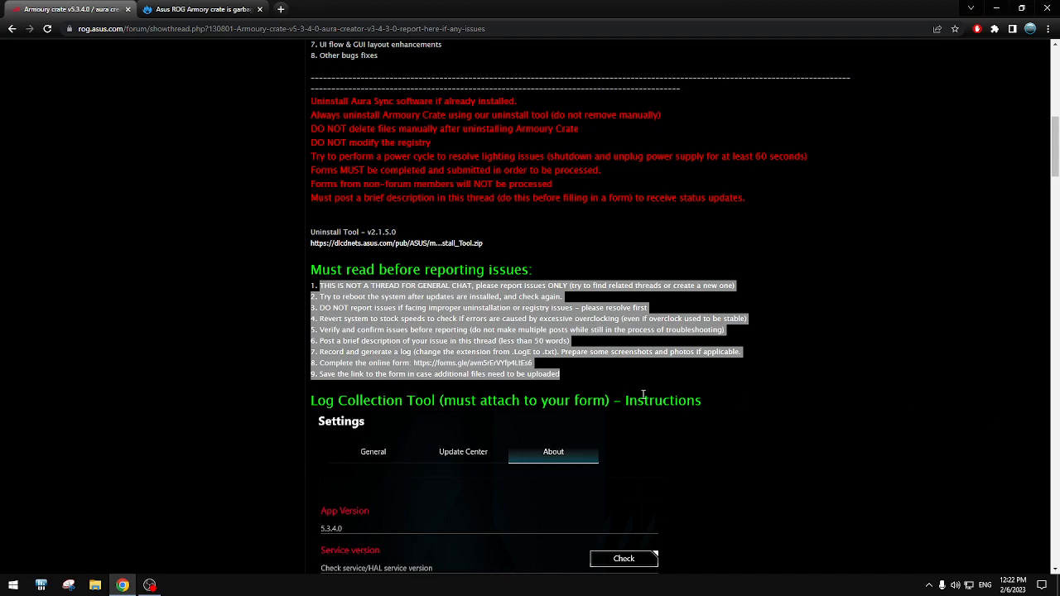
mouse_move(593, 380)
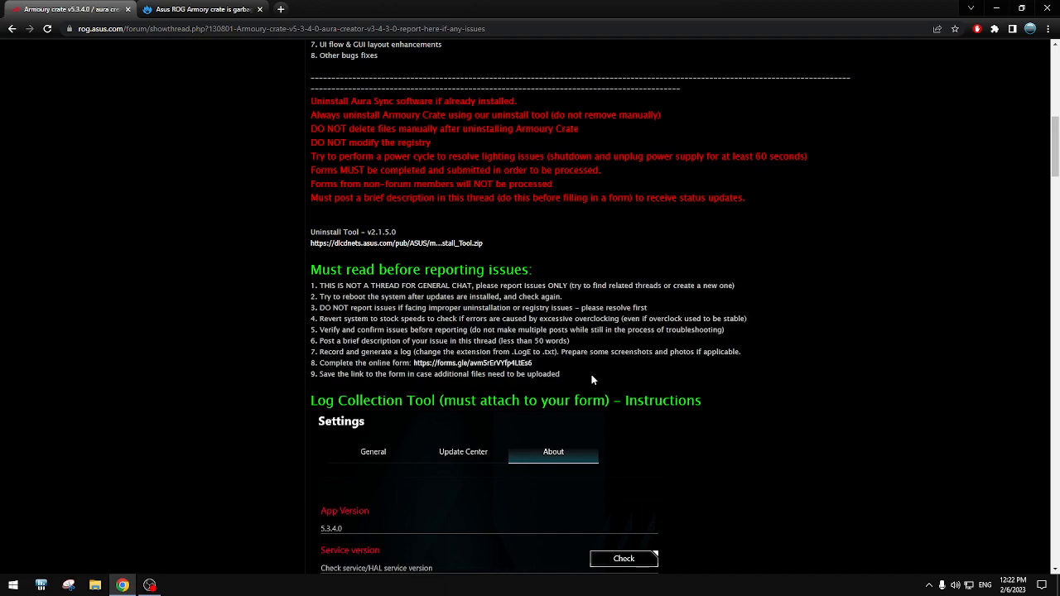
mouse_move(683, 381)
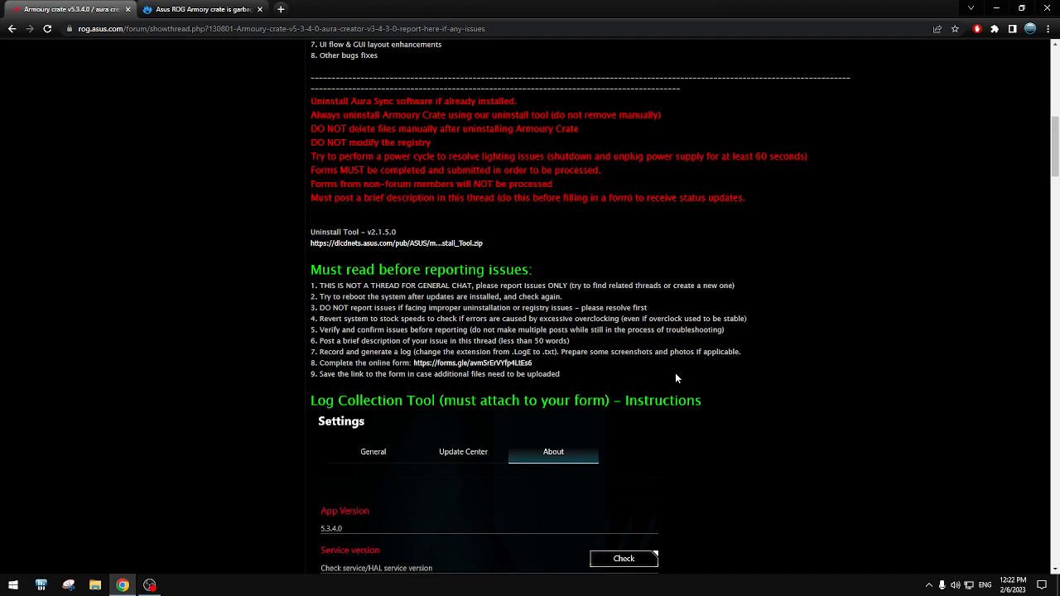
mouse_move(457, 374)
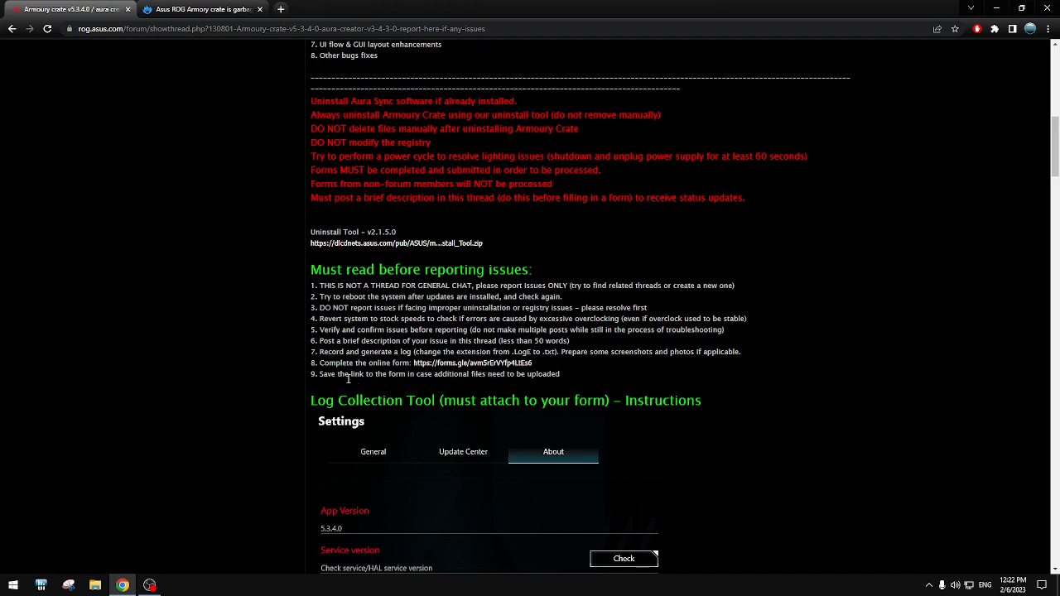
mouse_move(474, 398)
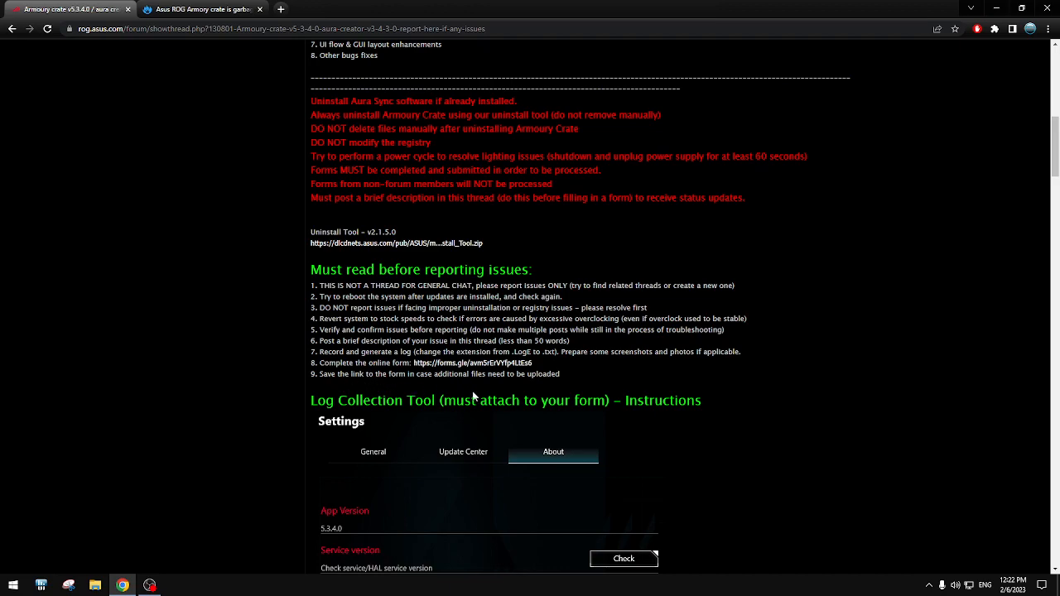
left_click_drag(314, 285, 722, 330)
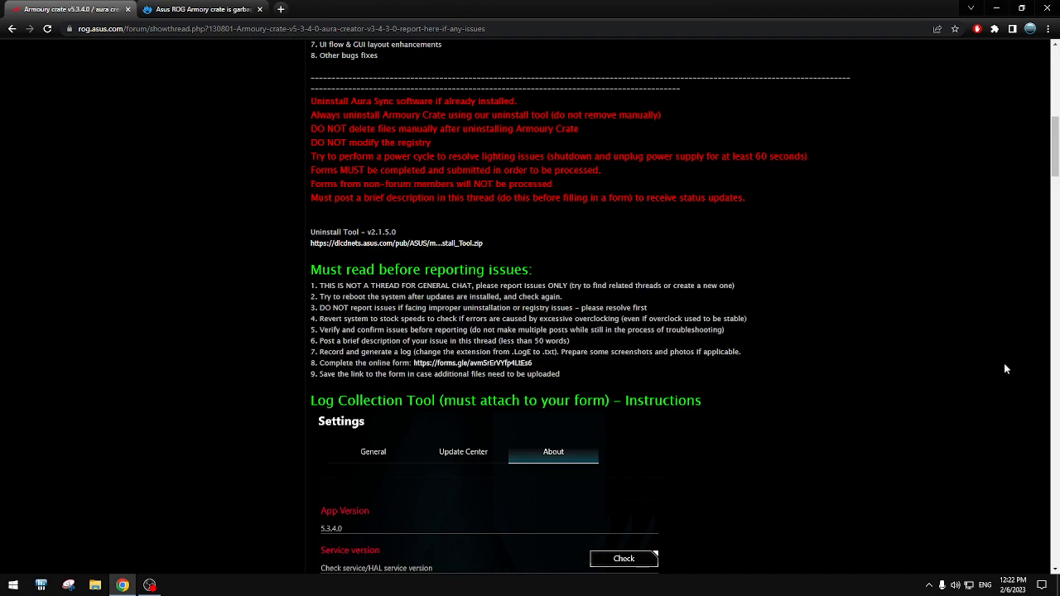
mouse_move(951, 294)
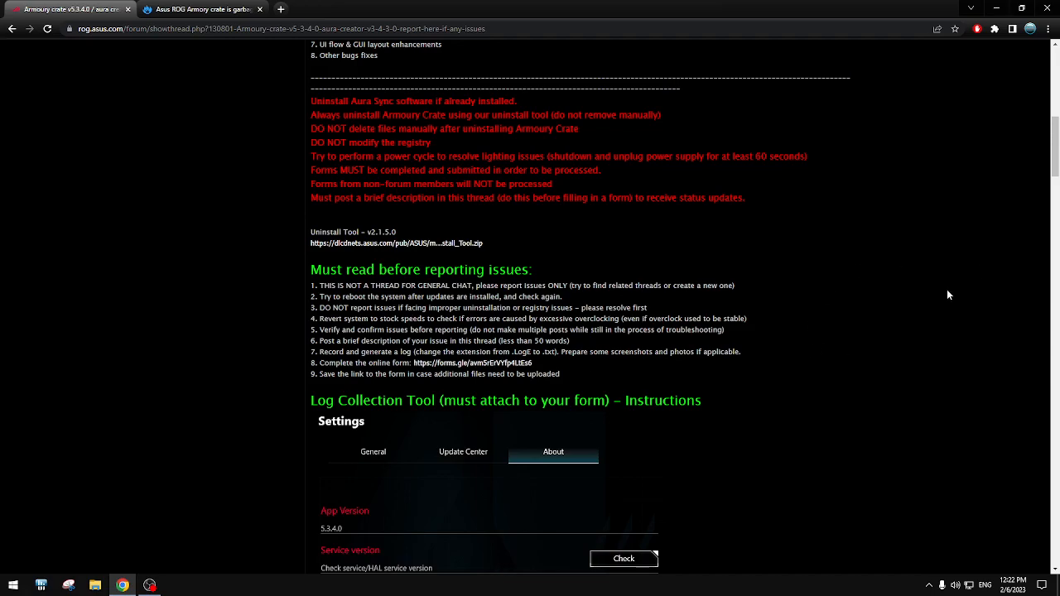
mouse_move(568, 303)
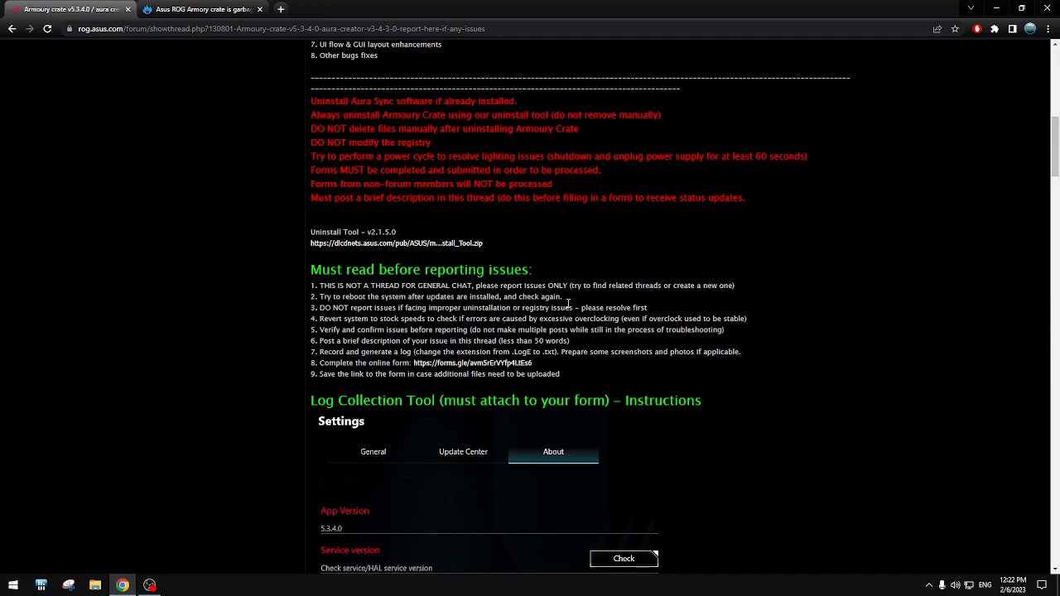
left_click_drag(312, 265, 560, 379)
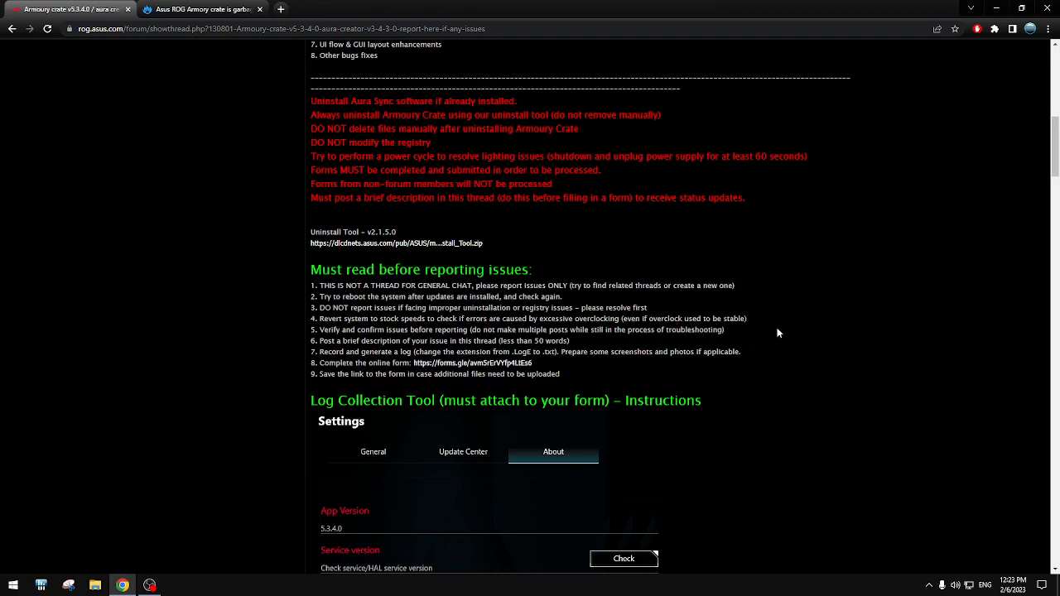
mouse_move(802, 333)
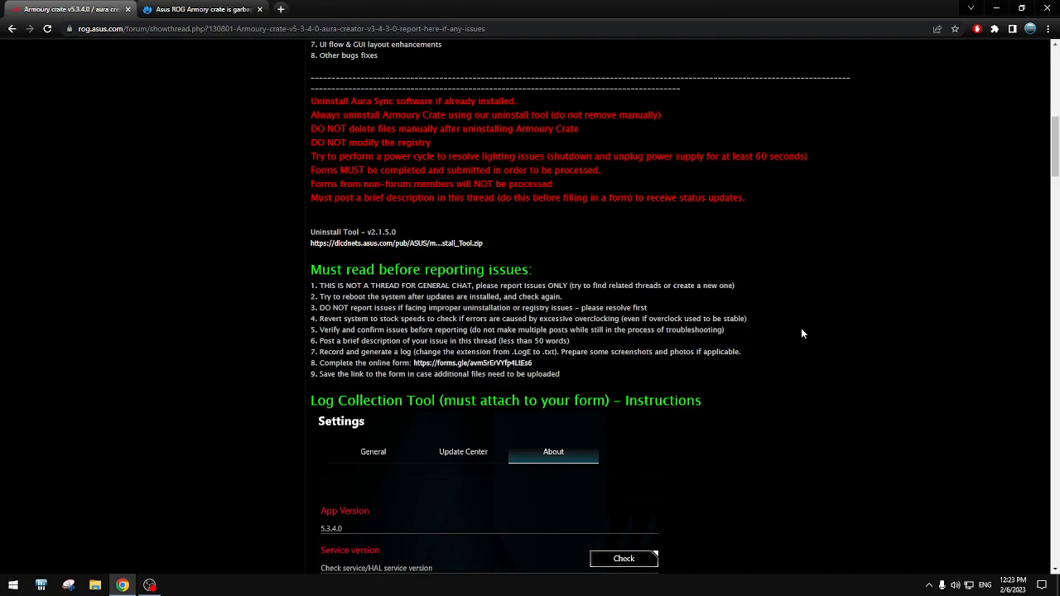
mouse_move(835, 318)
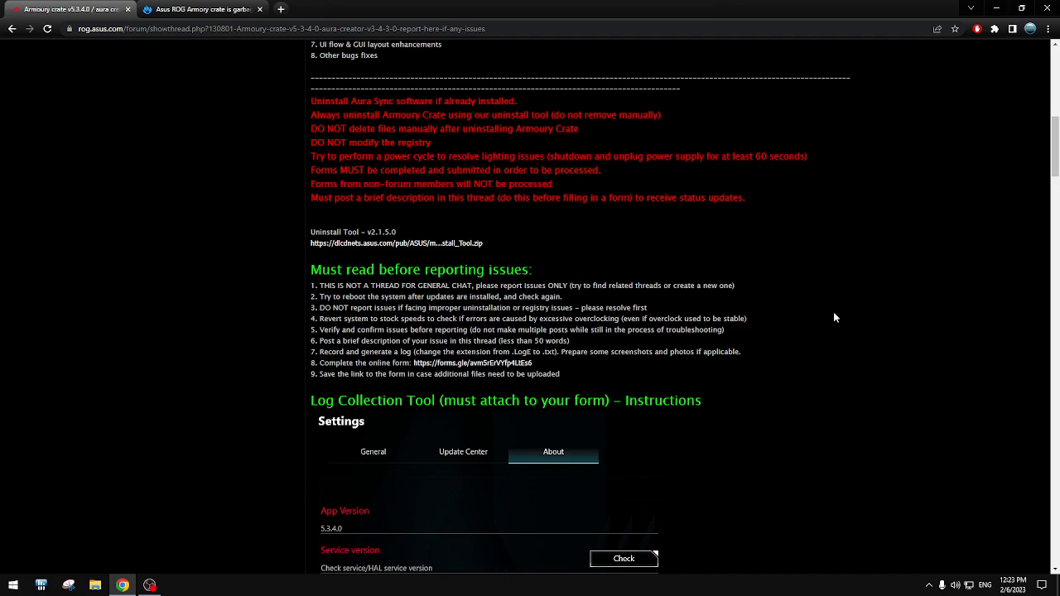
mouse_move(977, 368)
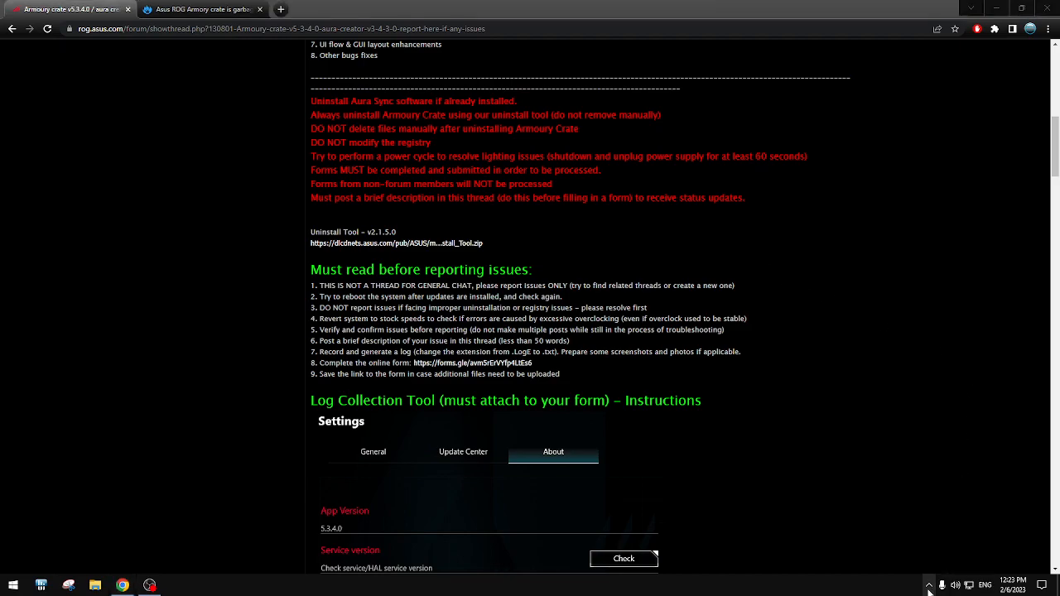
mouse_move(889, 334)
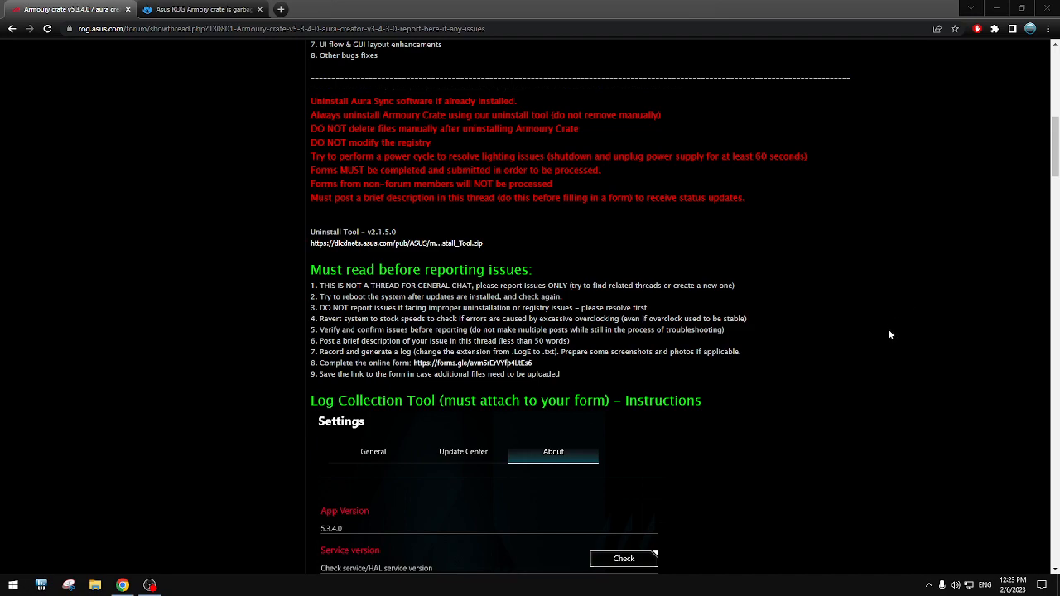
mouse_move(902, 332)
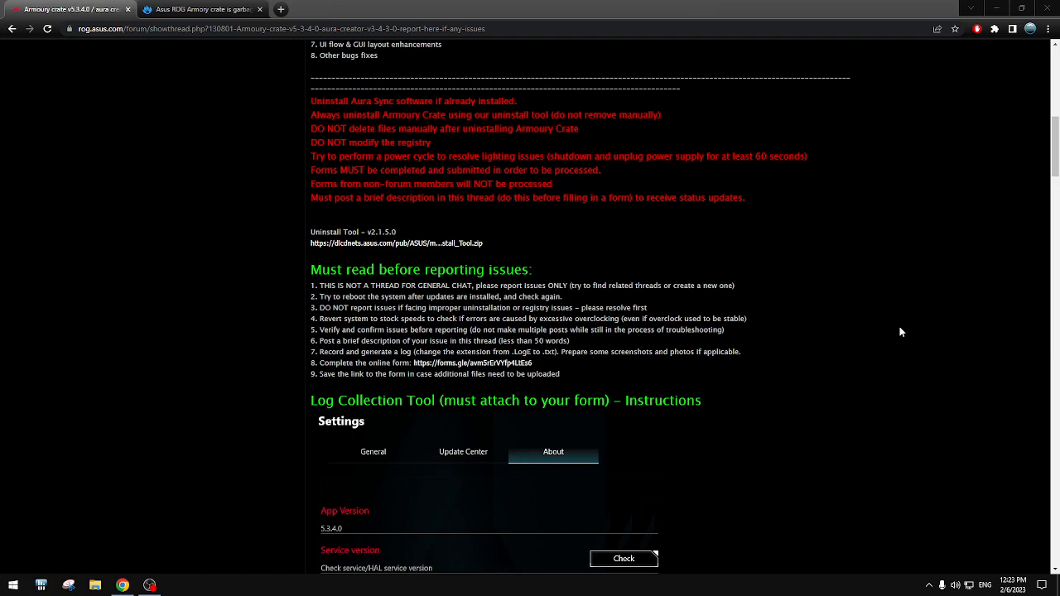
- Return to the Armoury Crate thread list, then switch back to the Overclock.net discussion
scroll("up", 3)
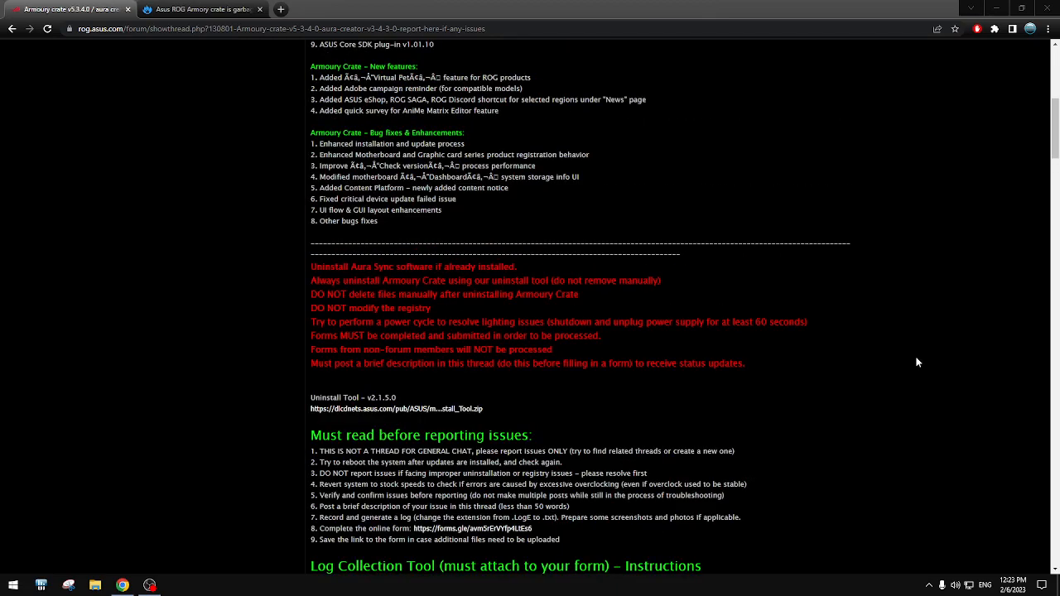
scroll("up", 3)
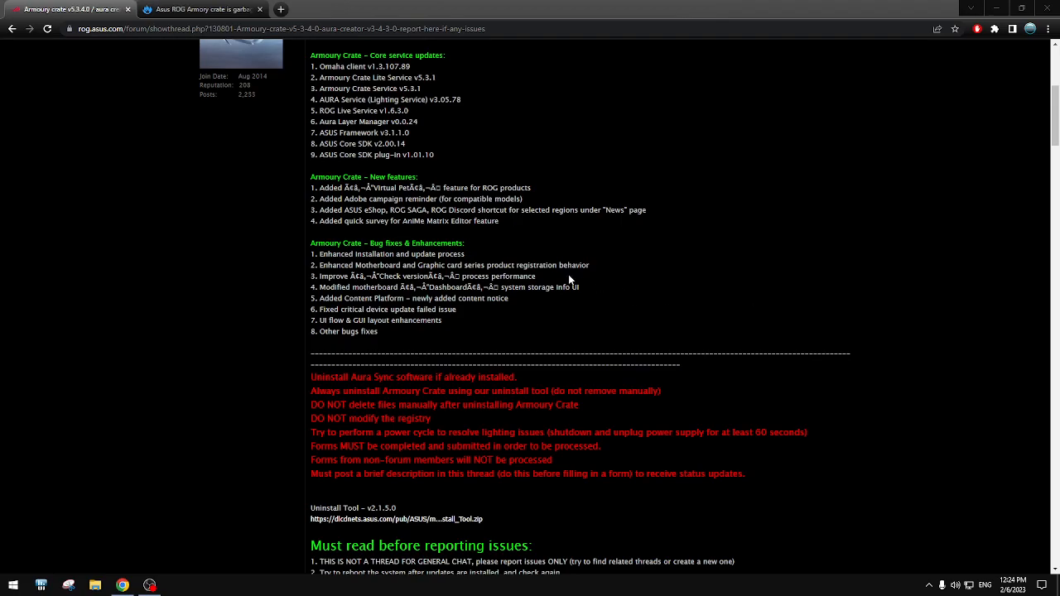
scroll("up", 3)
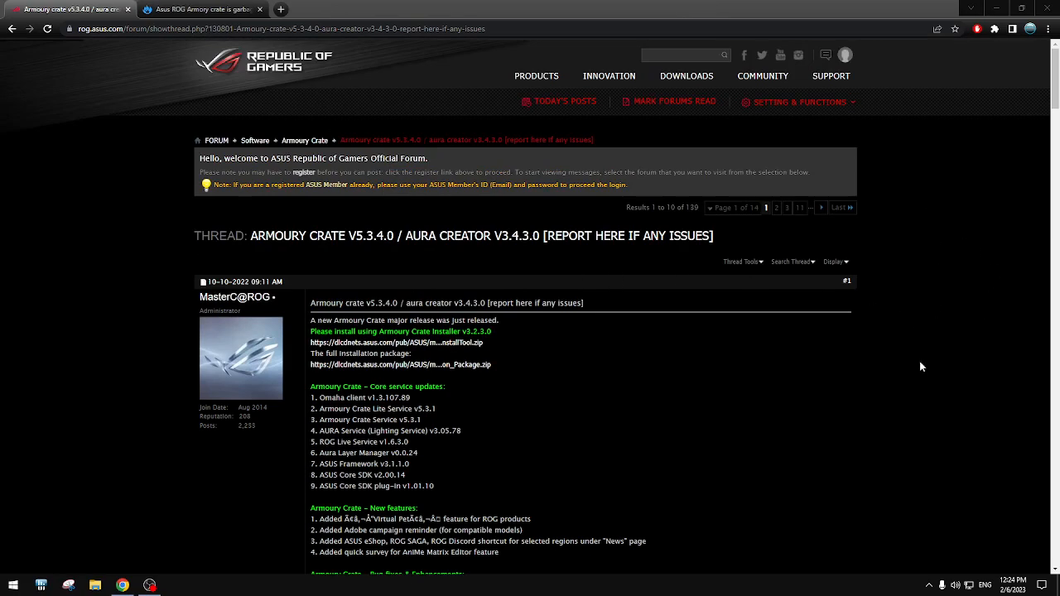
scroll("down", 3)
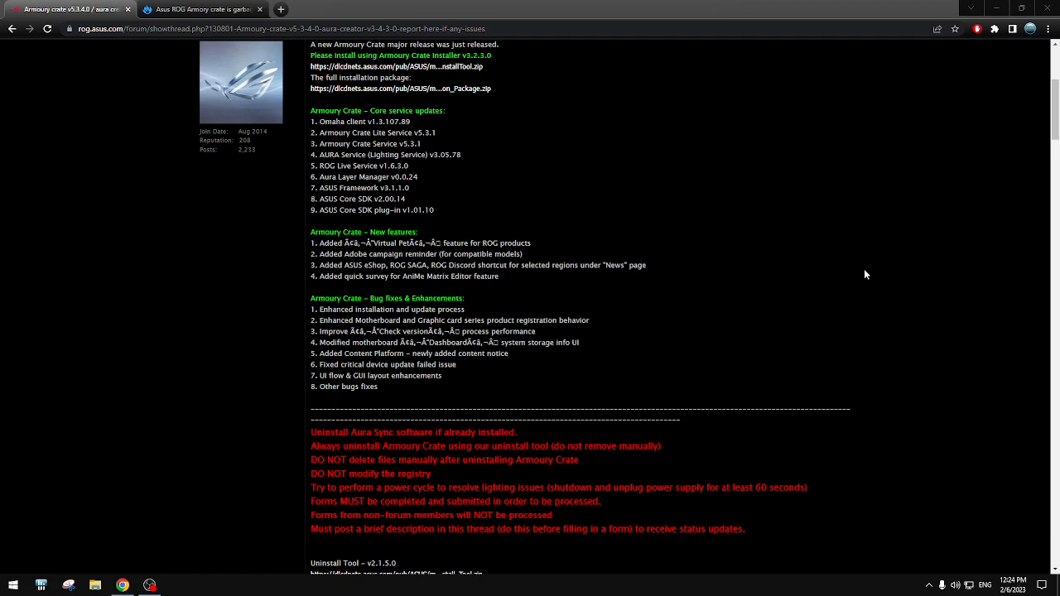
mouse_move(736, 328)
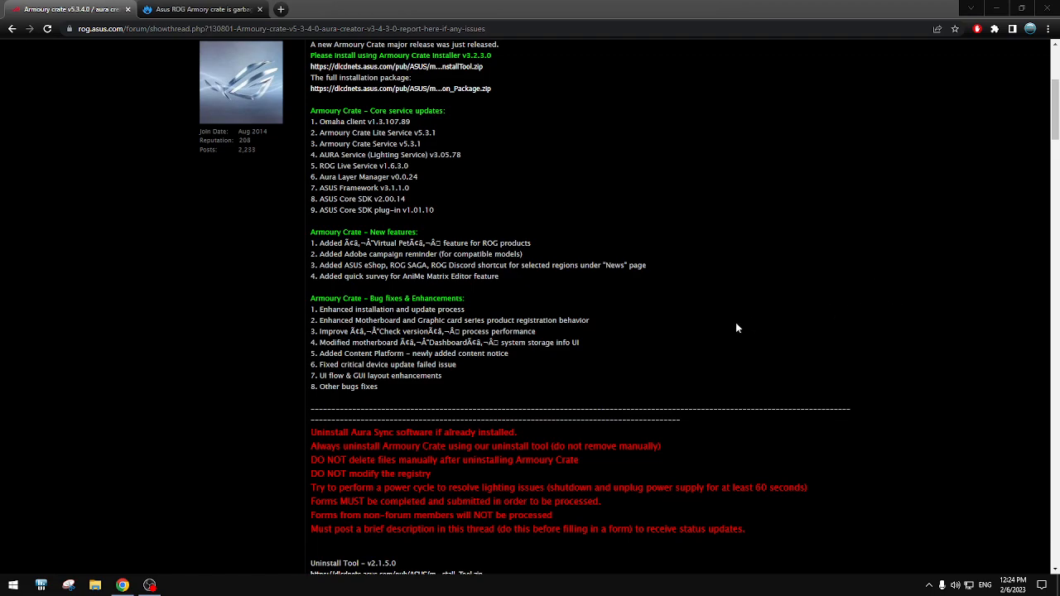
mouse_move(924, 351)
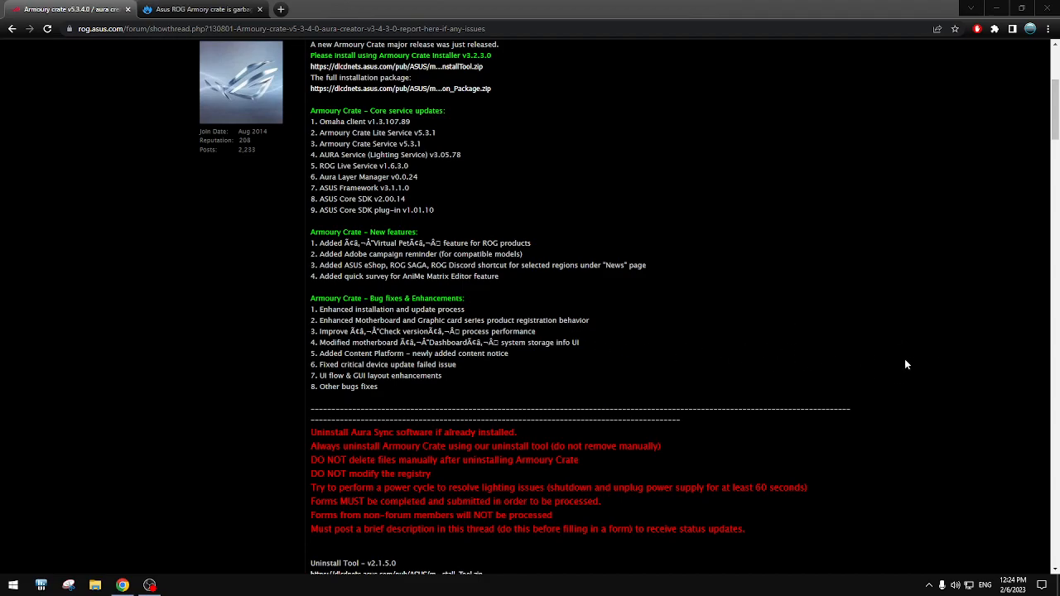
mouse_move(918, 348)
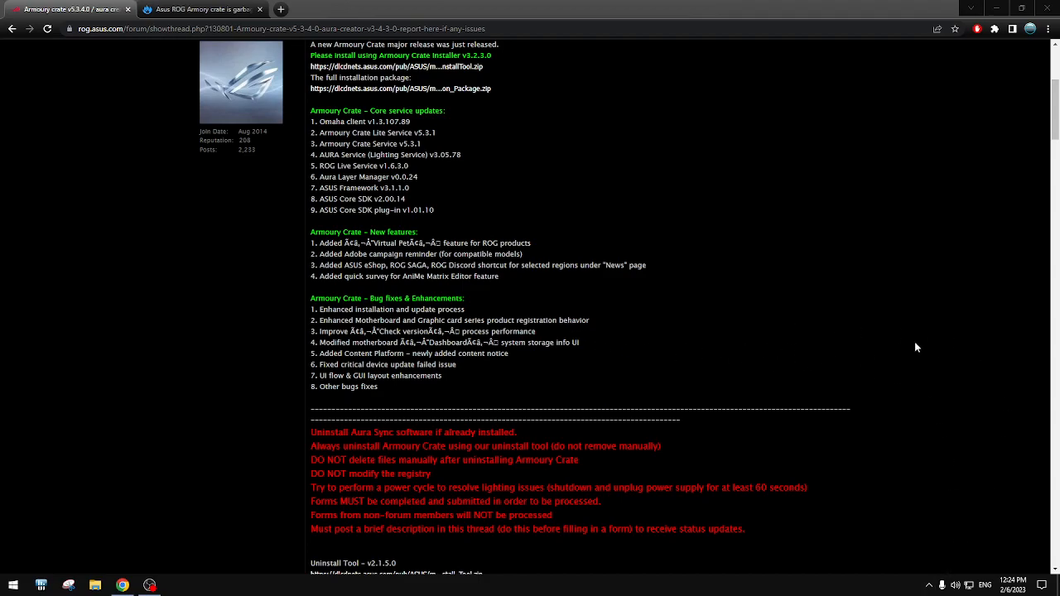
scroll("down", 3)
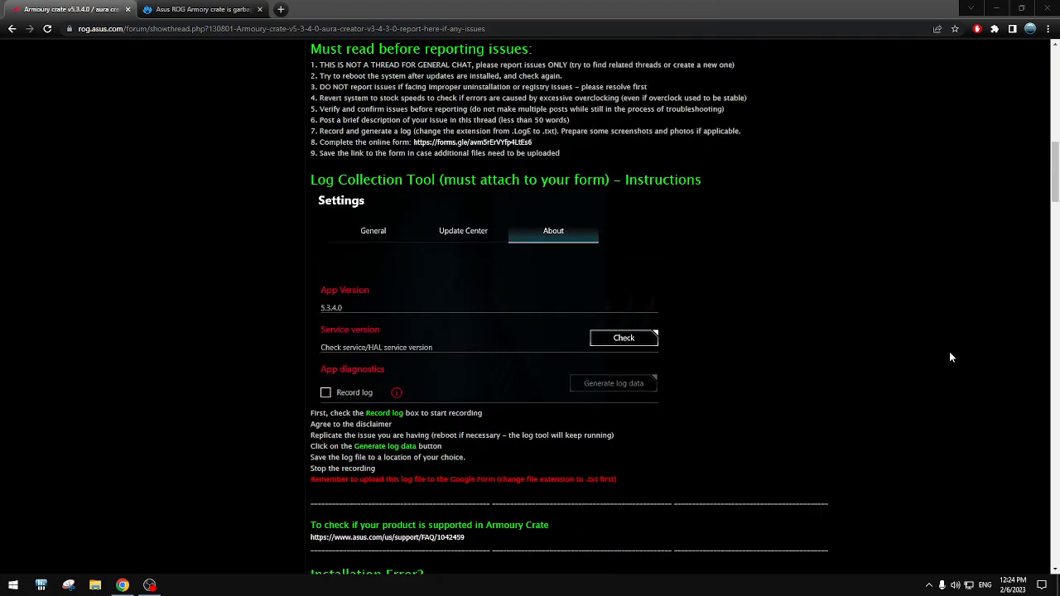
left_click(11, 28)
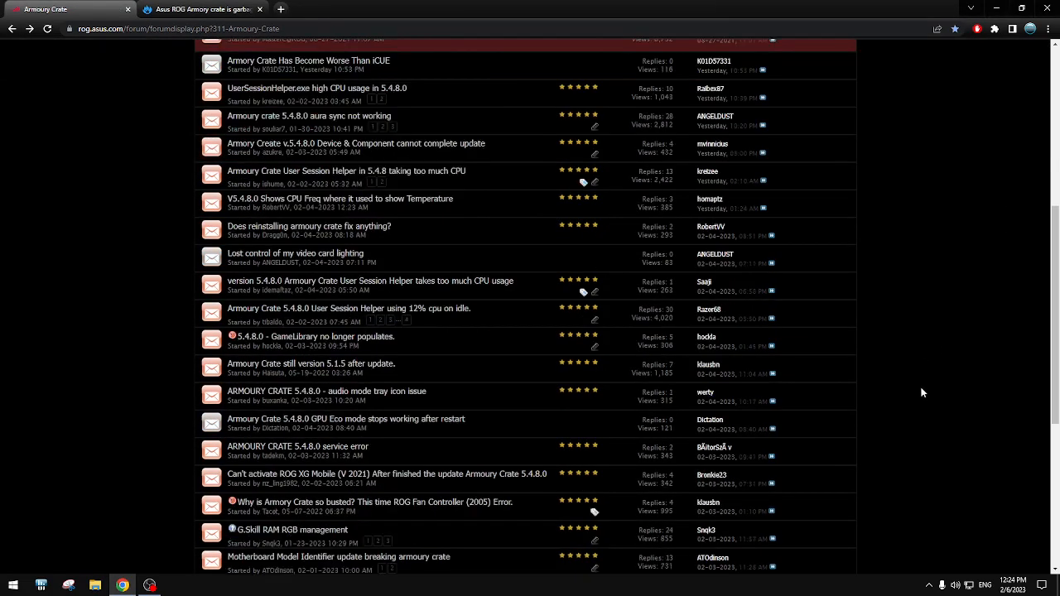
scroll("up", 3)
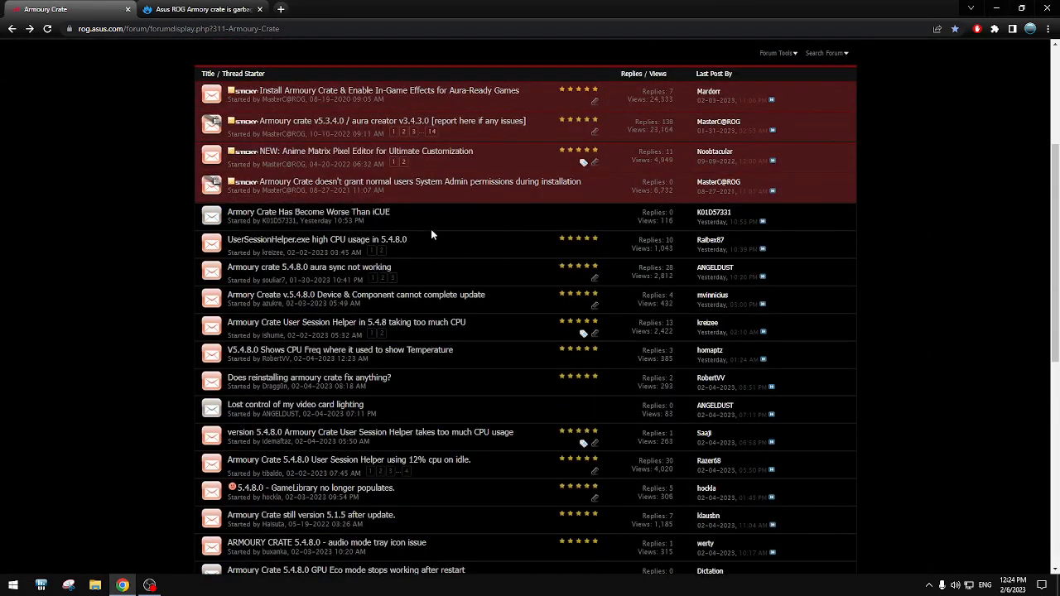
left_click(199, 10)
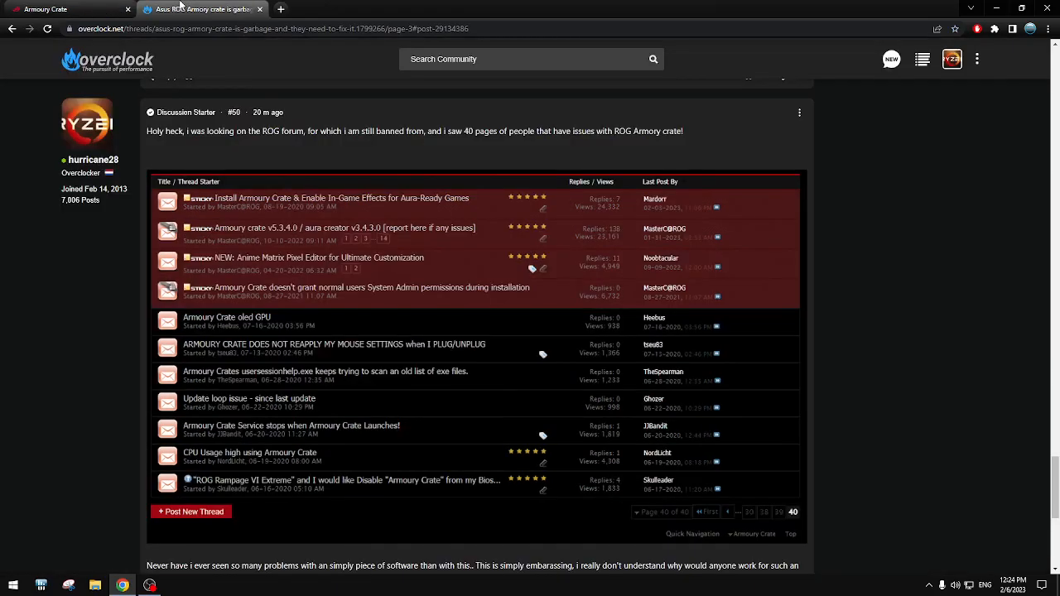
- Scroll the thread to post #50 and open the Overclock.net account menu
scroll("down", 3)
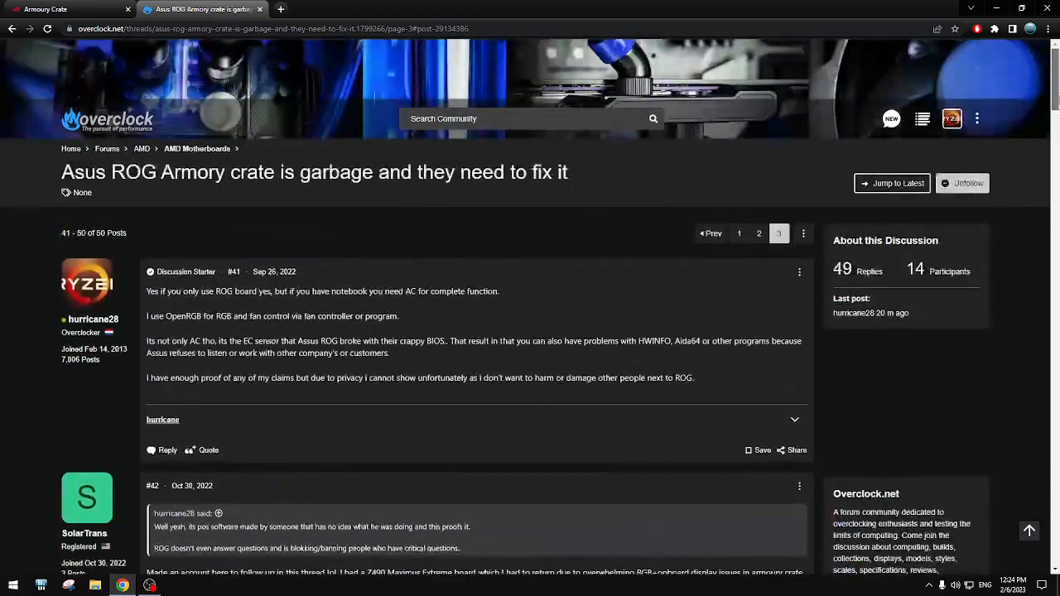
scroll("down", 3)
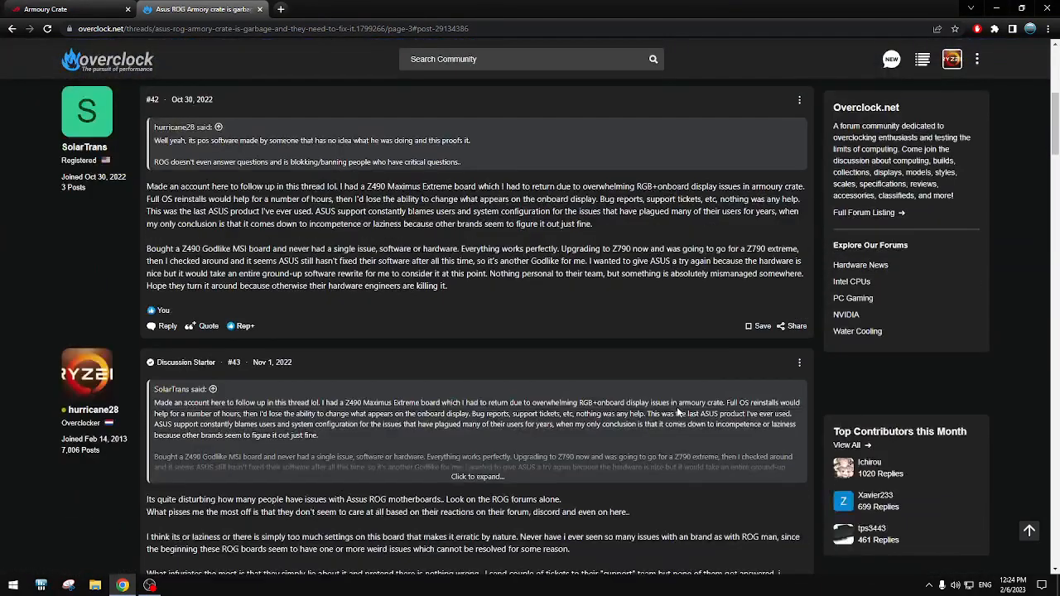
scroll("down", 3)
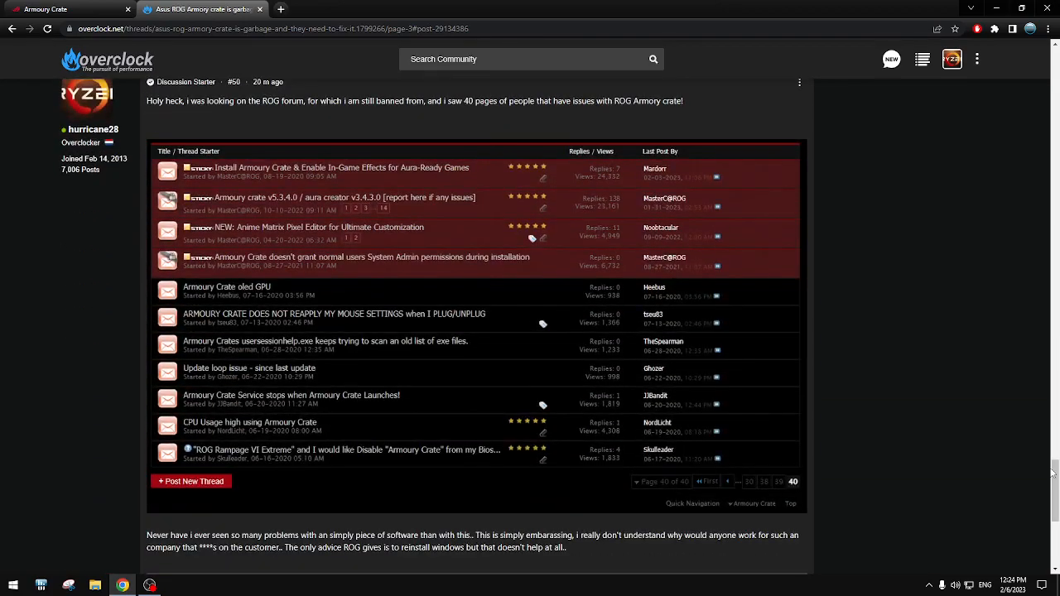
left_click(951, 60)
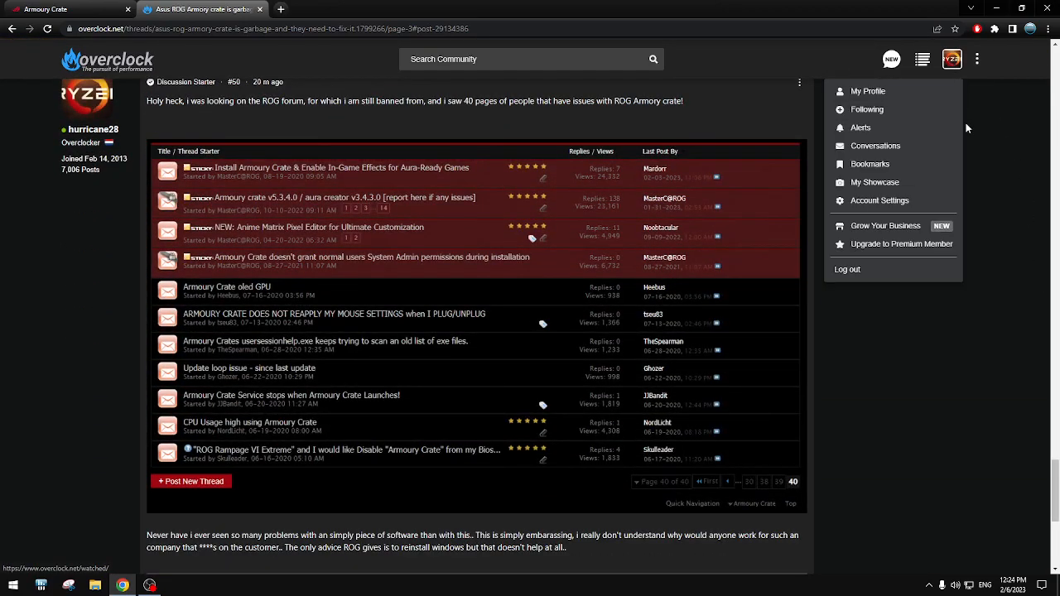
- Open the private ROG conversation from the conversations list and read Silent Scone's reply
left_click(875, 146)
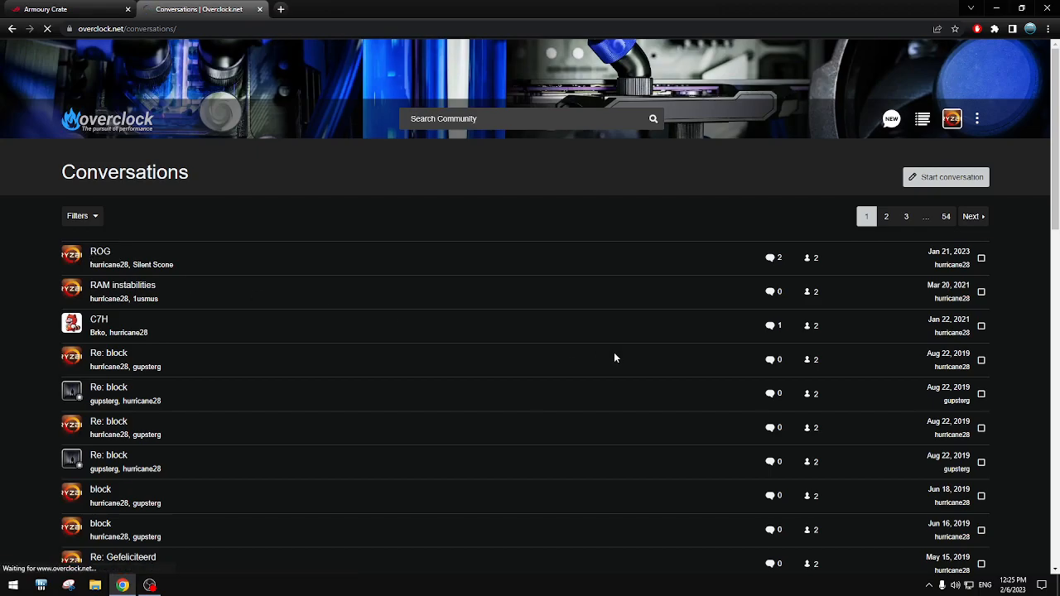
left_click(100, 252)
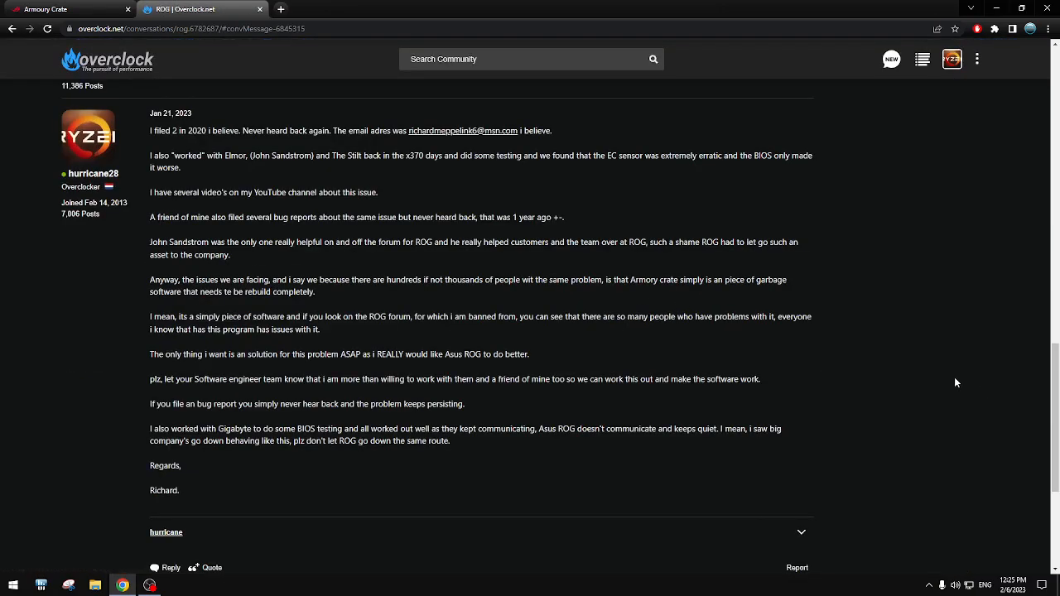
scroll("up", 3)
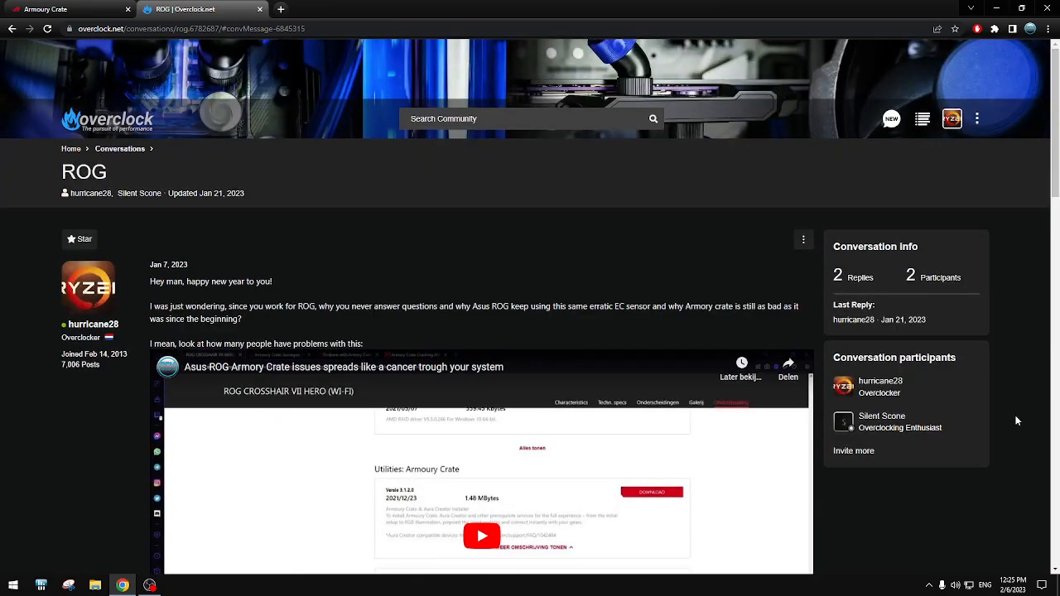
mouse_move(825, 520)
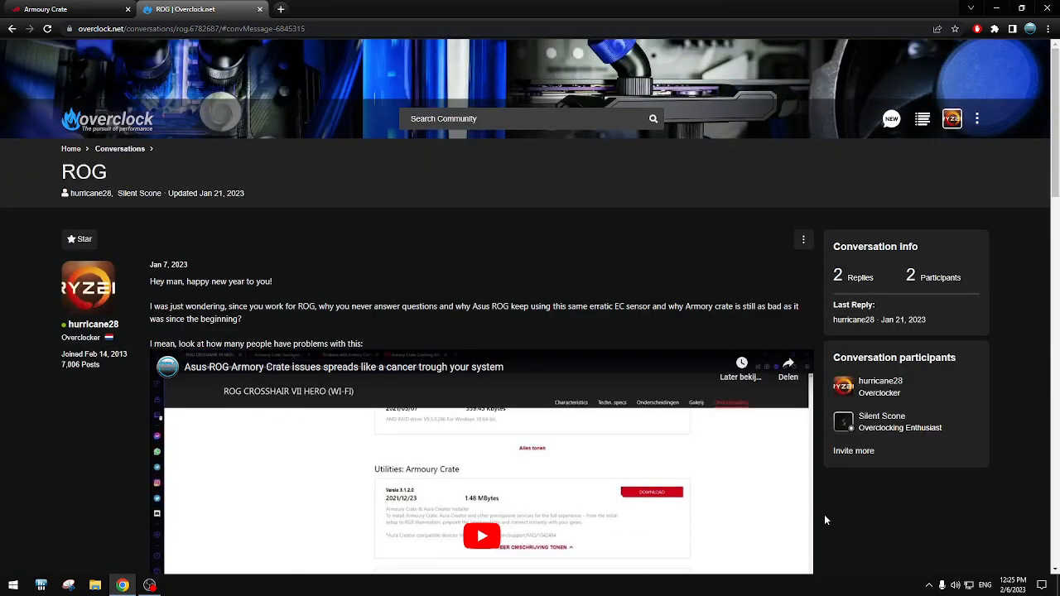
mouse_move(835, 503)
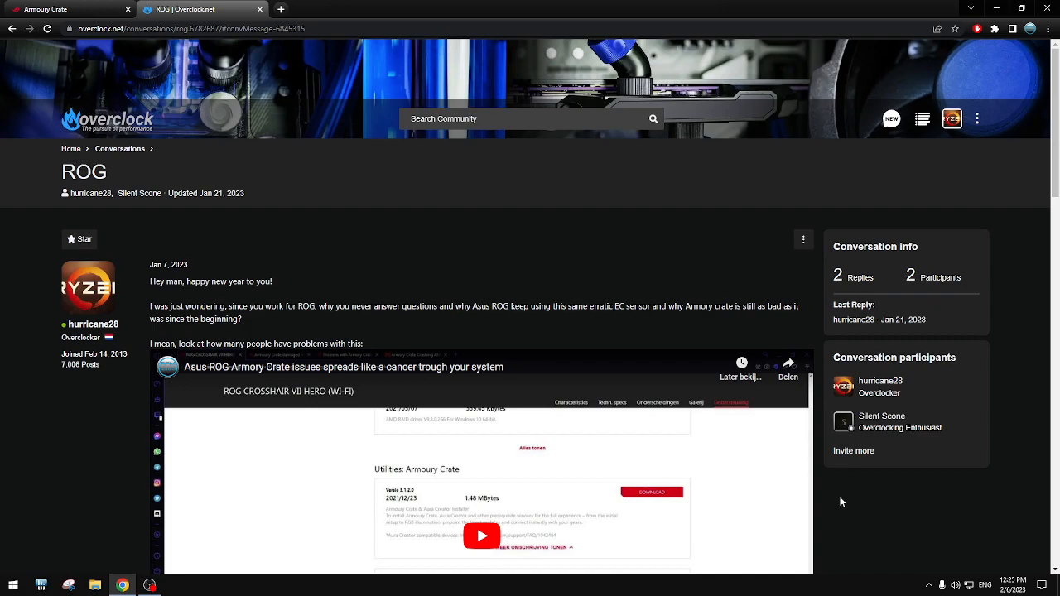
scroll("down", 3)
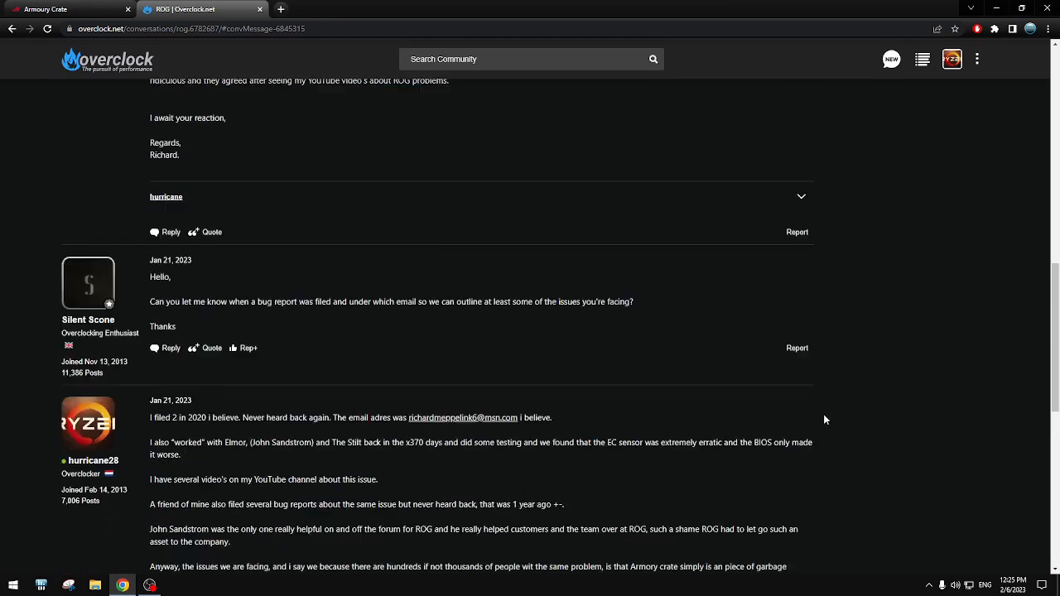
scroll("up", 3)
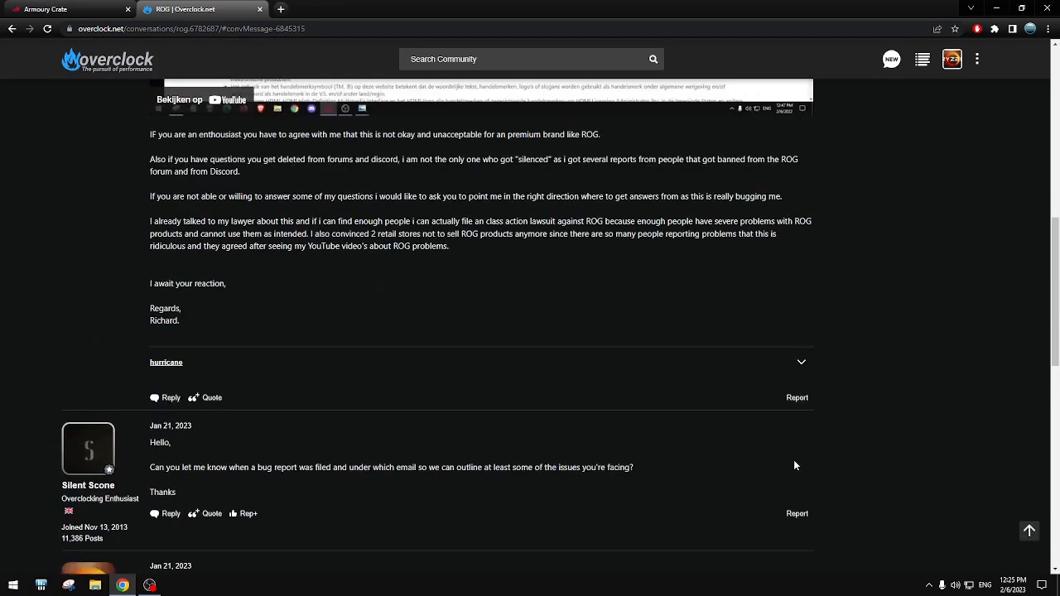
scroll("down", 3)
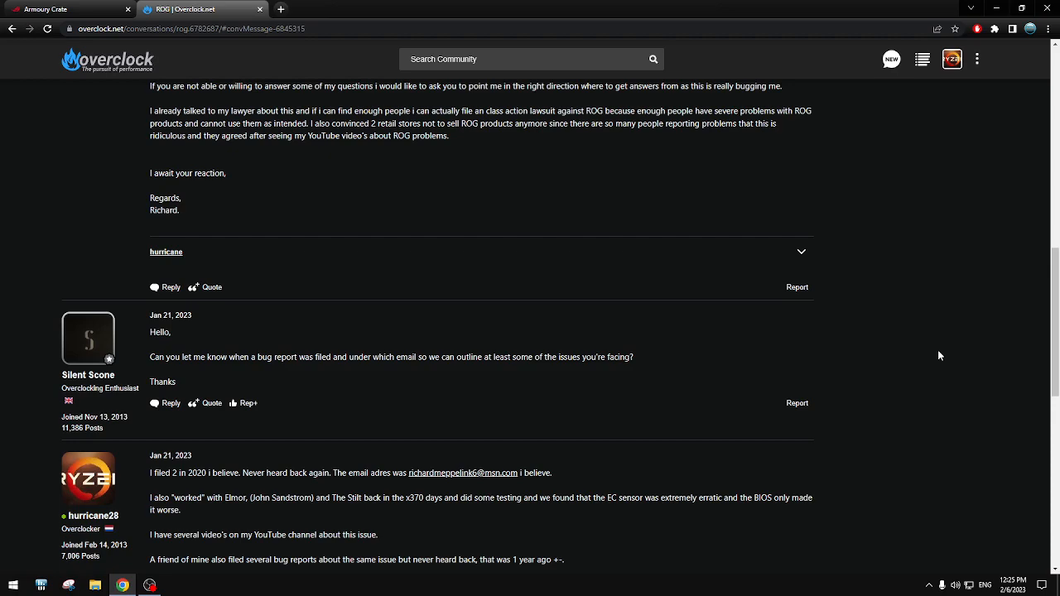
mouse_move(941, 391)
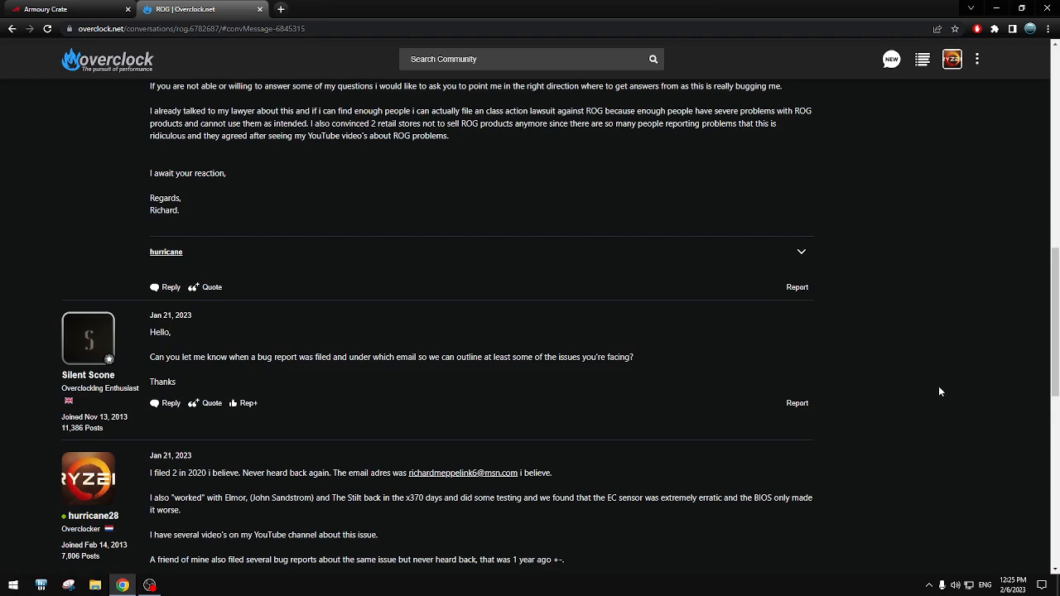
mouse_move(948, 510)
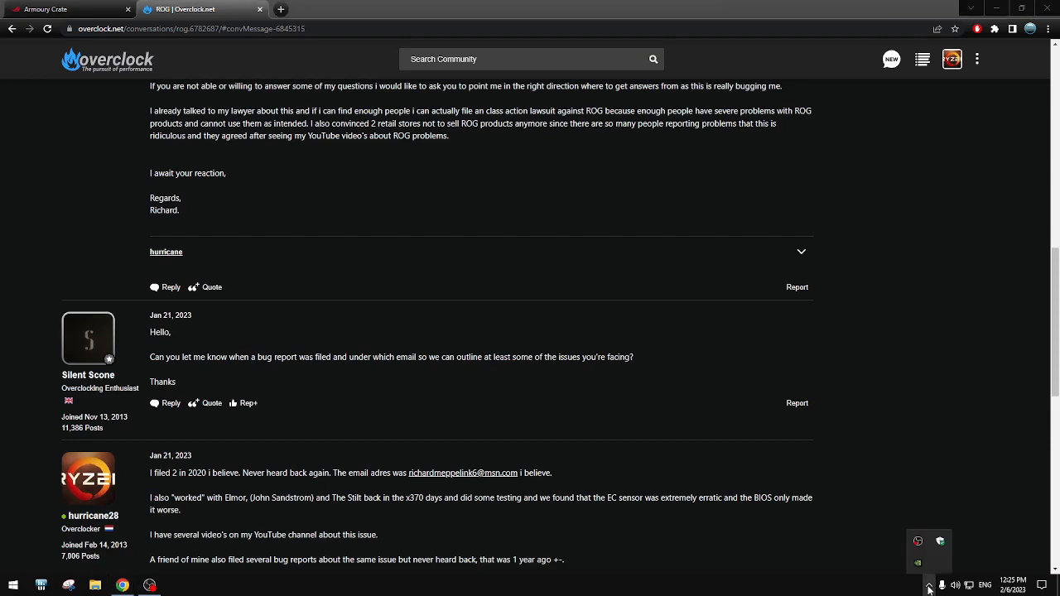
mouse_move(244, 374)
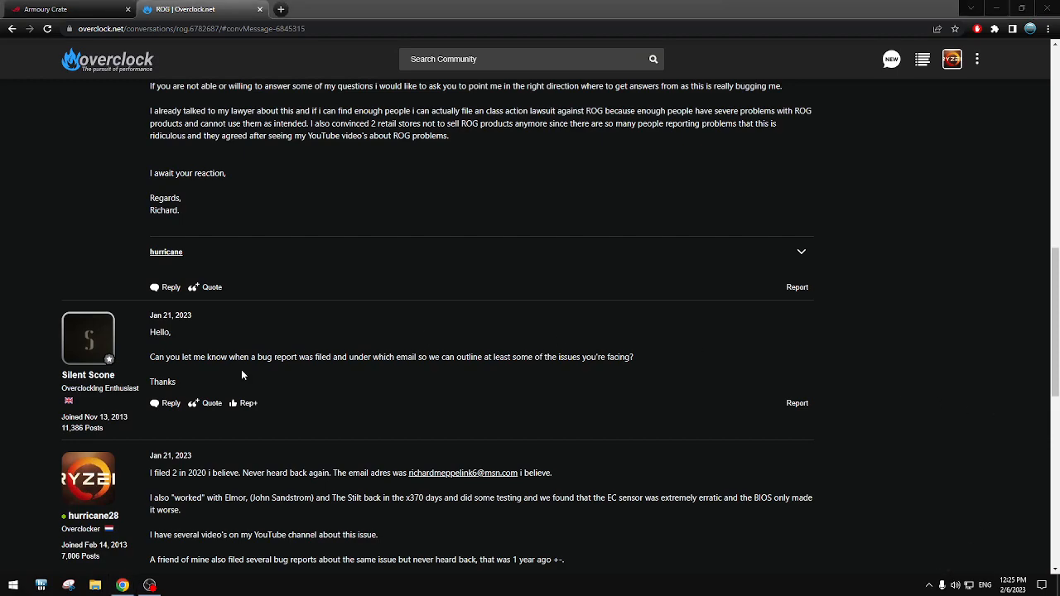
- Scroll through hurricane28's long response about where the bug report was filed
double_click(159, 331)
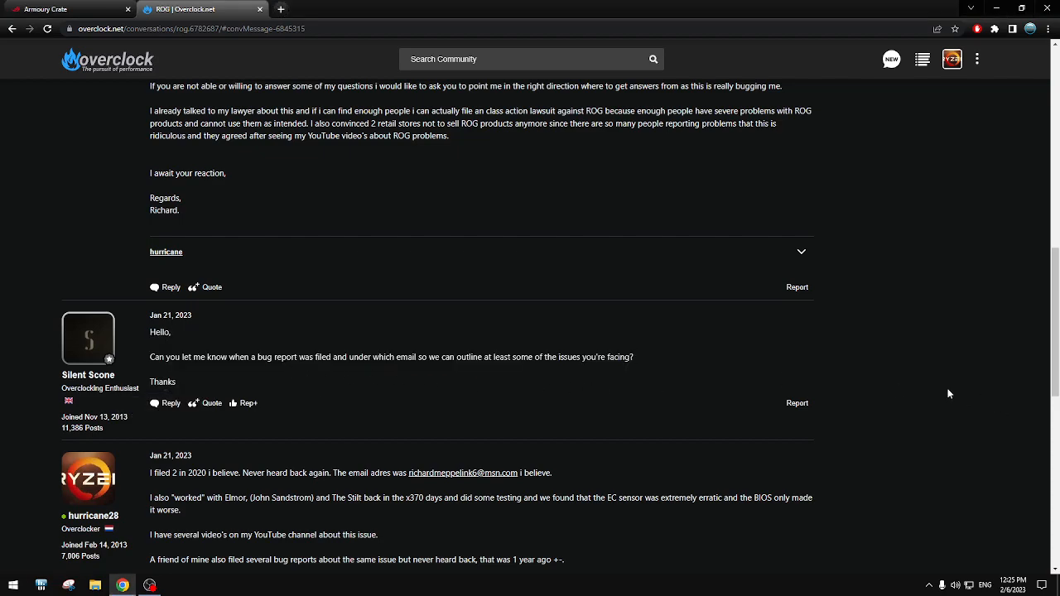
mouse_move(895, 371)
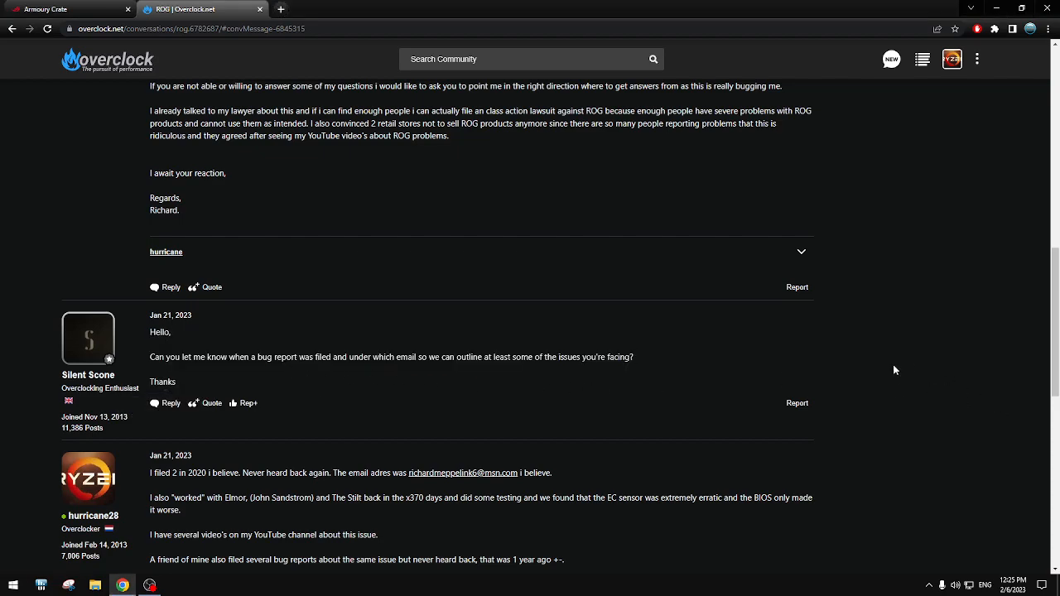
scroll("down", 3)
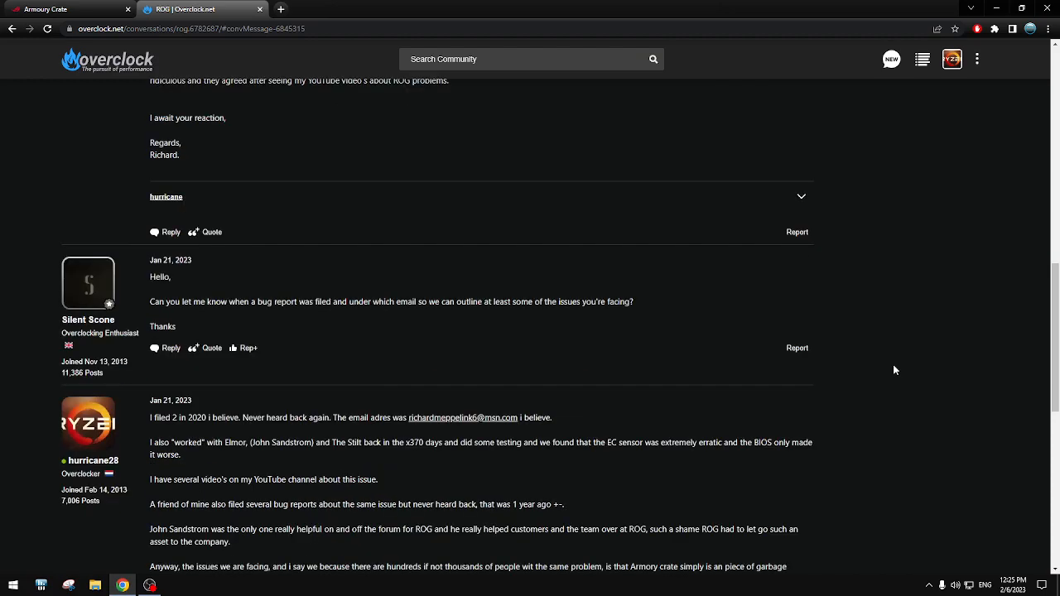
scroll("down", 3)
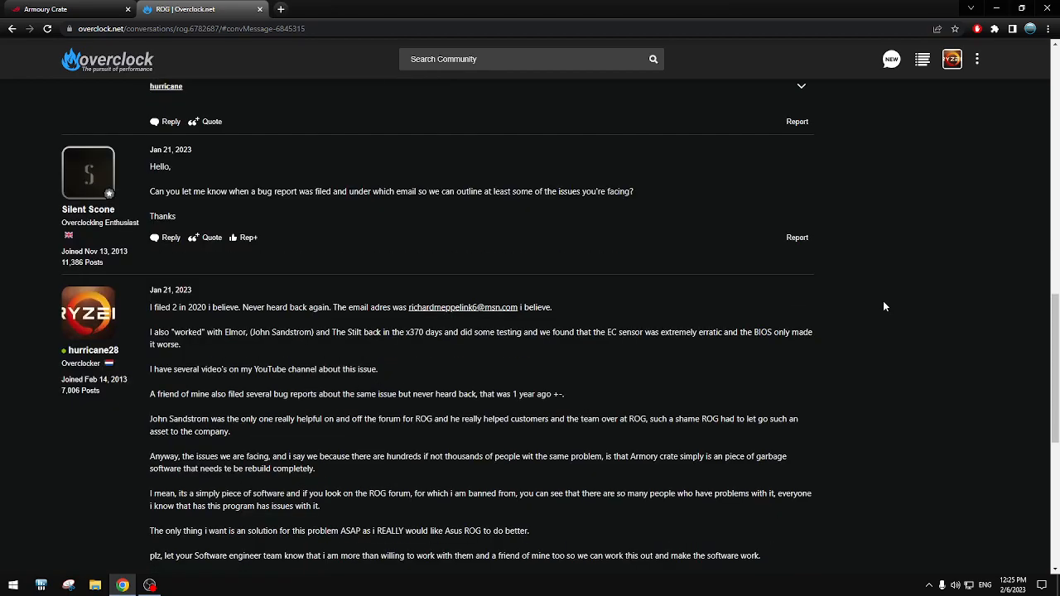
scroll("up", 3)
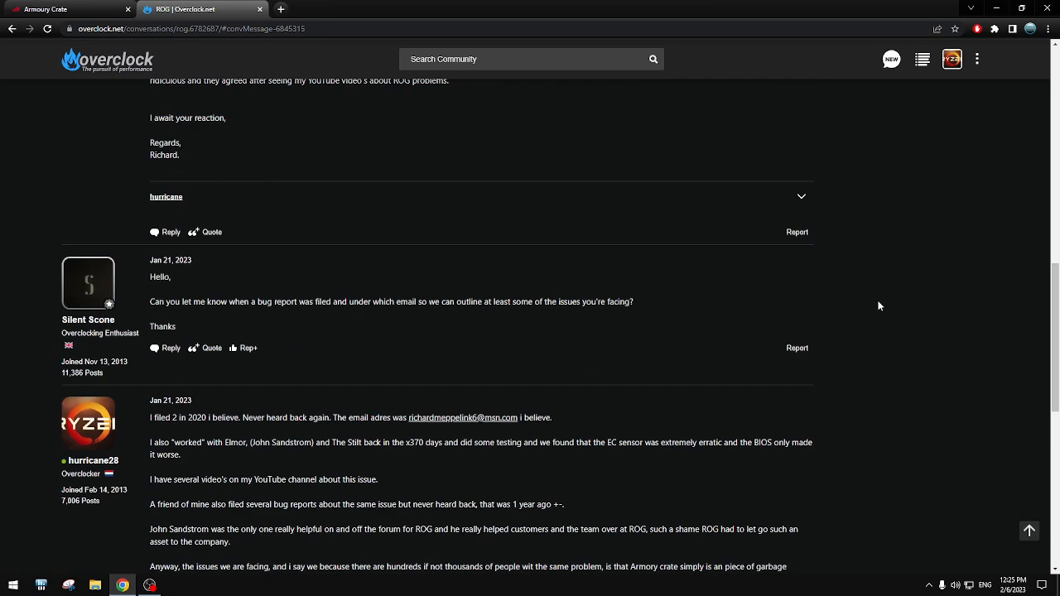
mouse_move(546, 331)
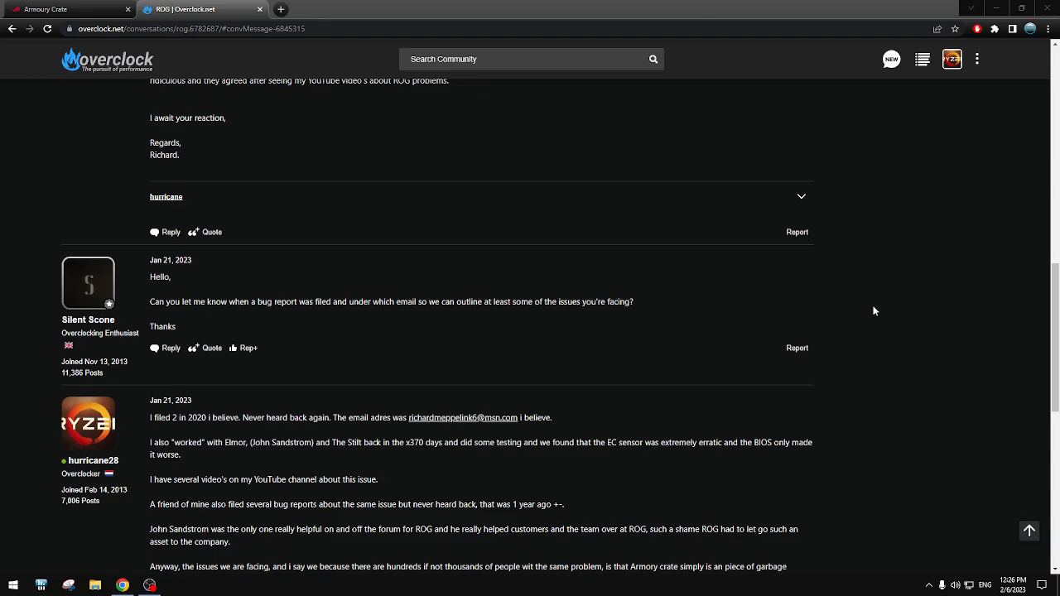
scroll("down", 3)
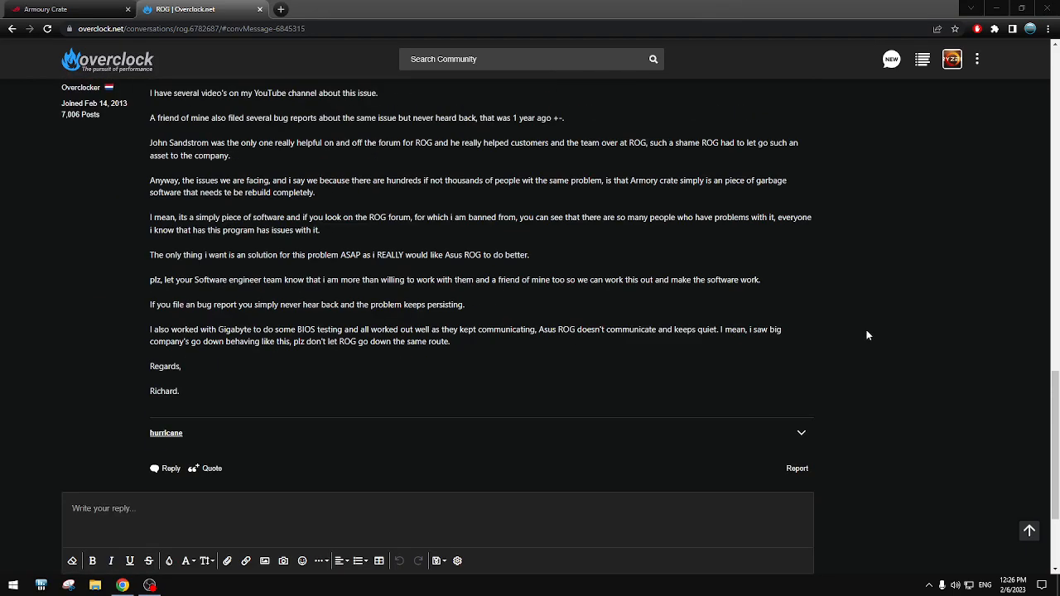
scroll("up", 3)
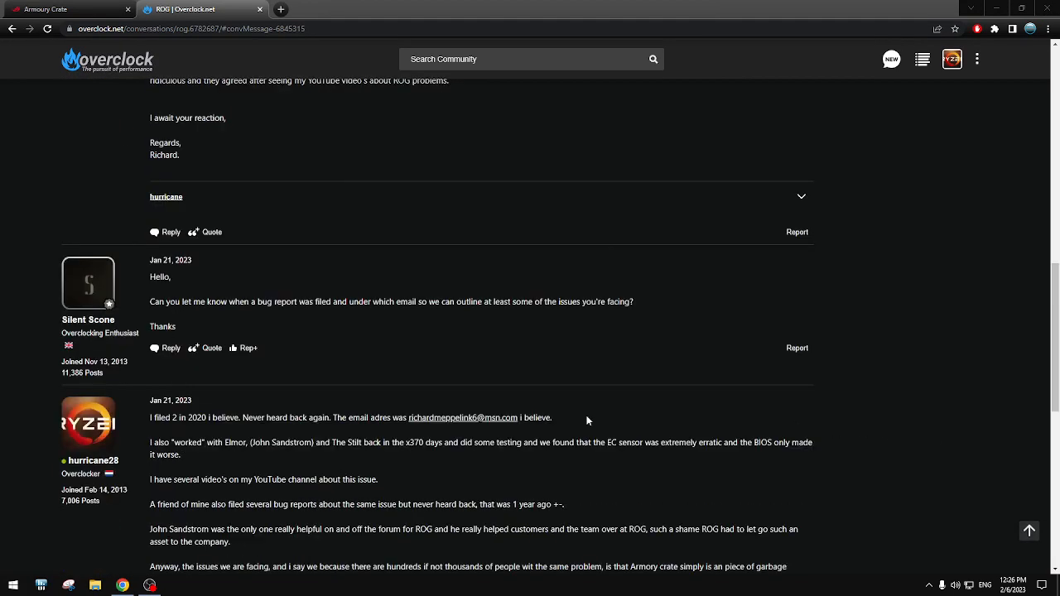
mouse_move(1018, 375)
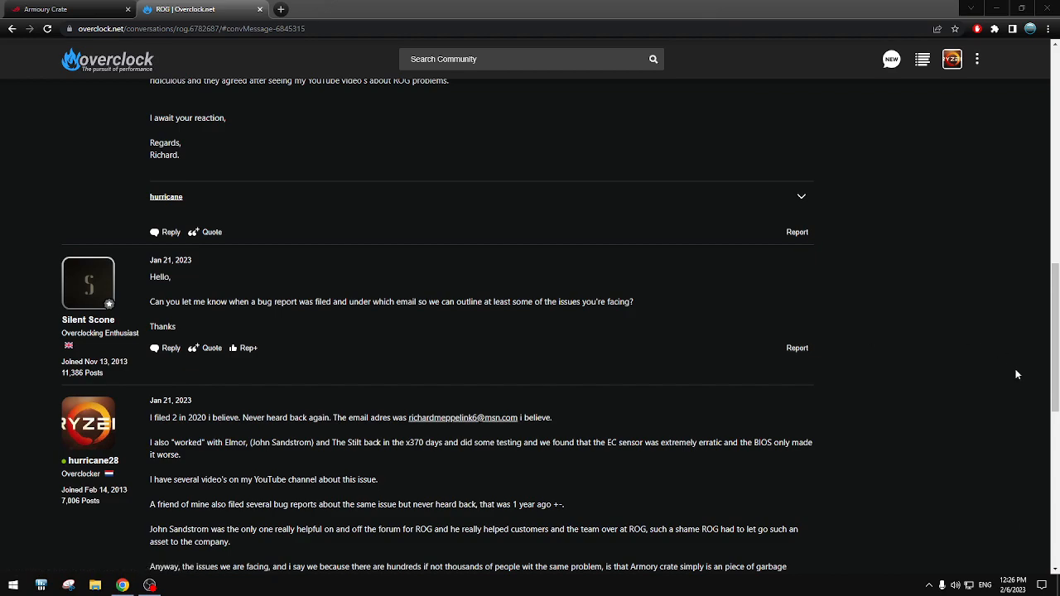
mouse_move(583, 380)
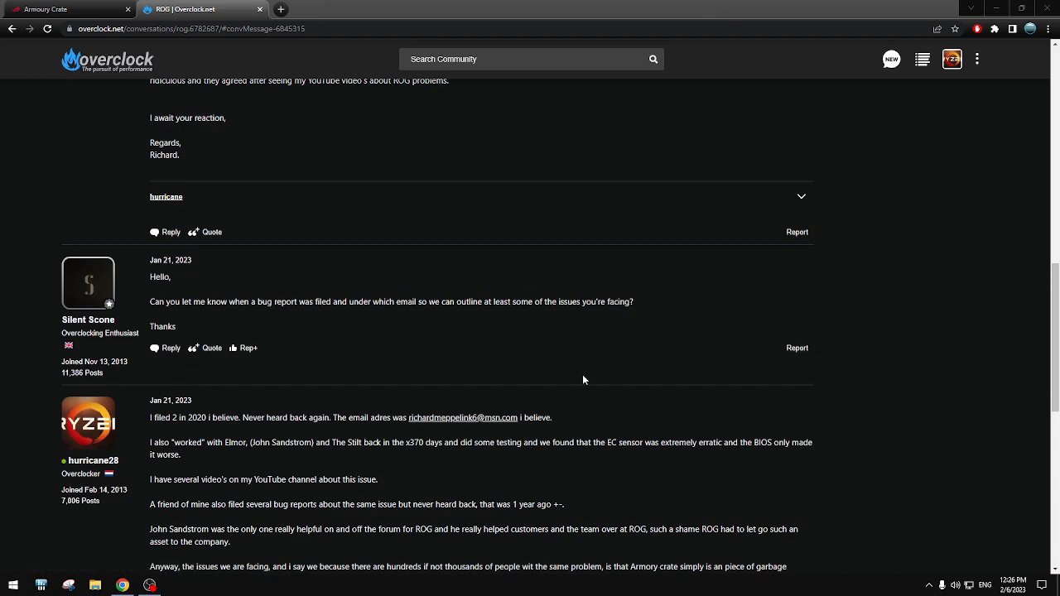
left_click(87, 320)
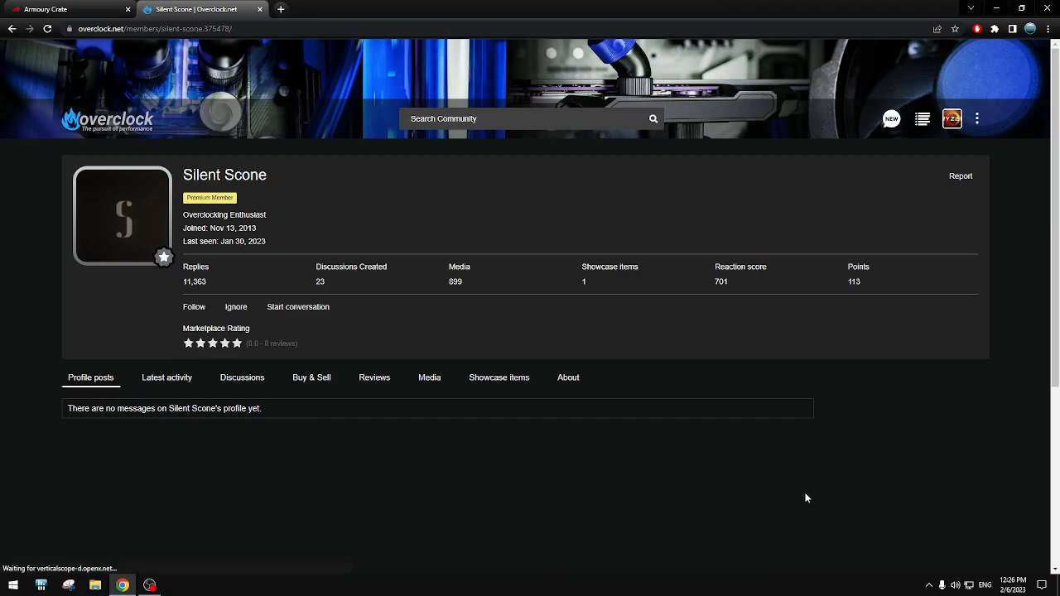
mouse_move(858, 503)
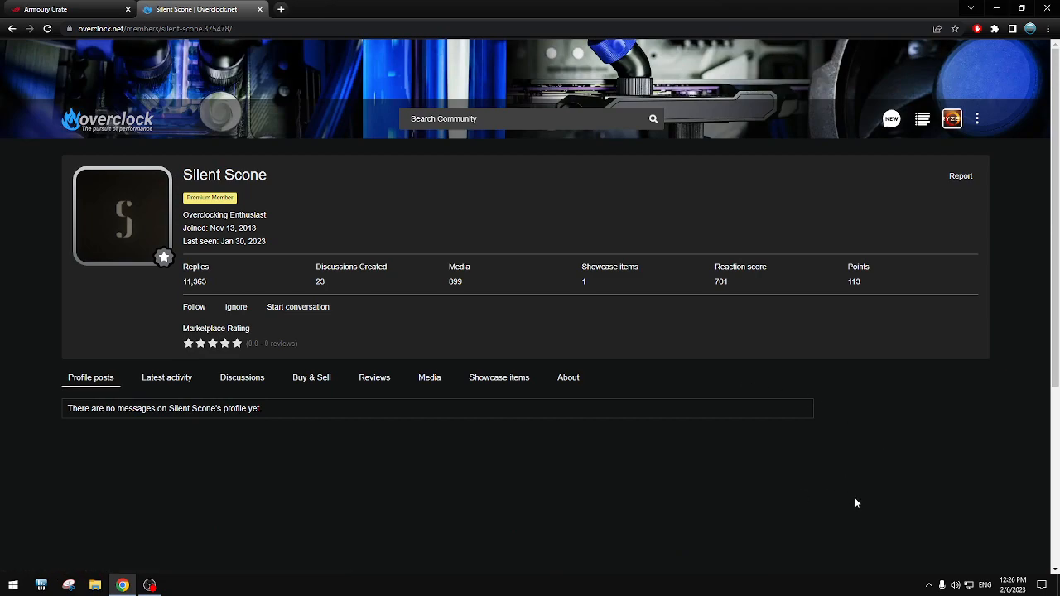
mouse_move(915, 519)
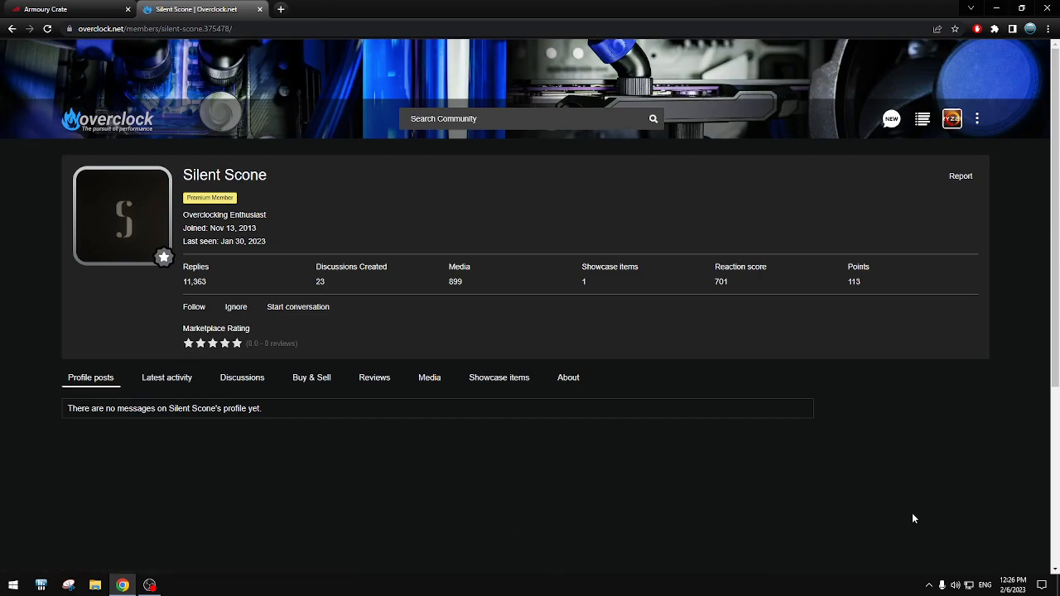
left_click(298, 306)
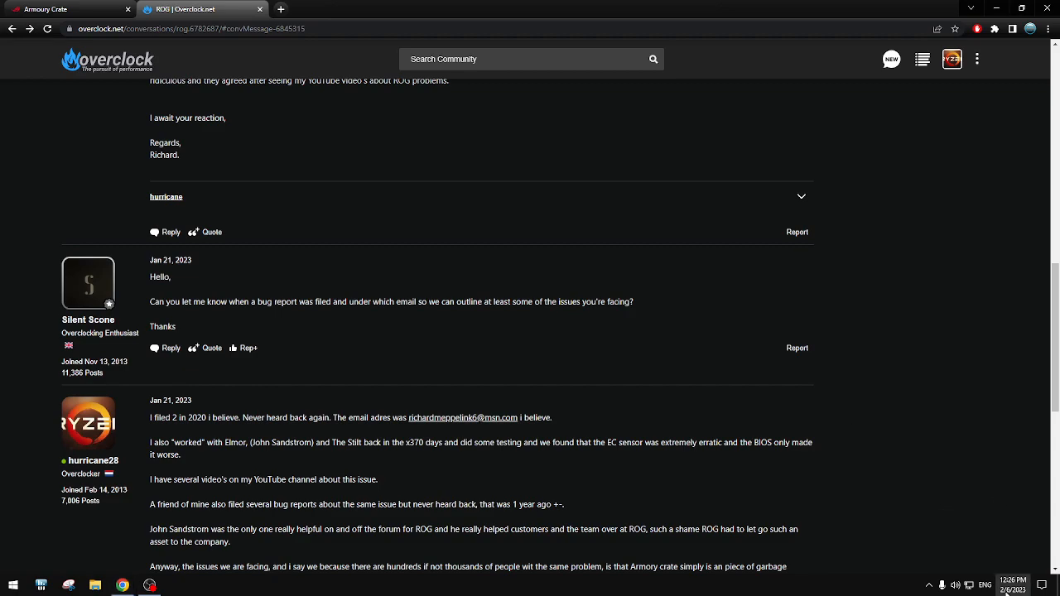
mouse_move(891, 384)
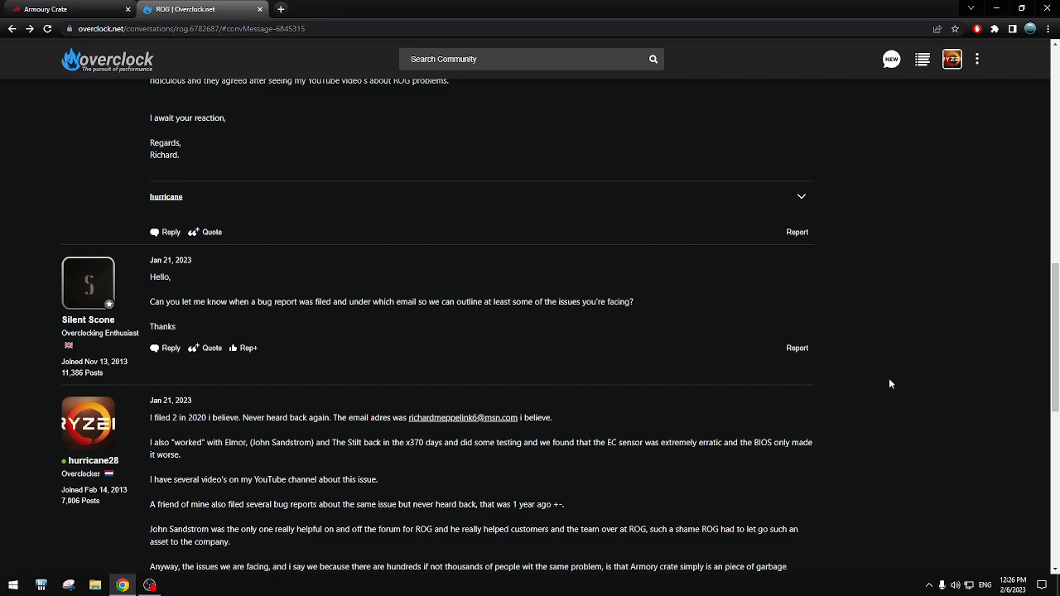
mouse_move(429, 396)
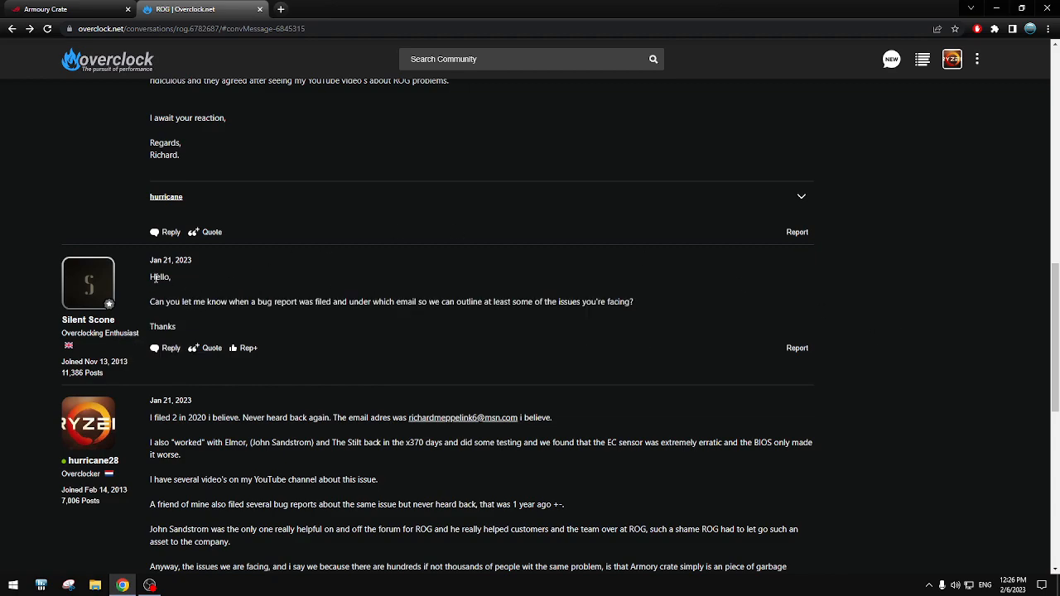
mouse_move(164, 275)
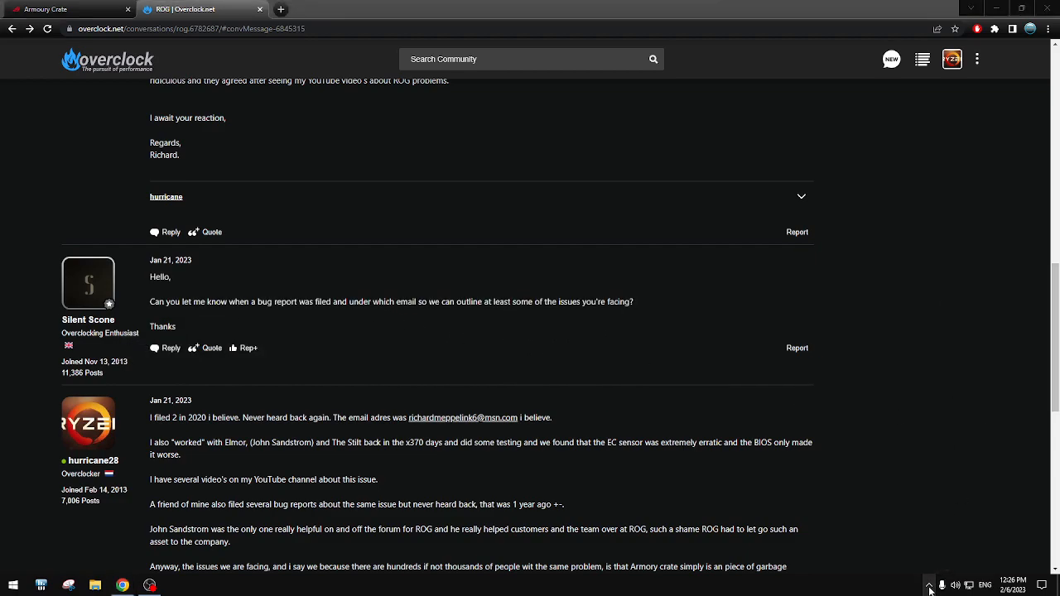
mouse_move(935, 368)
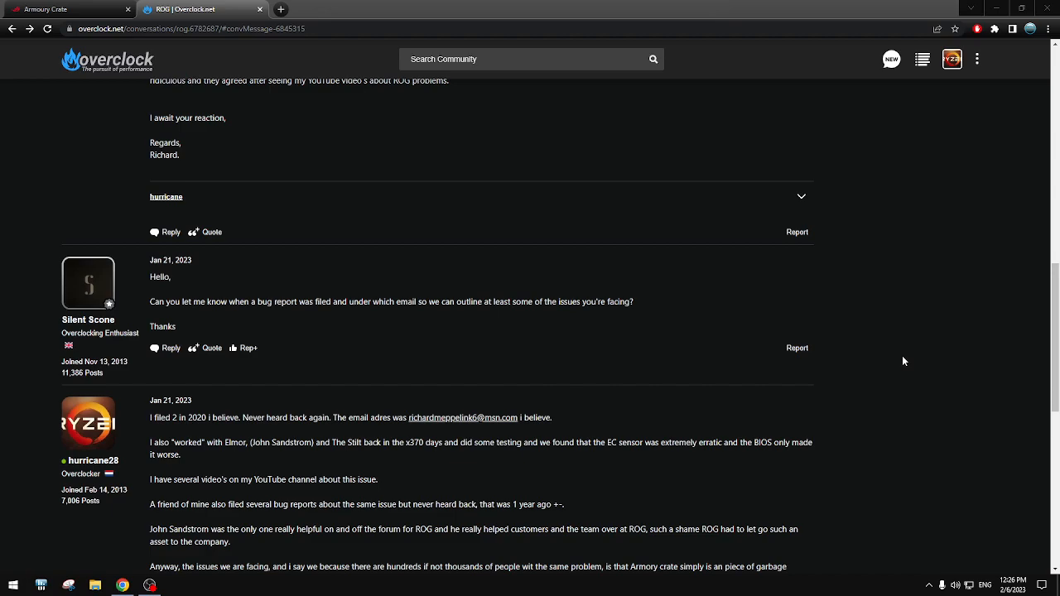
- Scroll to the opening message of the ROG conversation with its embedded Armoury Crate issues video
scroll("up", 3)
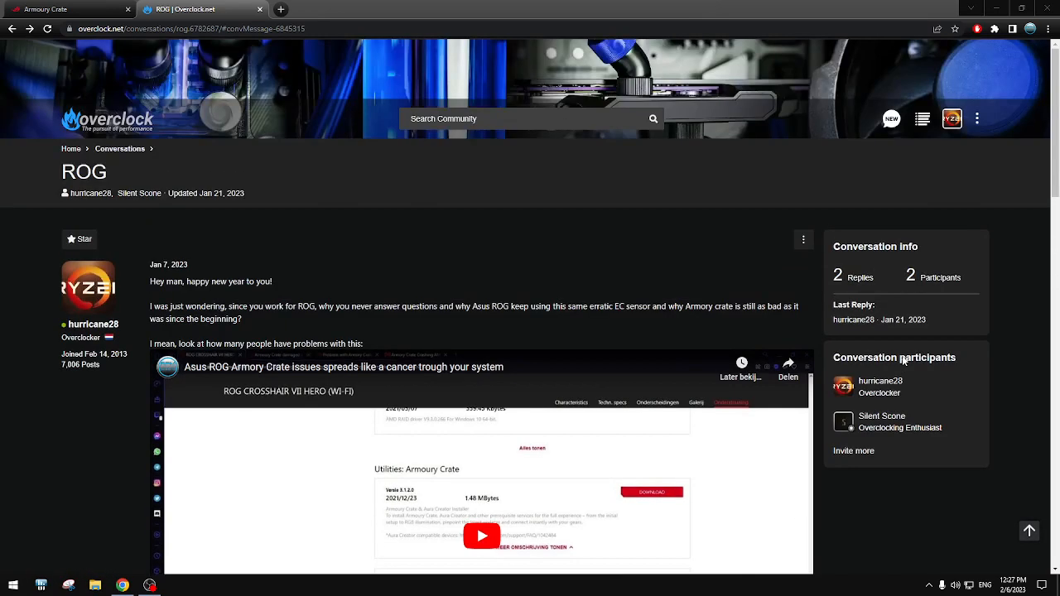
scroll("down", 3)
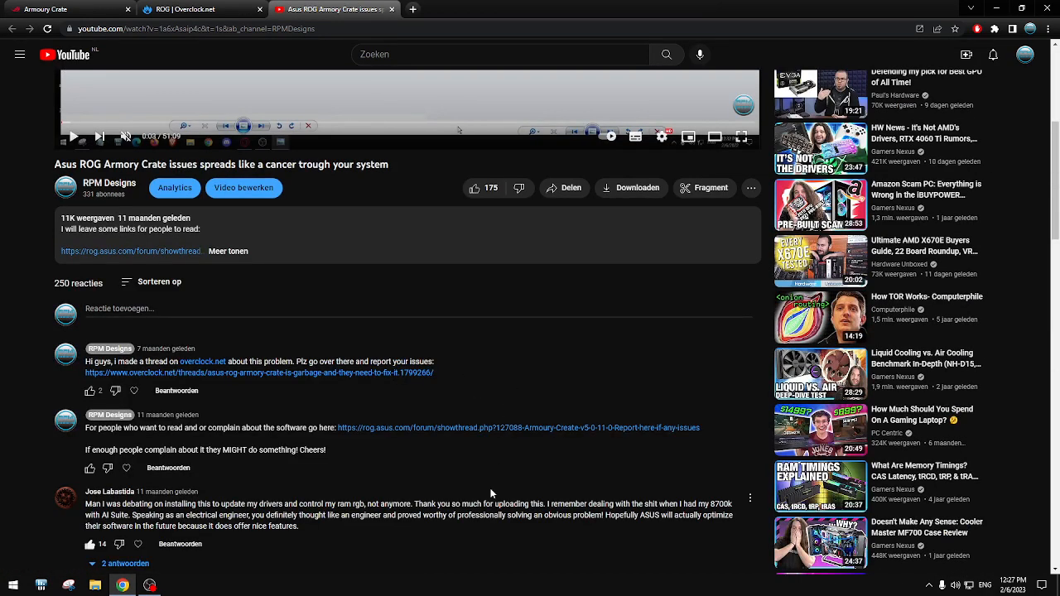
- Open the embedded Armory Crate issues video on YouTube and scroll into its comments
scroll("down", 3)
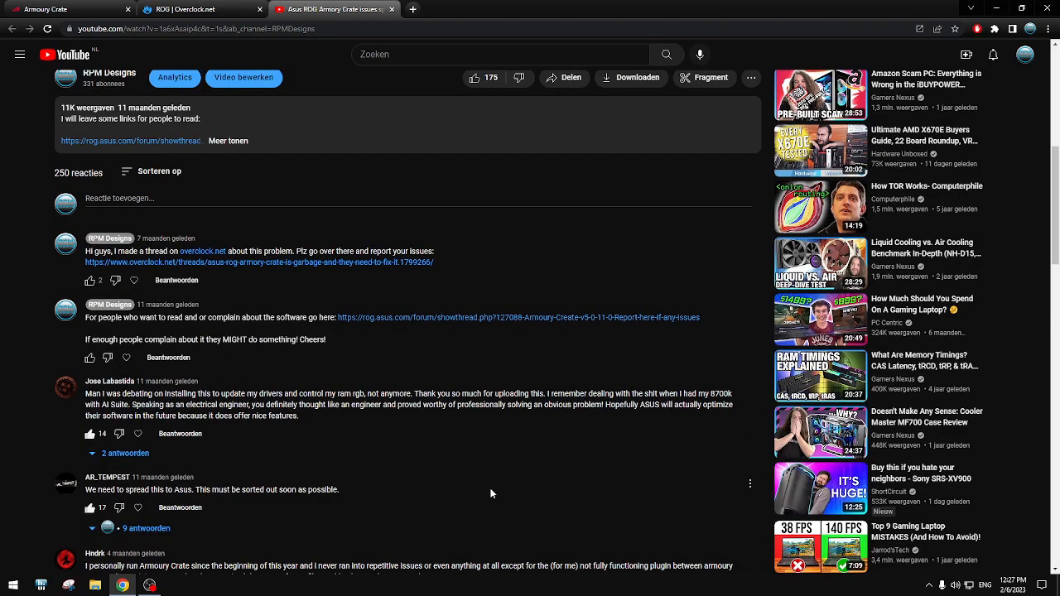
mouse_move(214, 490)
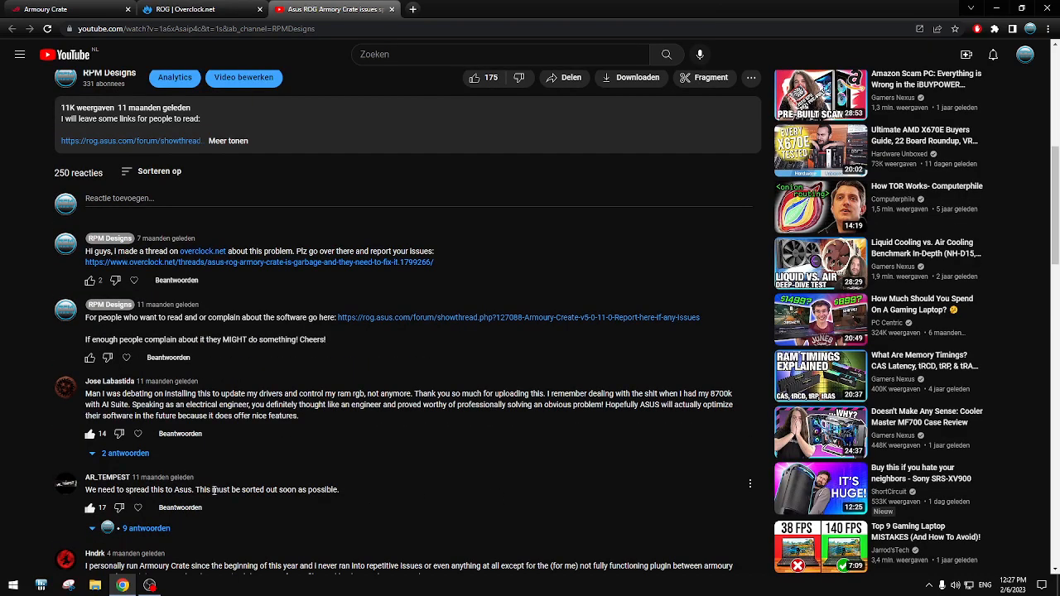
scroll("up", 3)
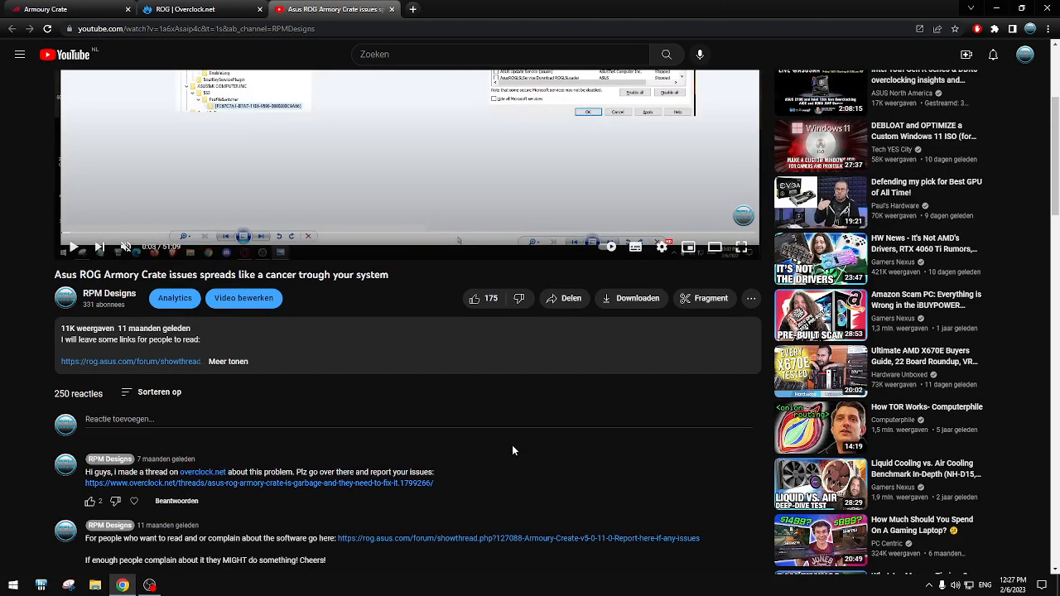
mouse_move(90, 328)
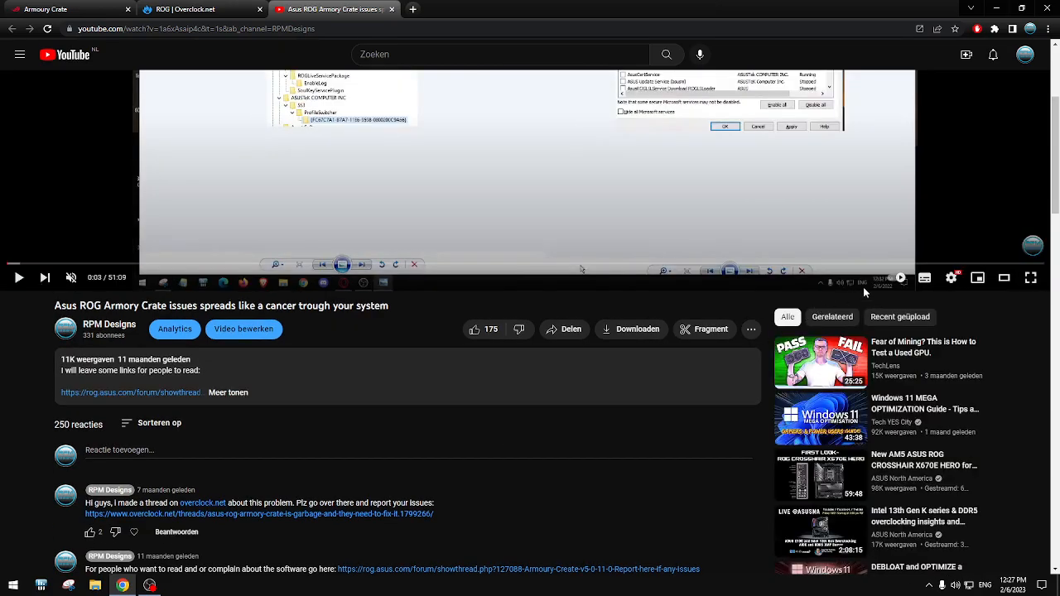
mouse_move(517, 437)
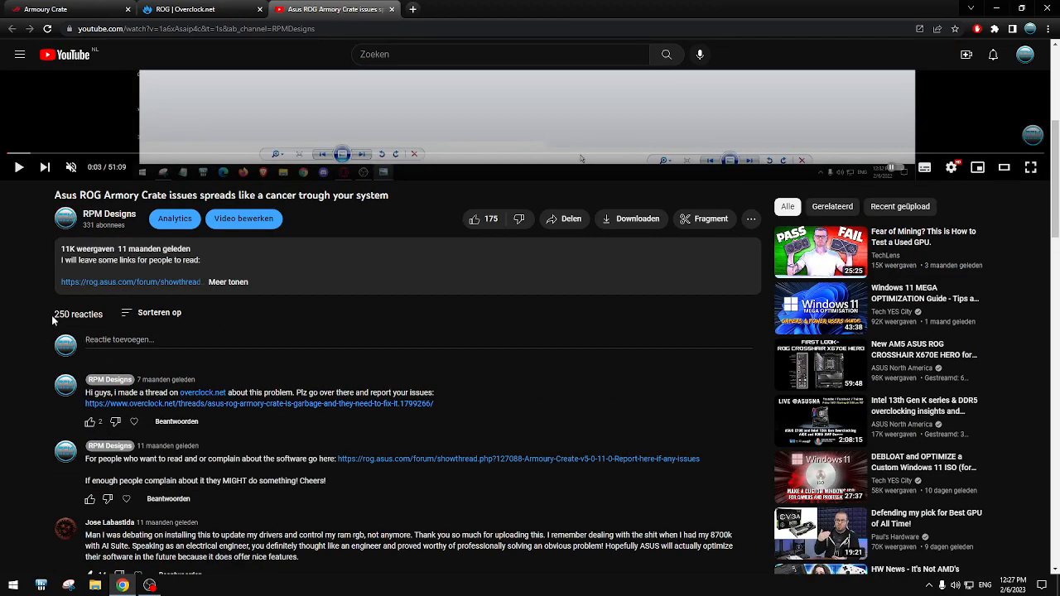
double_click(78, 315)
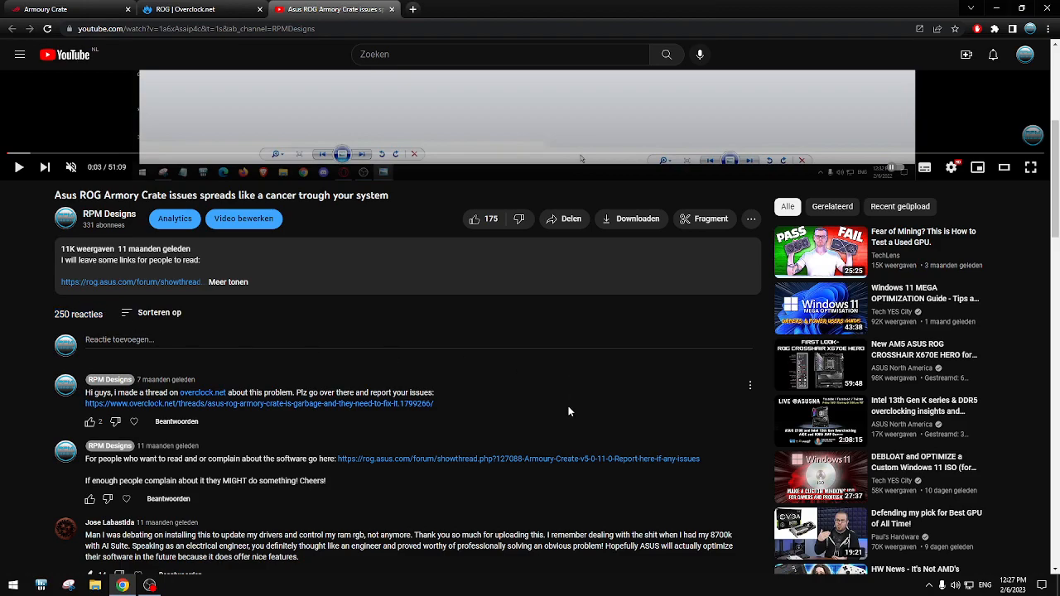
mouse_move(556, 422)
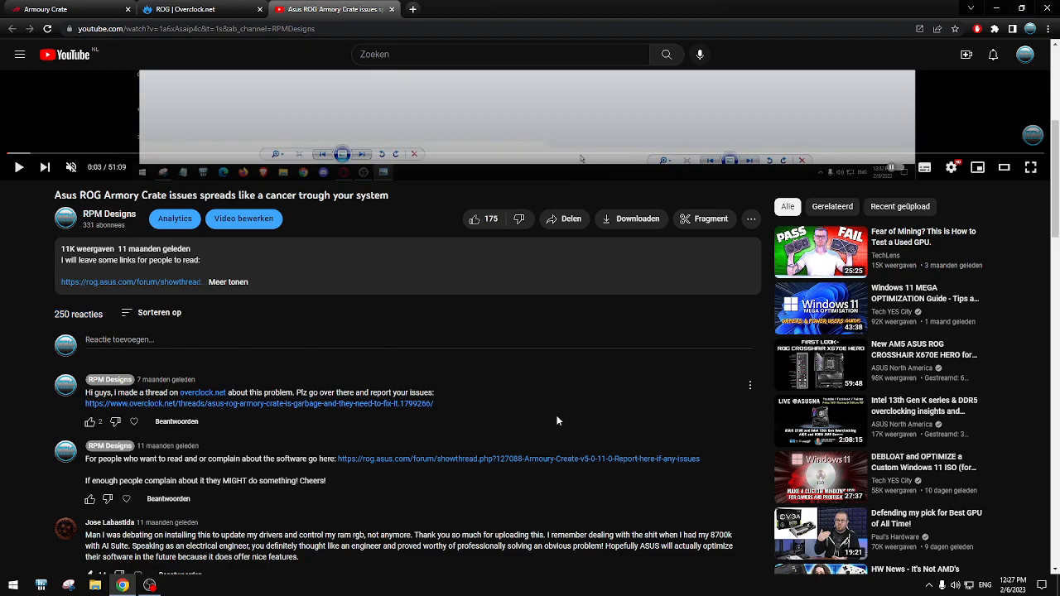
scroll("down", 3)
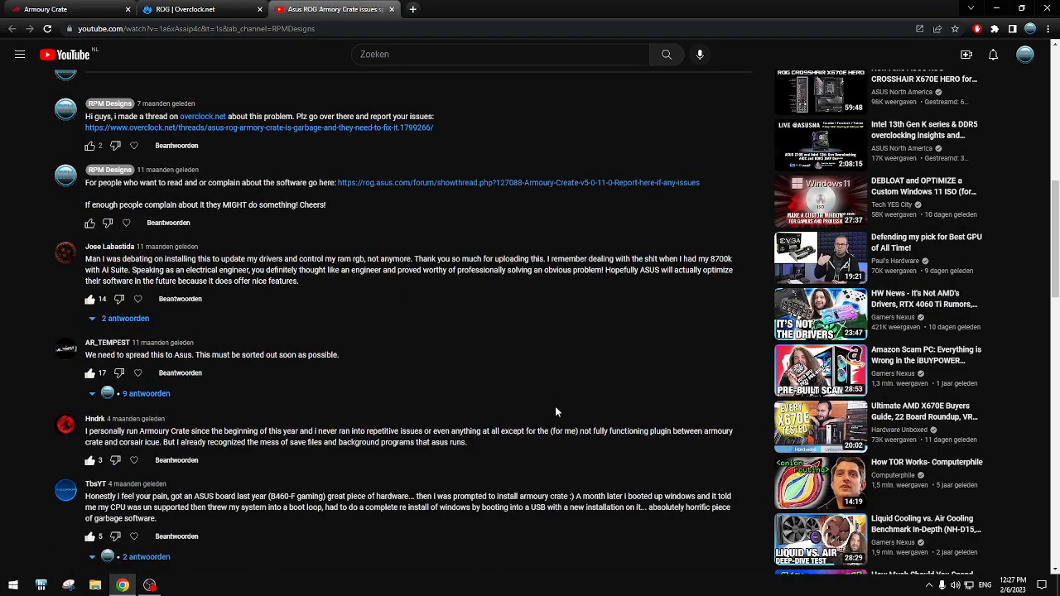
mouse_move(322, 472)
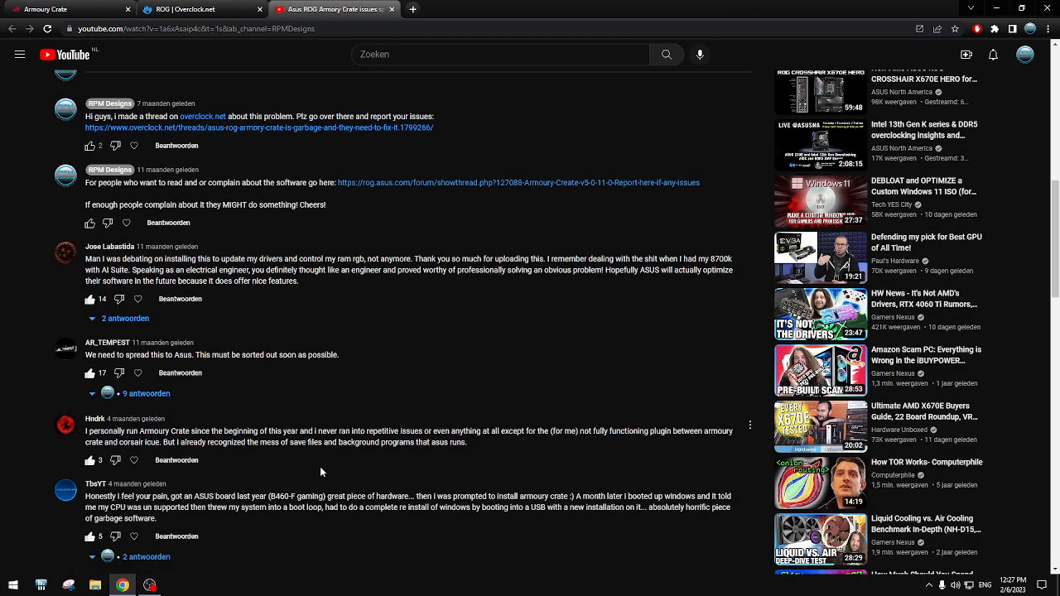
scroll("down", 3)
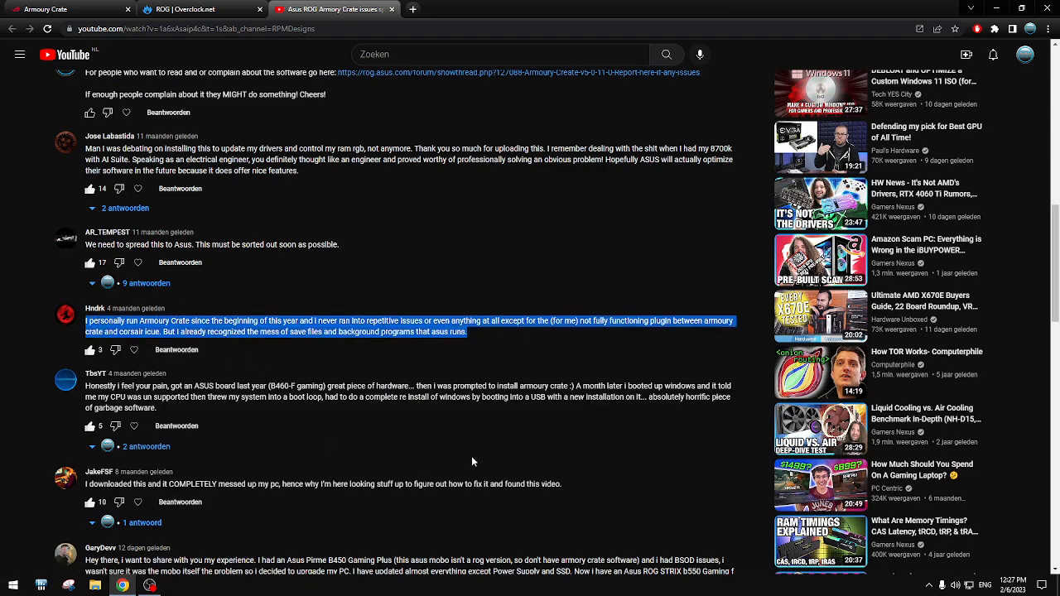
mouse_move(406, 363)
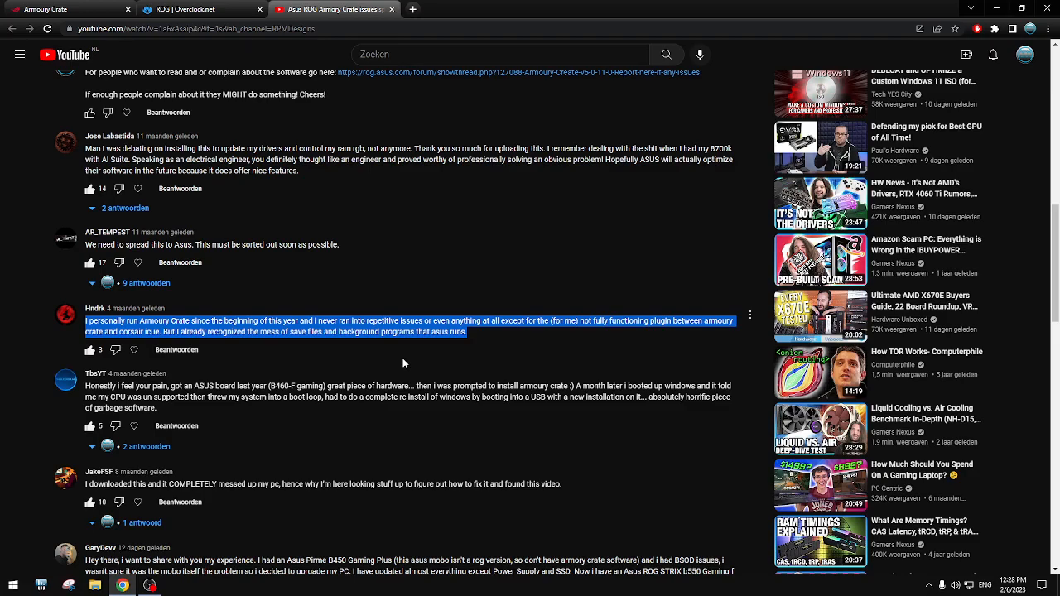
- Clear the highlighted comment text, read more complaints and return to the top of the video page
left_click(404, 363)
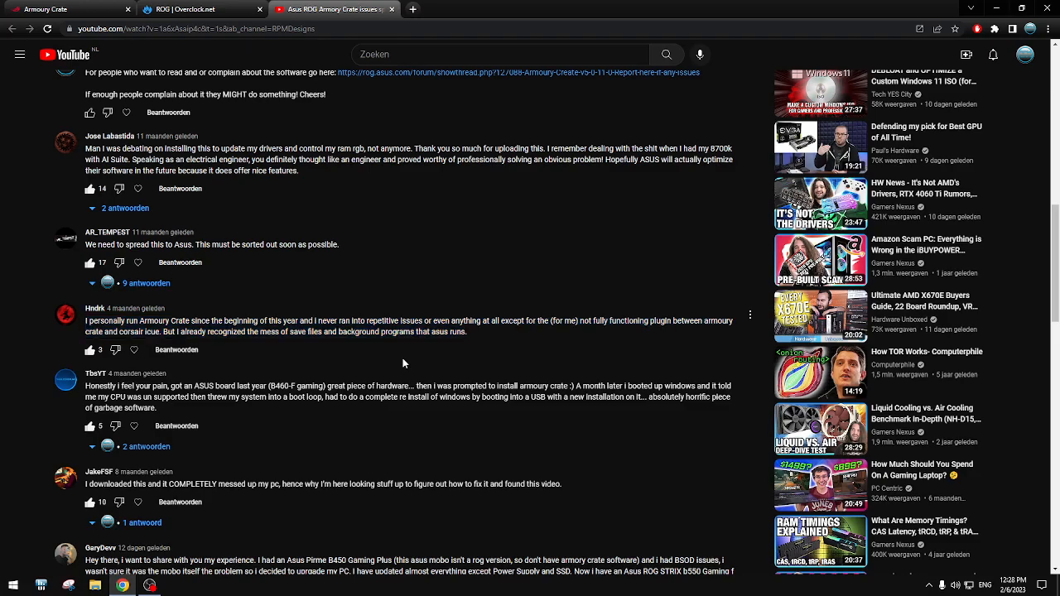
mouse_move(417, 335)
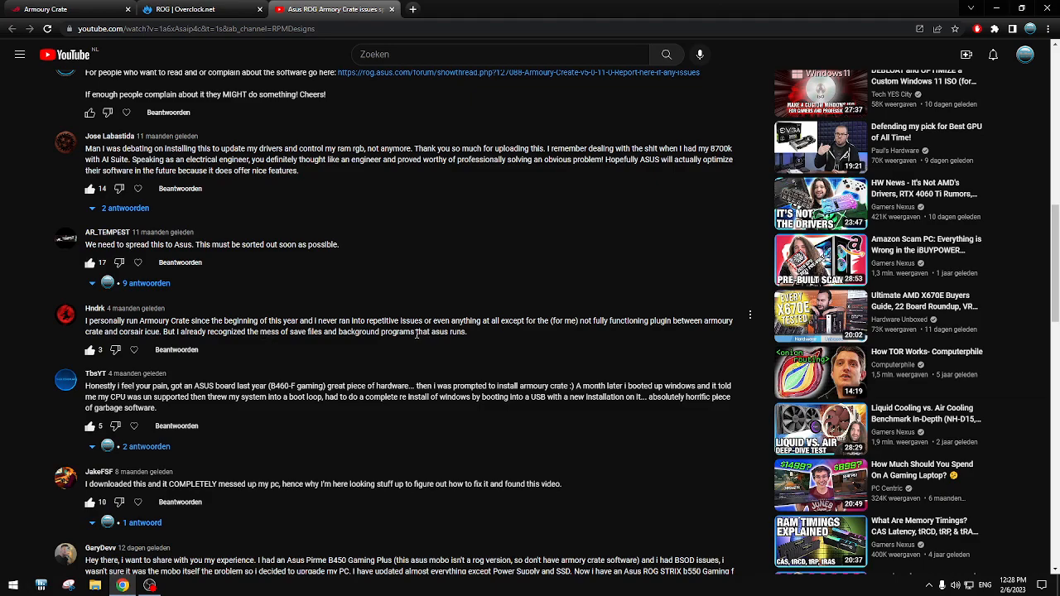
mouse_move(398, 461)
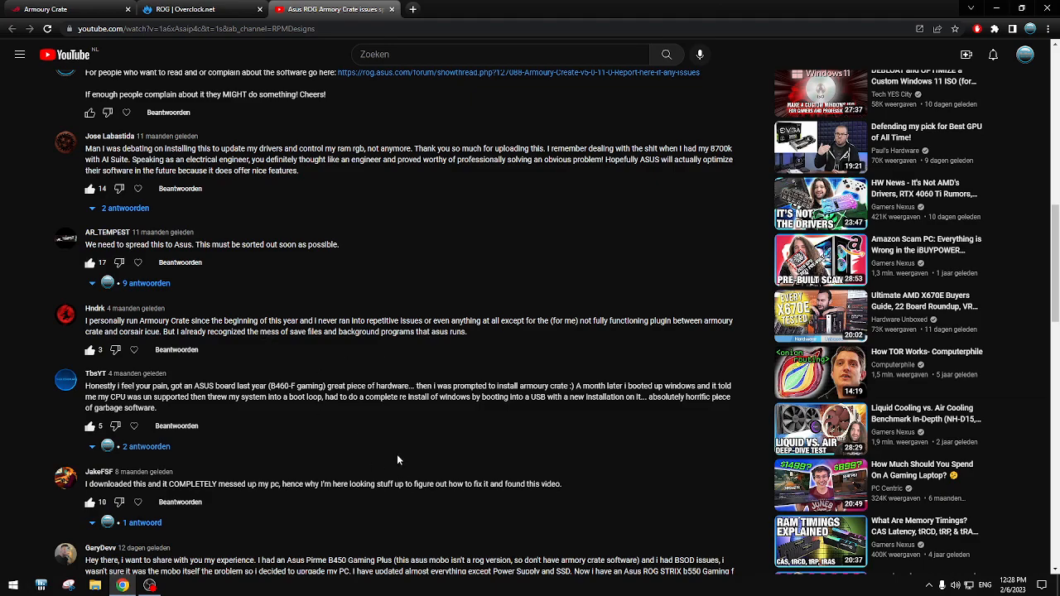
scroll("down", 3)
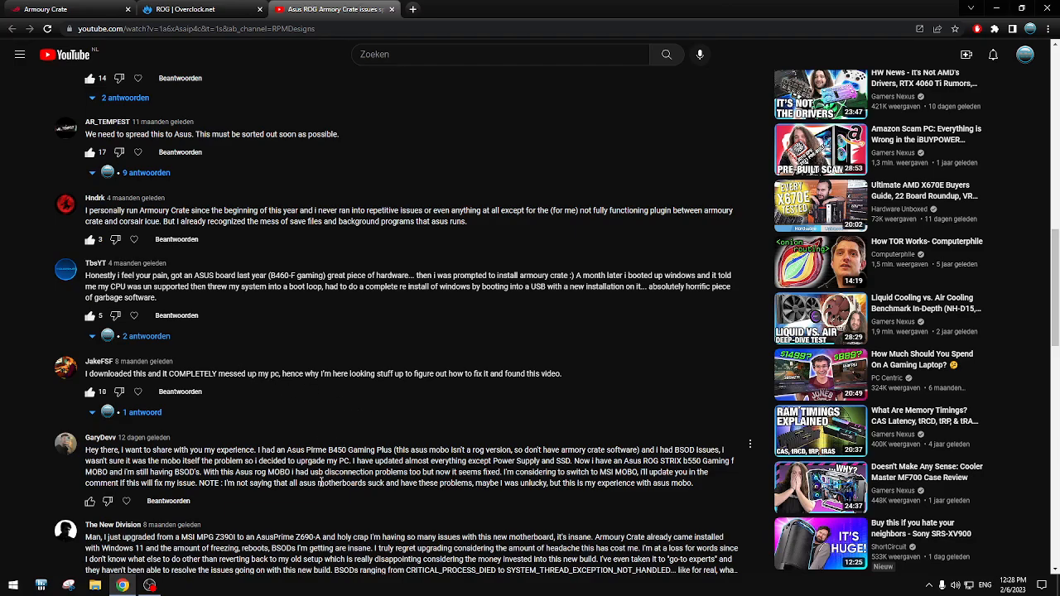
scroll("up", 3)
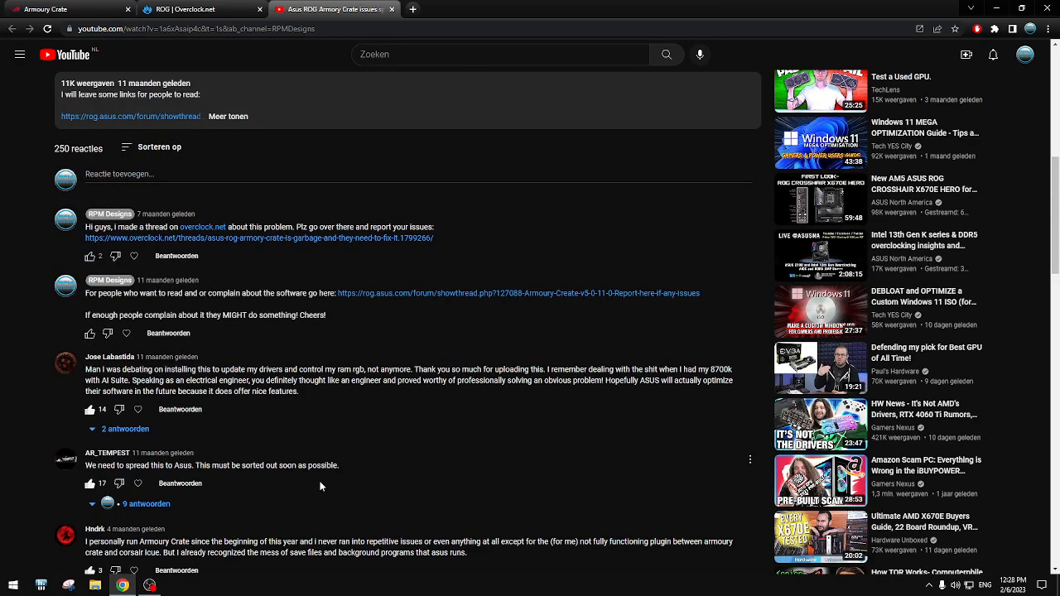
scroll("up", 3)
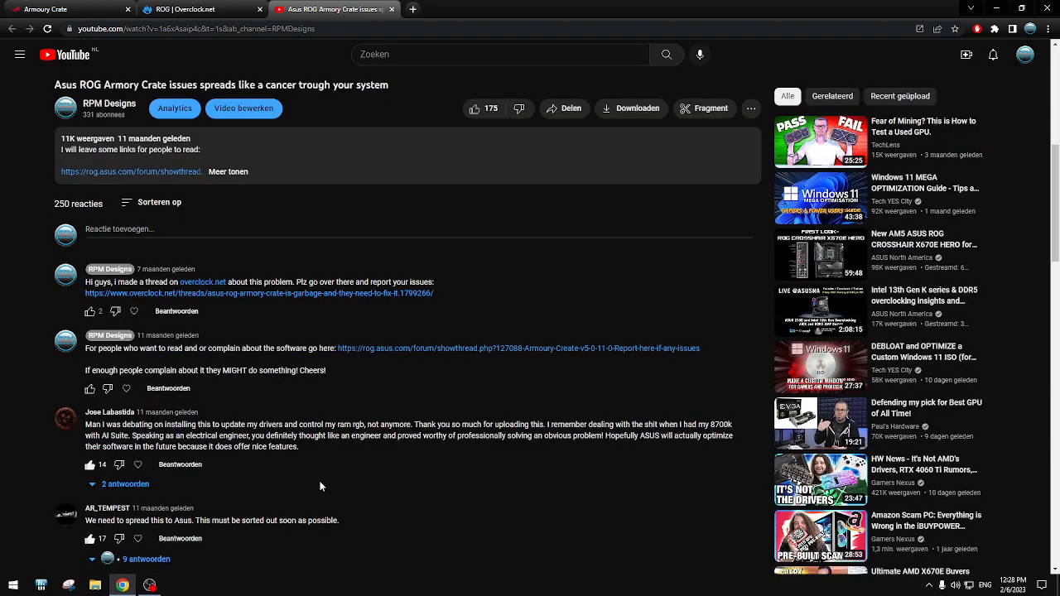
- Read the notified reply from the G15 owner, then close the YouTube notifications panel
left_click(994, 55)
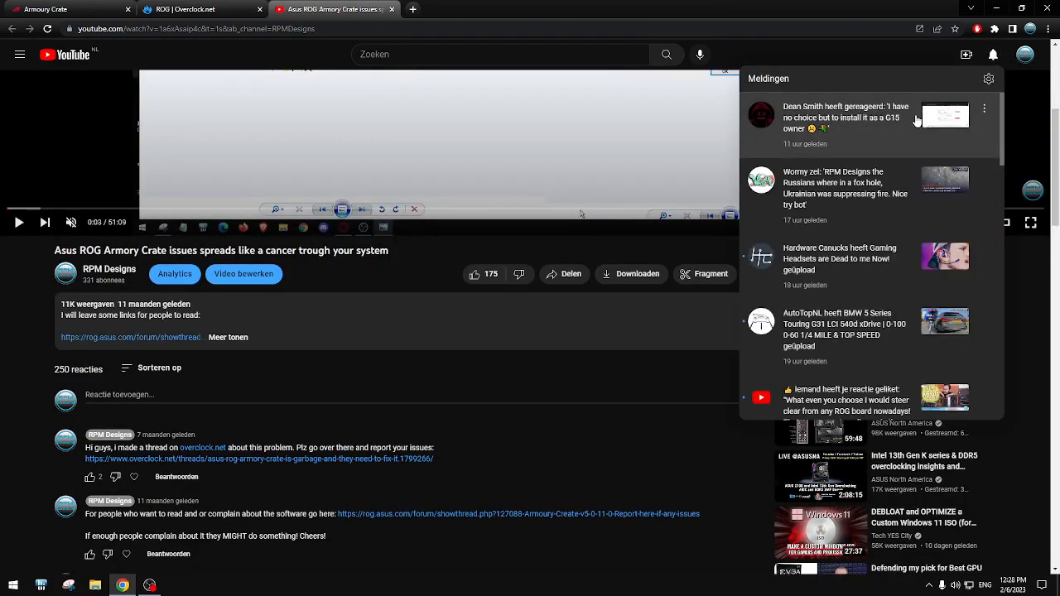
mouse_move(887, 124)
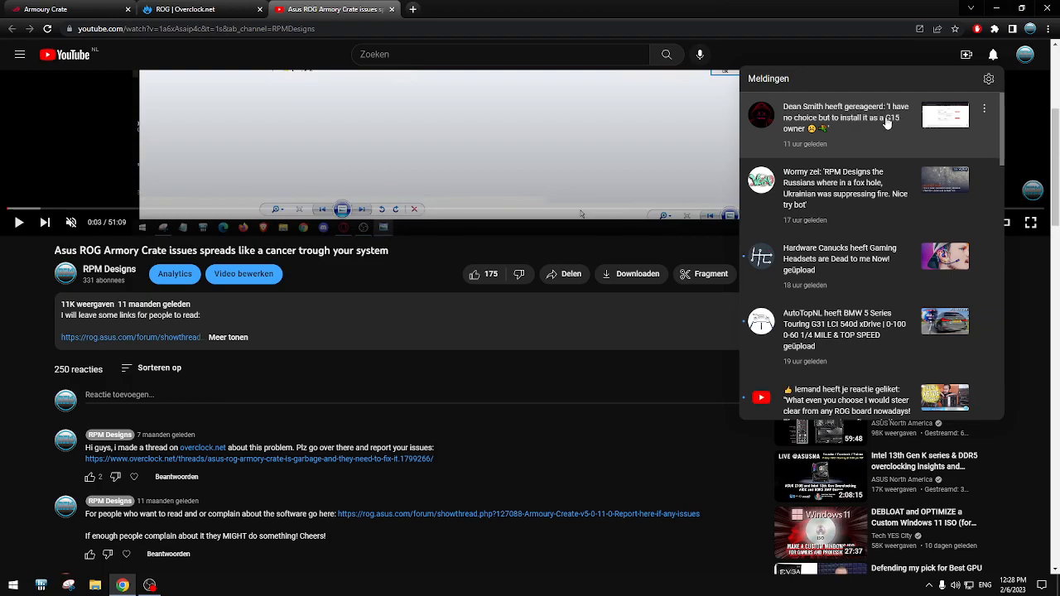
left_click(845, 116)
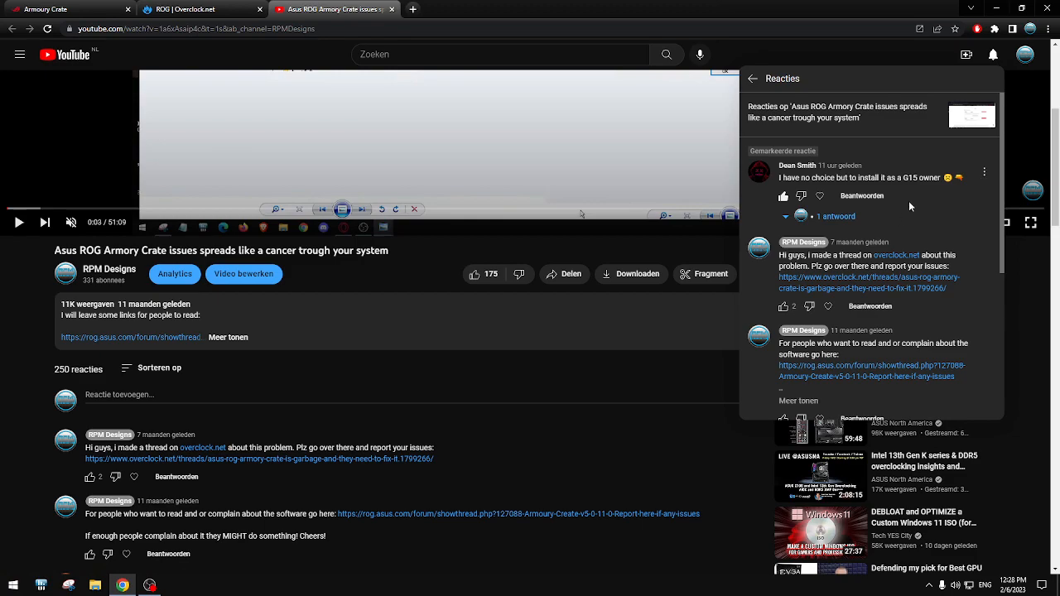
mouse_move(987, 96)
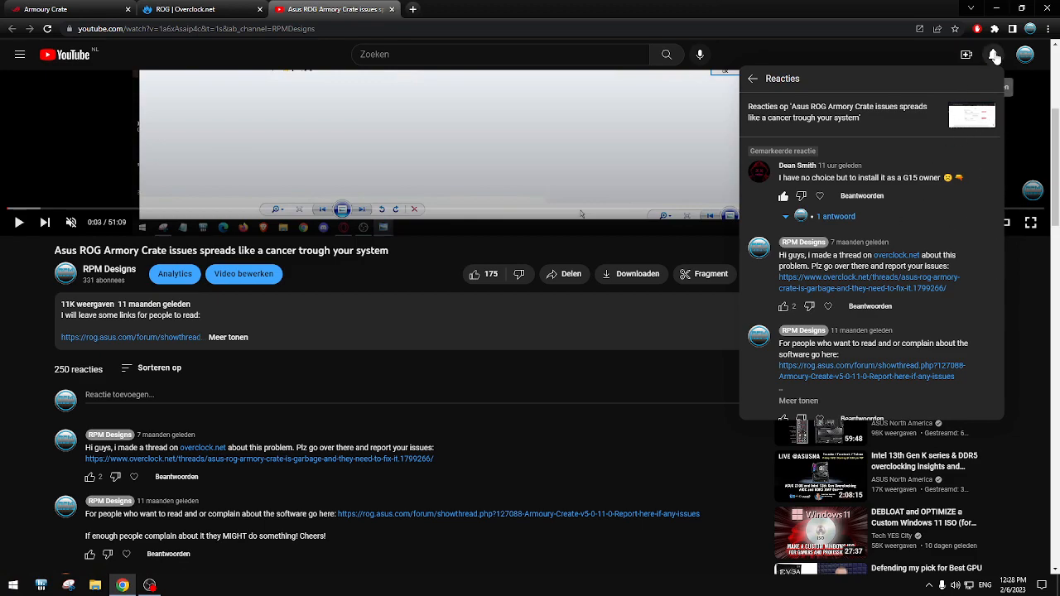
left_click(752, 79)
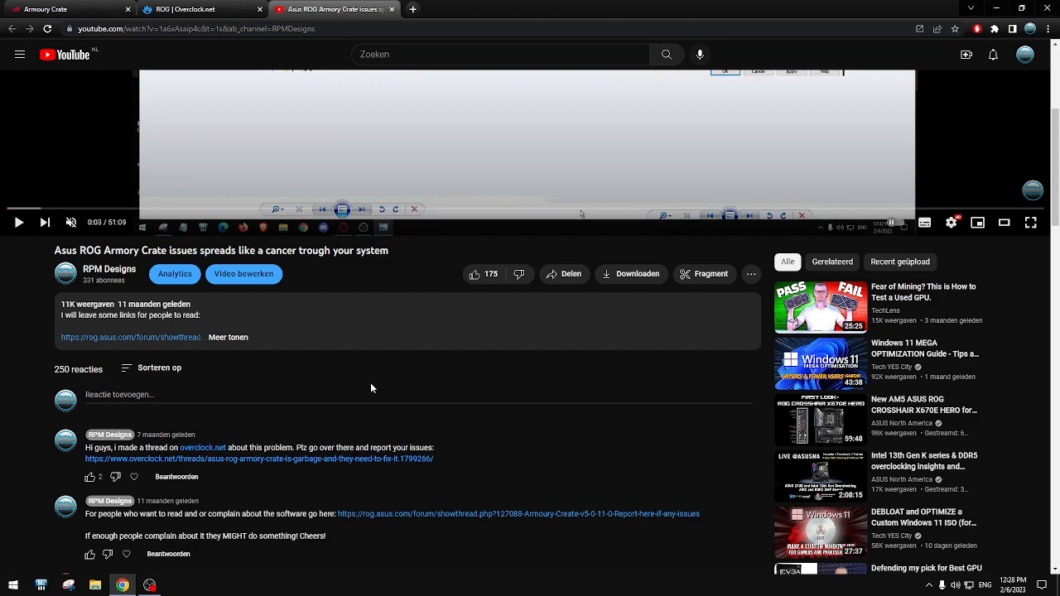
mouse_move(409, 396)
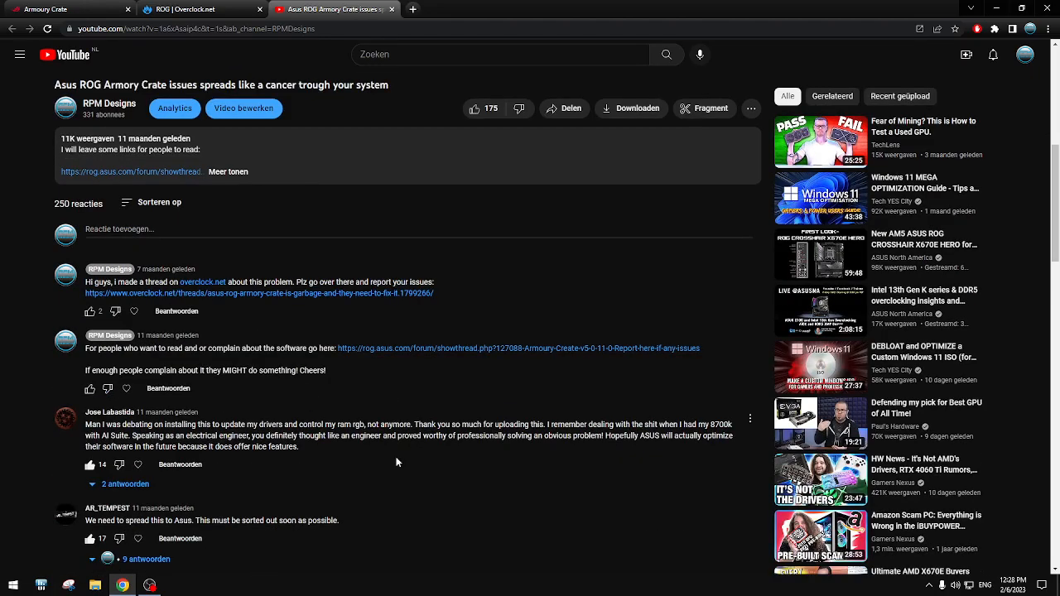
scroll("down", 3)
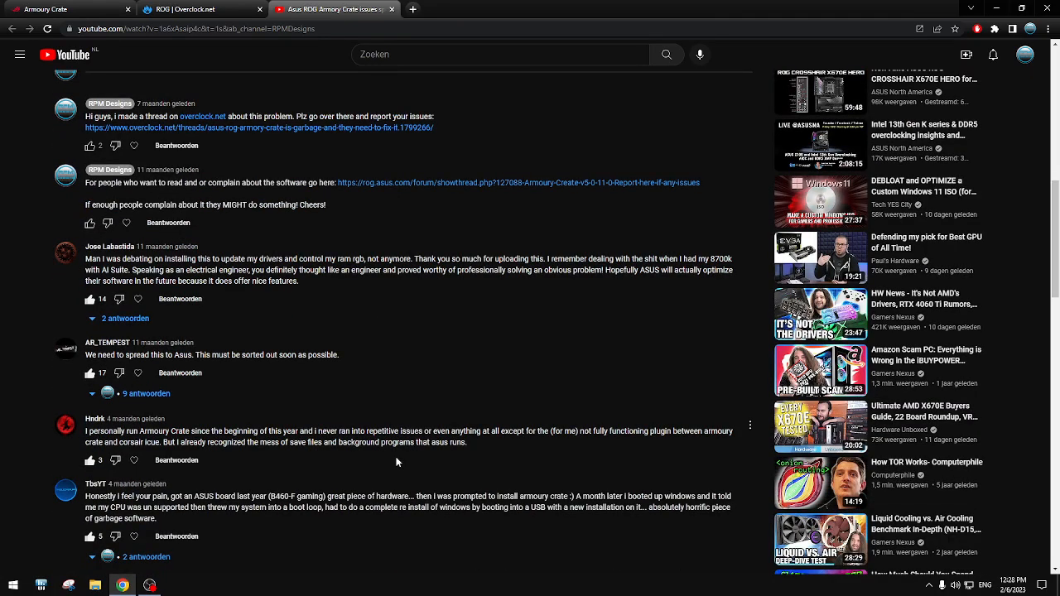
scroll("down", 3)
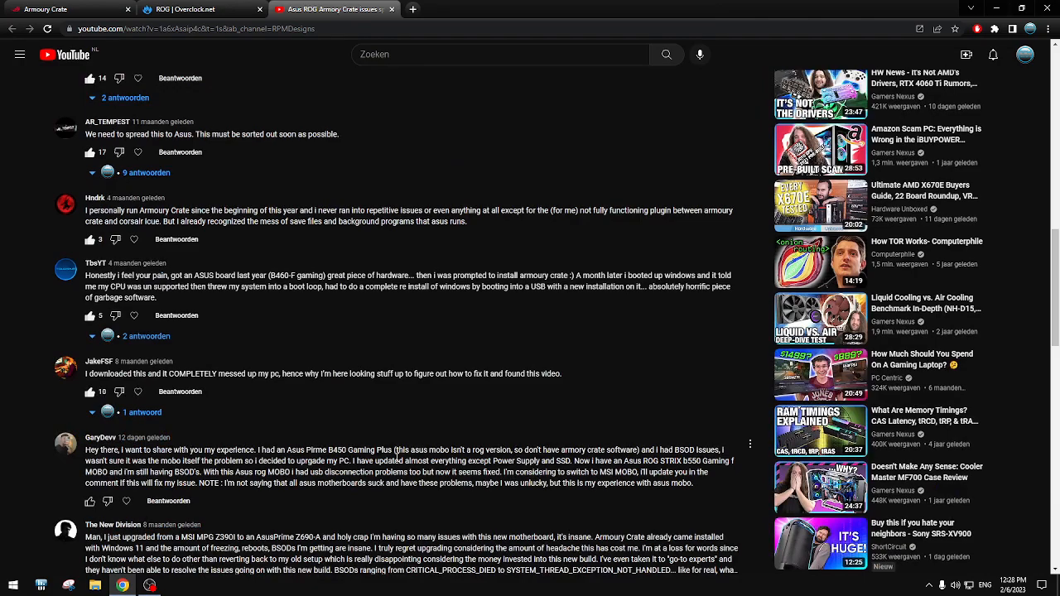
scroll("down", 3)
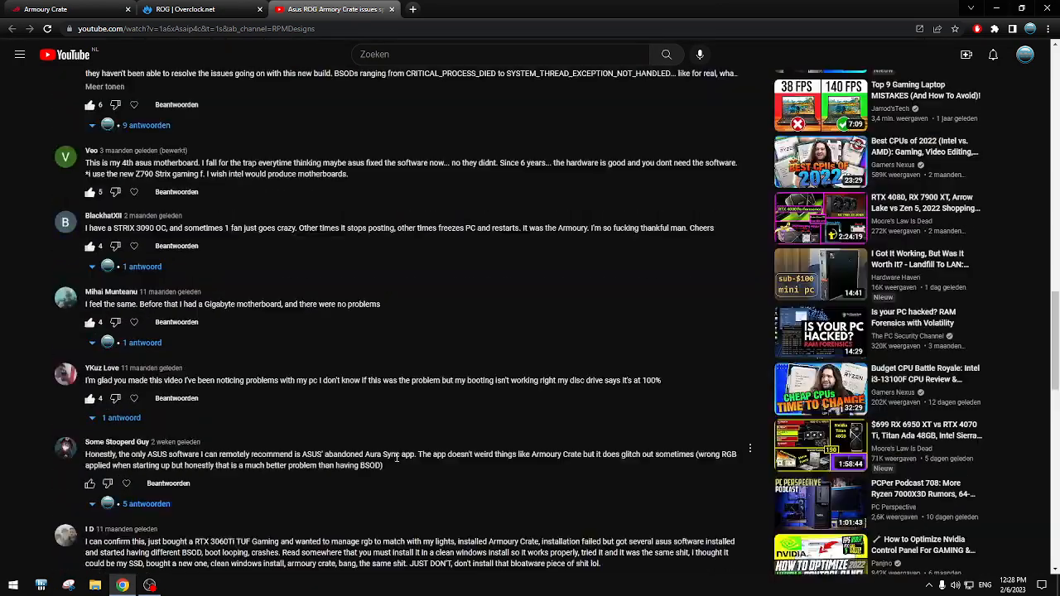
scroll("down", 3)
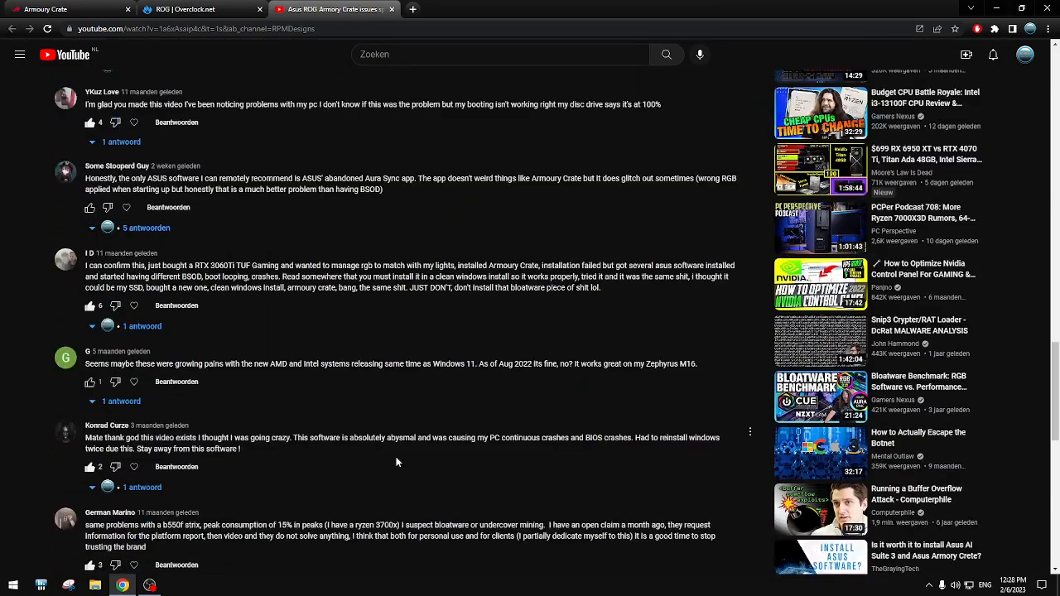
scroll("down", 3)
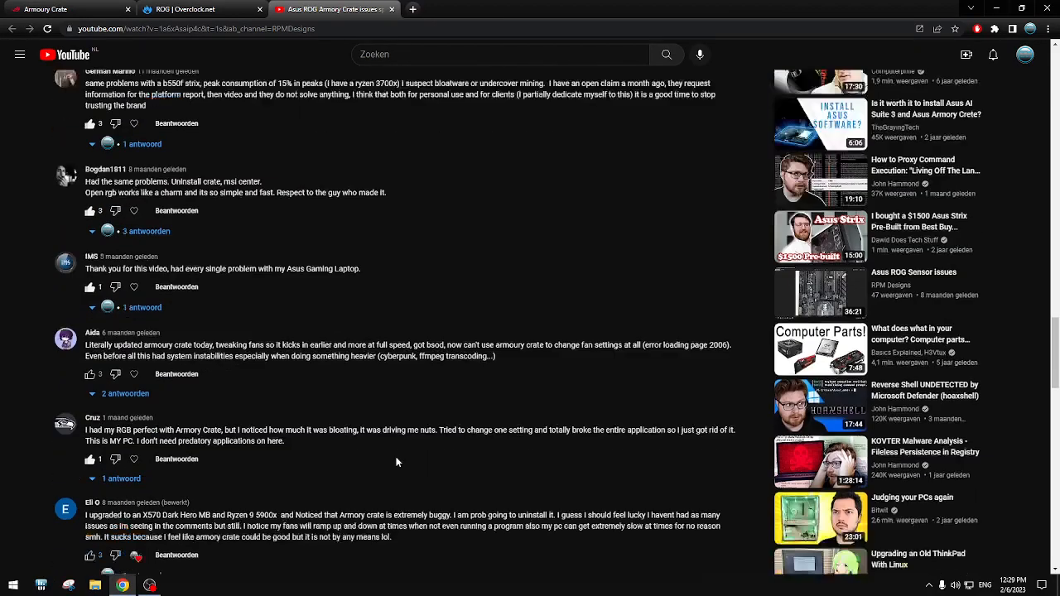
scroll("down", 3)
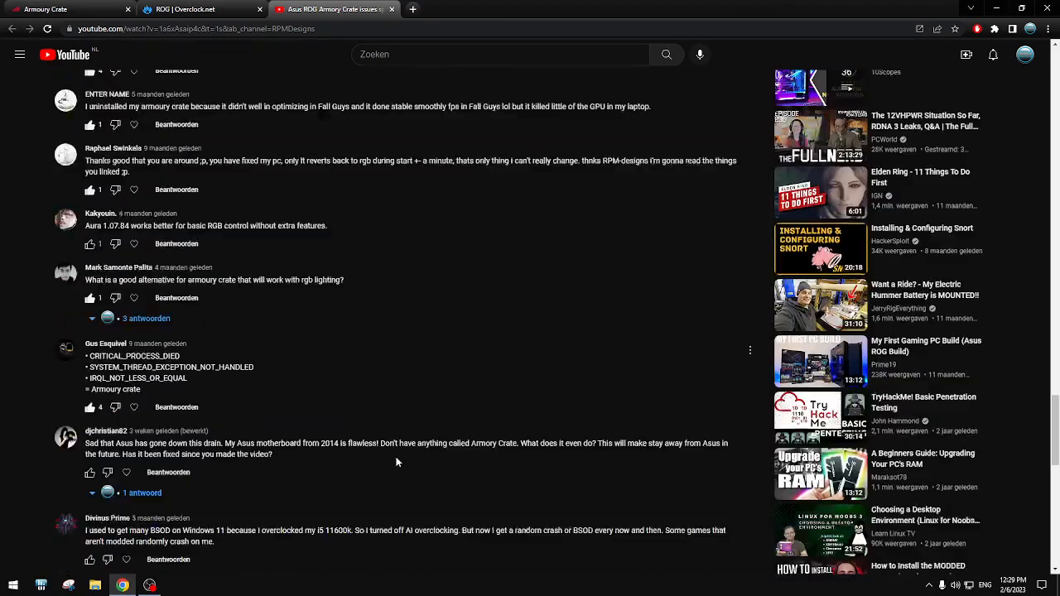
scroll("down", 3)
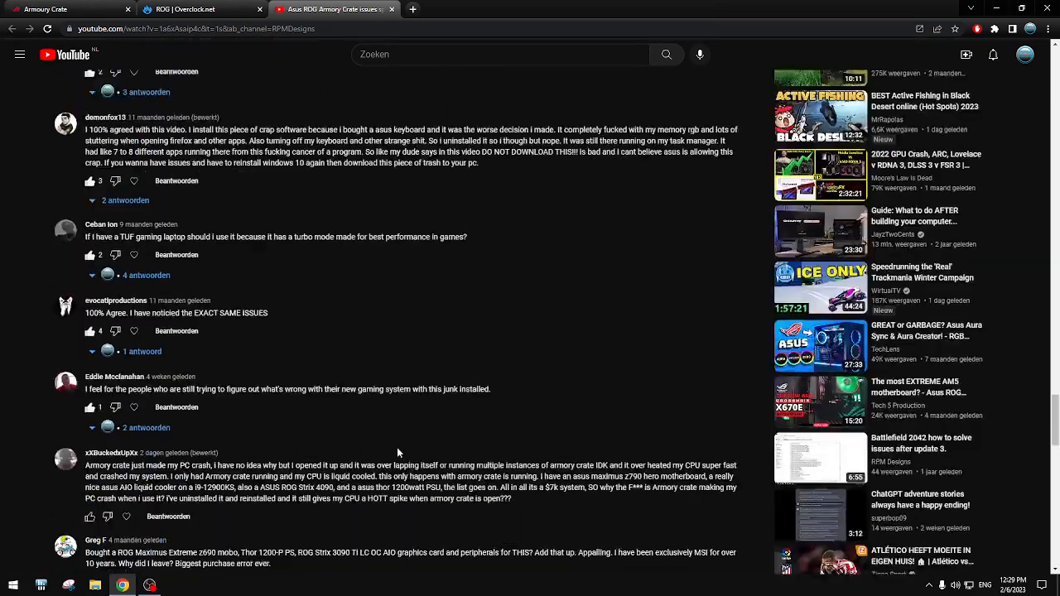
scroll("down", 3)
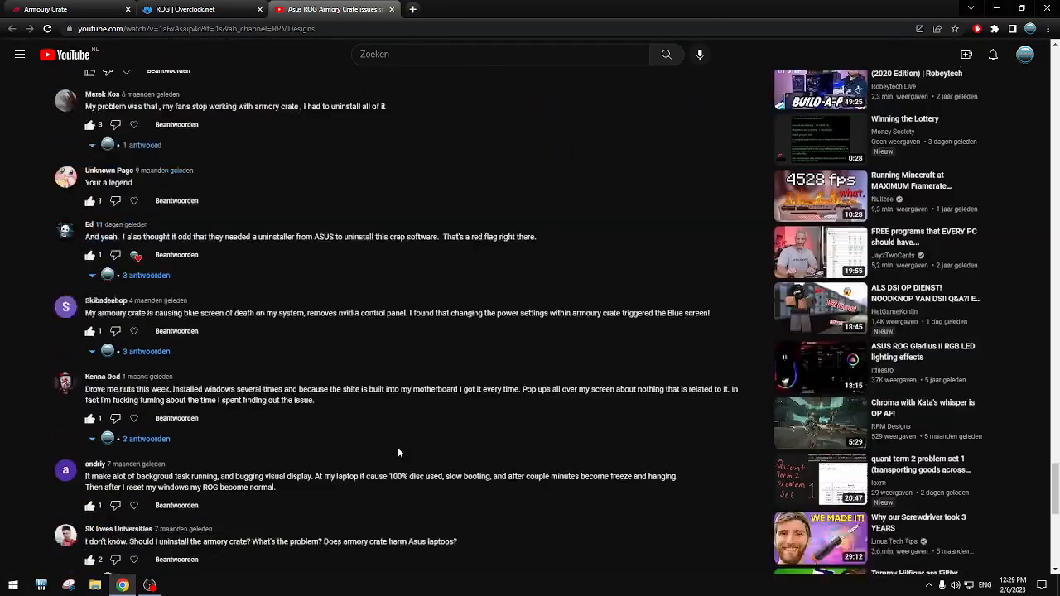
scroll("down", 3)
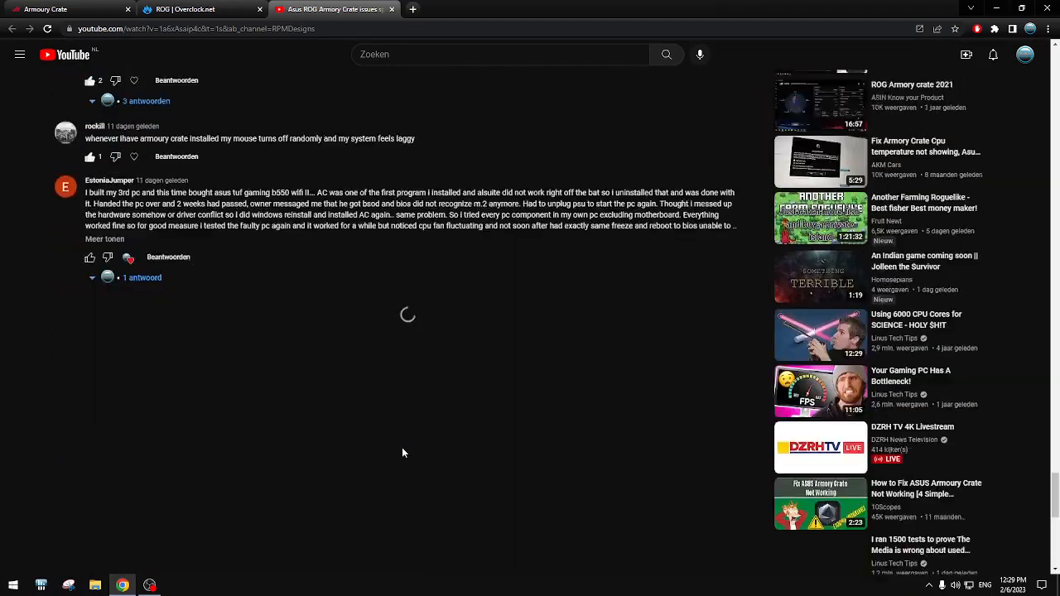
scroll("down", 3)
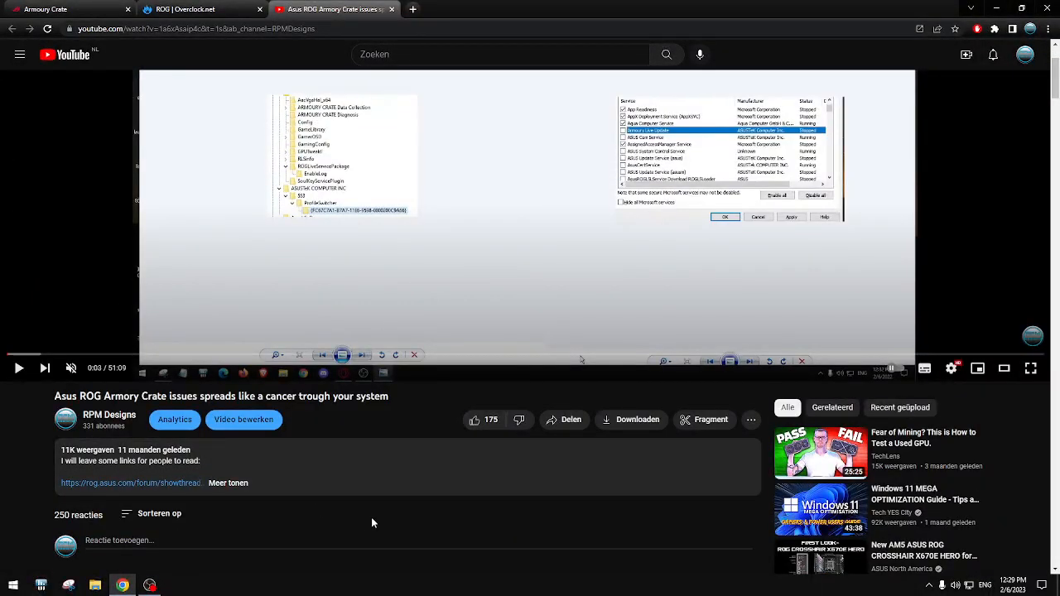
mouse_move(86, 451)
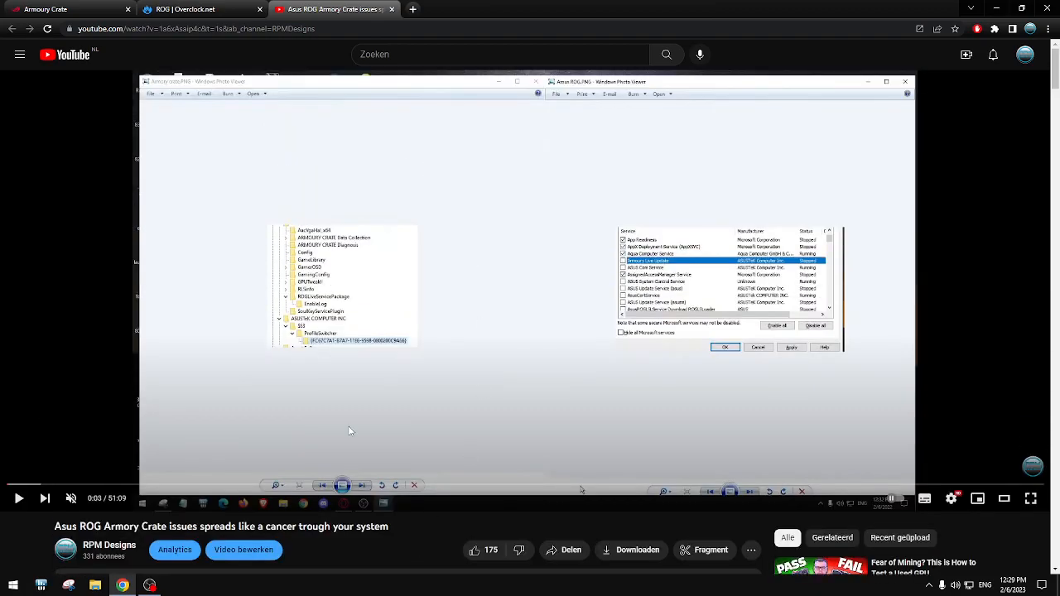
mouse_move(418, 545)
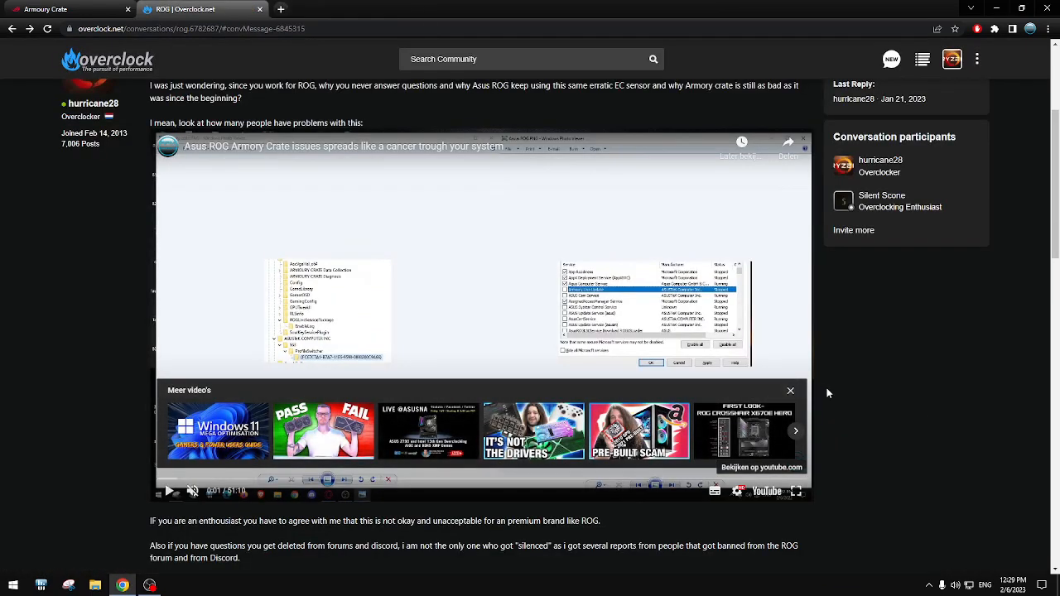
- Dismiss the suggested-videos overlay on the embed and scroll through the ROG conversation
left_click(789, 391)
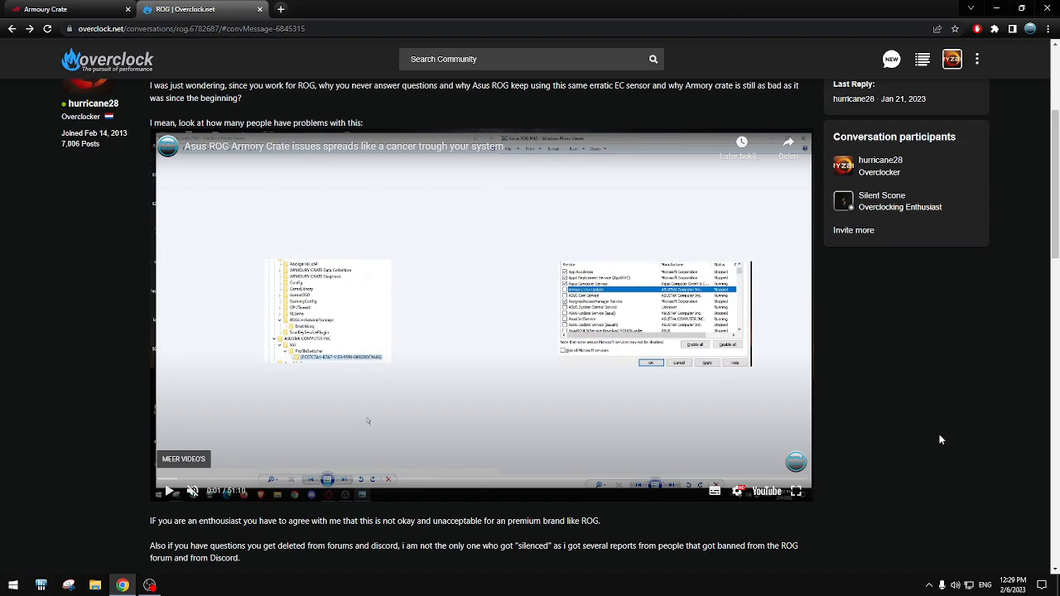
scroll("up", 3)
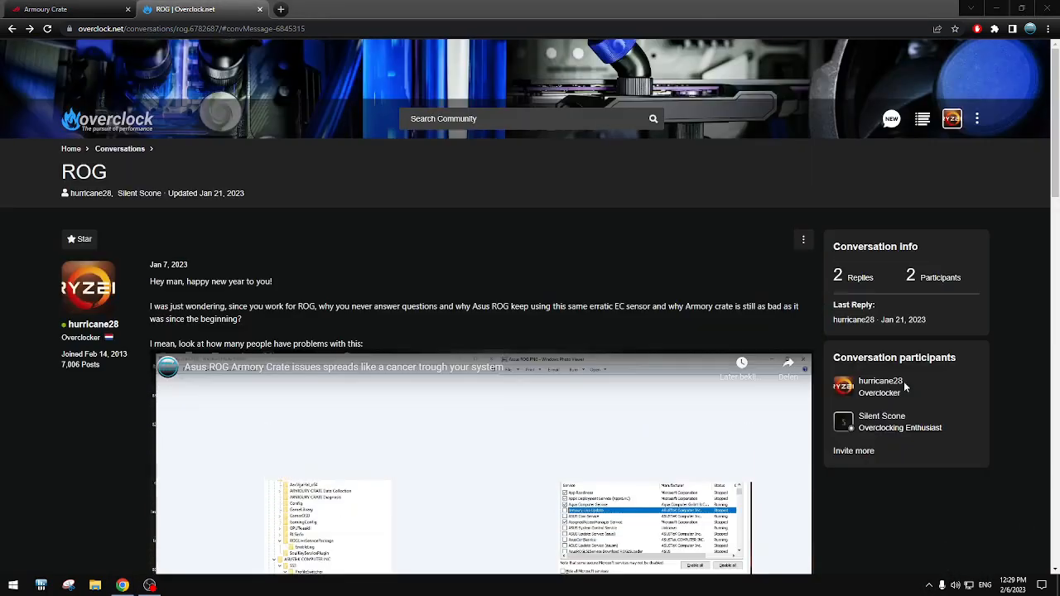
mouse_move(424, 285)
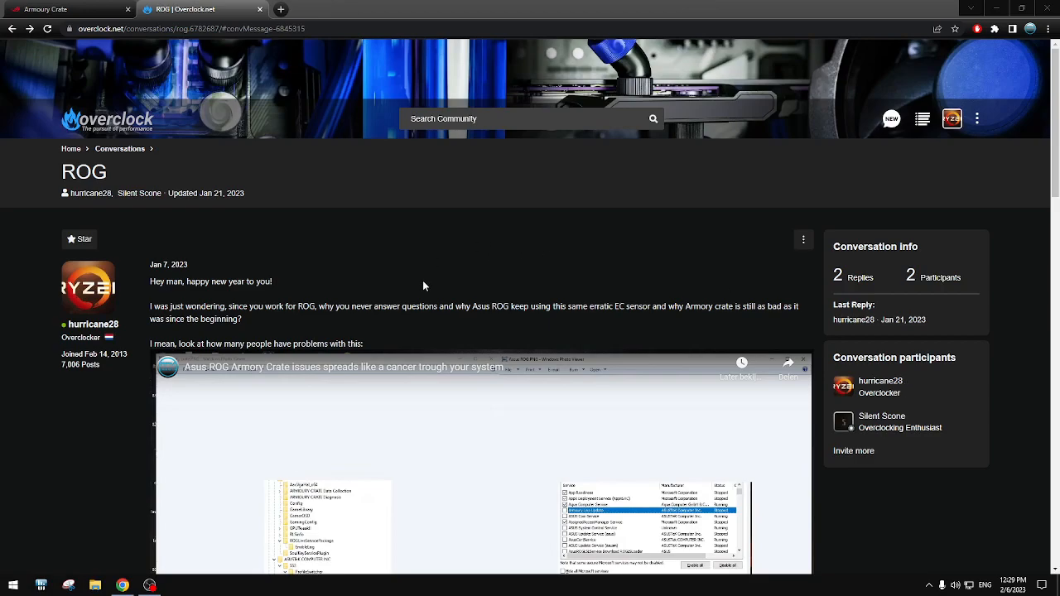
mouse_move(333, 257)
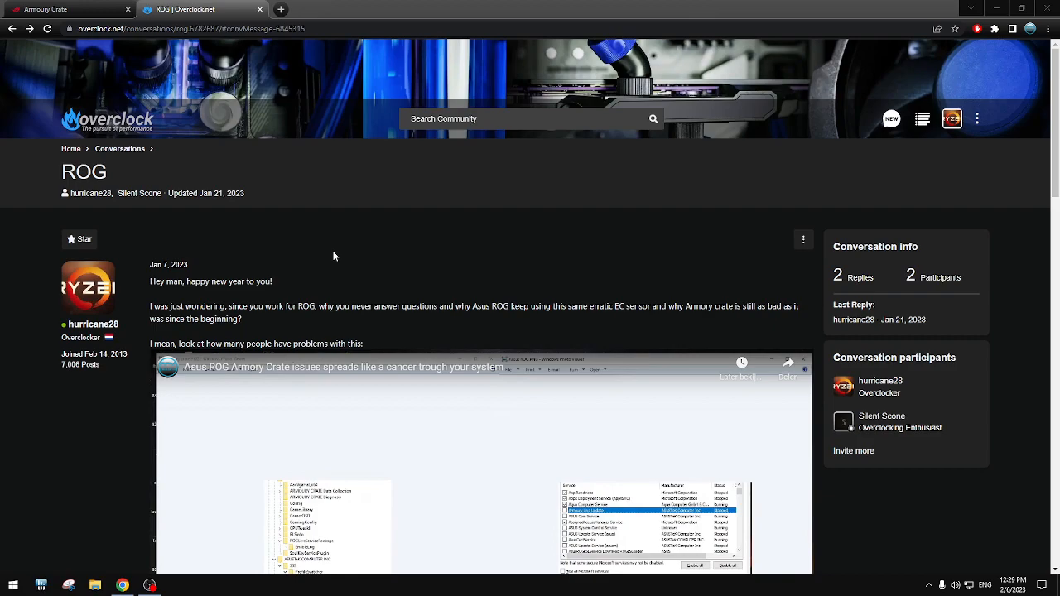
scroll("down", 3)
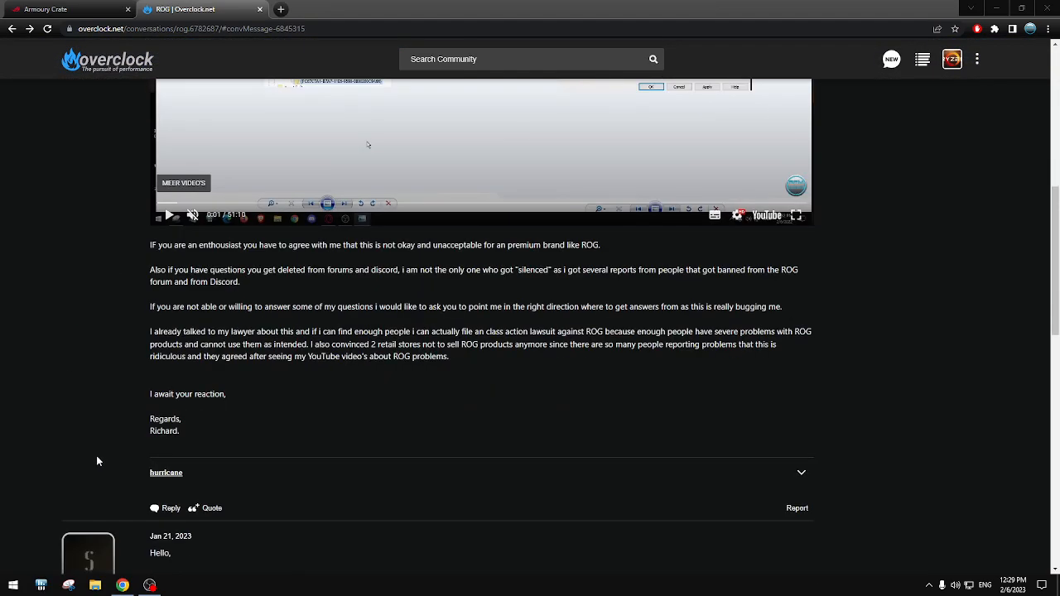
scroll("down", 3)
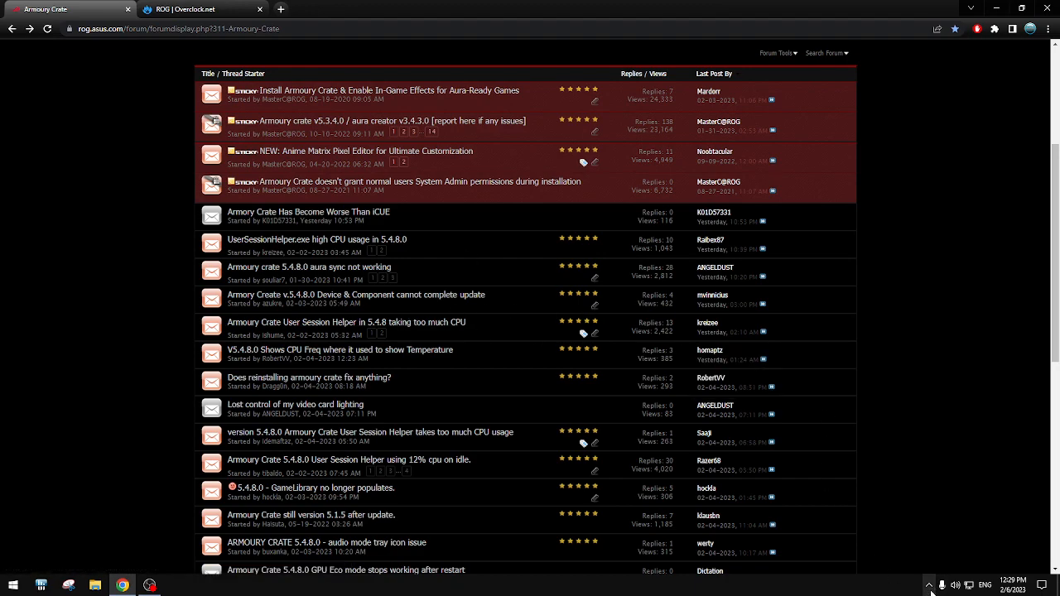
mouse_move(925, 198)
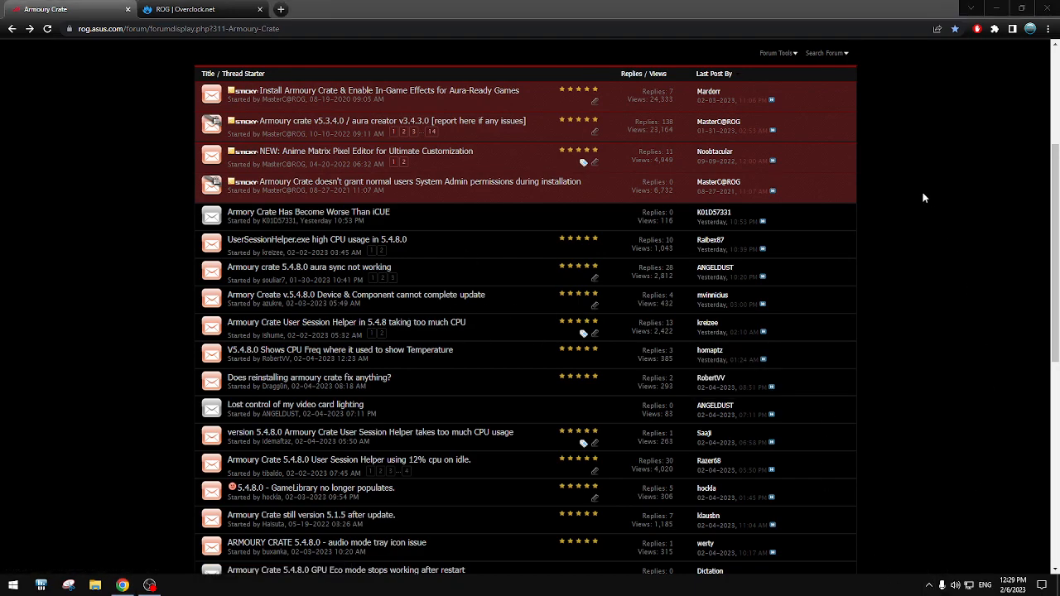
mouse_move(933, 451)
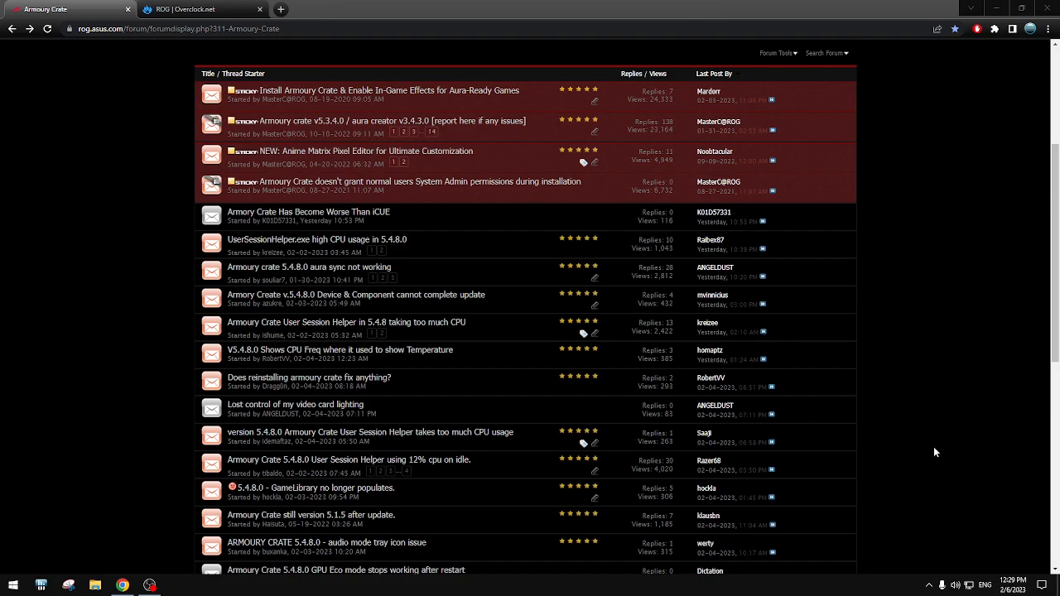
- Look over the Armoury Crate thread list, then return to the Overclock.net ROG conversation
scroll("down", 3)
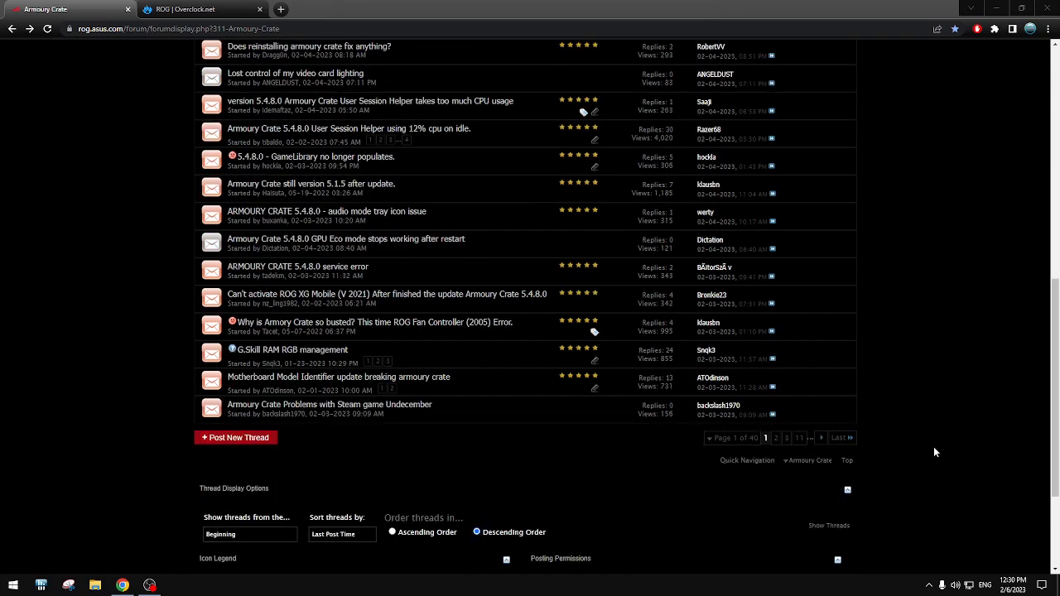
scroll("up", 3)
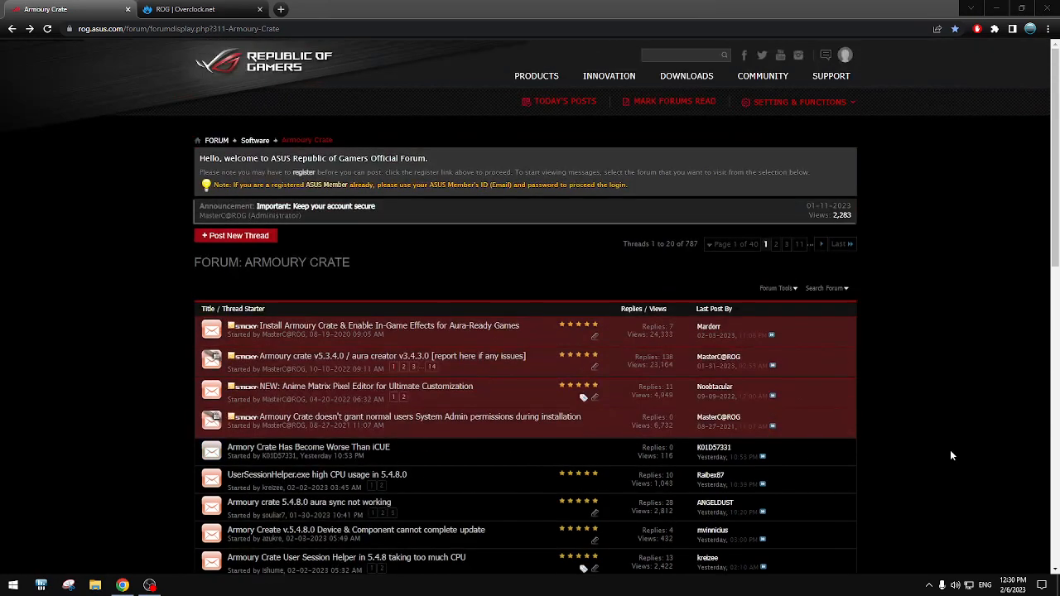
left_click(199, 10)
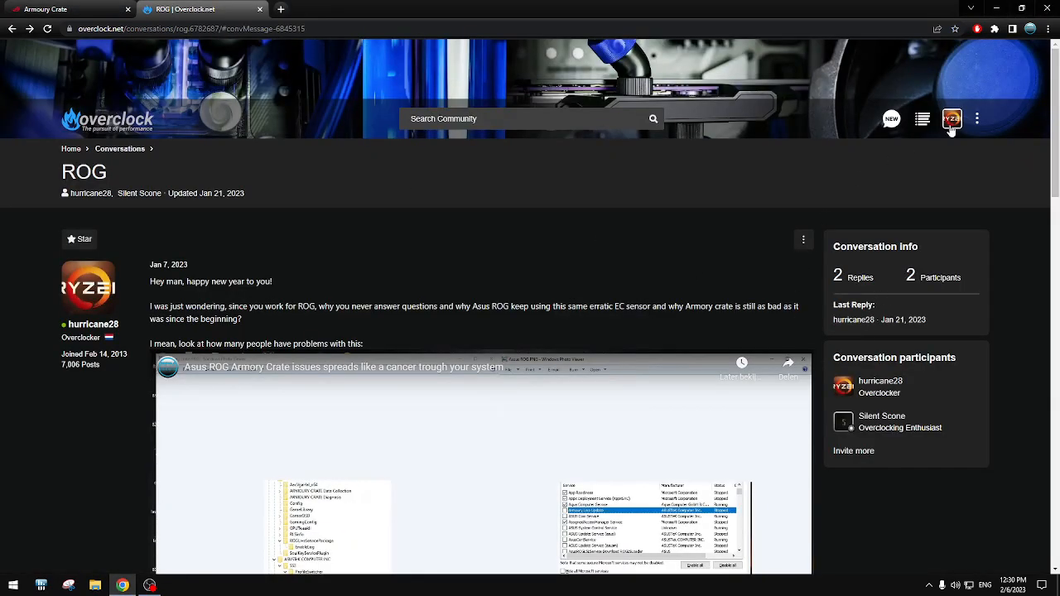
- Reach the 'Asus ROG Armory crate garbage' thread via the account's followed discussions
left_click(950, 119)
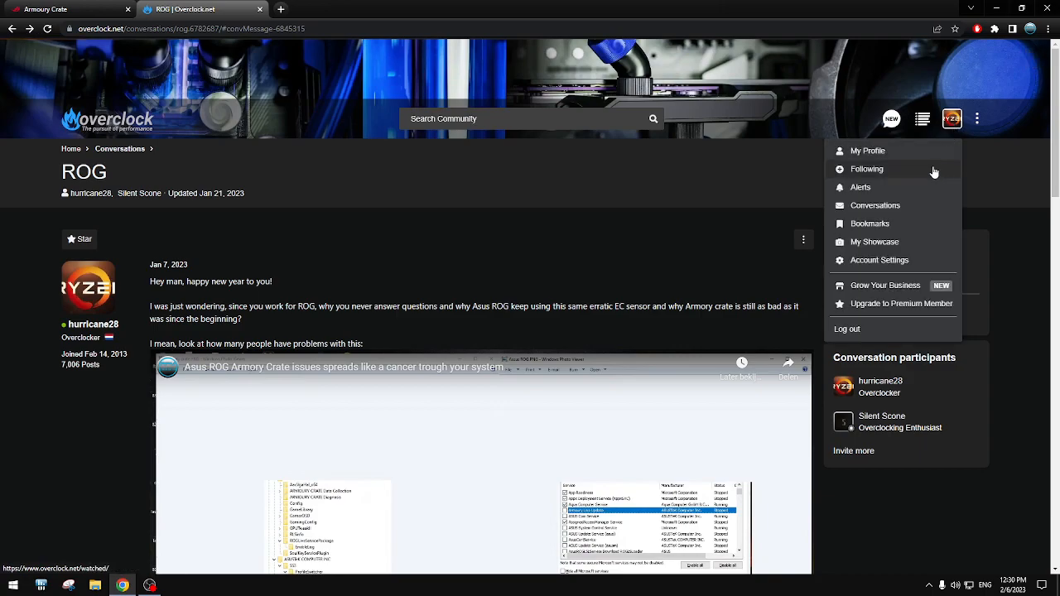
left_click(866, 169)
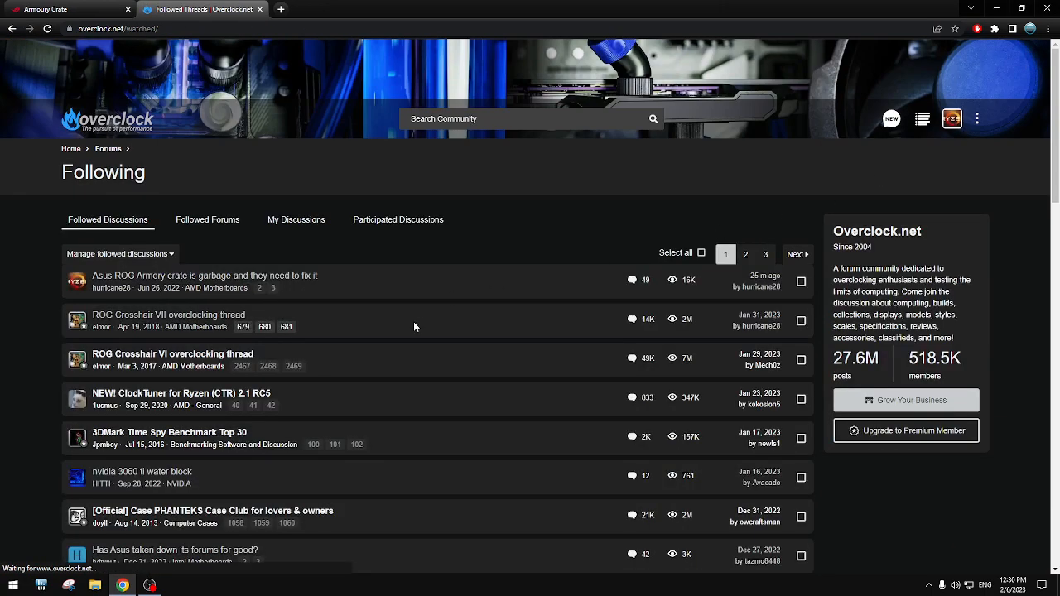
left_click(206, 275)
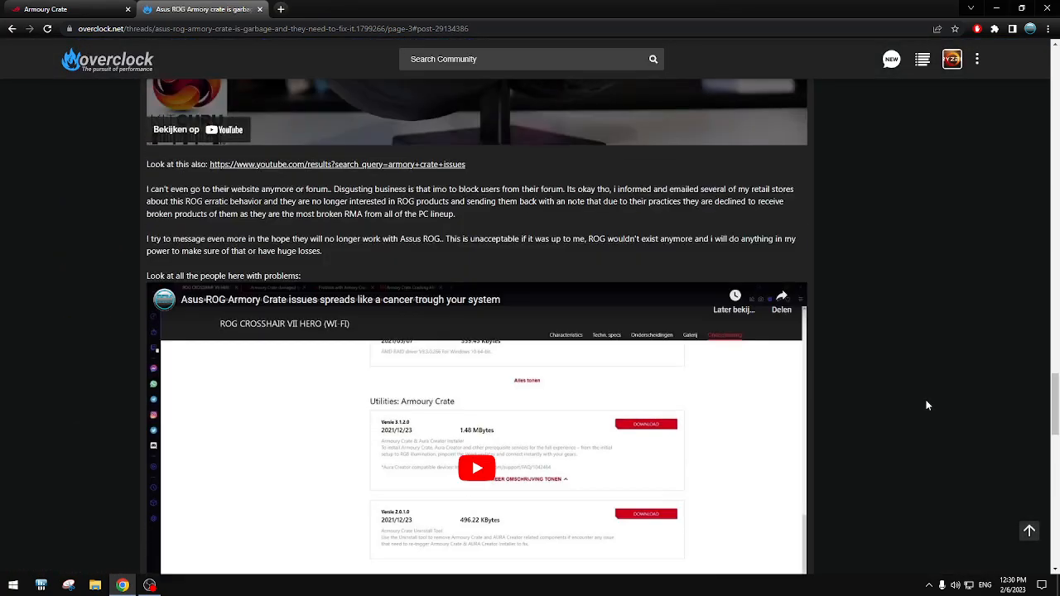
- Scroll back up through the thread's earlier Armory Crate complaint replies
scroll("up", 3)
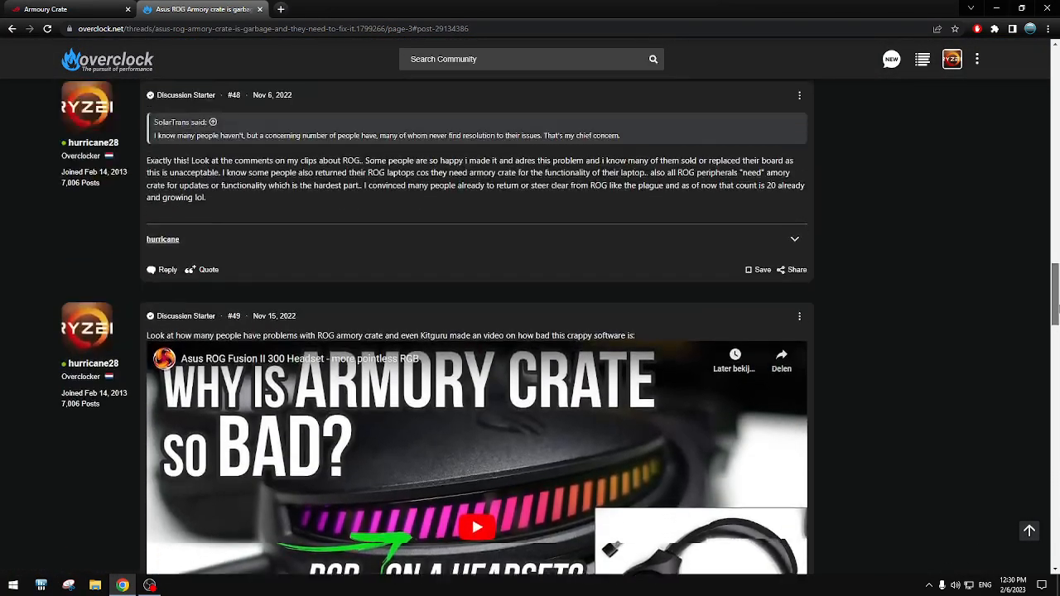
scroll("up", 3)
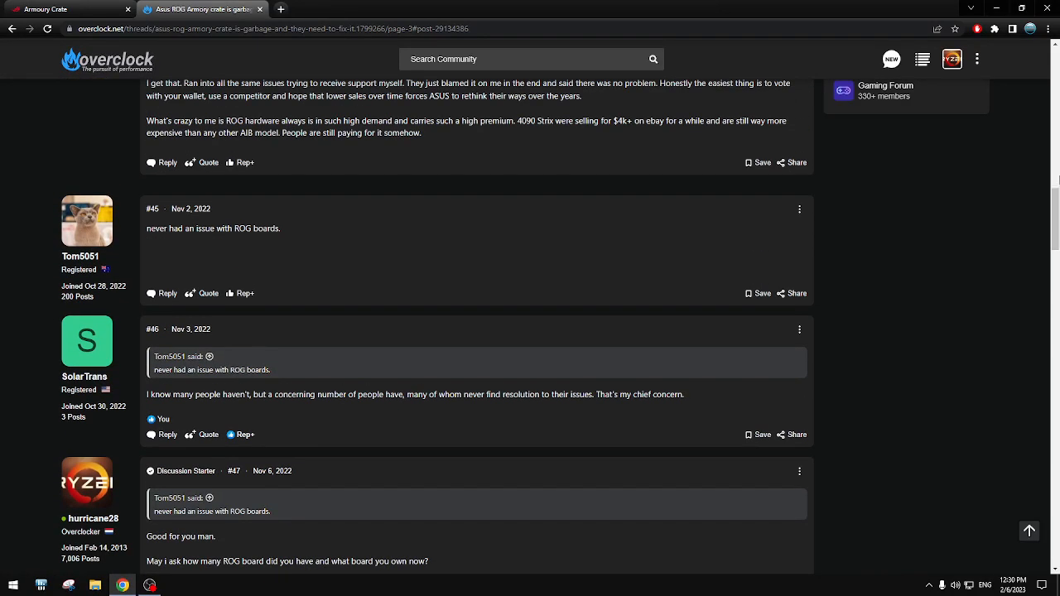
scroll("up", 3)
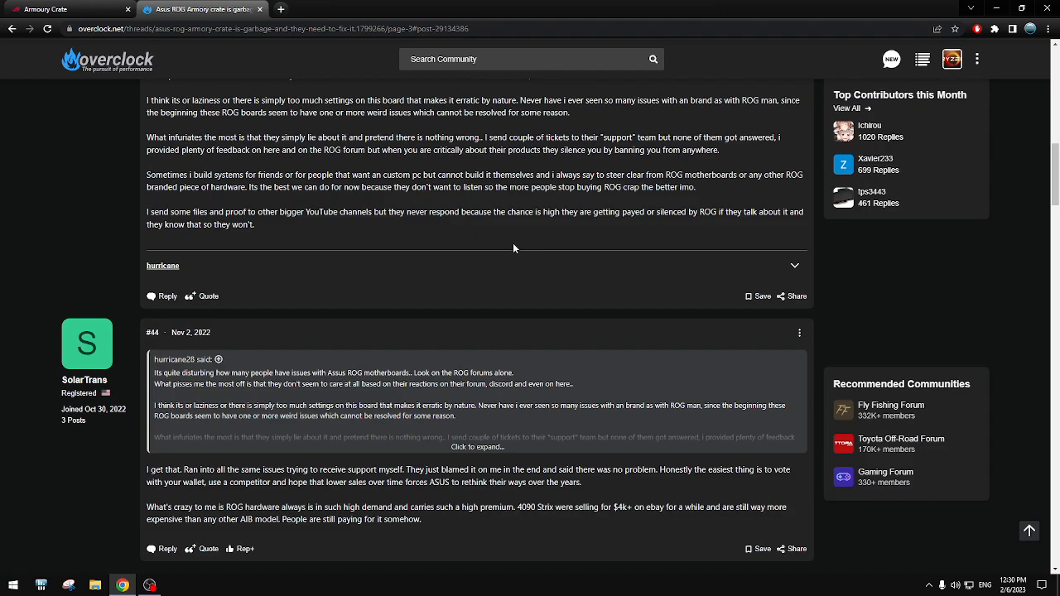
scroll("up", 3)
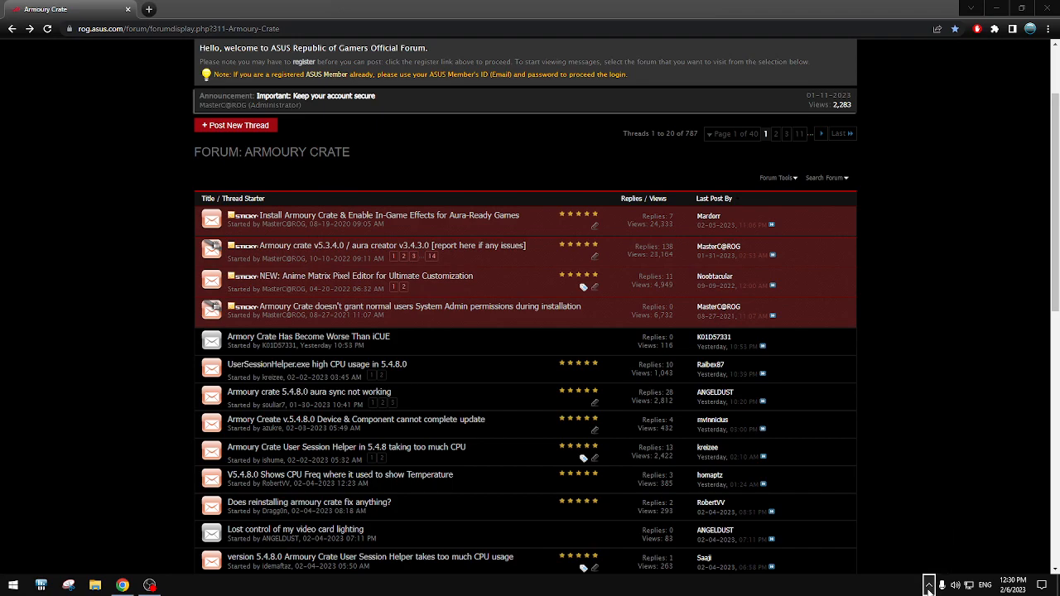
mouse_move(882, 256)
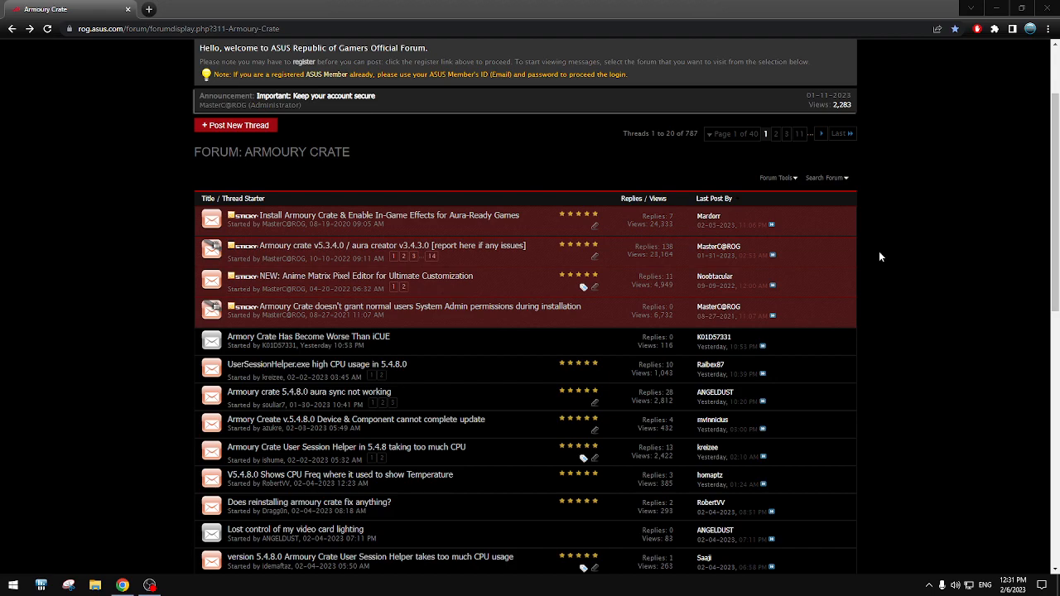
mouse_move(855, 366)
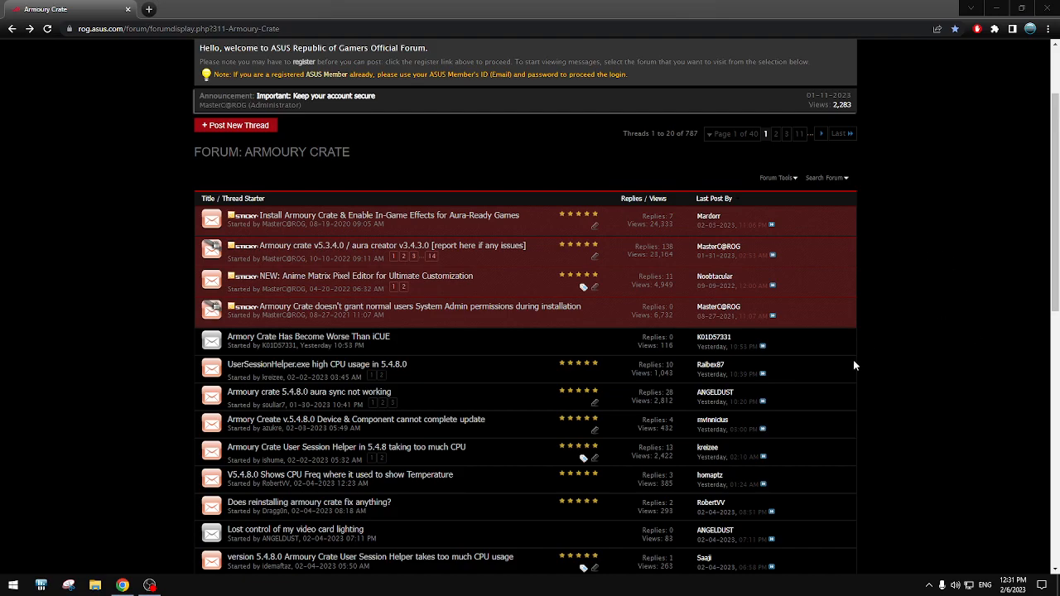
scroll("down", 3)
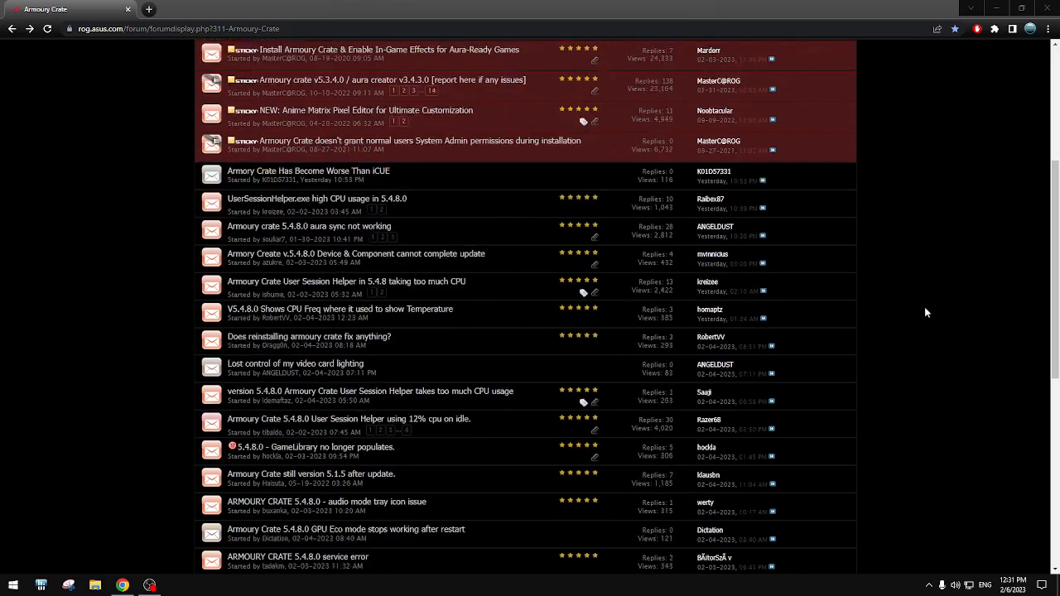
mouse_move(936, 396)
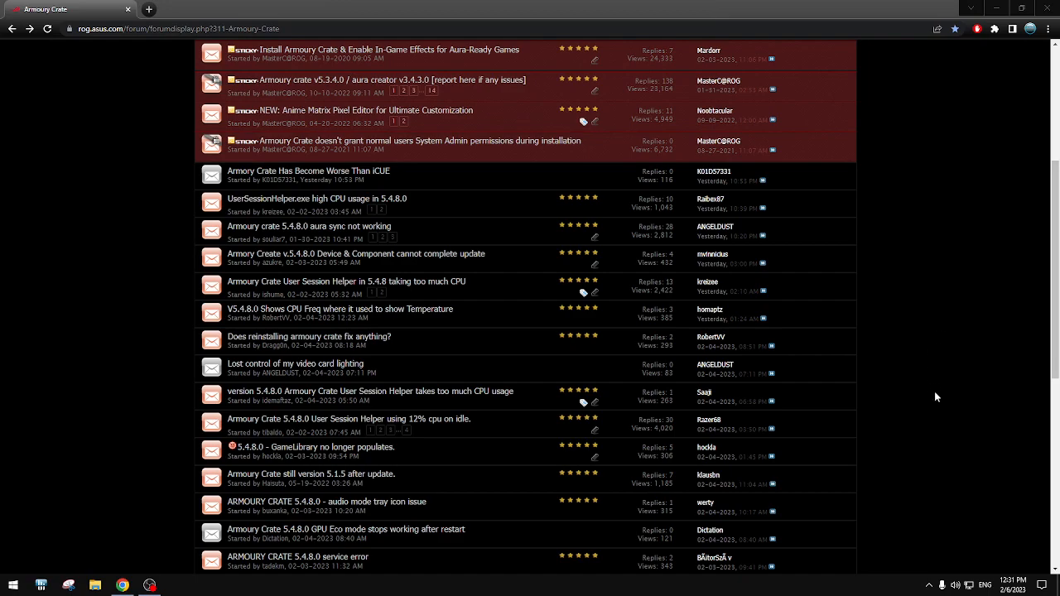
scroll("down", 3)
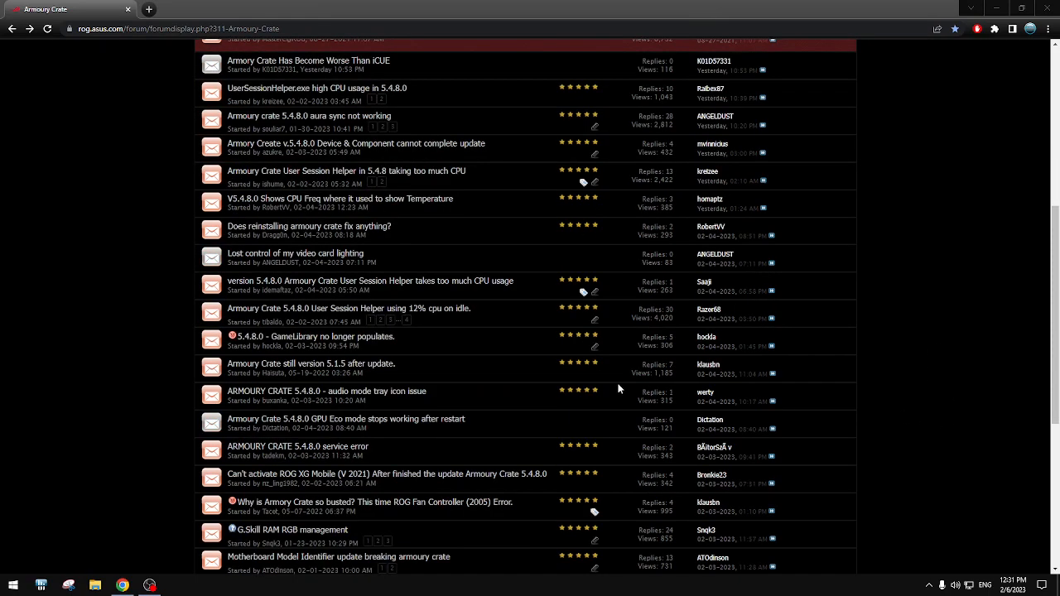
mouse_move(620, 389)
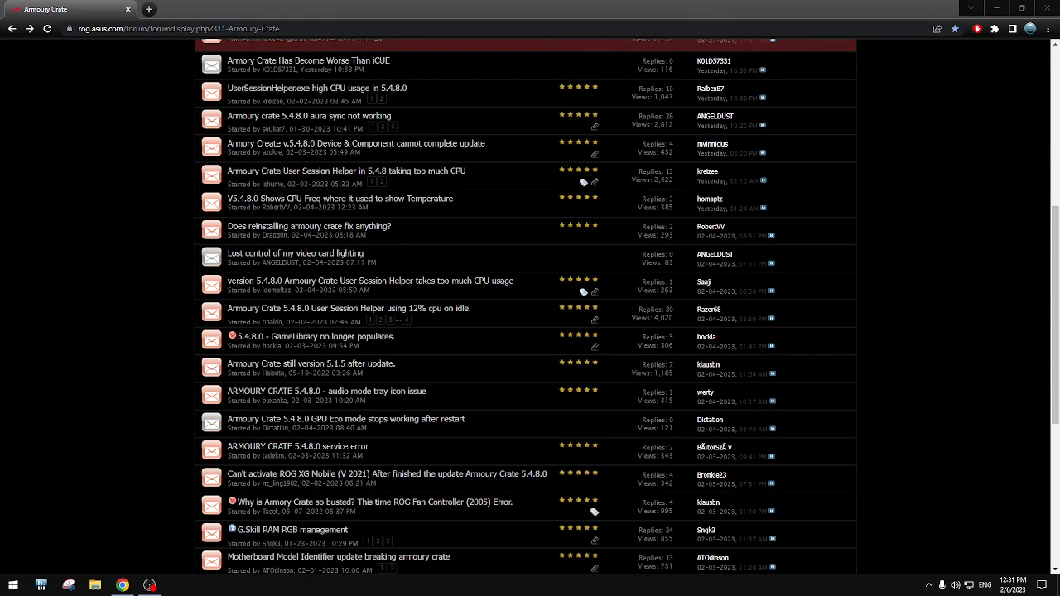
mouse_move(895, 415)
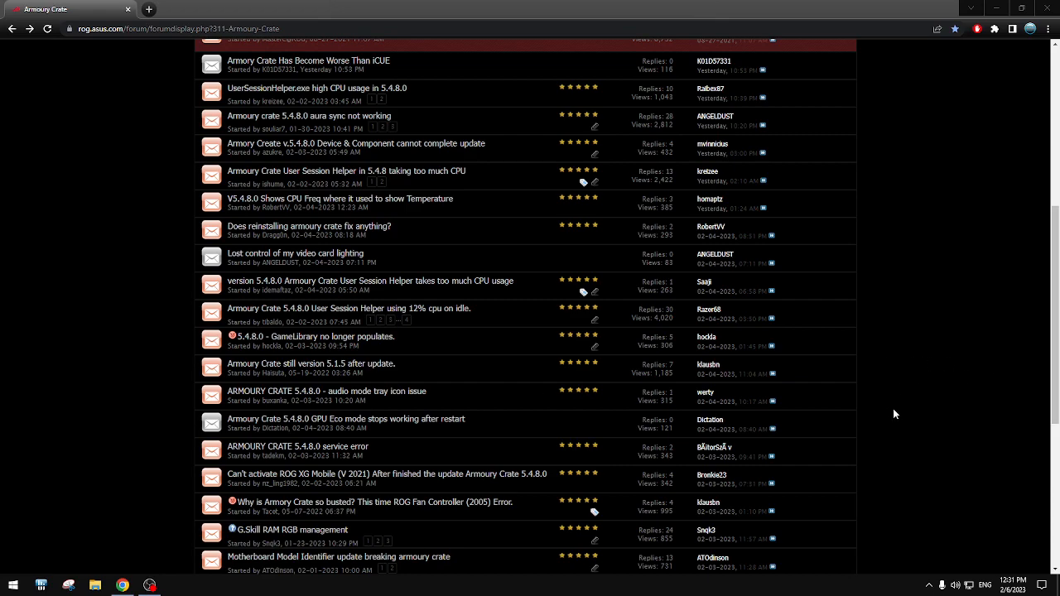
mouse_move(930, 358)
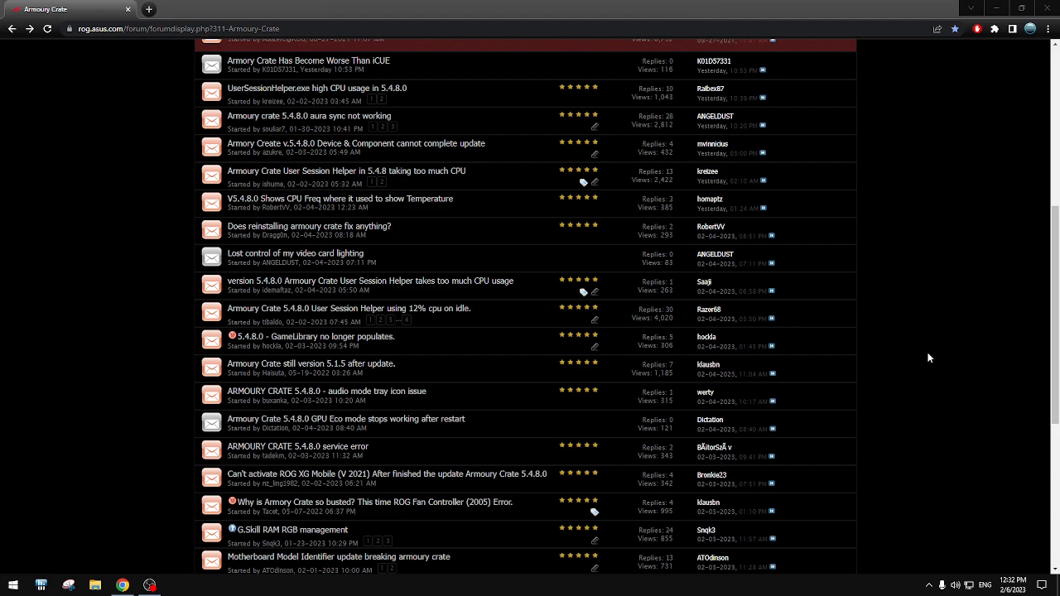
mouse_move(961, 367)
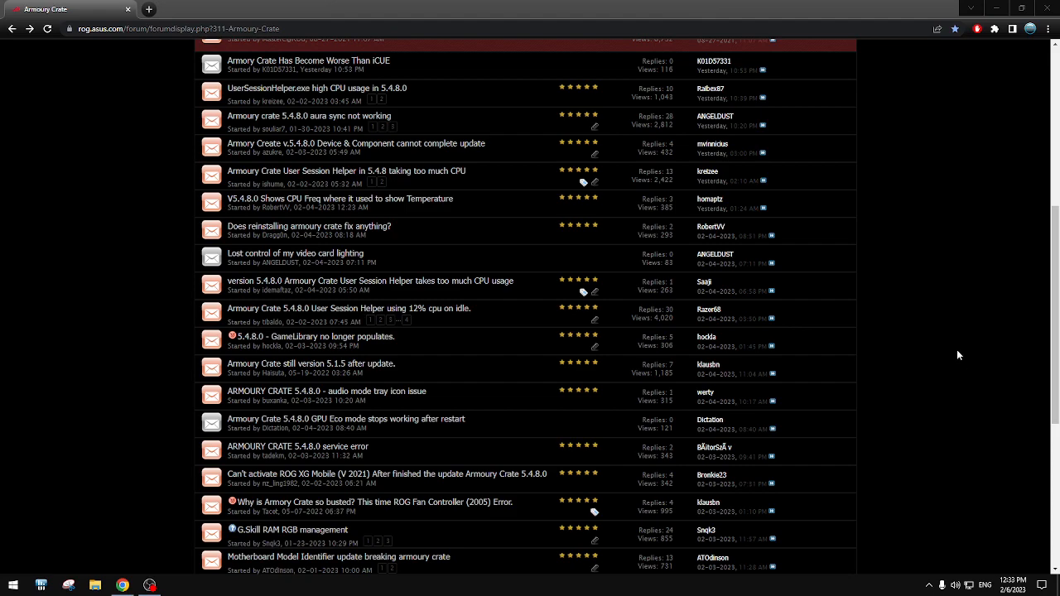
mouse_move(931, 588)
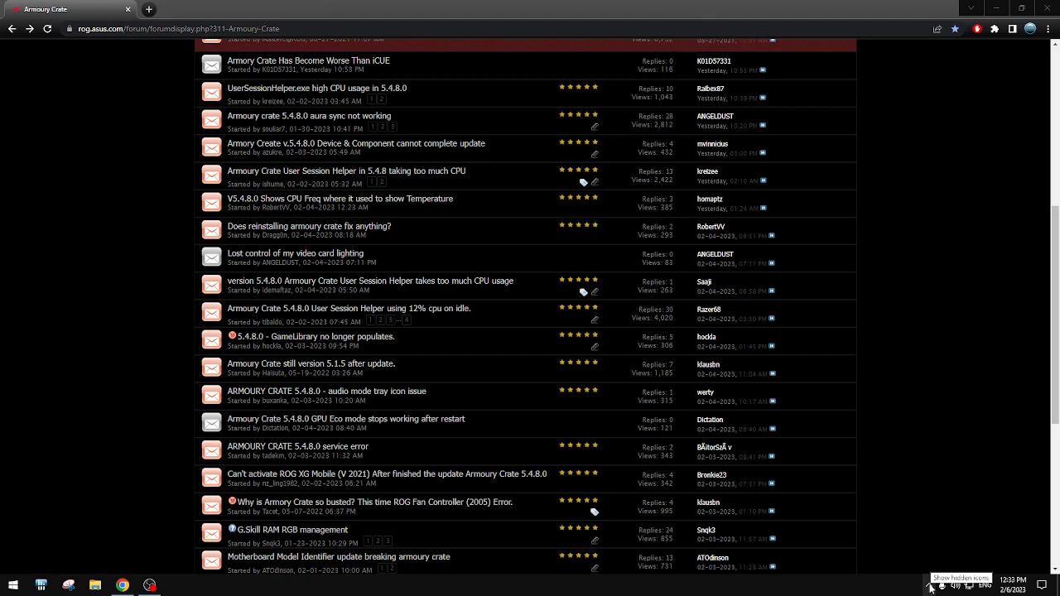
mouse_move(964, 416)
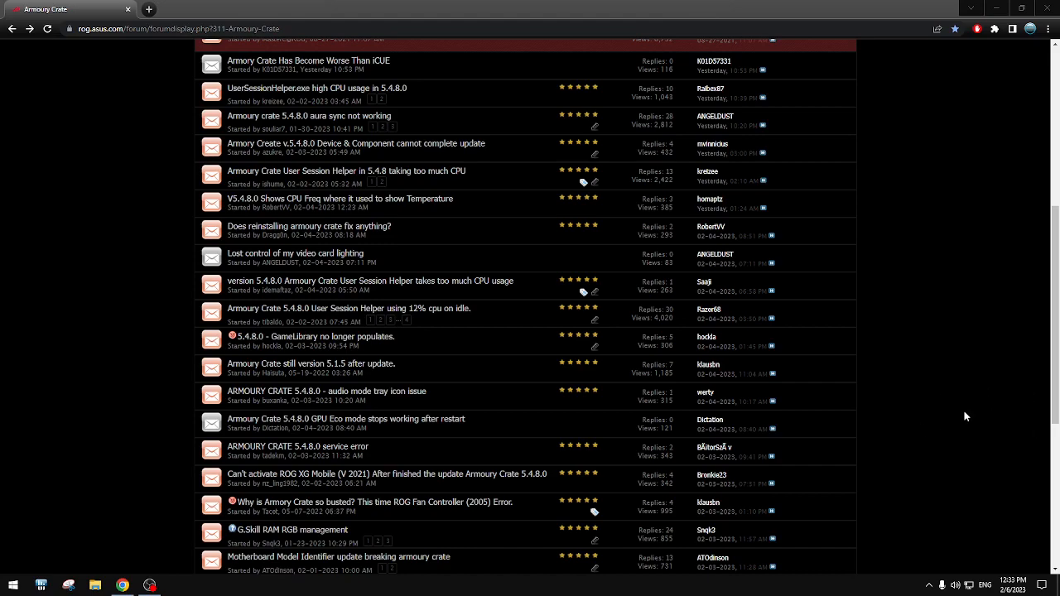
mouse_move(918, 497)
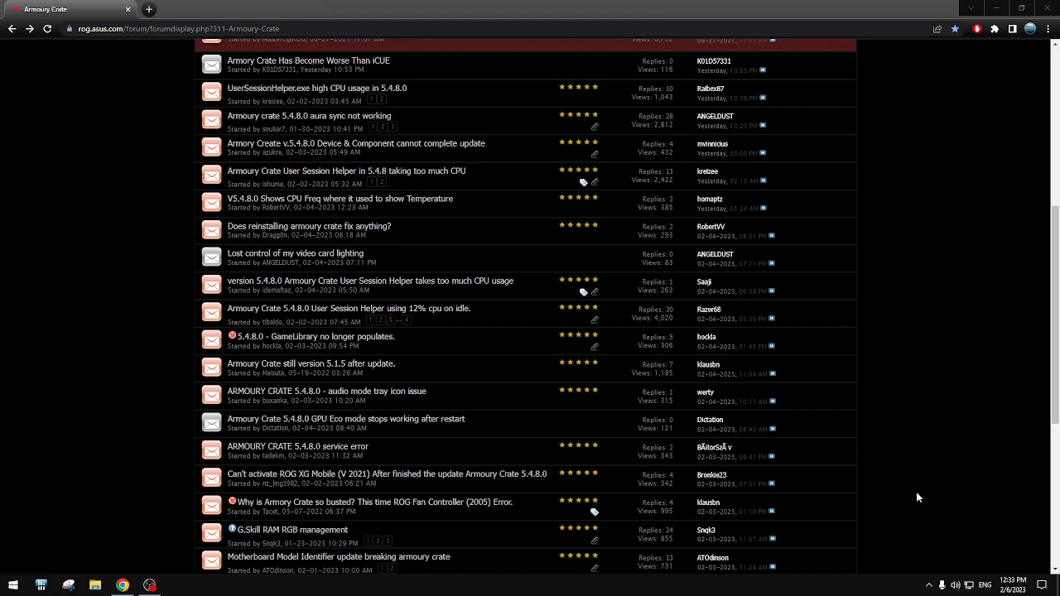
scroll("down", 3)
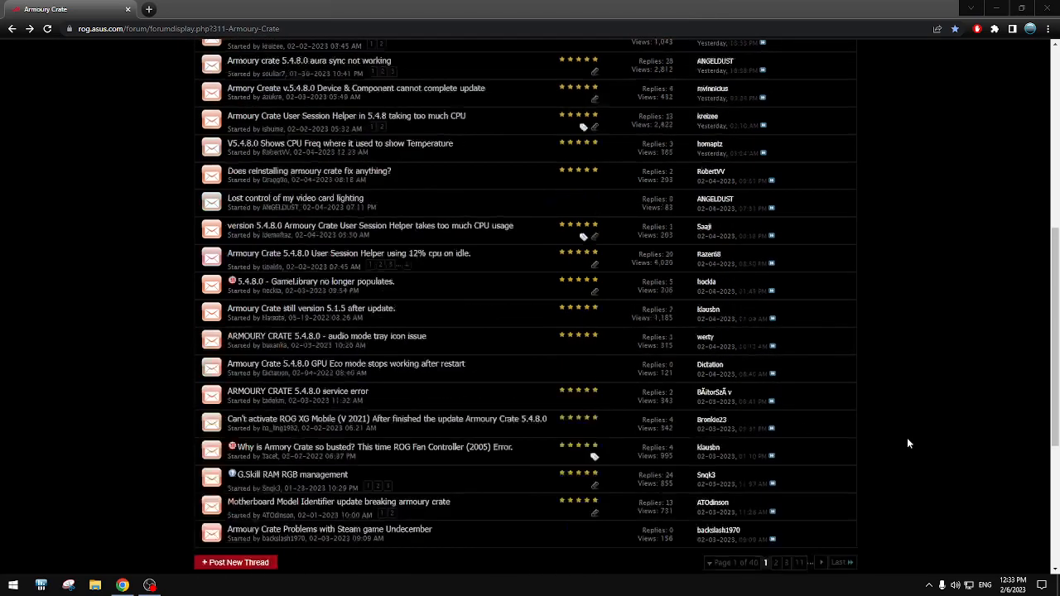
scroll("up", 3)
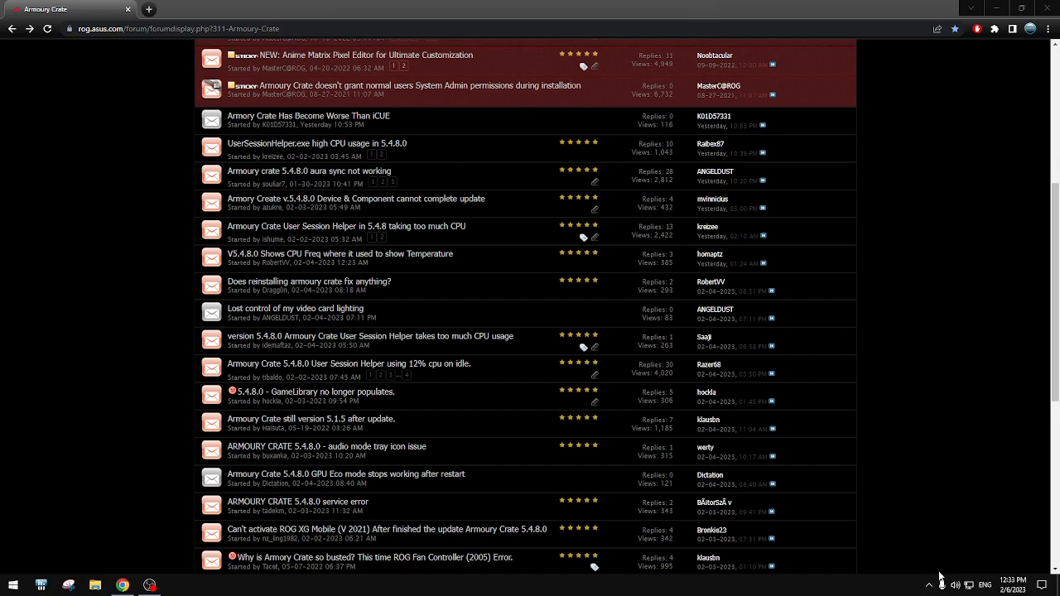
scroll("up", 3)
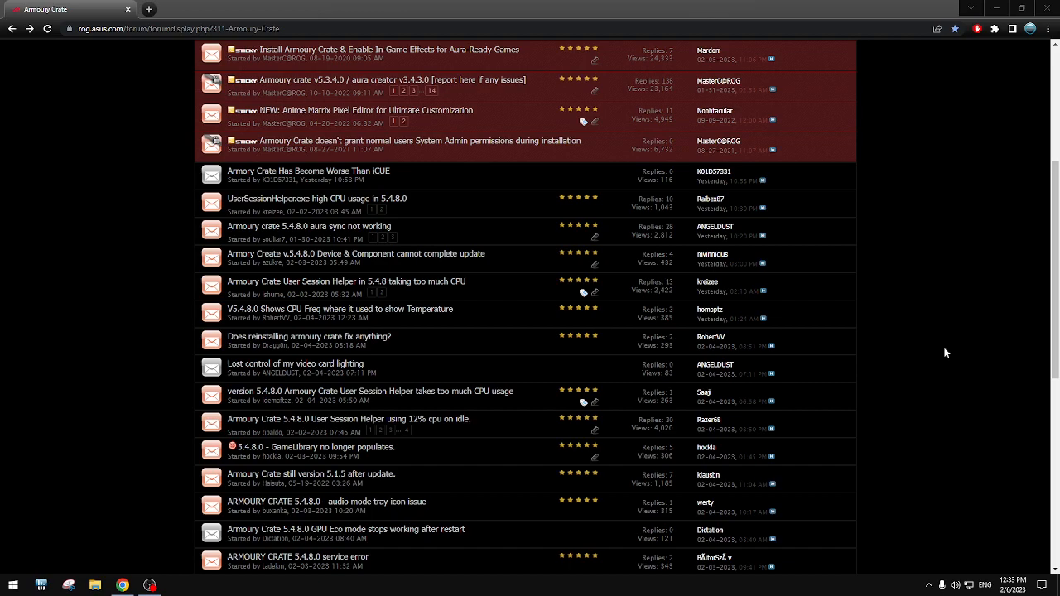
scroll("down", 3)
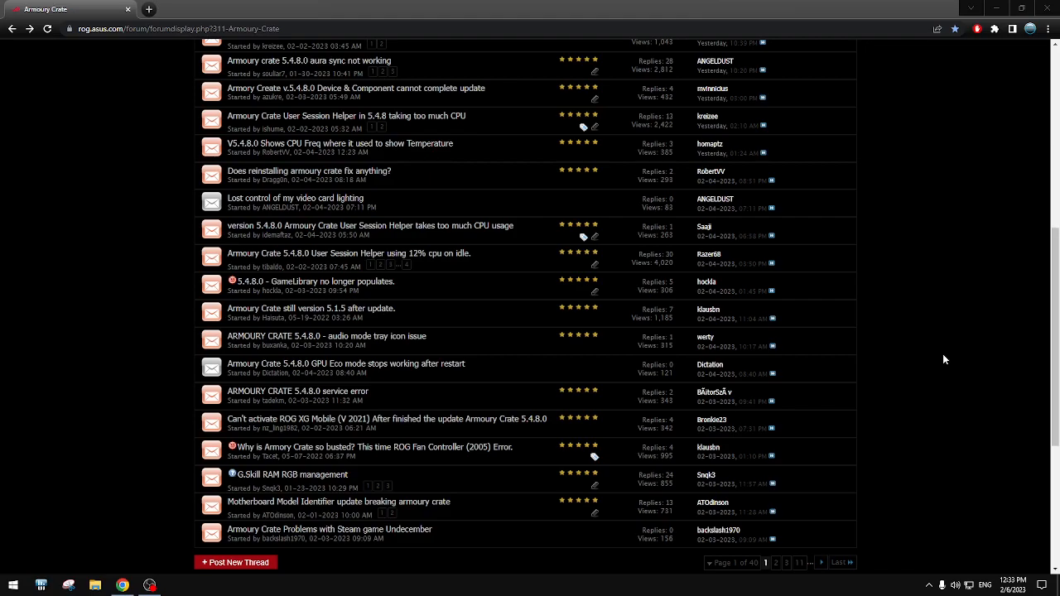
scroll("up", 3)
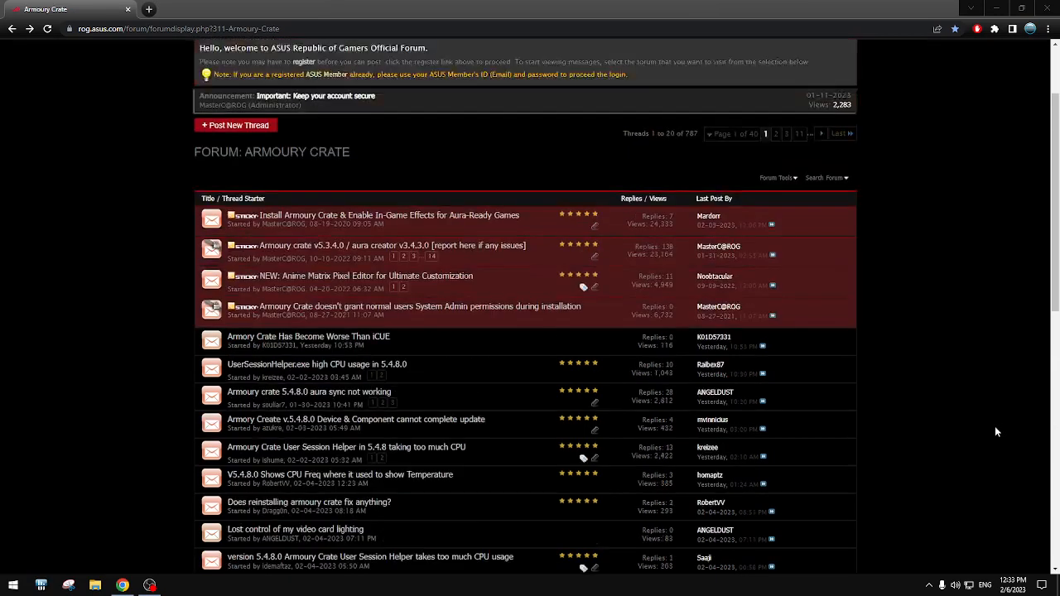
scroll("up", 3)
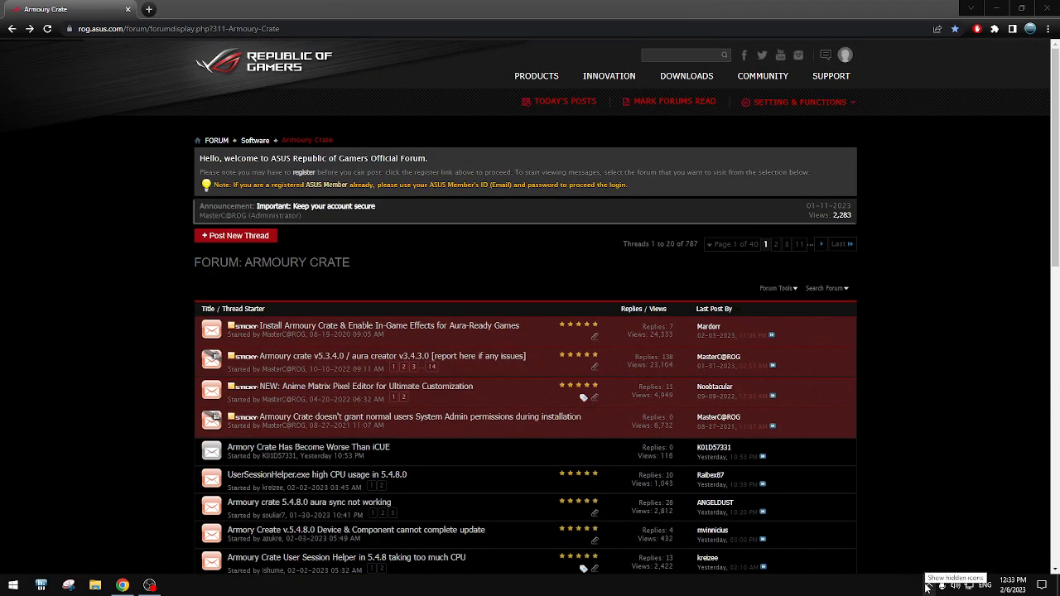
mouse_move(898, 377)
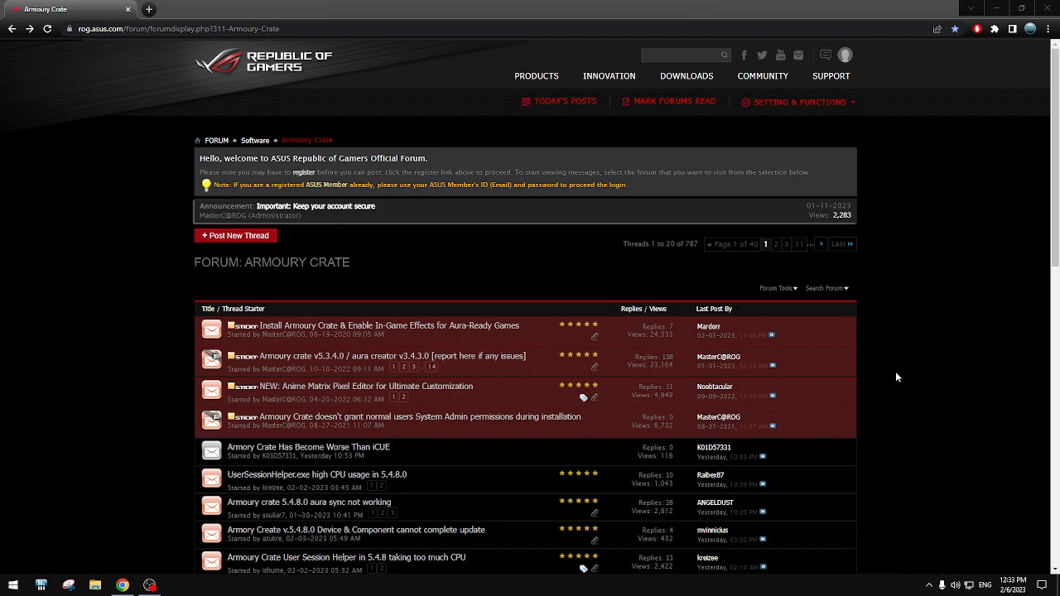
mouse_move(912, 399)
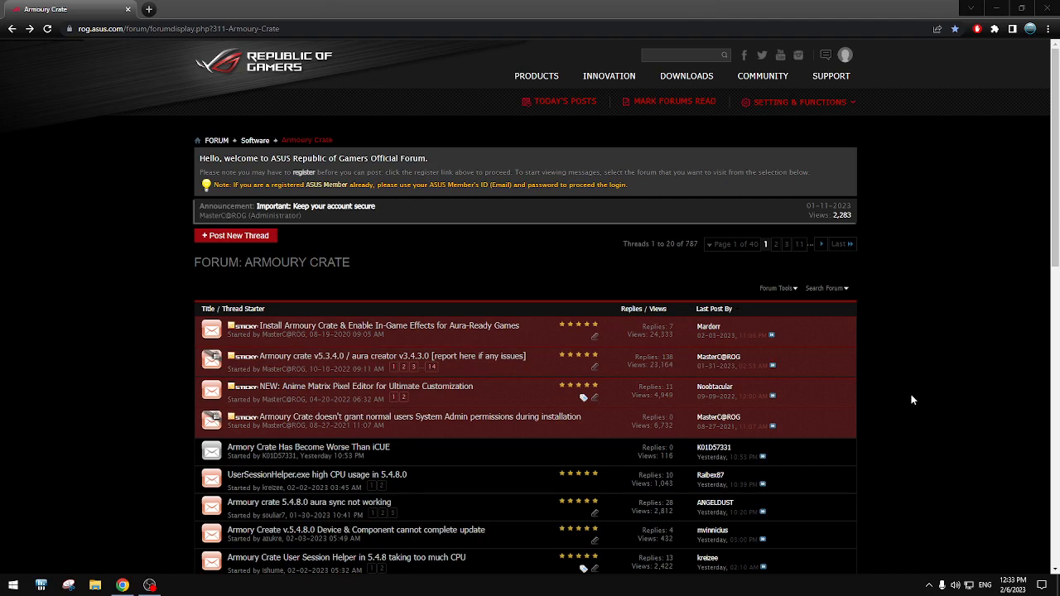
mouse_move(943, 388)
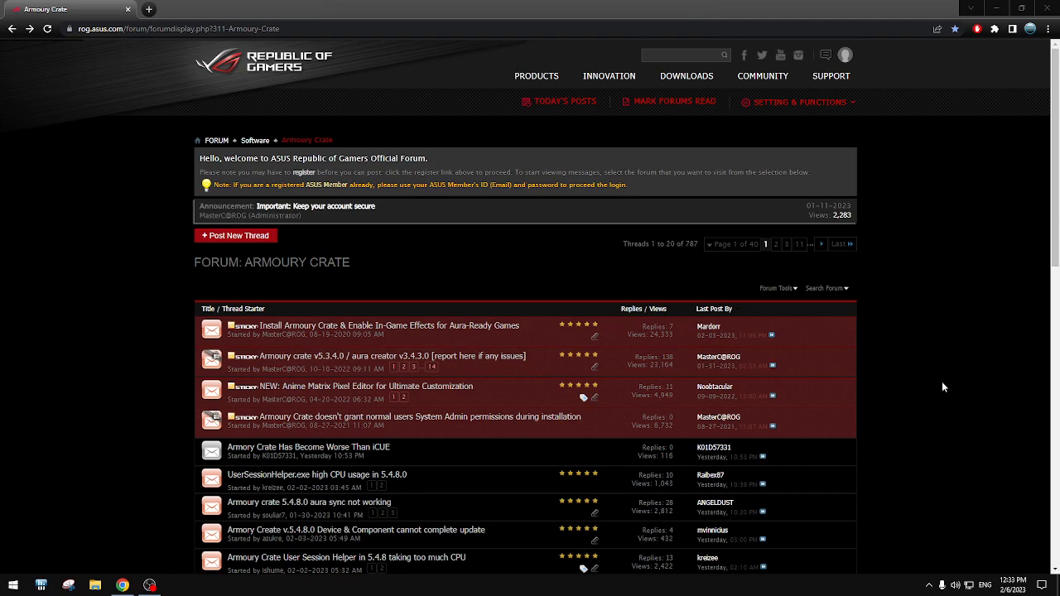
mouse_move(869, 388)
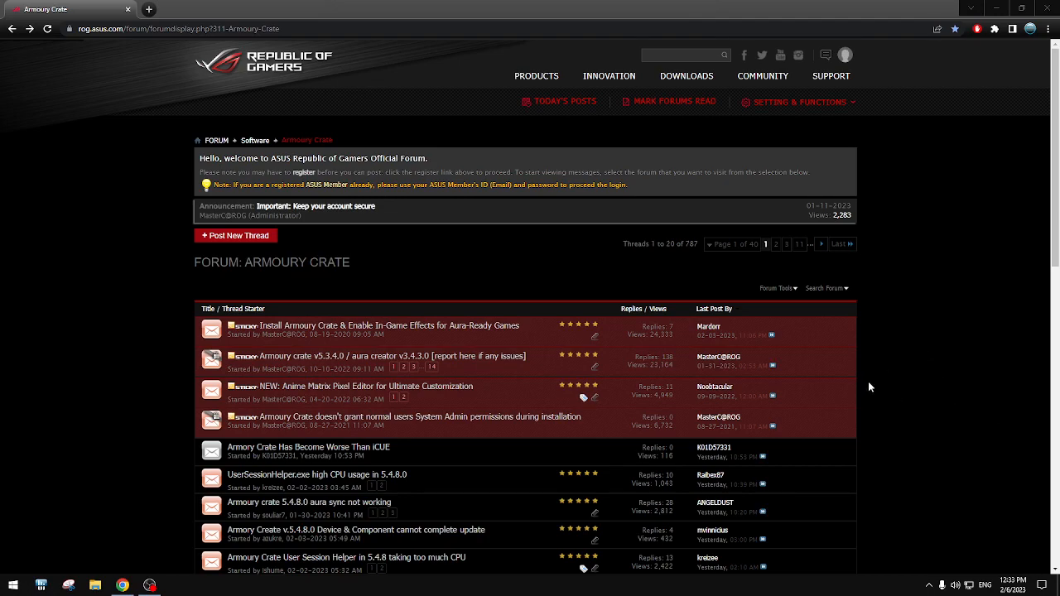
mouse_move(878, 384)
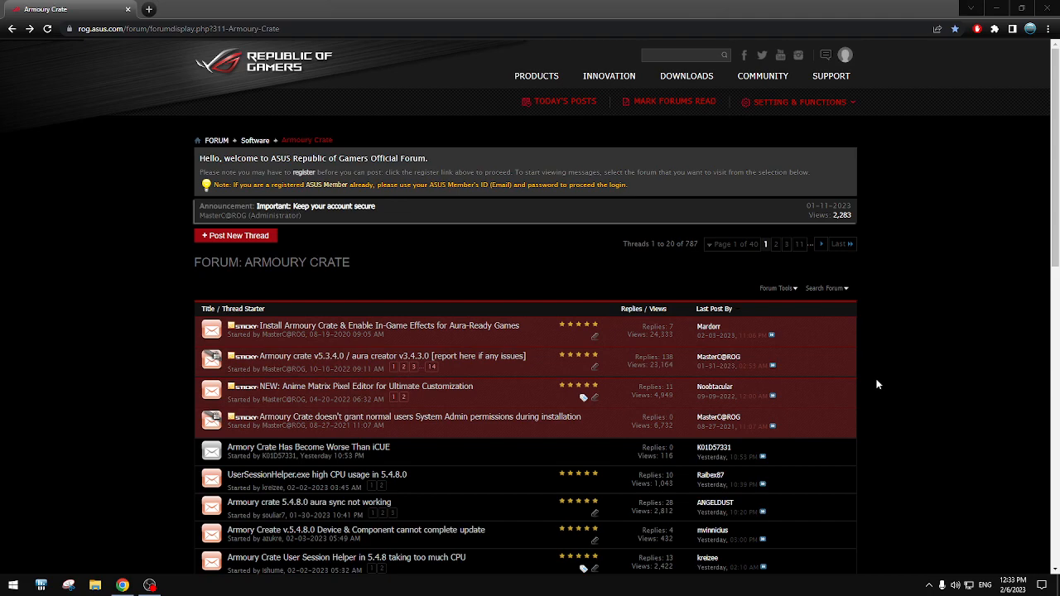